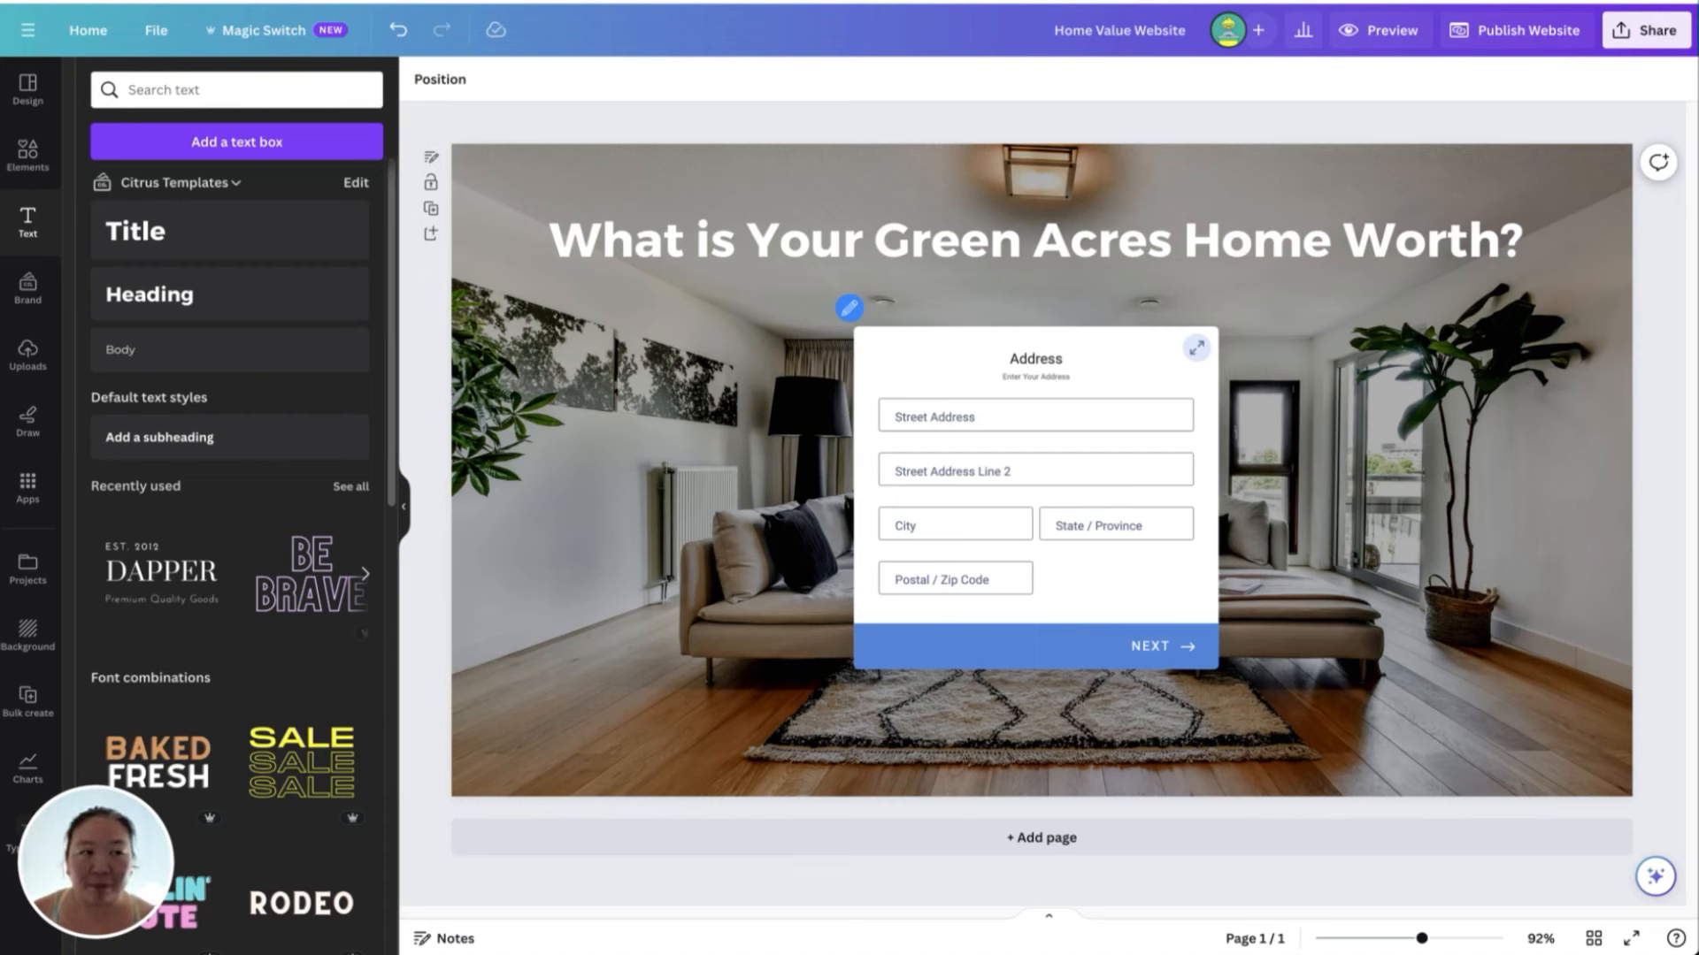
pyautogui.moveTo(1011, 568)
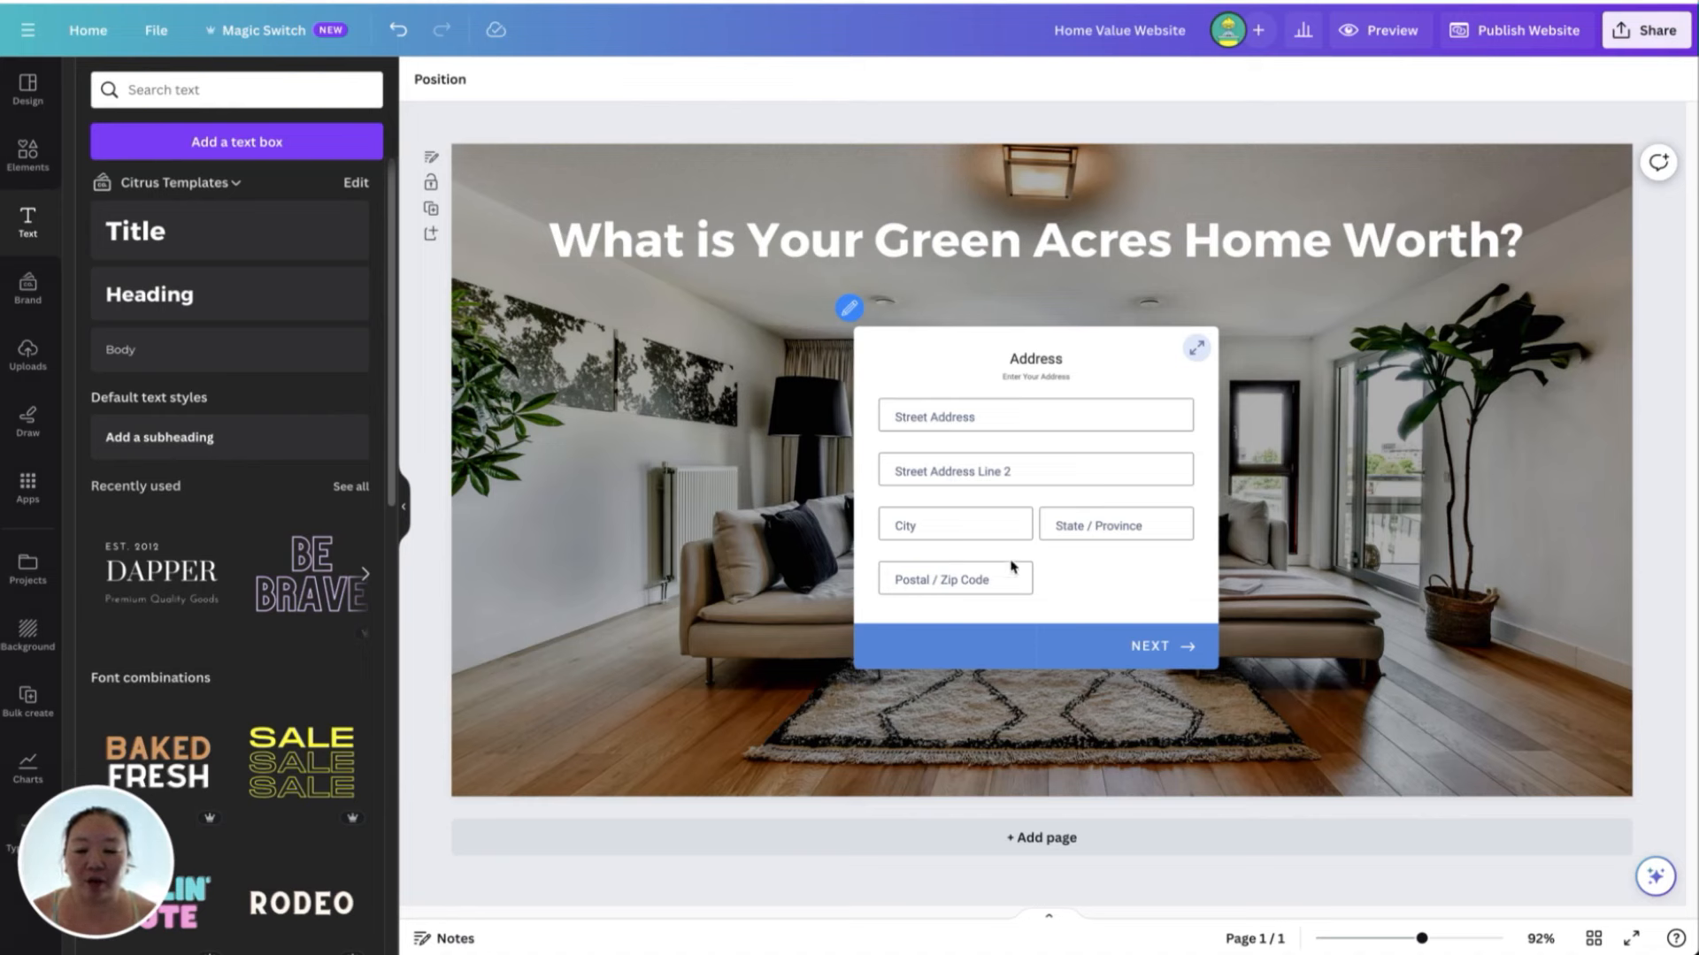
pyautogui.moveTo(1429, 311)
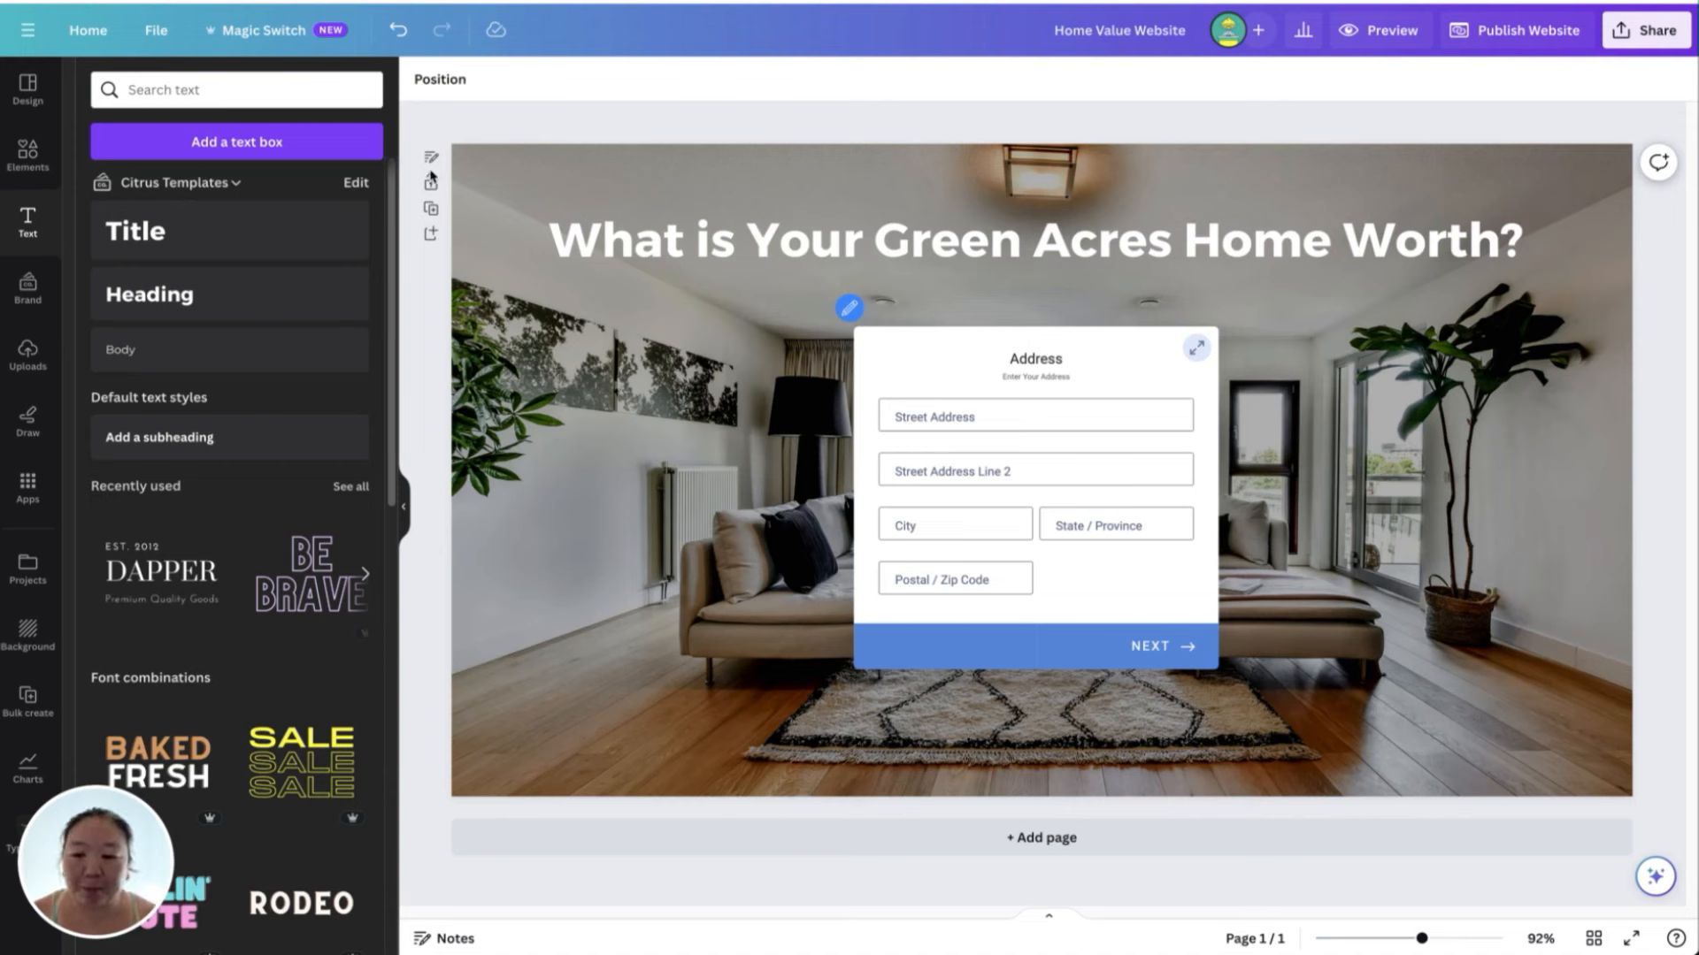
pyautogui.moveTo(1544, 469)
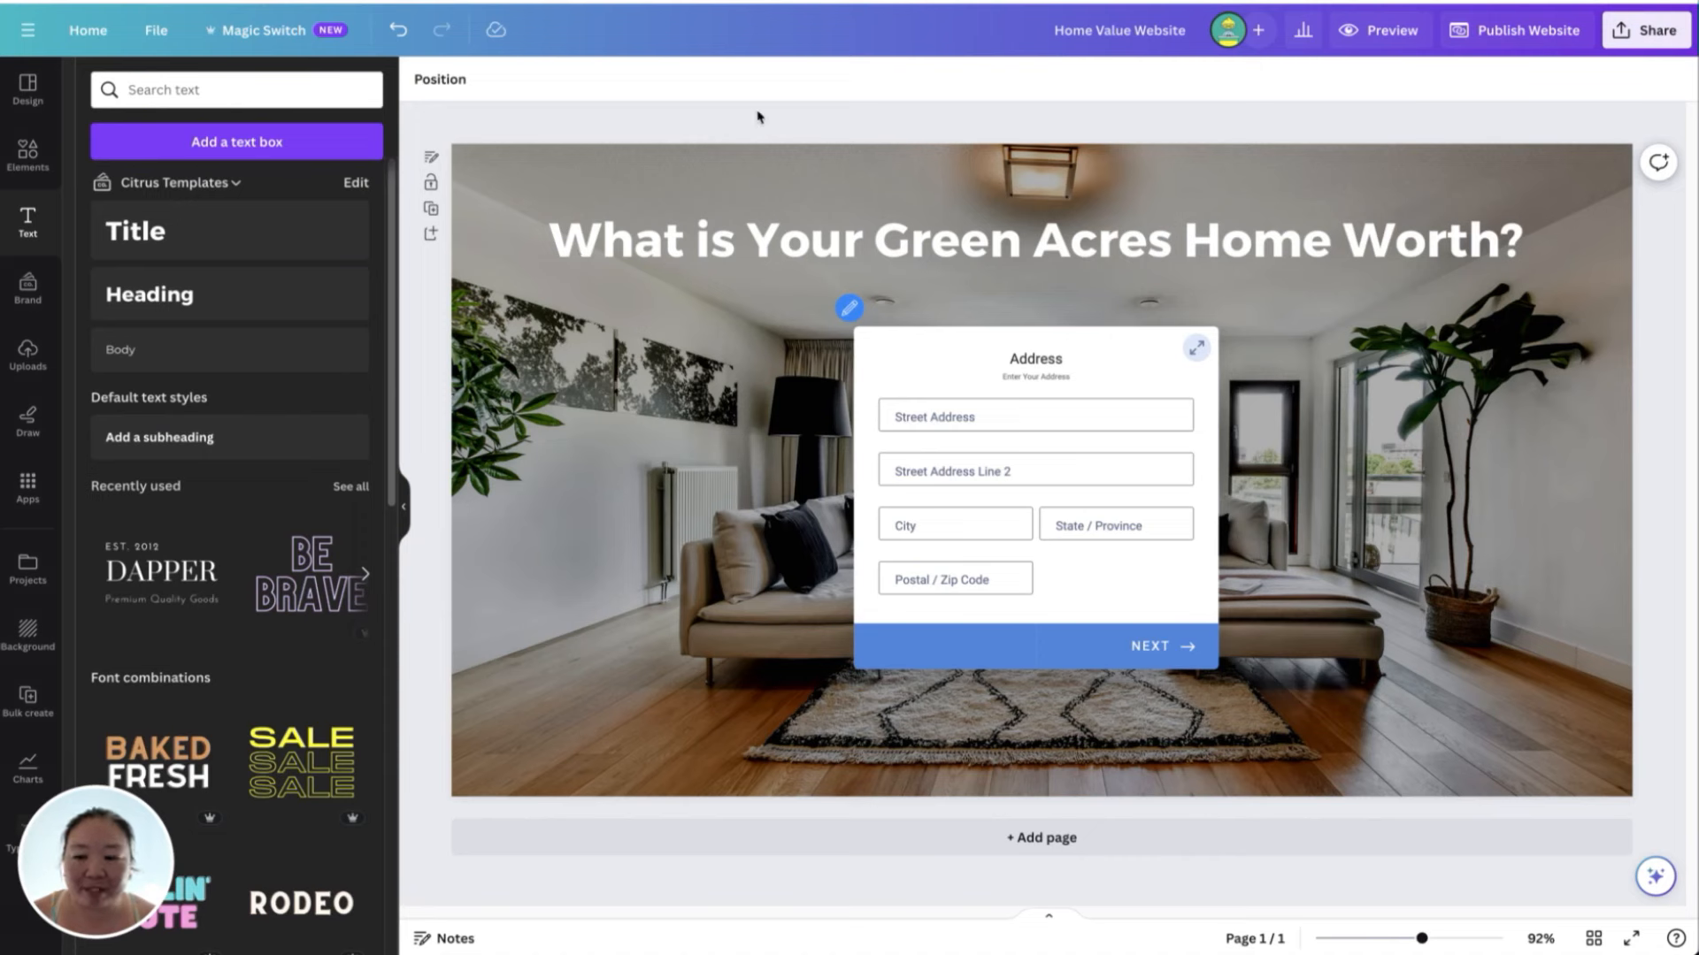
pyautogui.moveTo(641, 239)
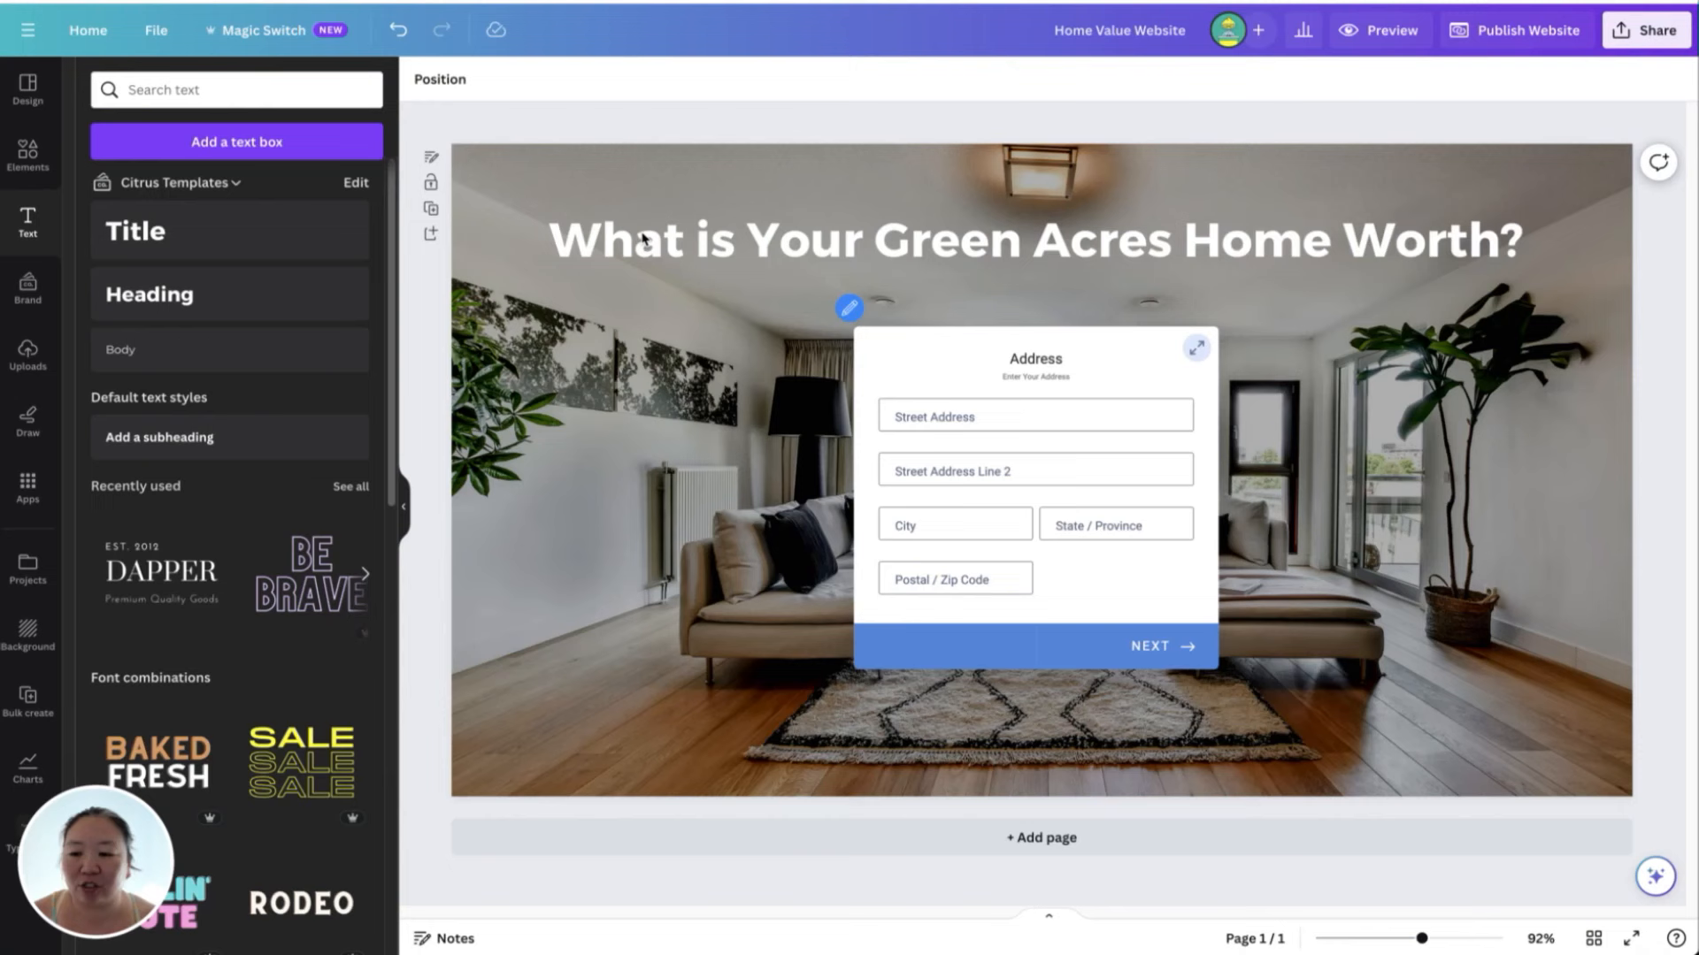
pyautogui.moveTo(40, 102)
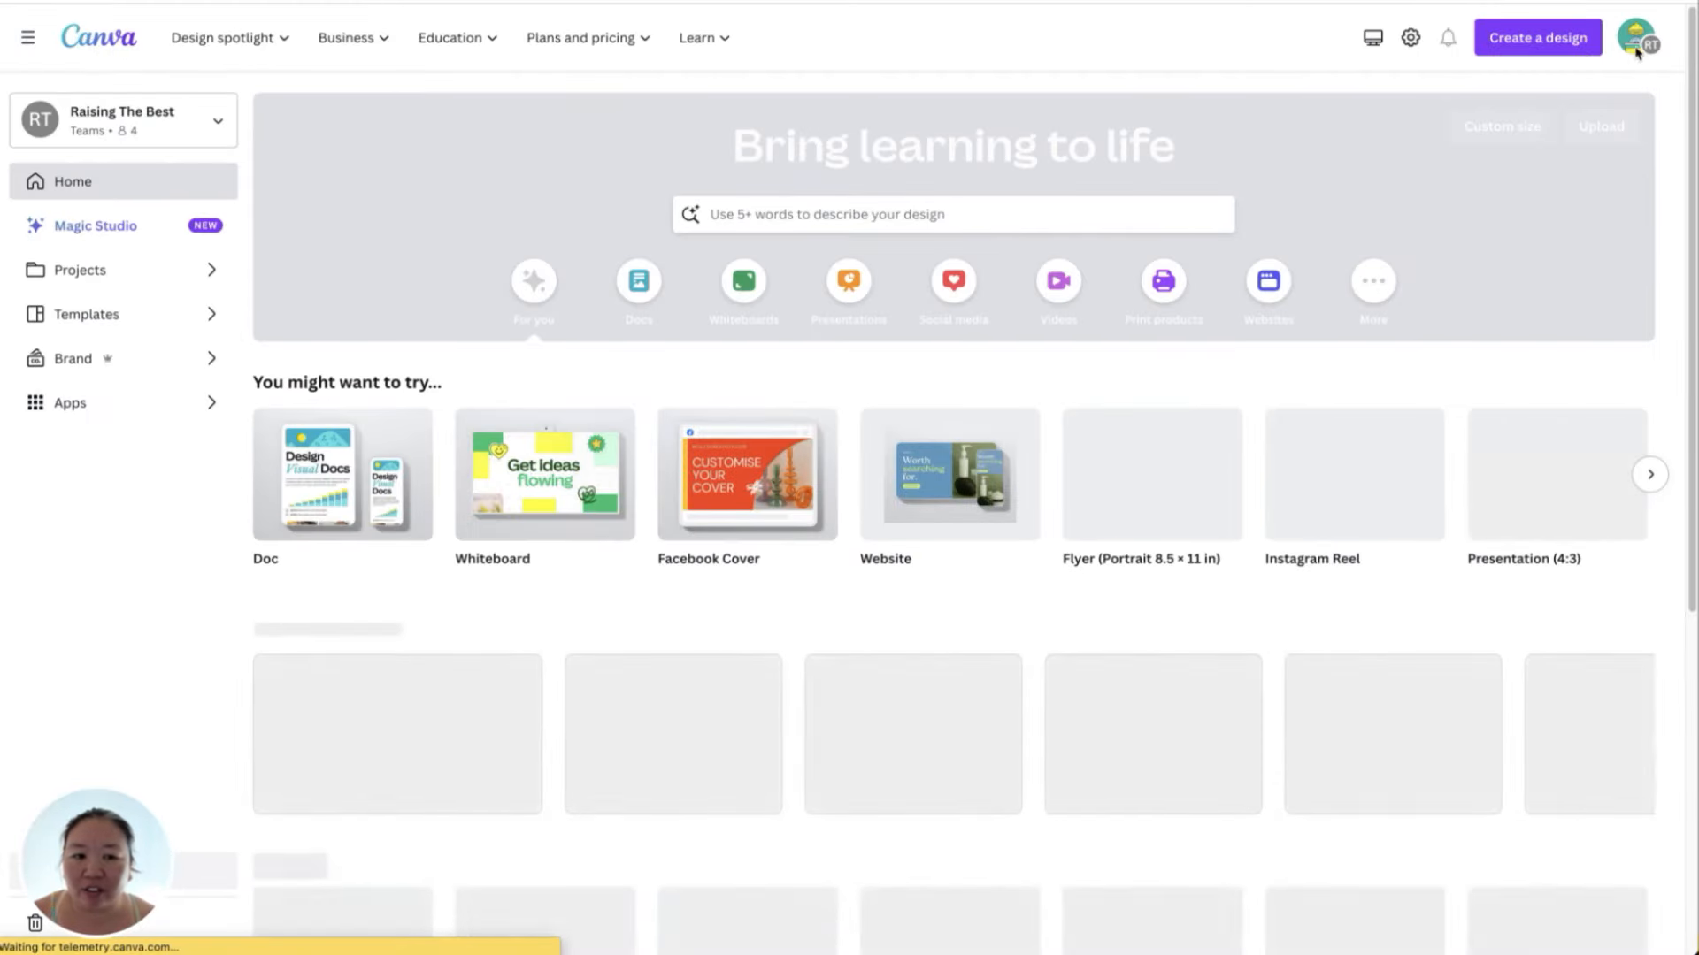
# Create a new blank Website design by searching design types for 'web'.
pyautogui.click(1534, 37)
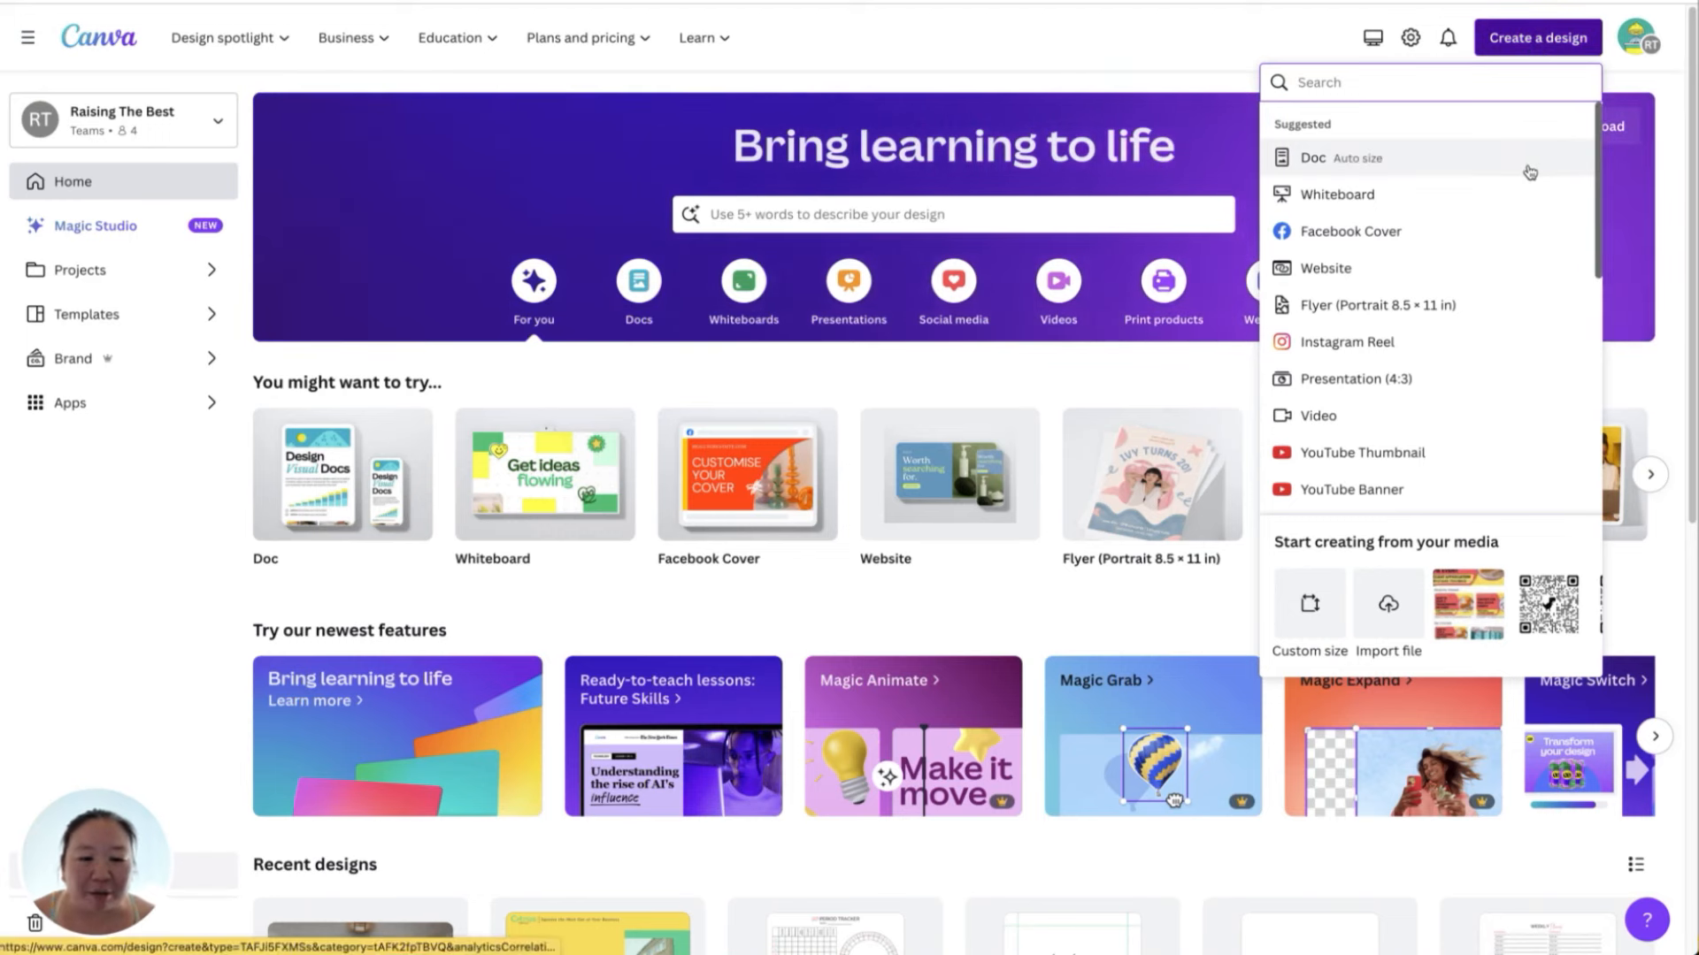
pyautogui.scroll(-3)
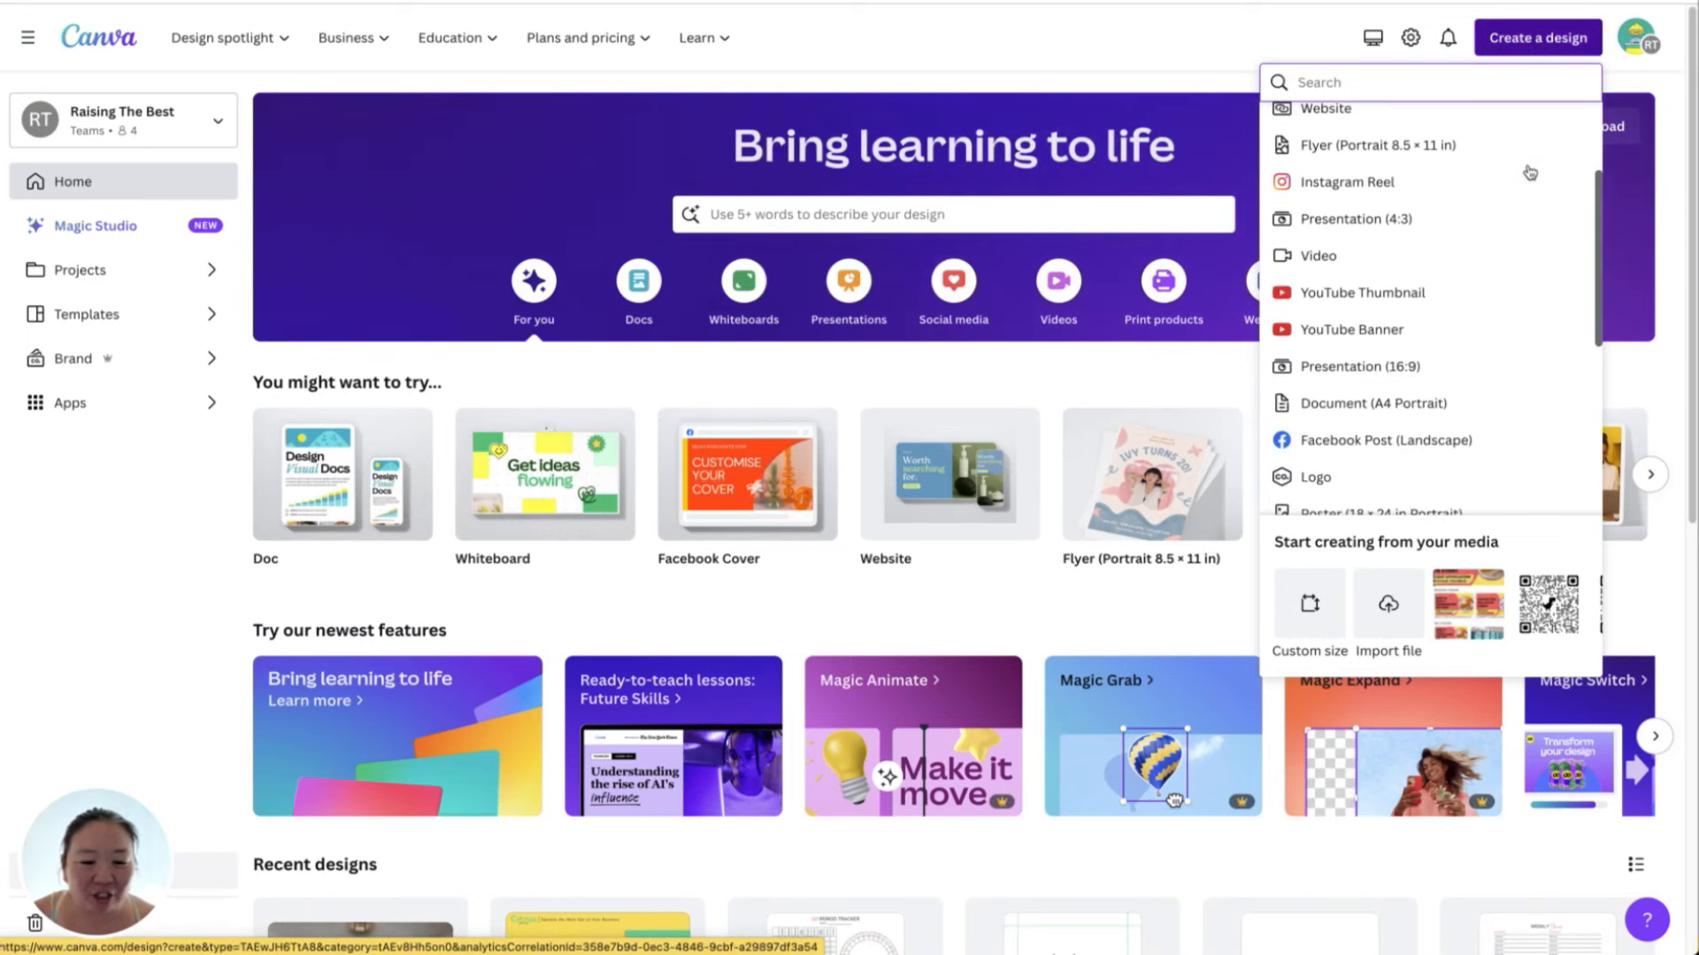
pyautogui.scroll(-3)
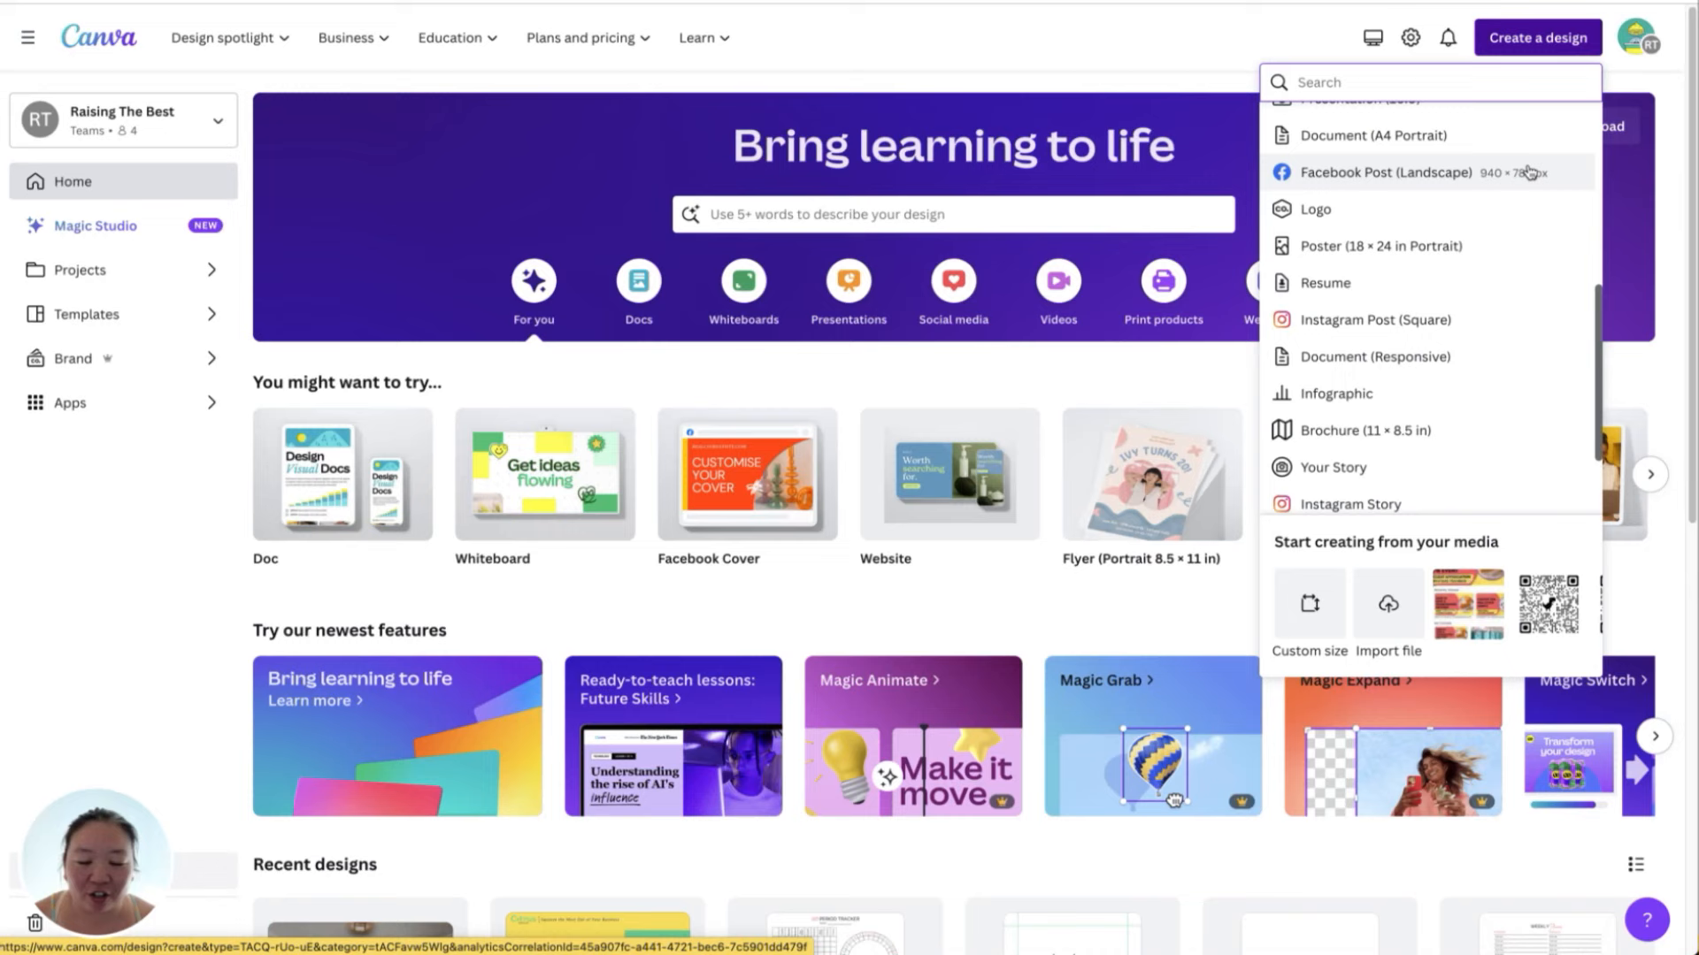
pyautogui.scroll(-3)
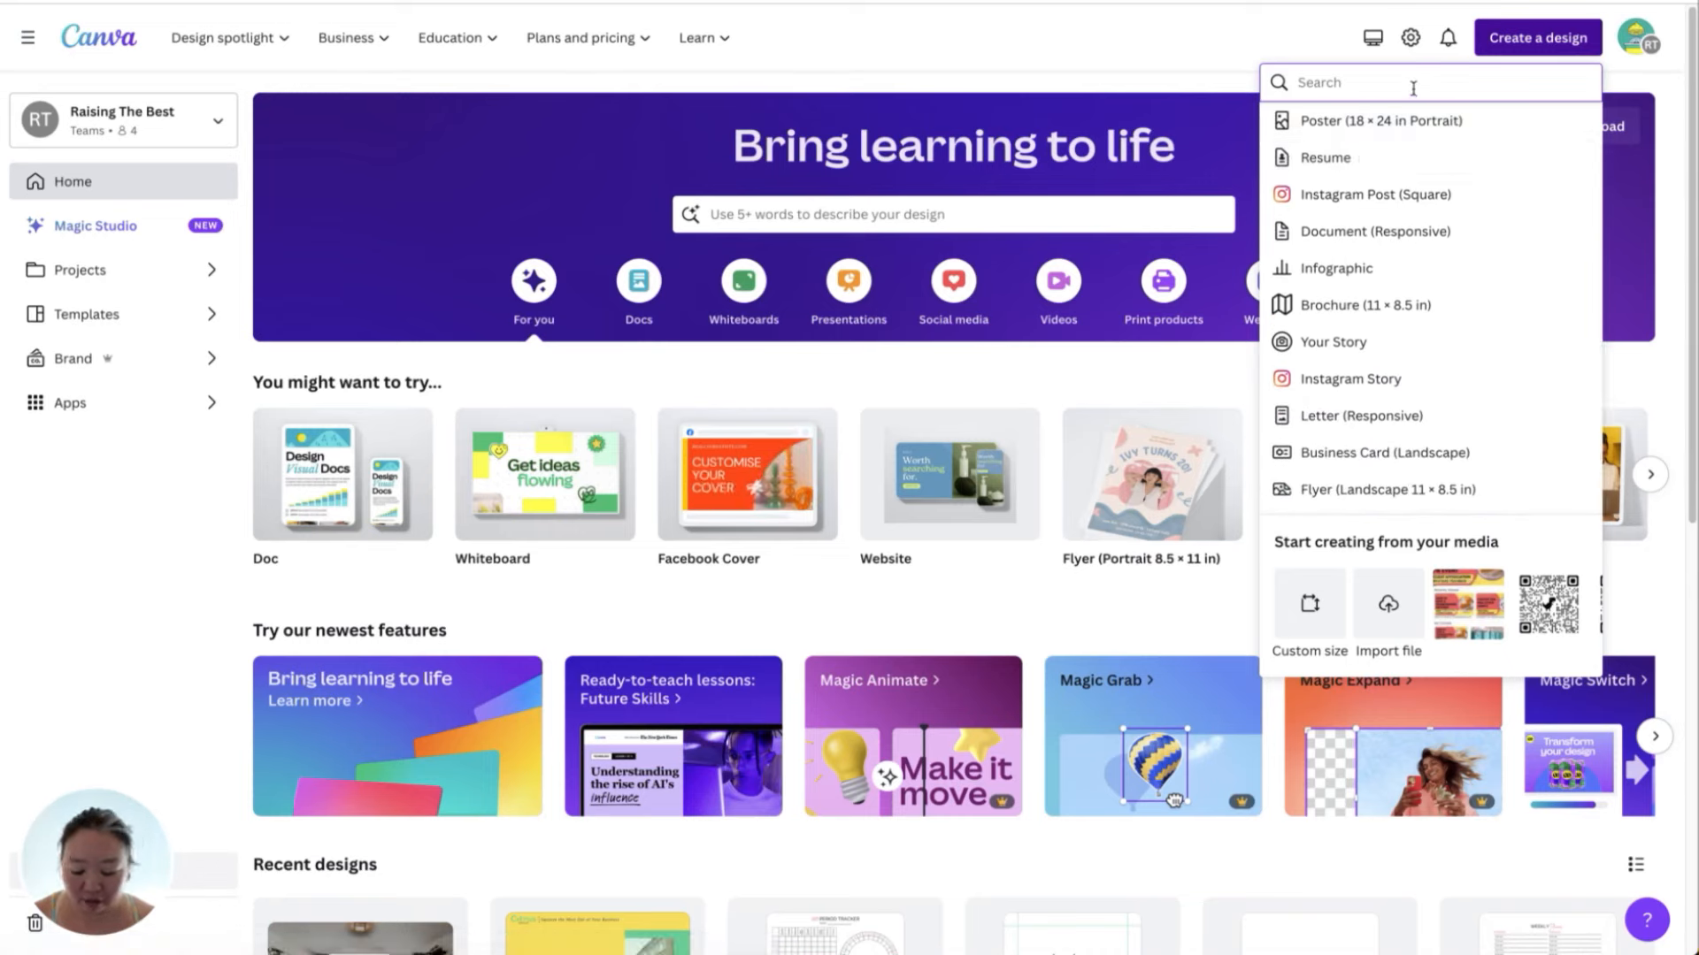
pyautogui.write('web')
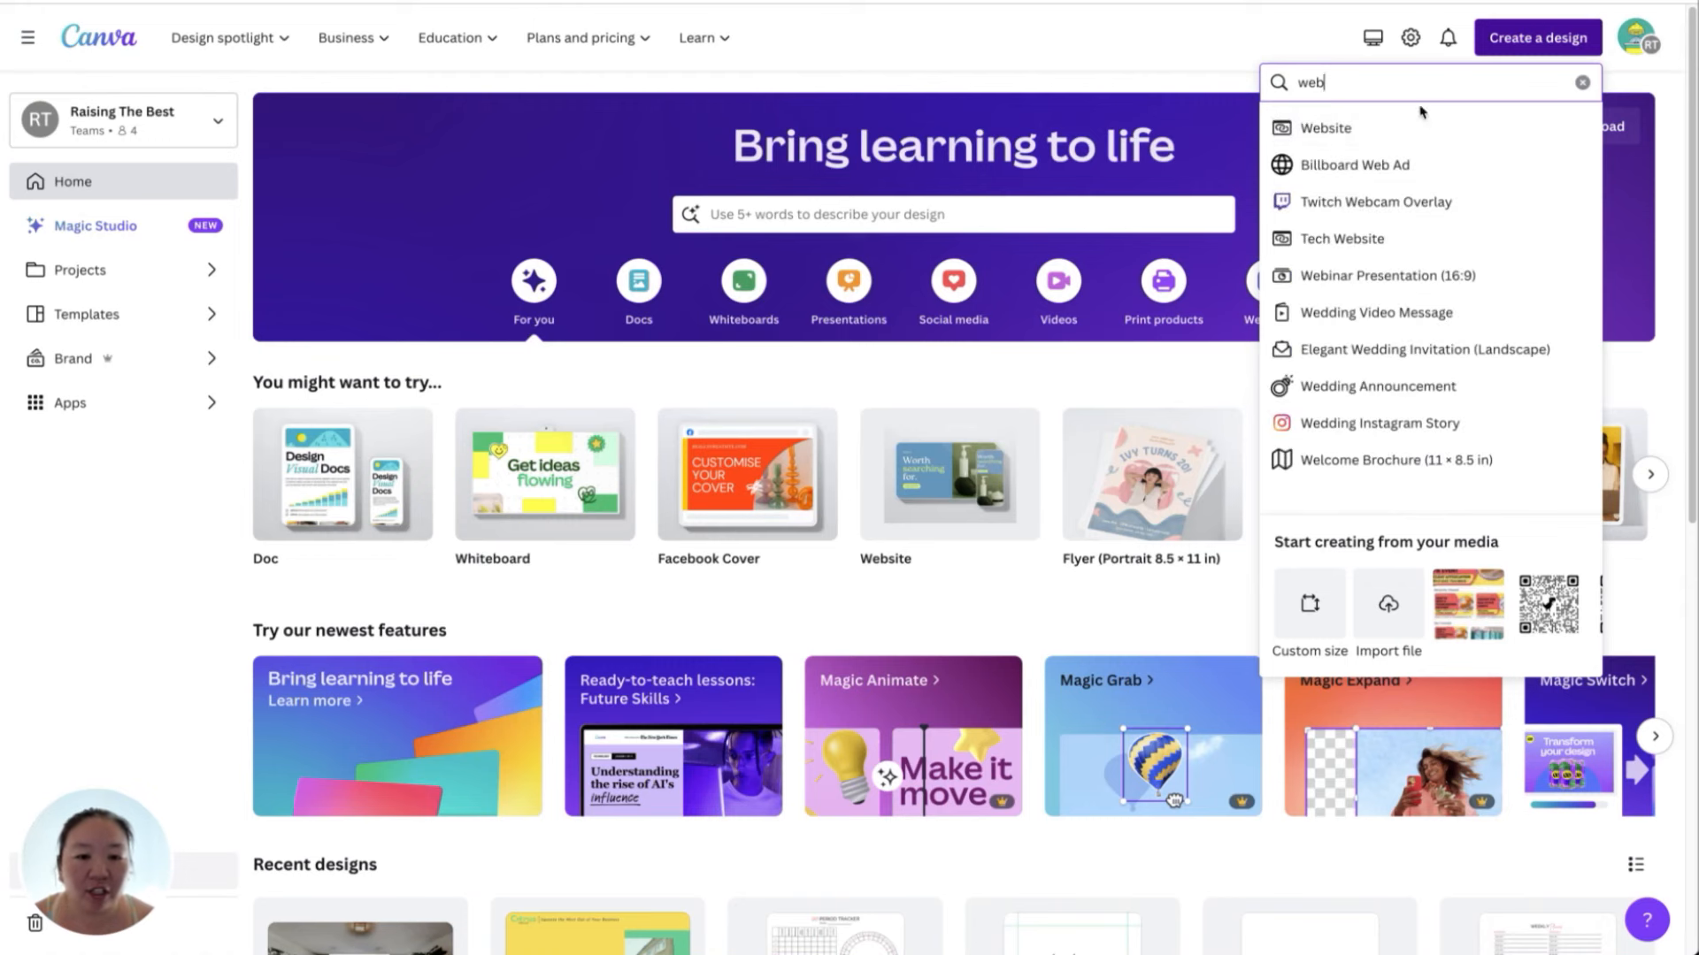
pyautogui.click(1323, 128)
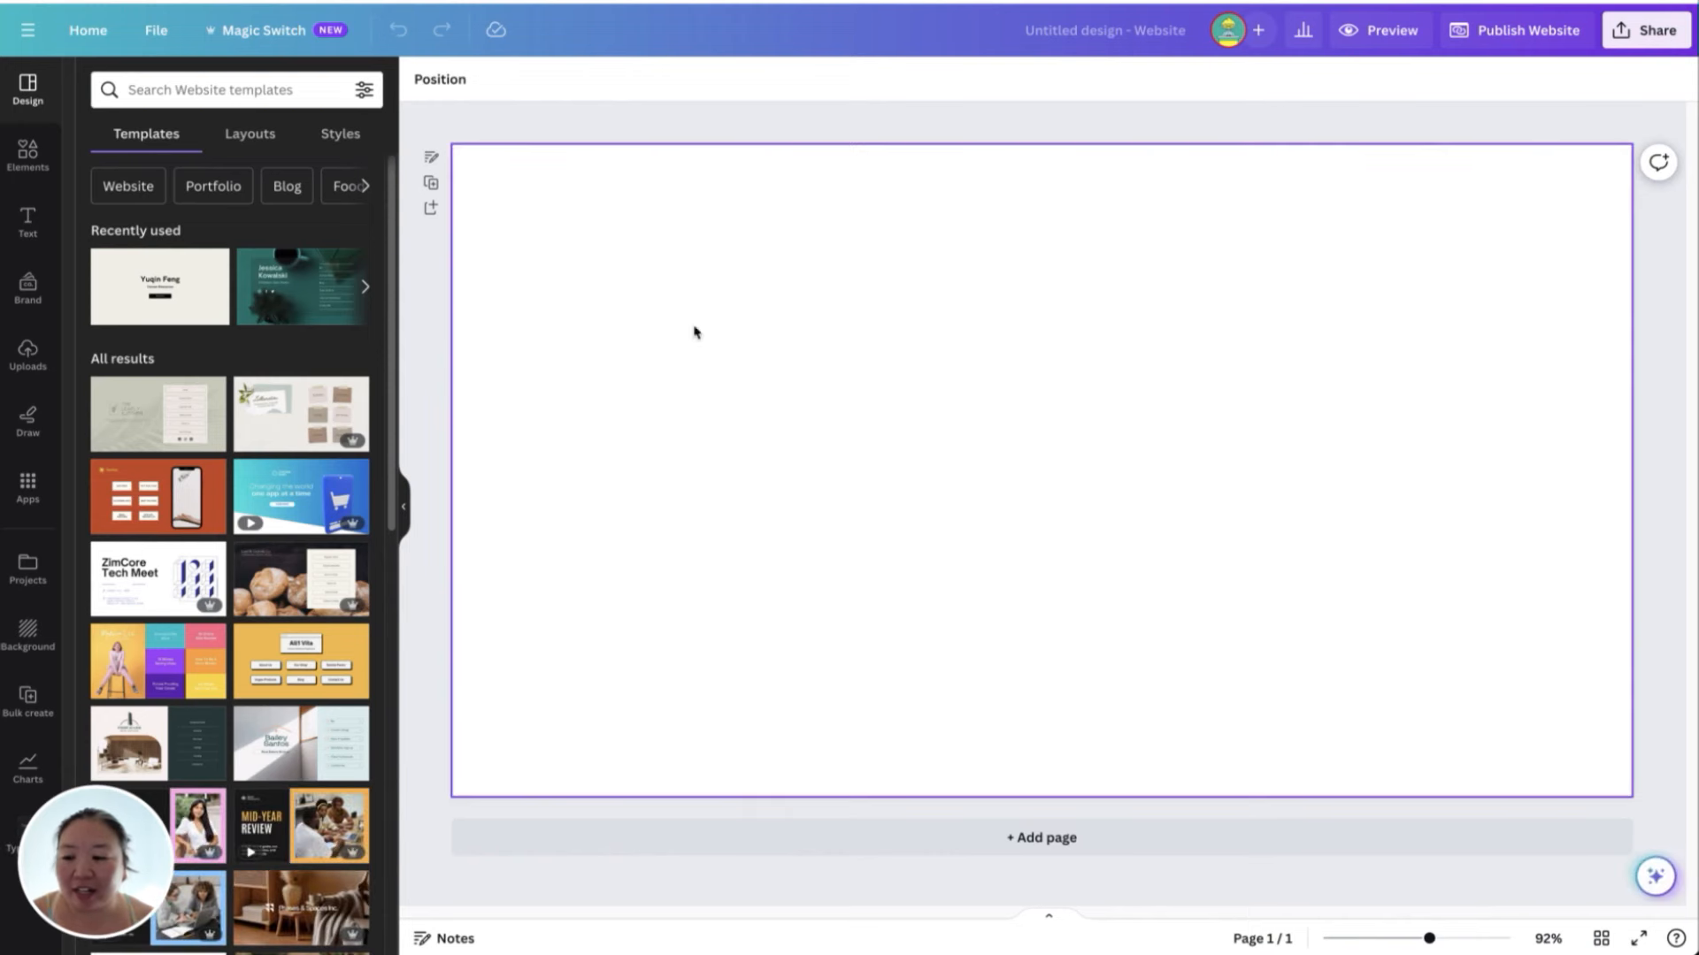
# Open the Elements side panel to reach the recently used living-room photo.
pyautogui.click(27, 157)
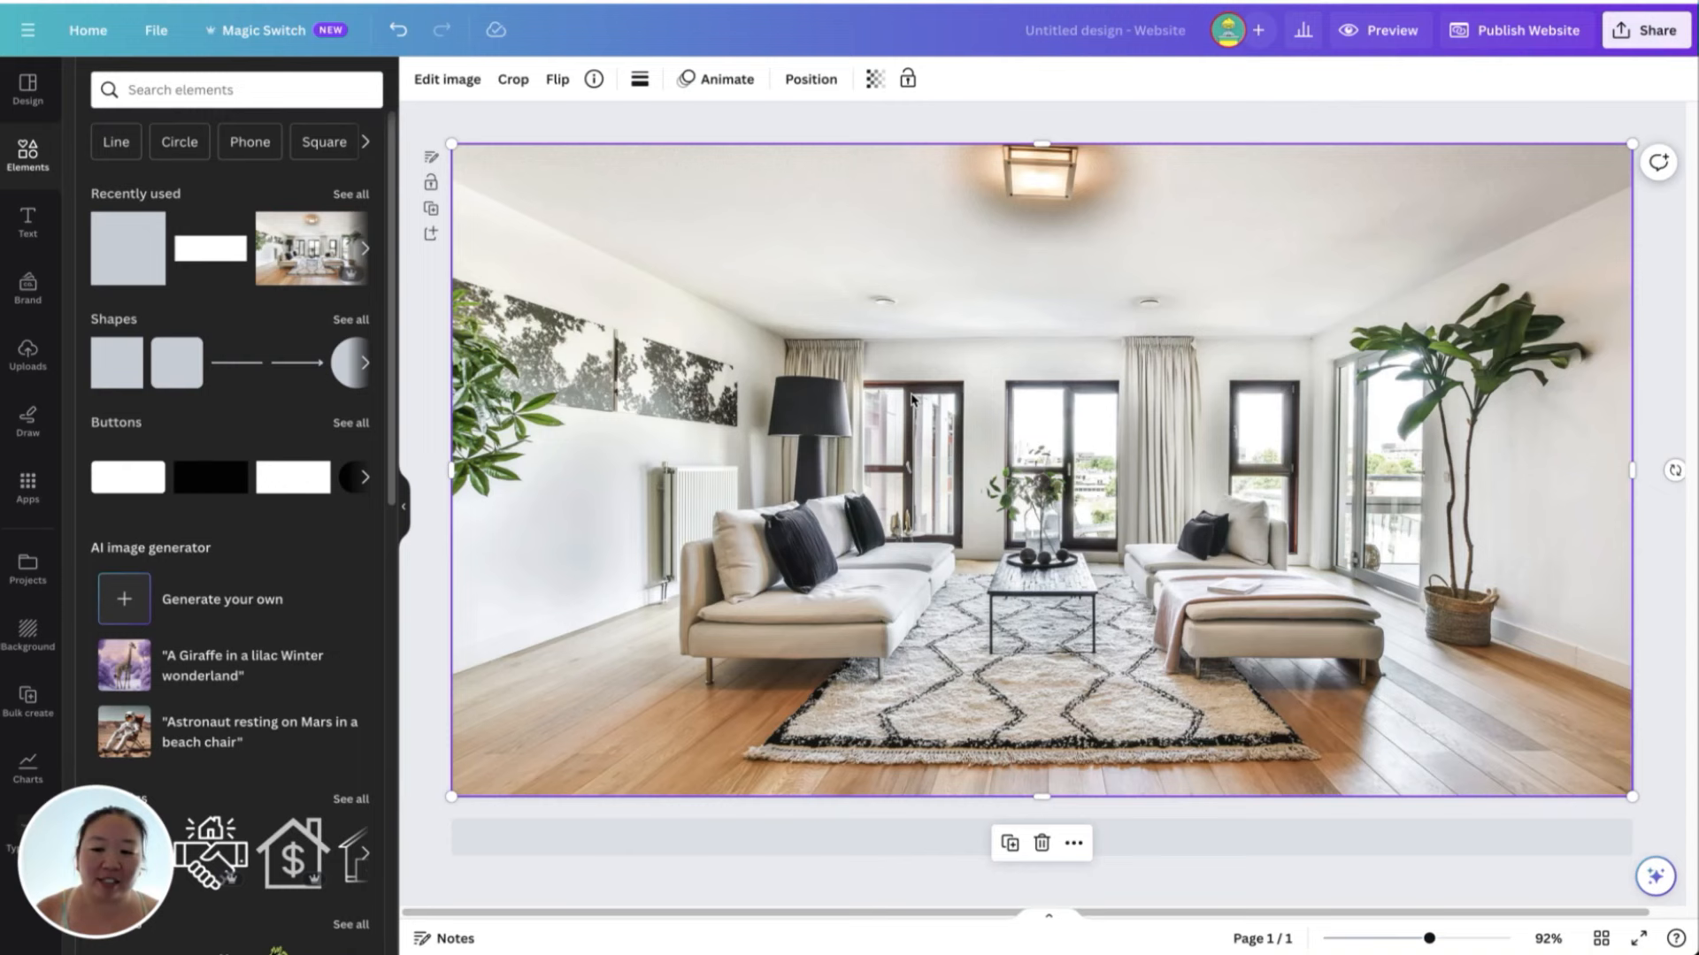
pyautogui.moveTo(769, 220)
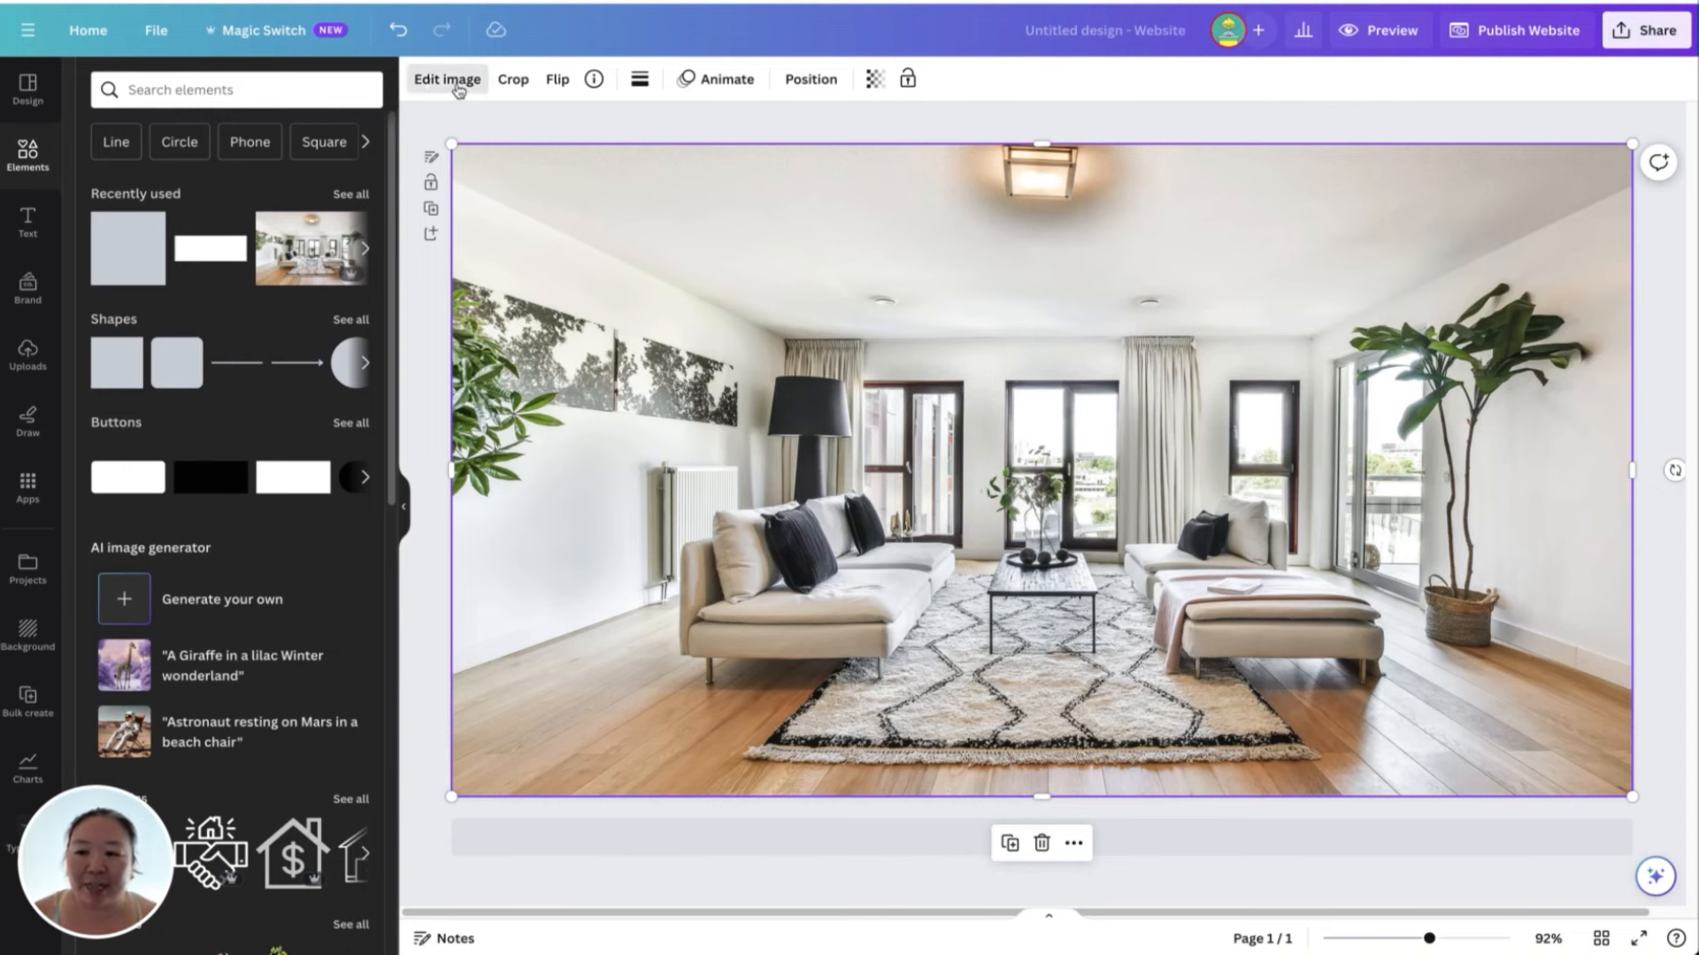
# Darken the living-room photo by setting its Brightness to -47.
pyautogui.click(446, 78)
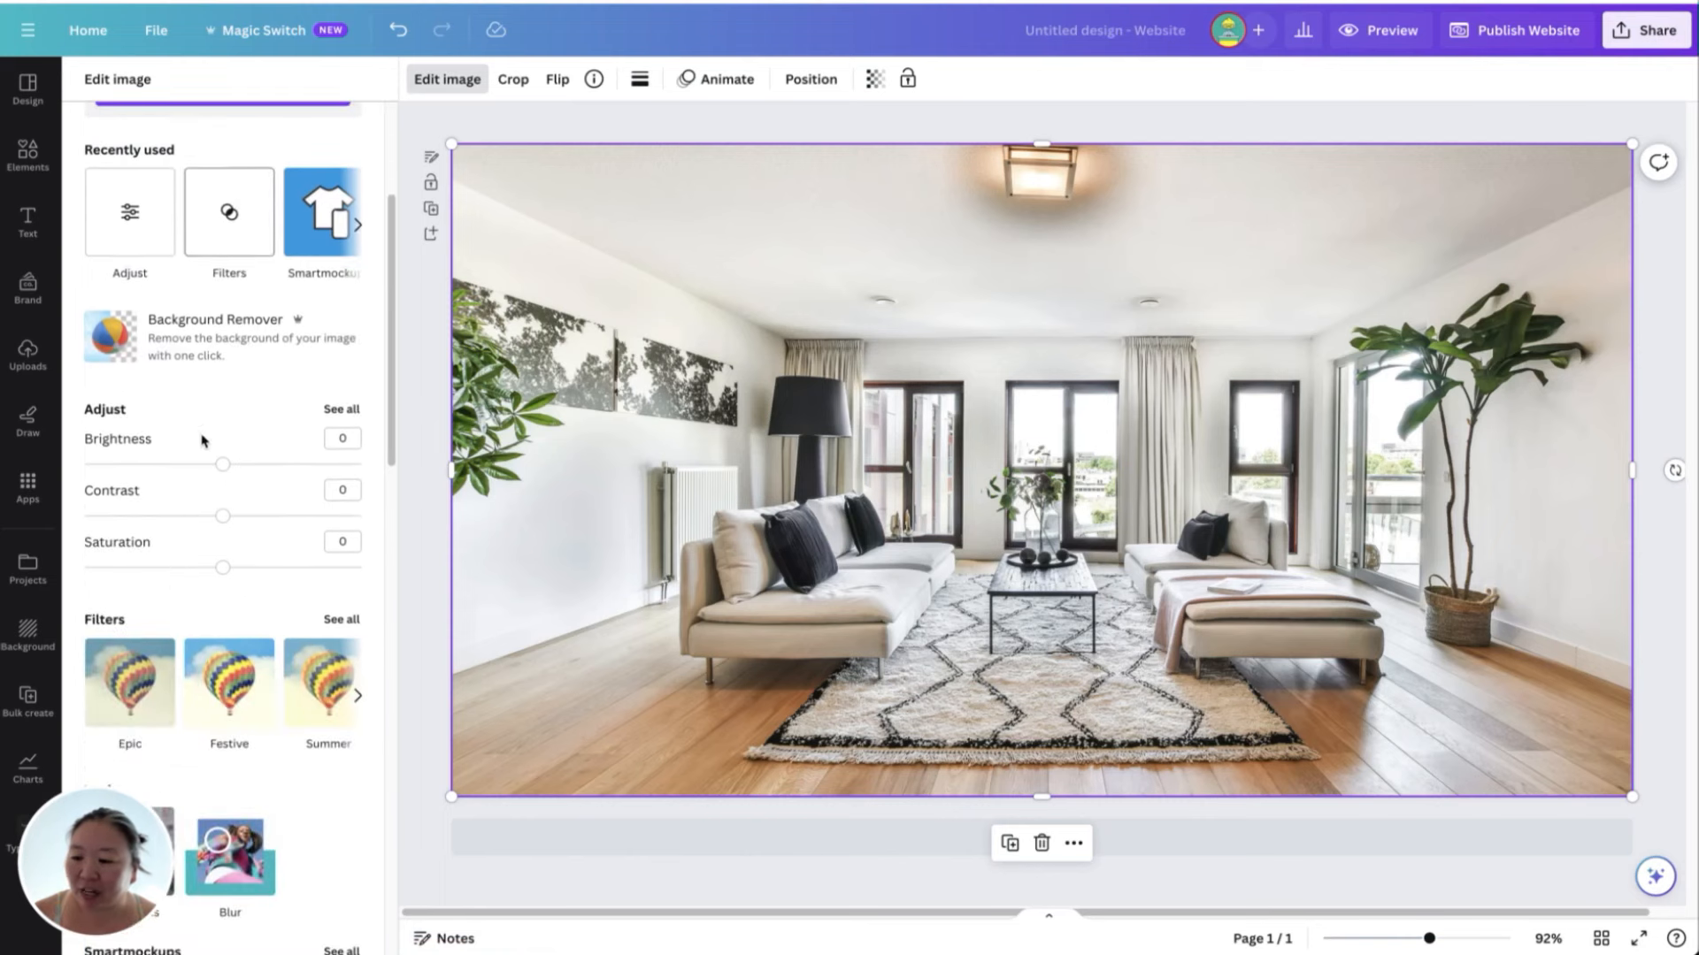
pyautogui.moveTo(222, 464); pyautogui.dragTo(160, 464)
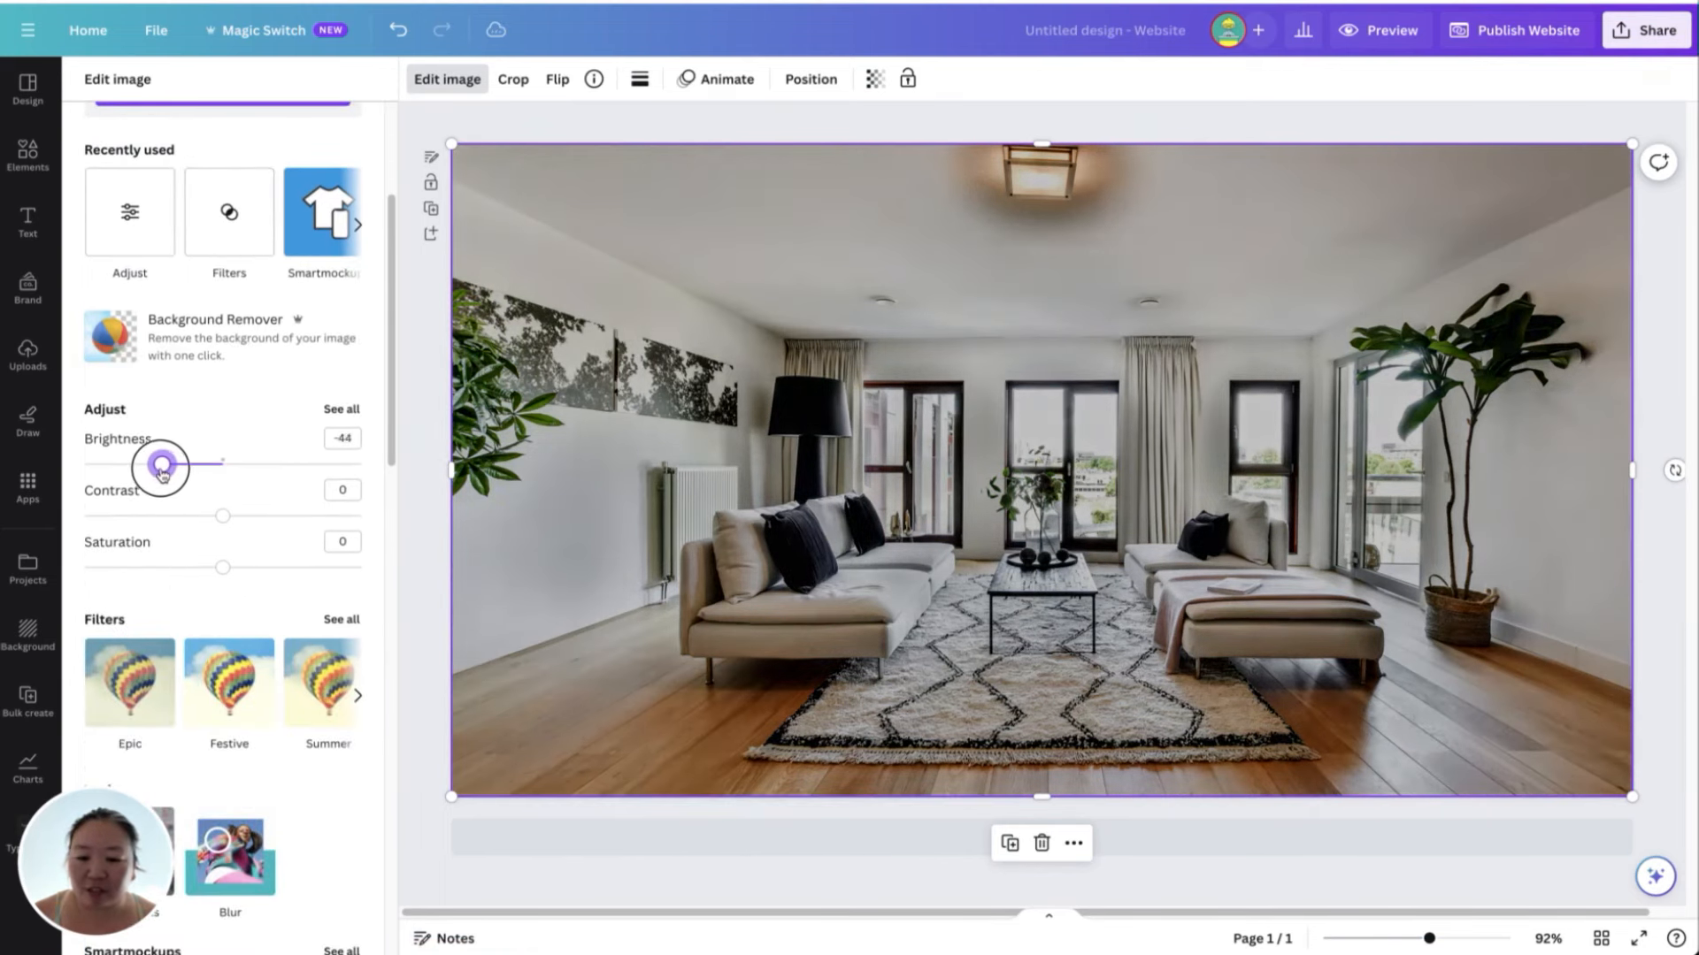
pyautogui.moveTo(163, 464); pyautogui.dragTo(154, 464)
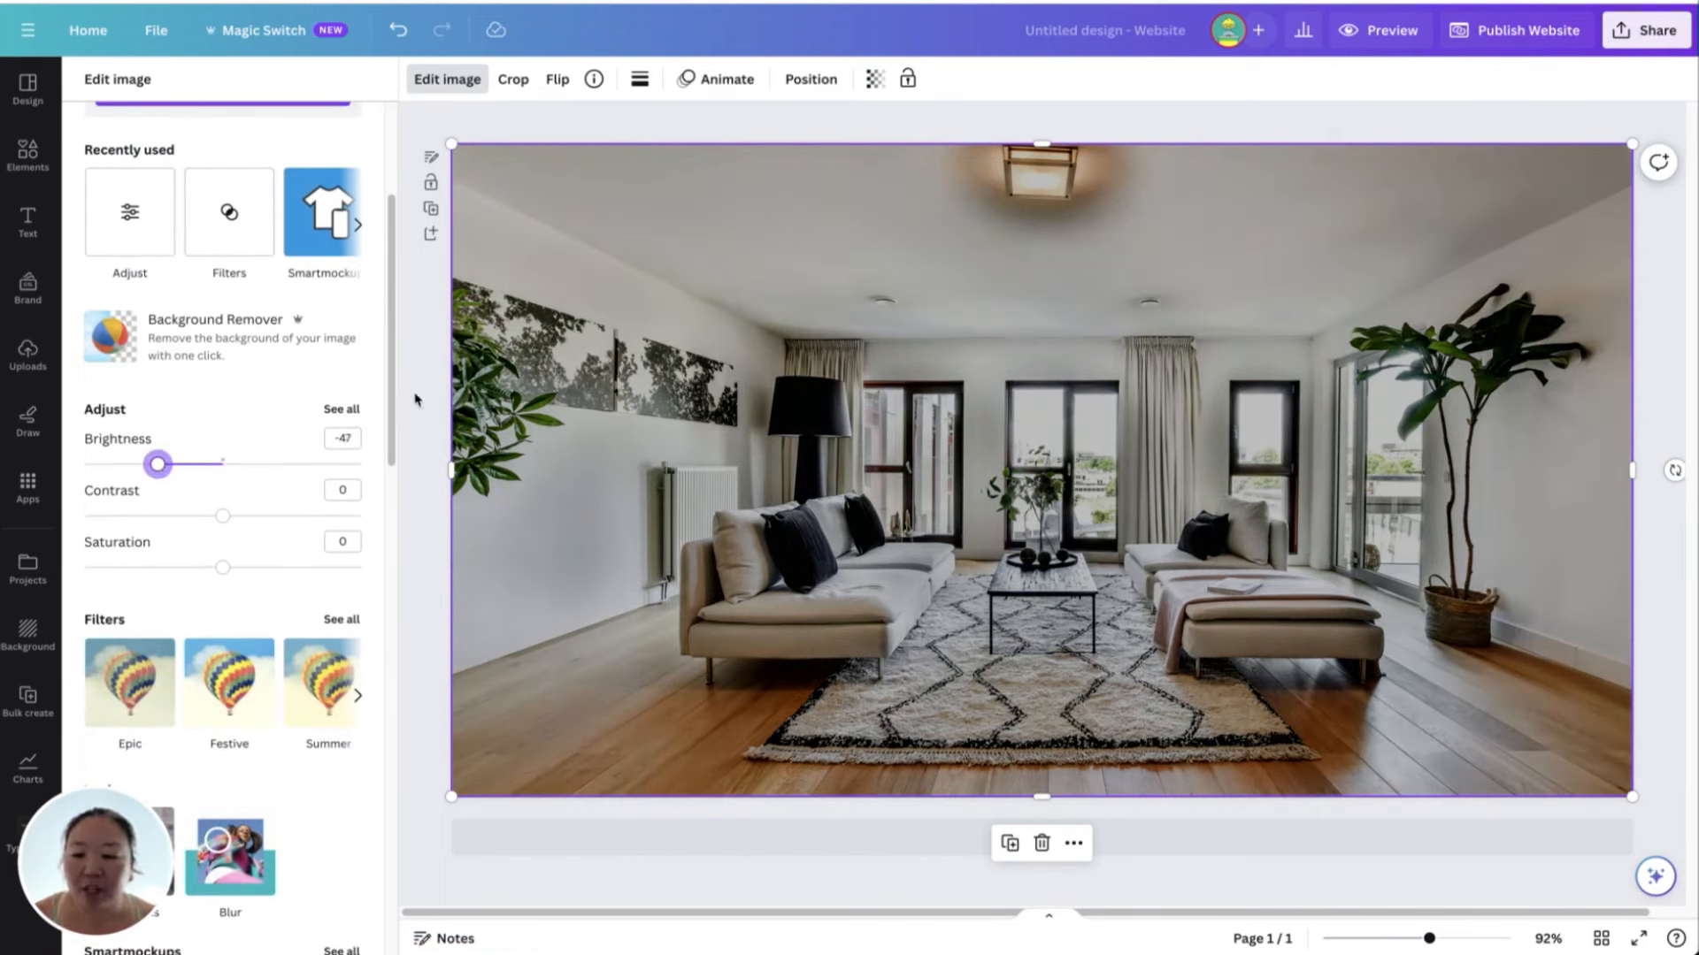
pyautogui.click(28, 155)
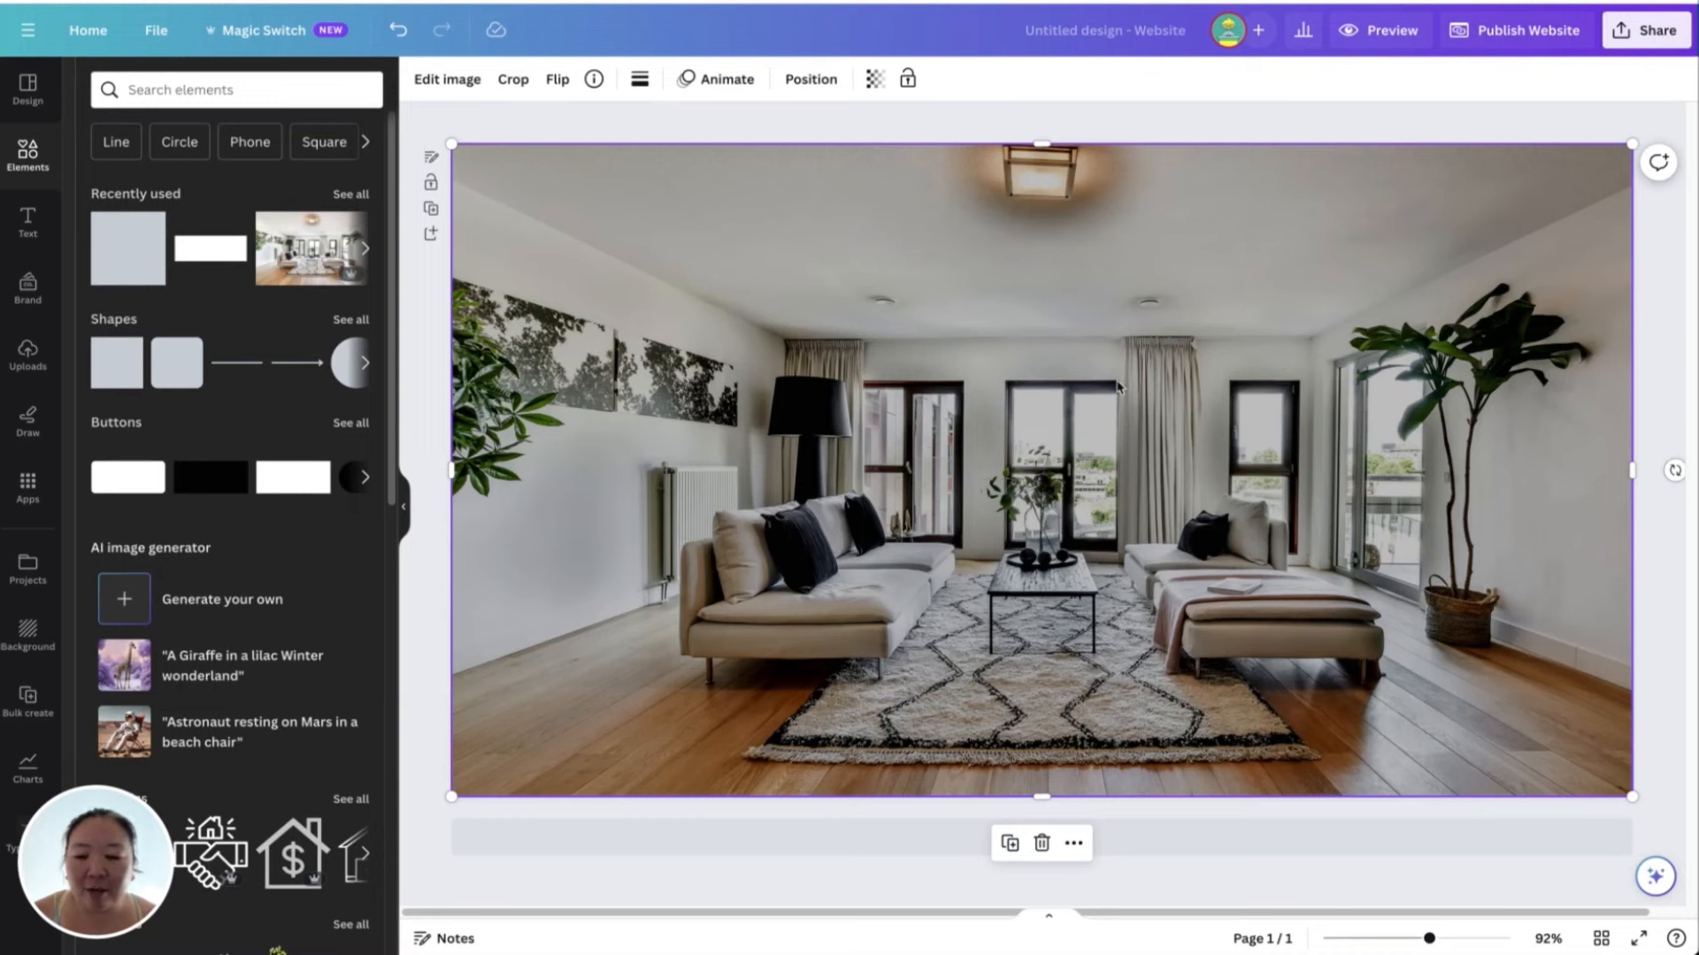
pyautogui.click(28, 222)
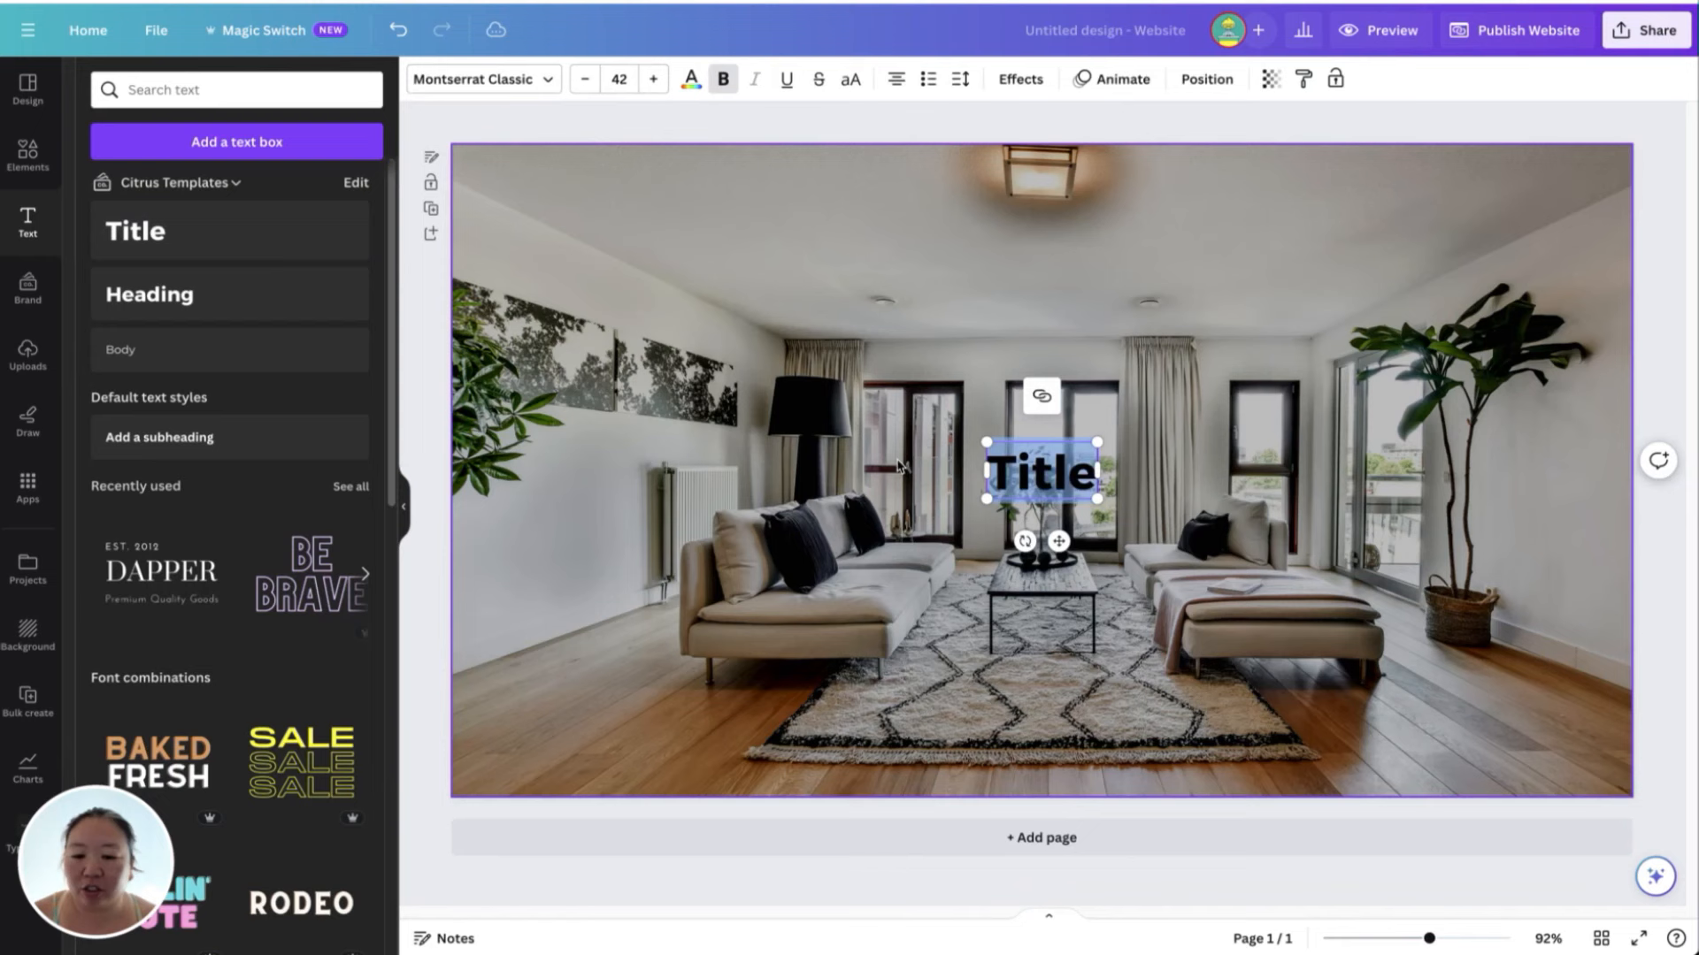
# Move the Title near the top and type 'What is Your Green Acres Home Worth?'.
pyautogui.moveTo(1040, 471); pyautogui.dragTo(926, 292)
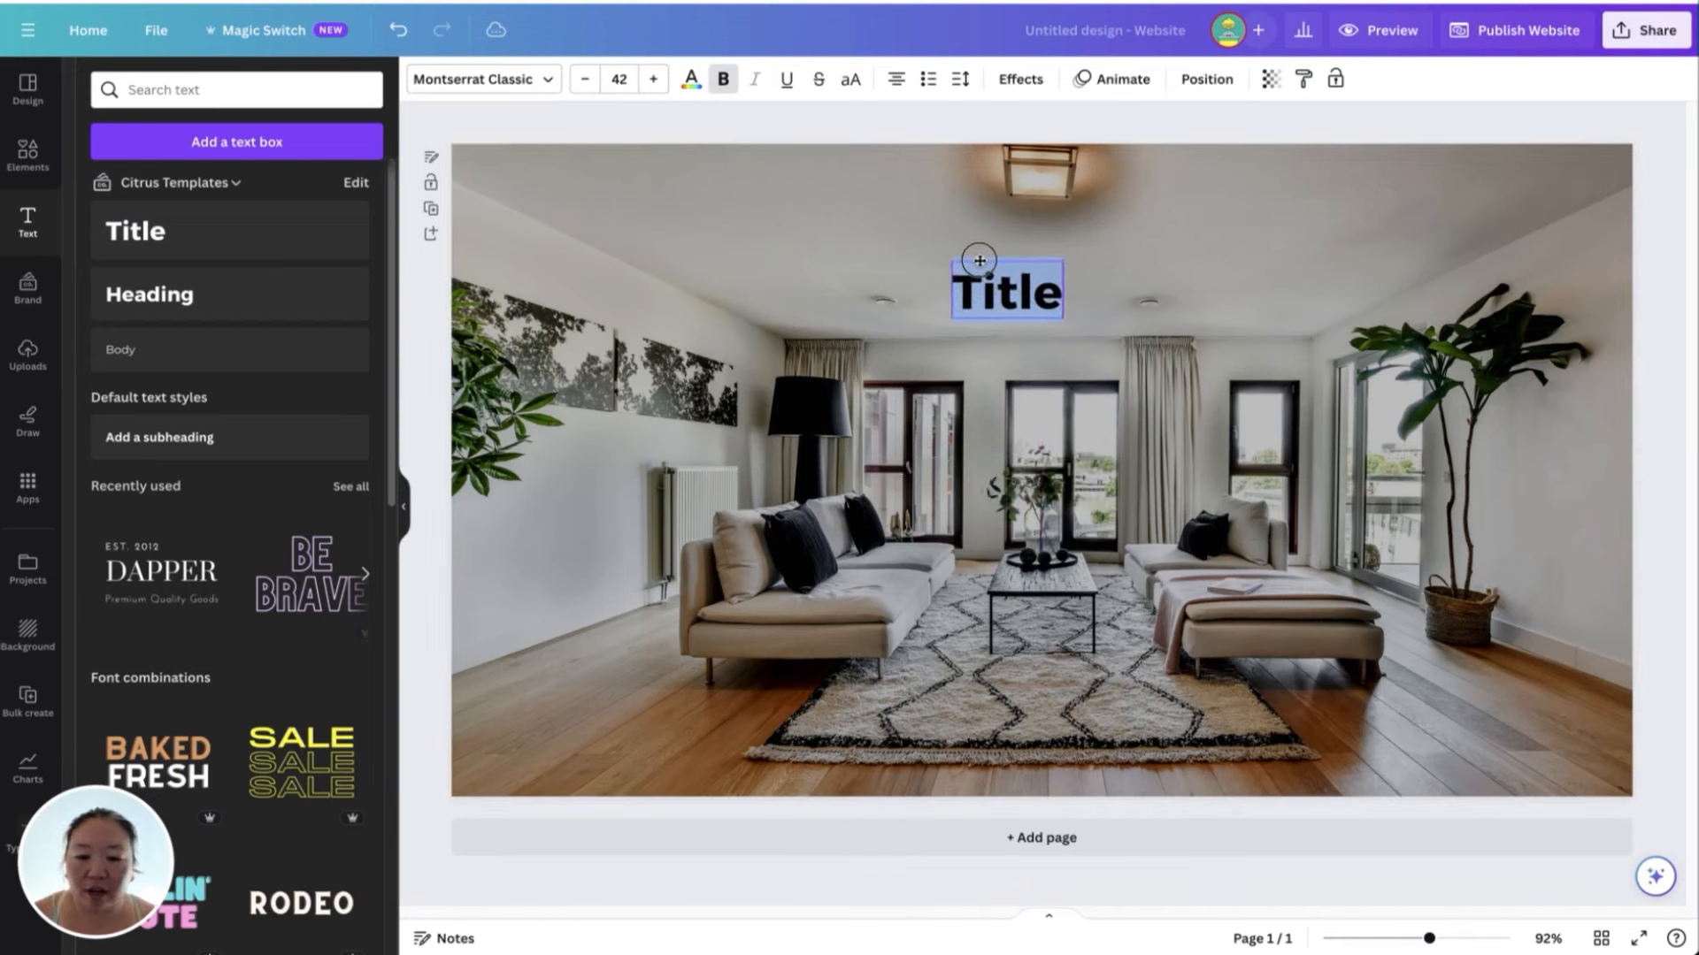
pyautogui.write('What is Your Green Acres Hom')
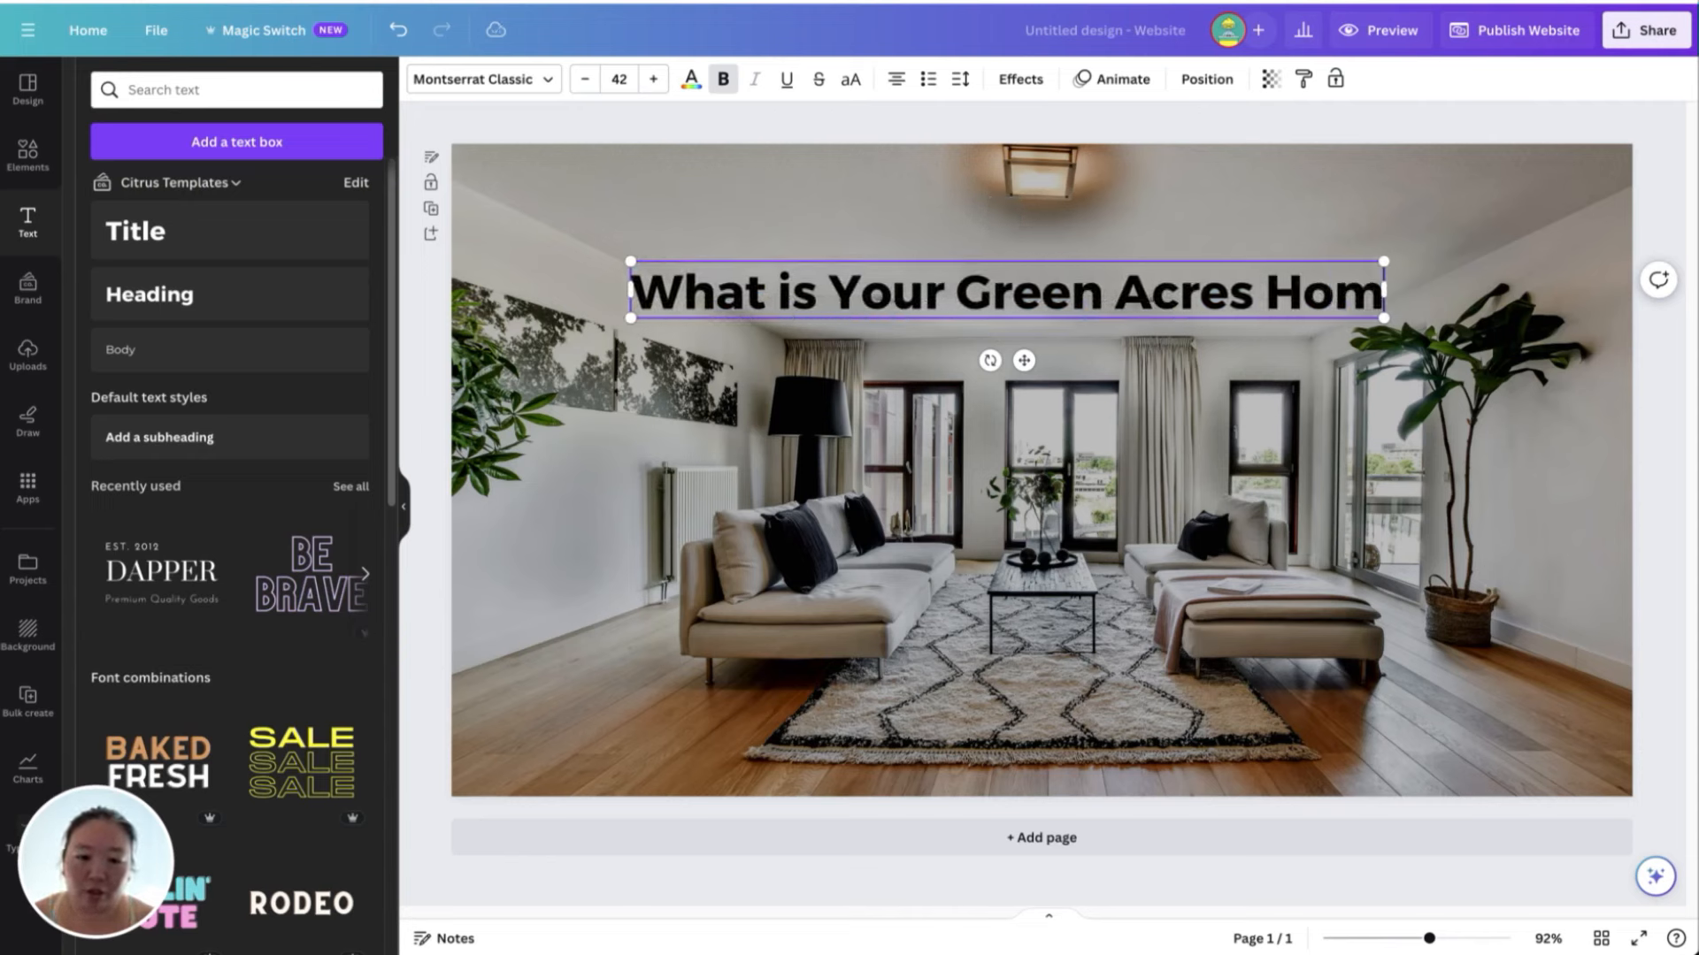
pyautogui.write('e Worth?')
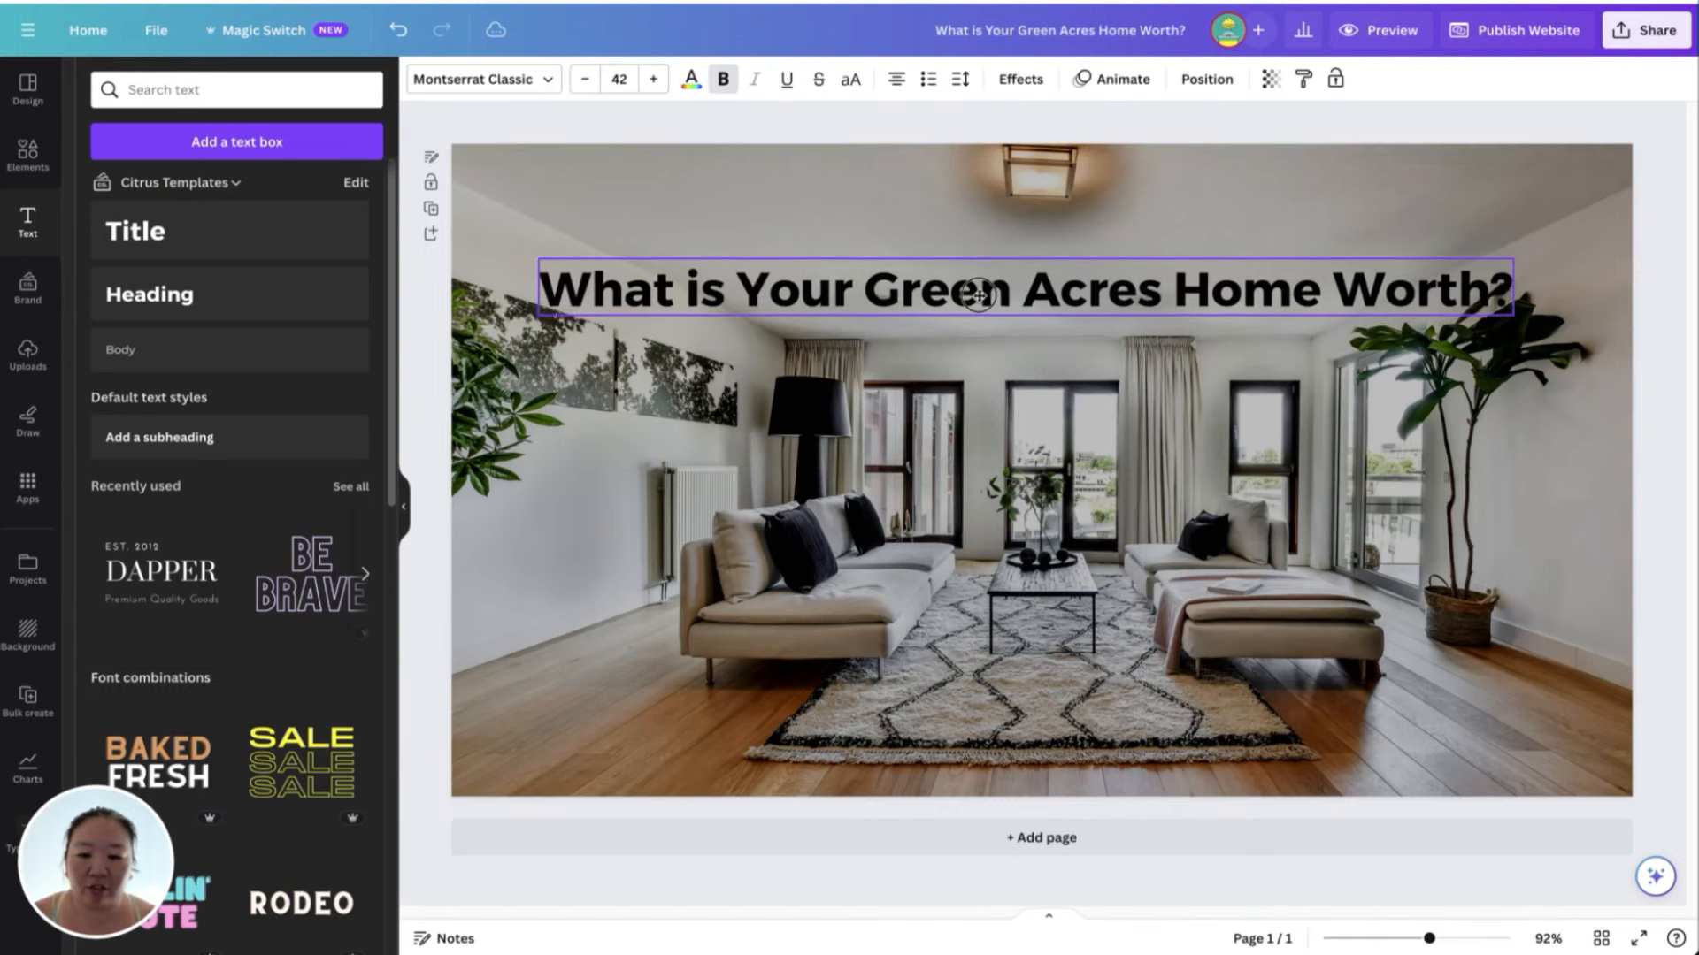
# Centre the heading horizontally and make its text white.
pyautogui.moveTo(975, 290); pyautogui.dragTo(997, 284)
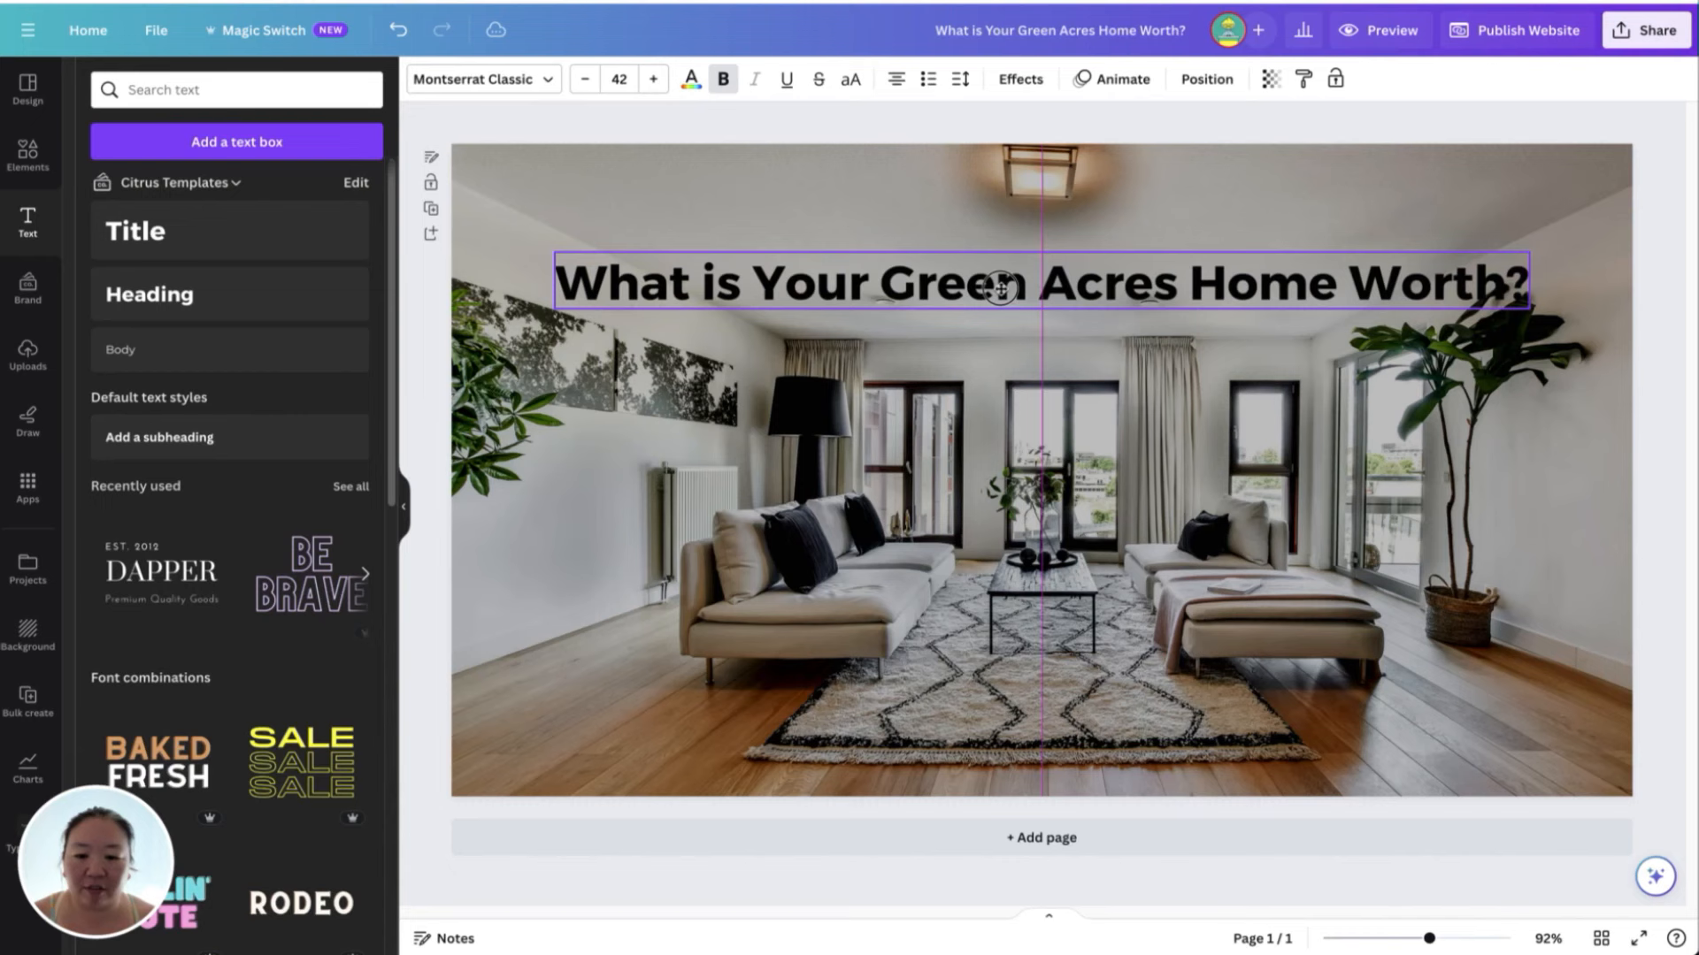
pyautogui.click(1041, 282)
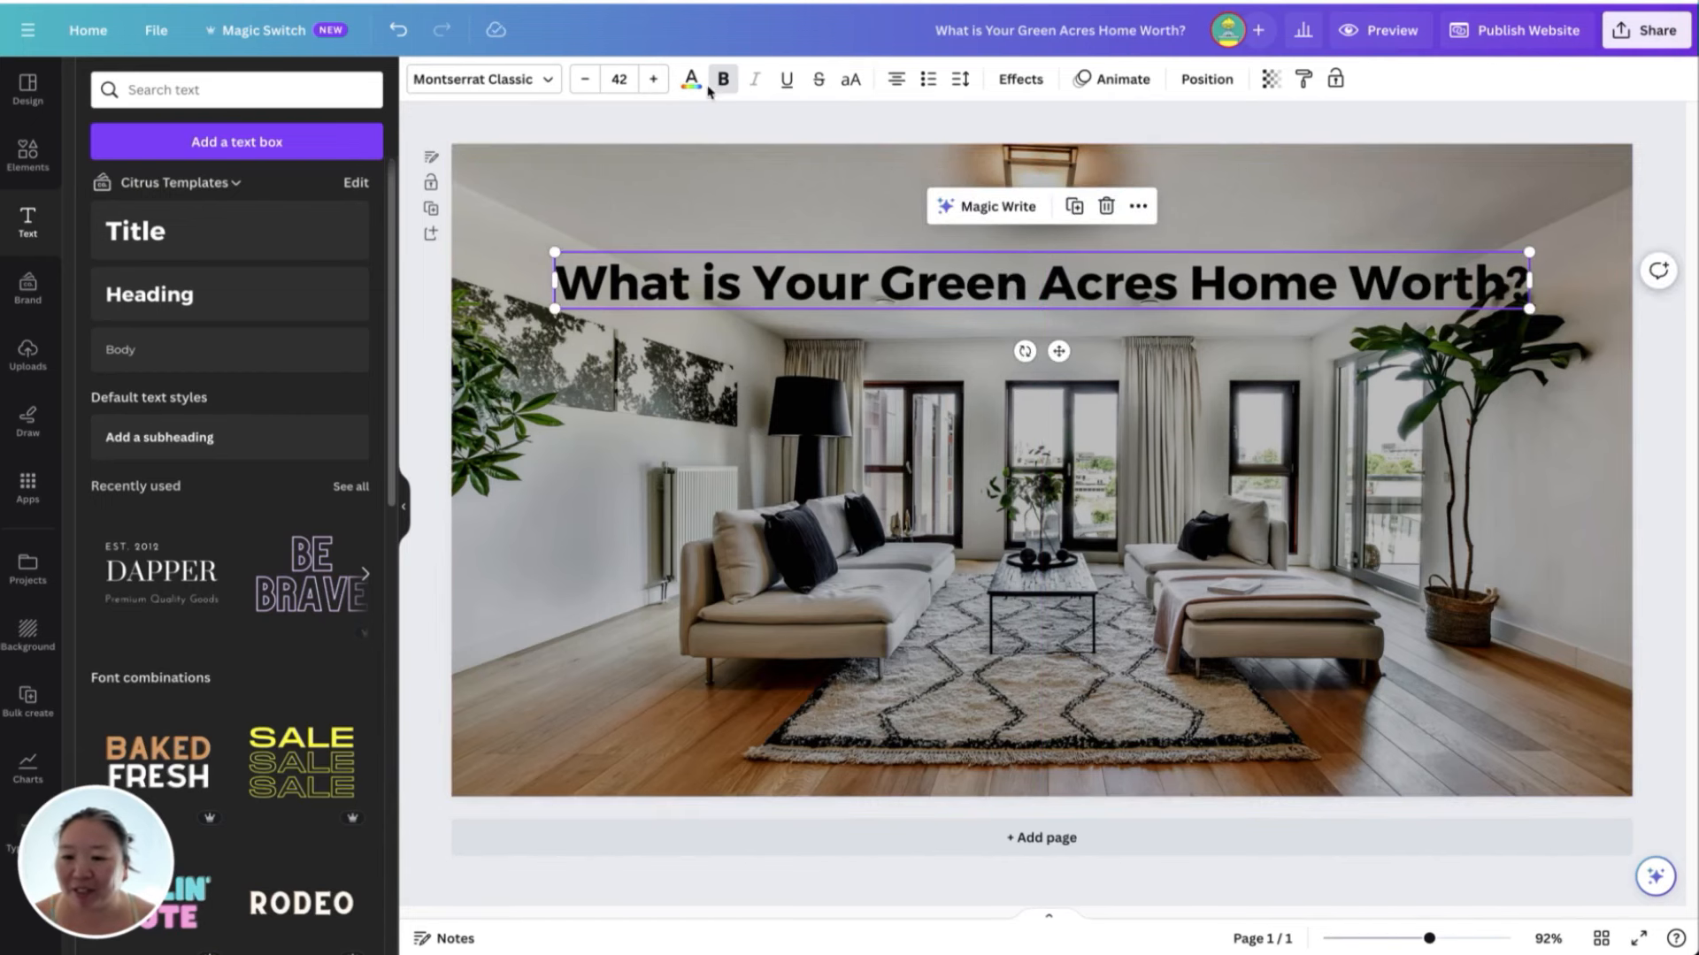
pyautogui.click(690, 78)
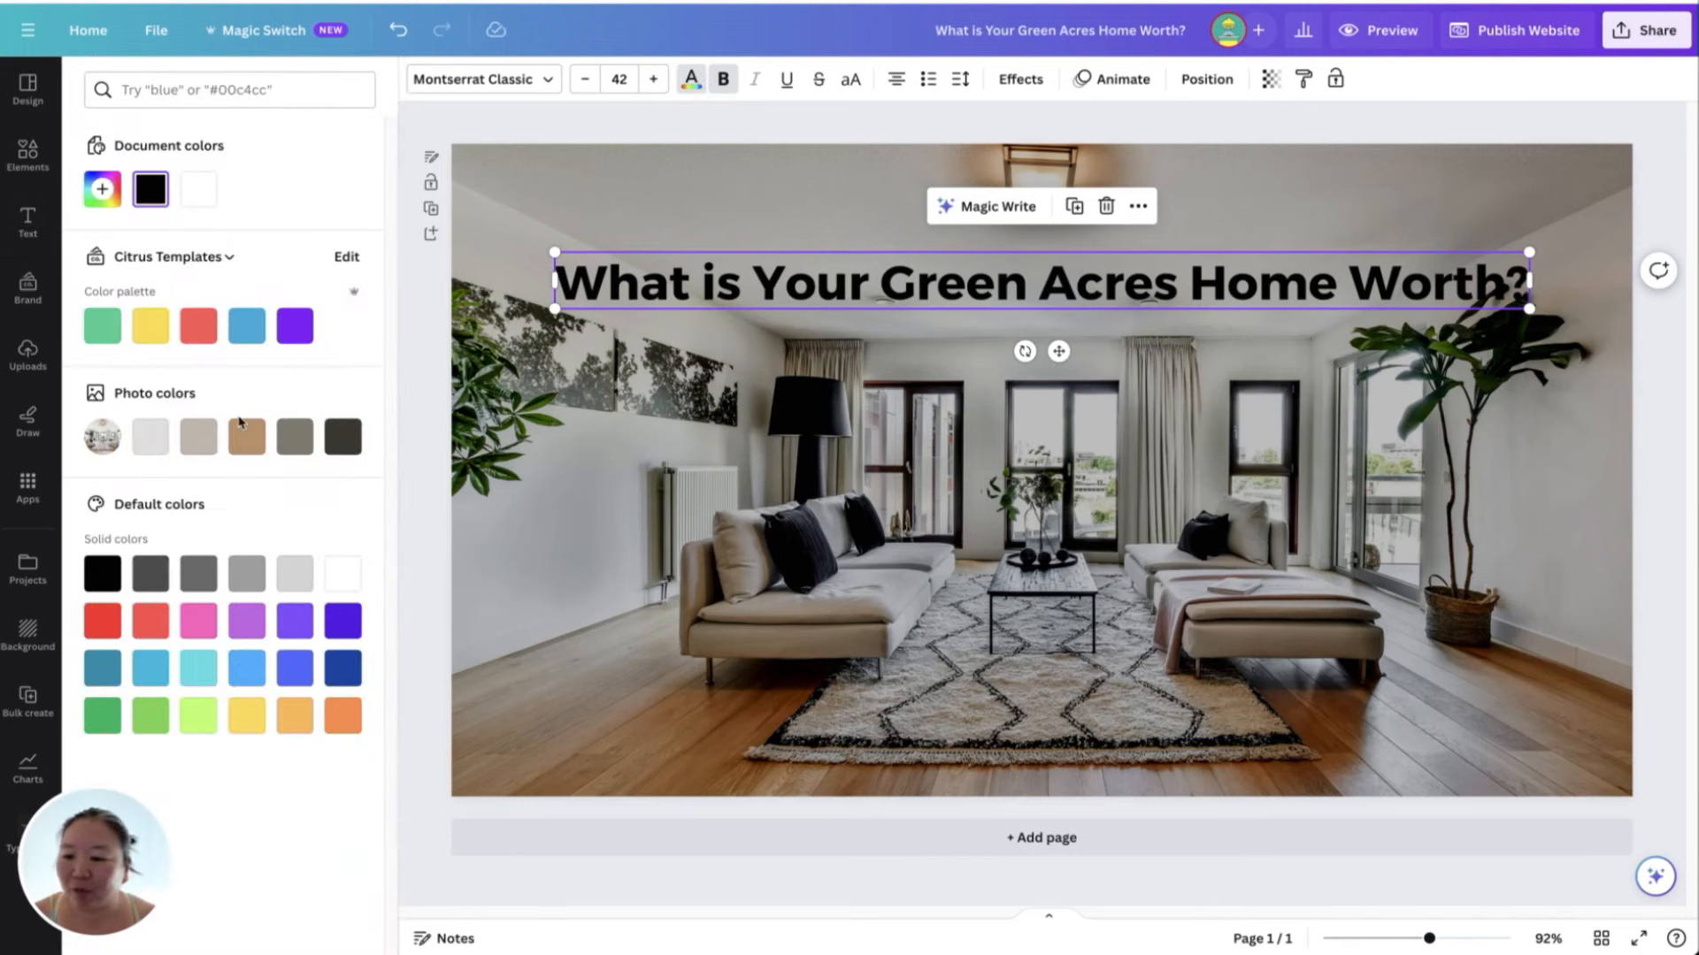
pyautogui.click(342, 573)
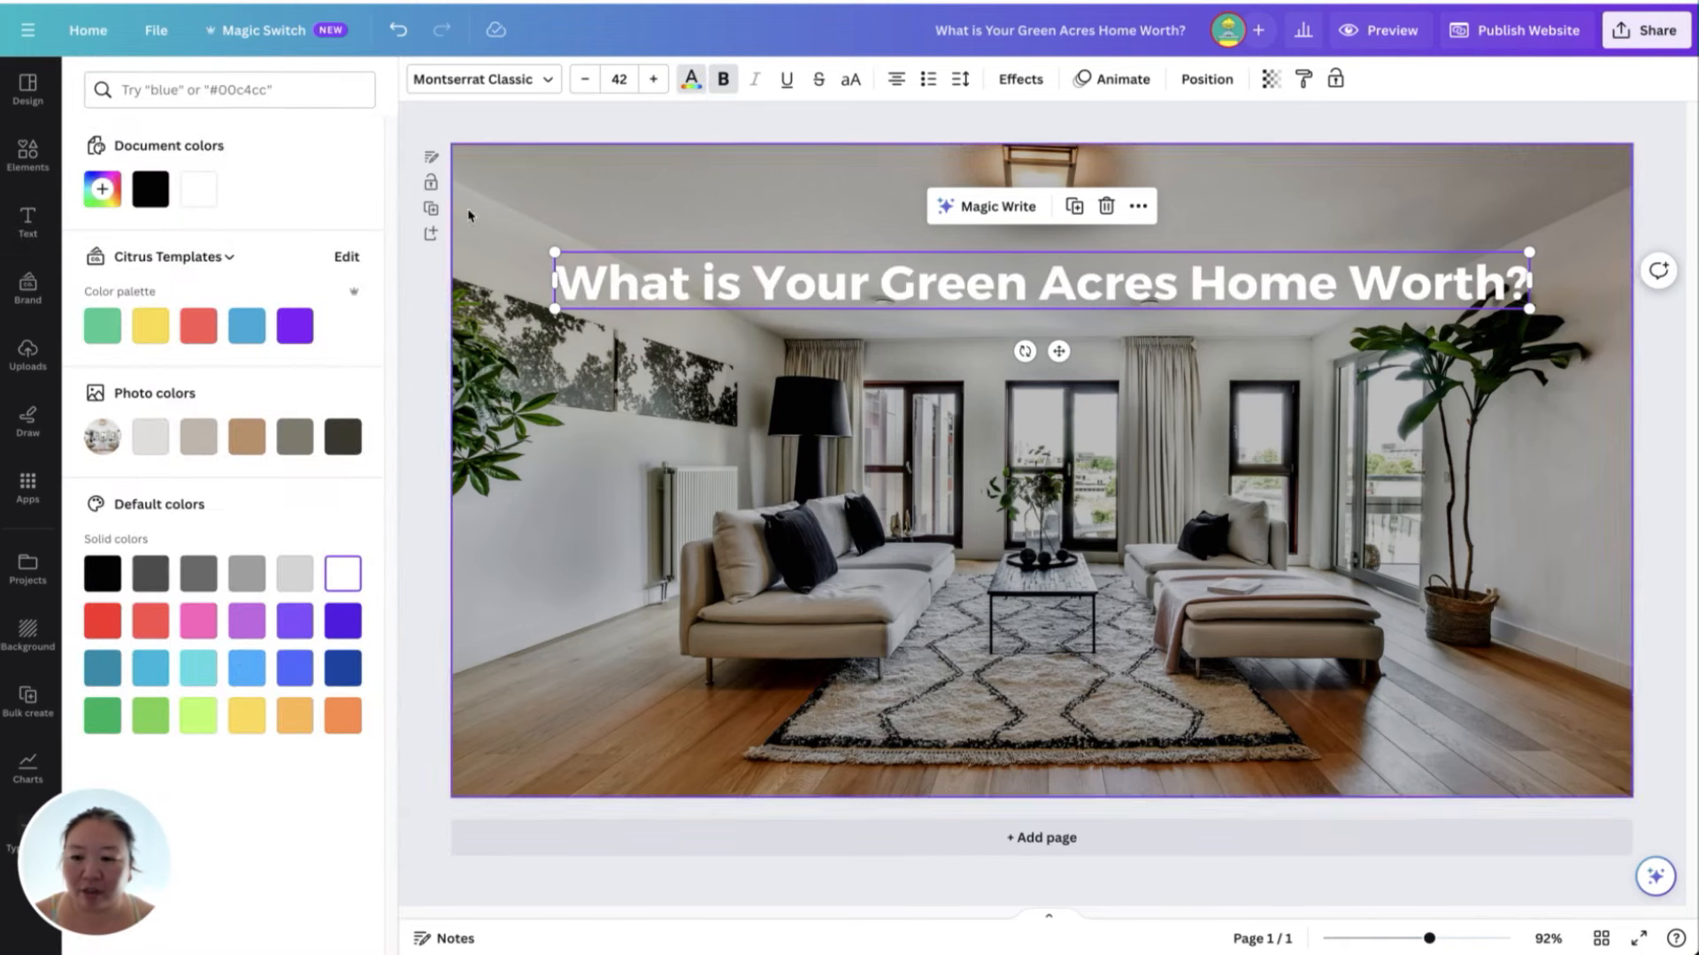
pyautogui.click(28, 222)
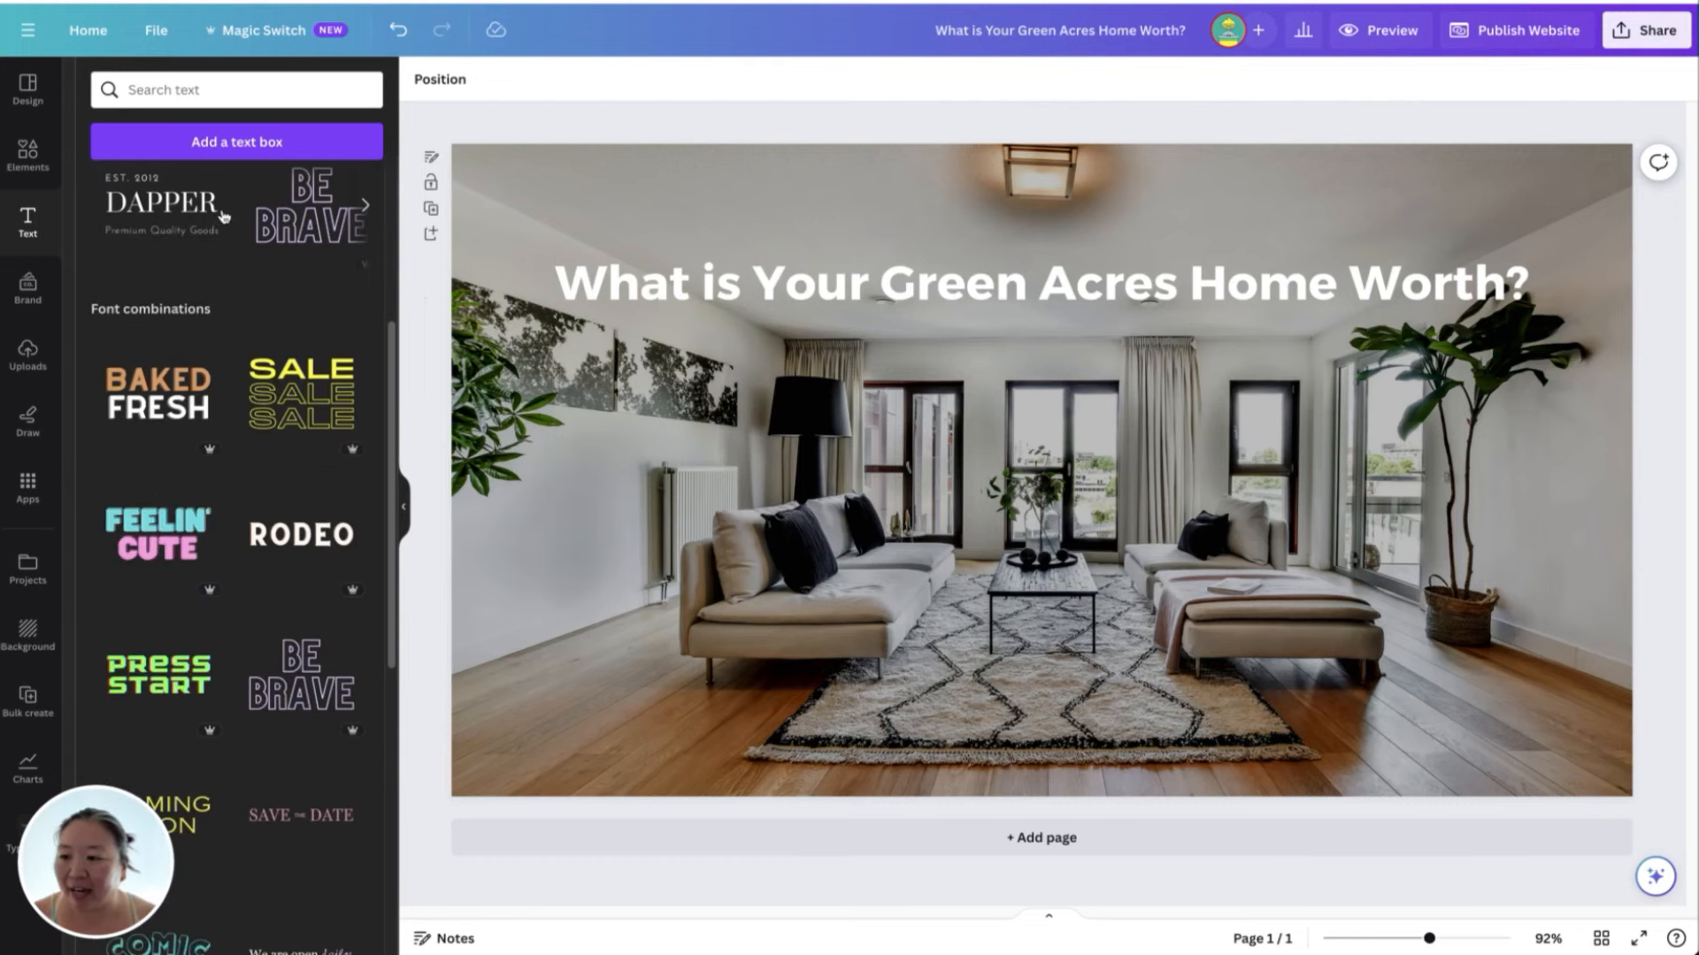
# Open the Embeds app from Apps and focus its paste web link field.
pyautogui.scroll(-3)
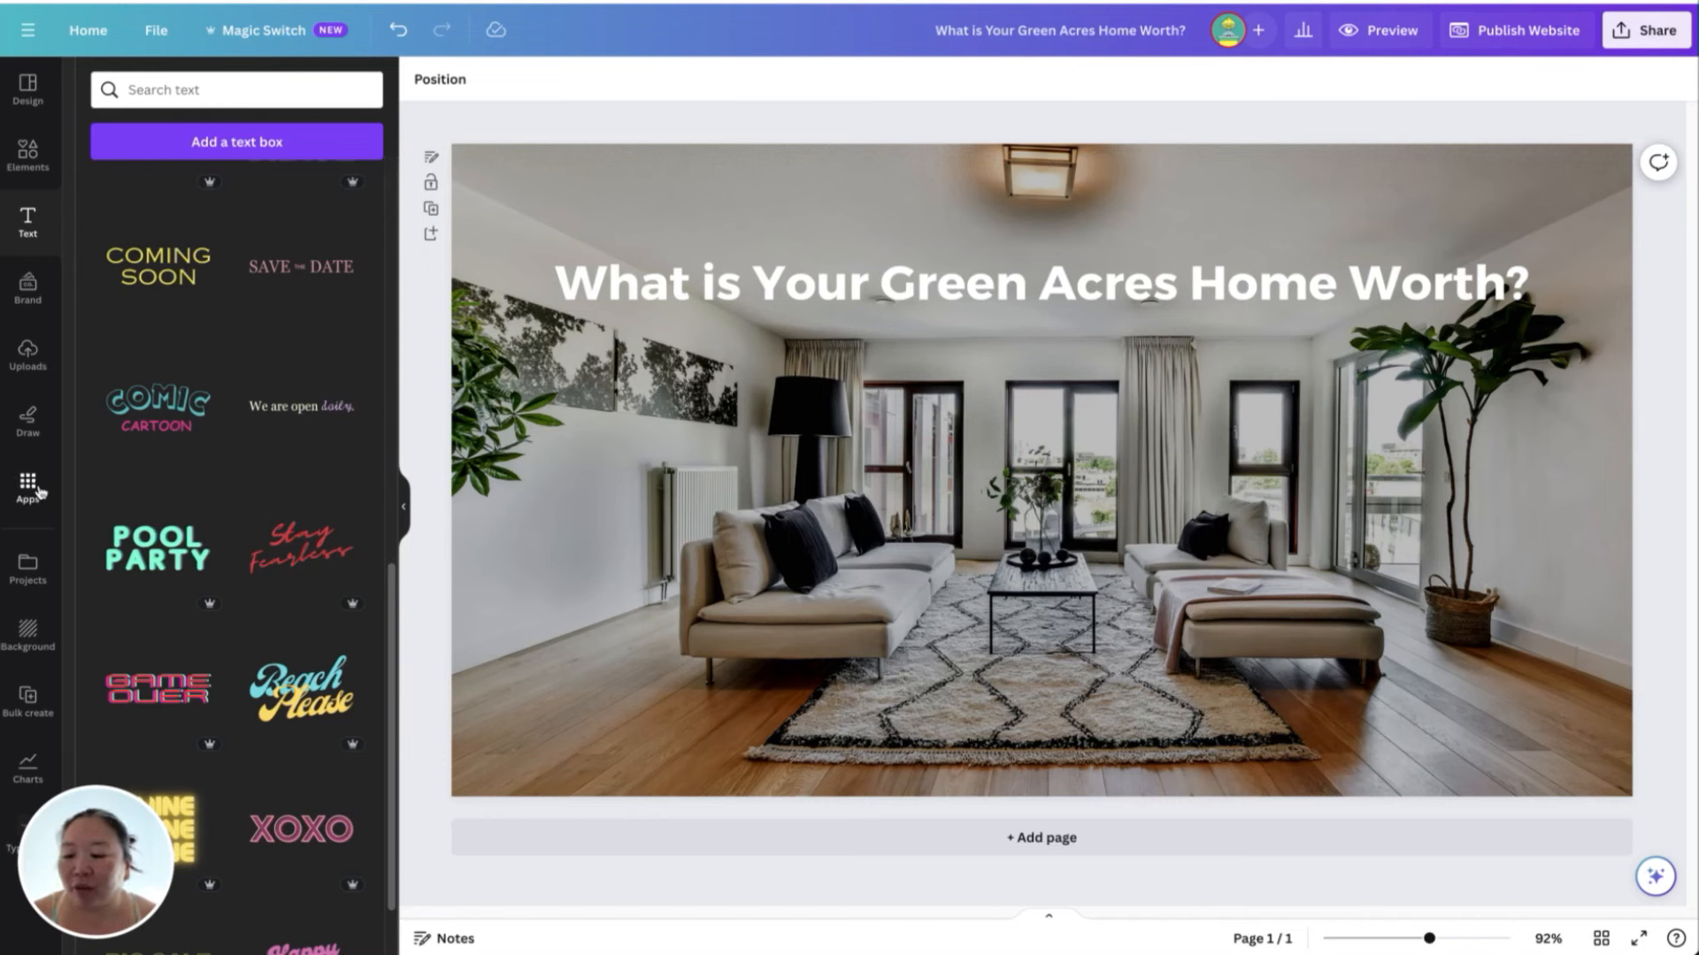
pyautogui.click(28, 487)
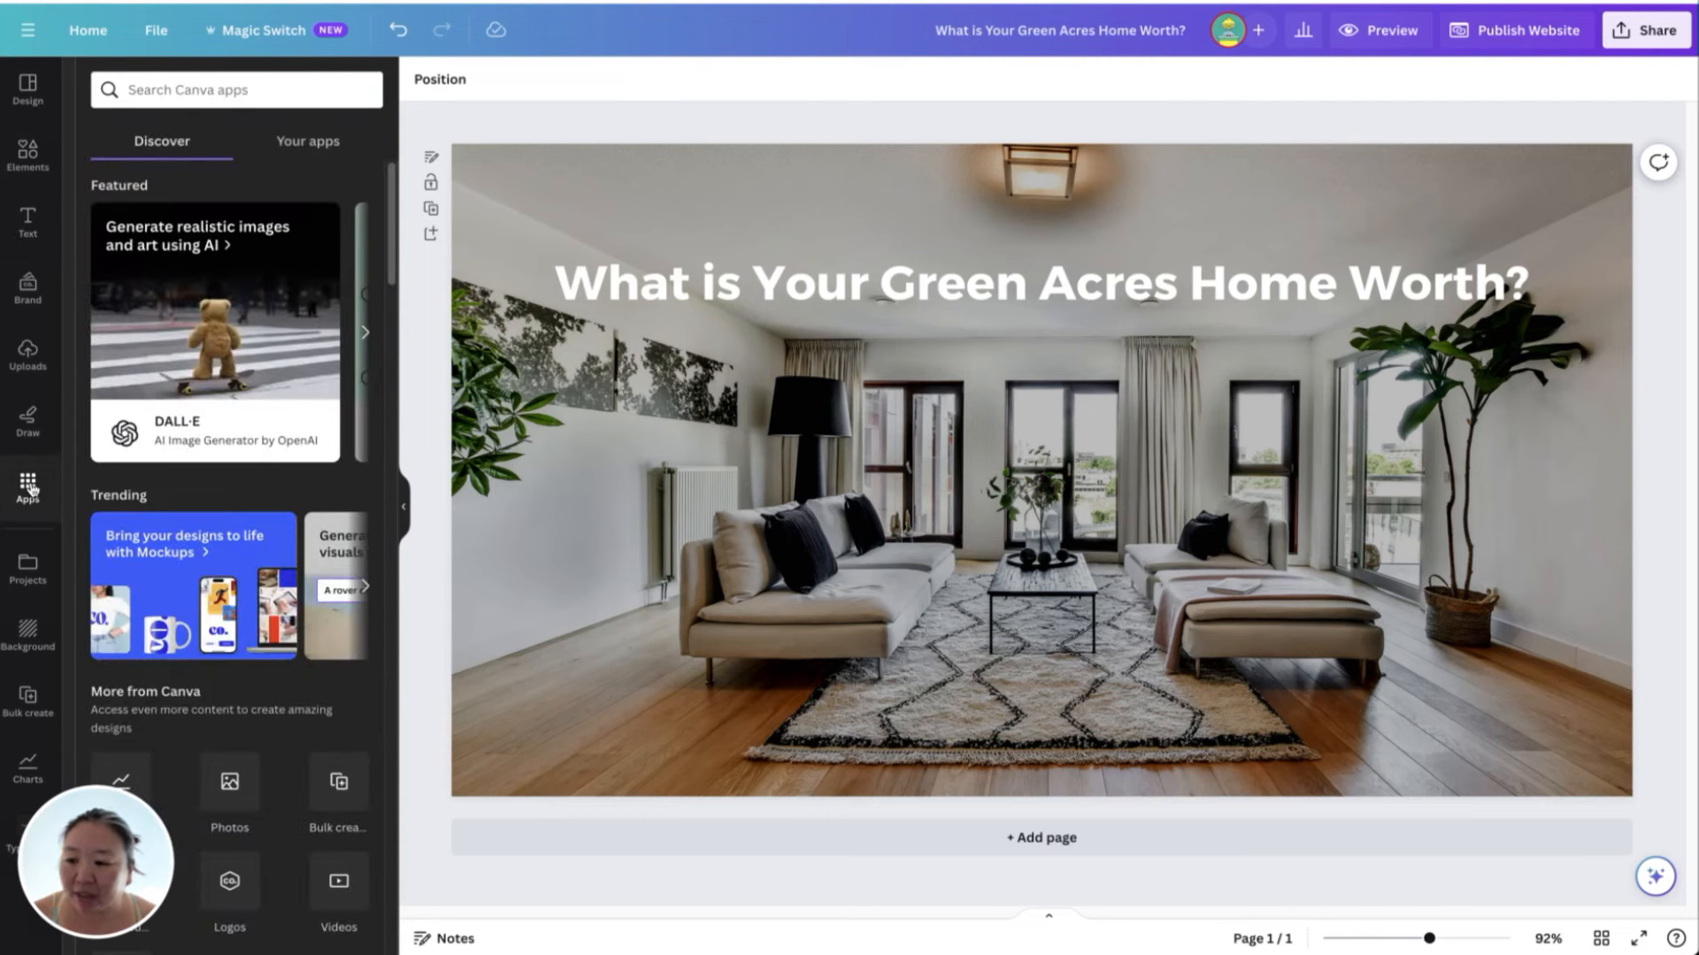
pyautogui.scroll(-3)
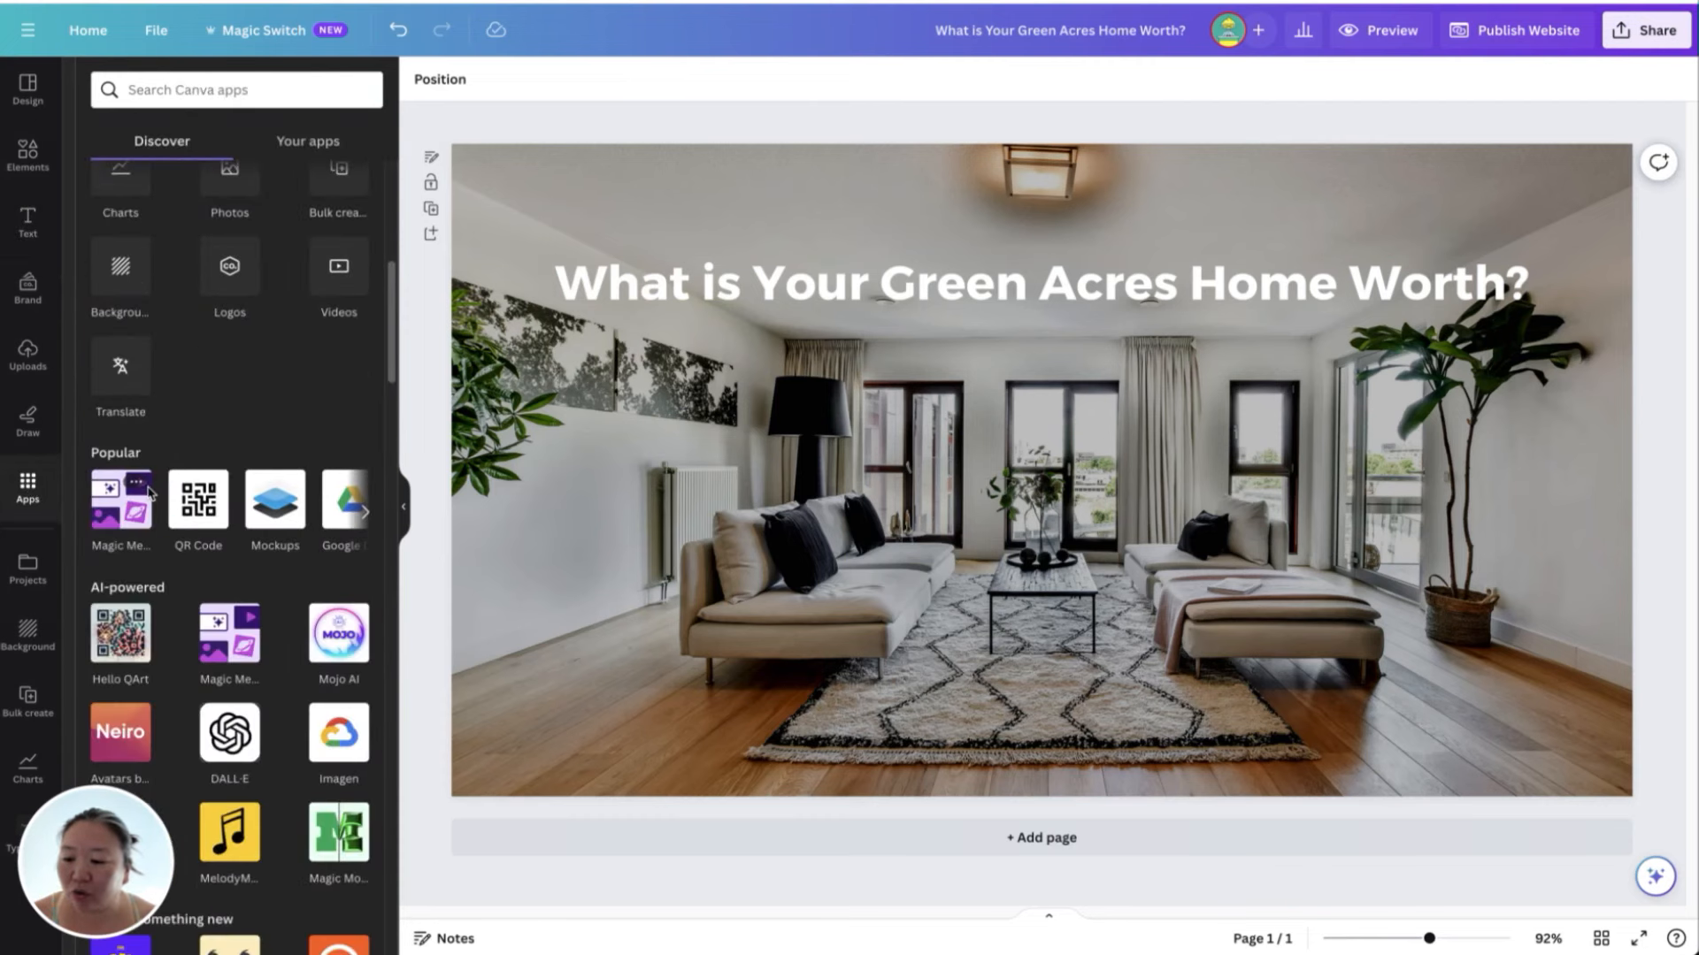
pyautogui.scroll(-3)
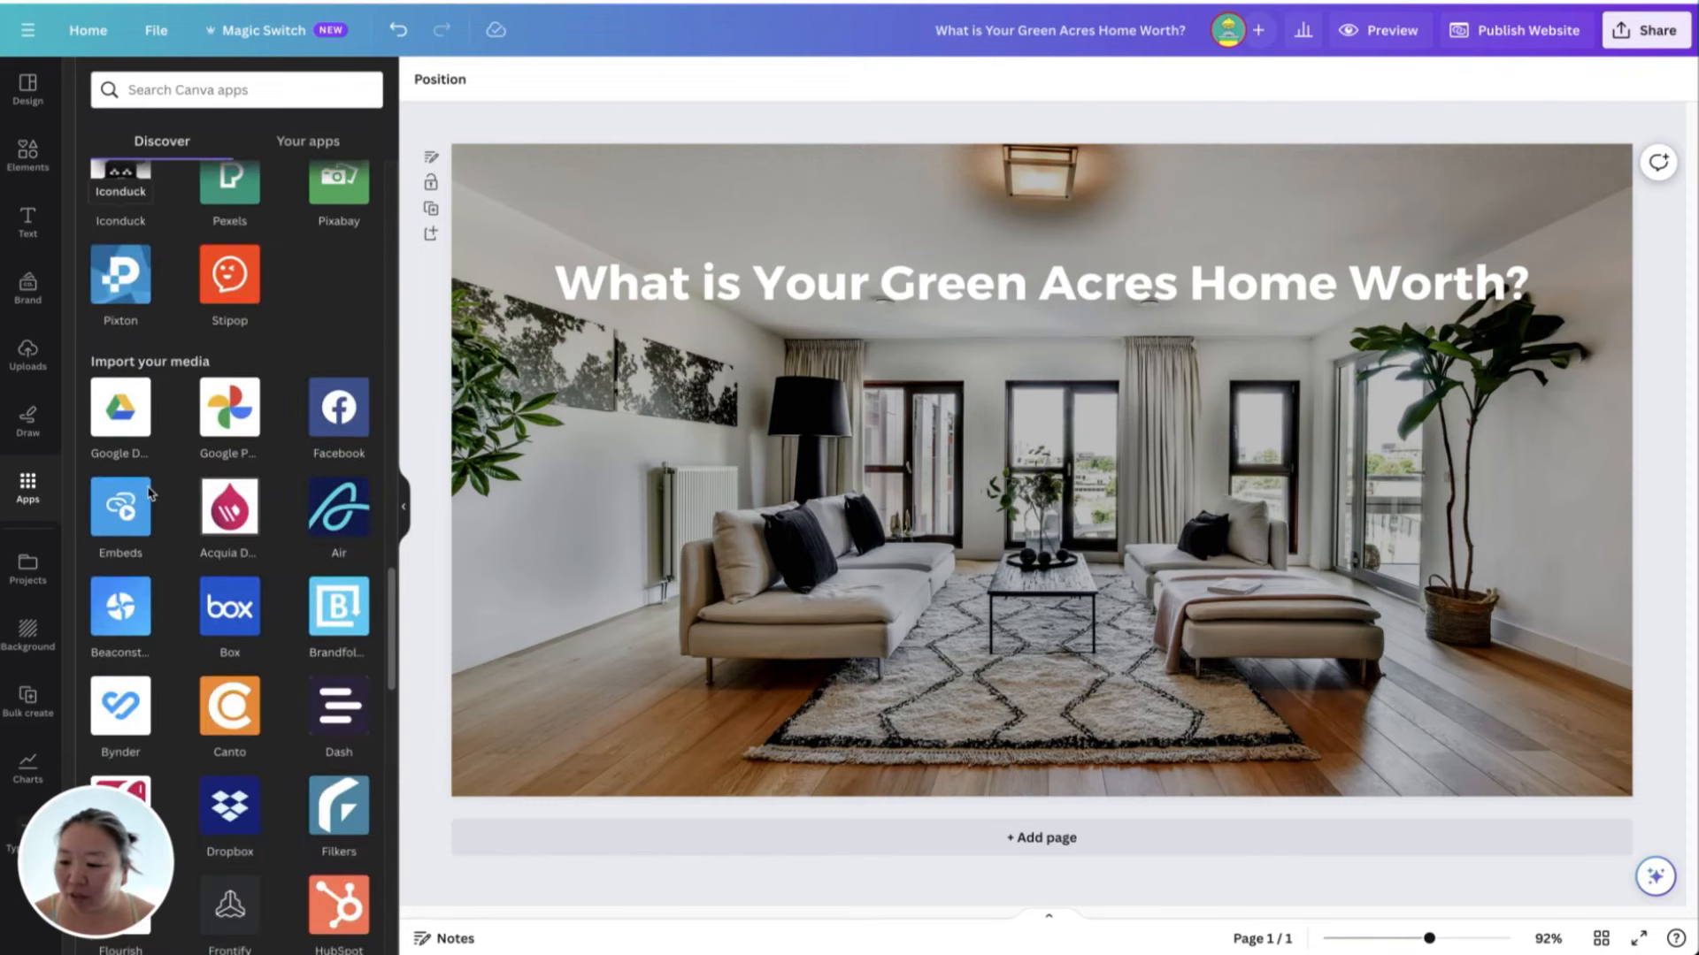
pyautogui.click(120, 509)
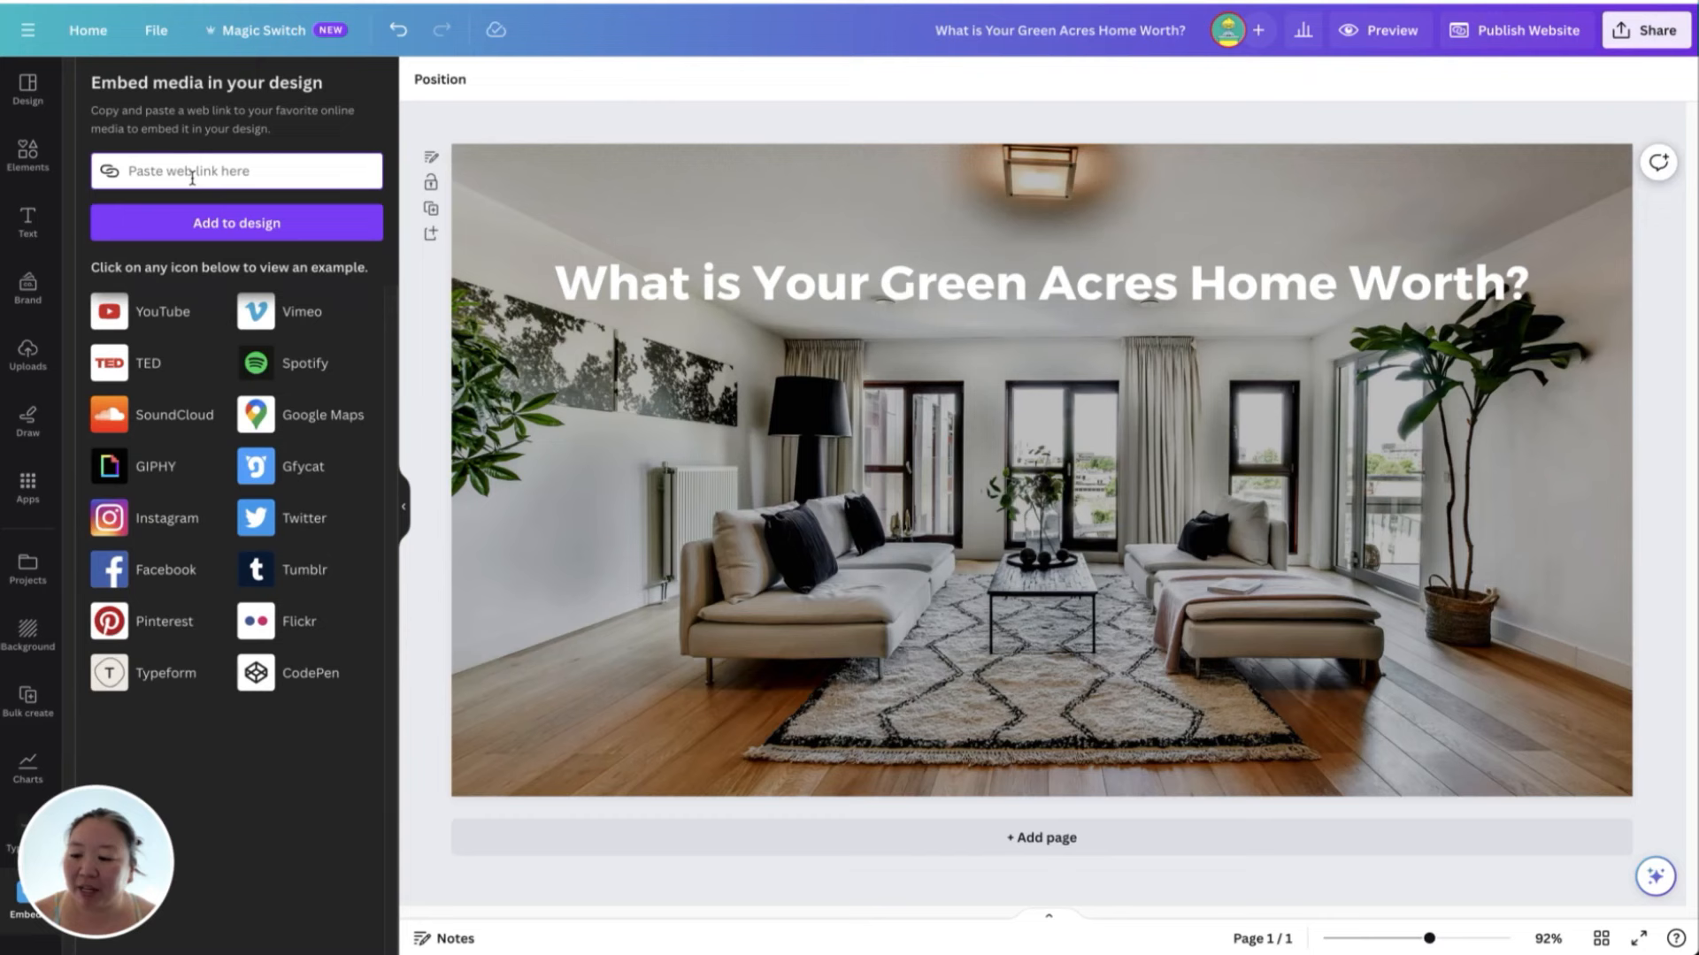
pyautogui.click(875, 532)
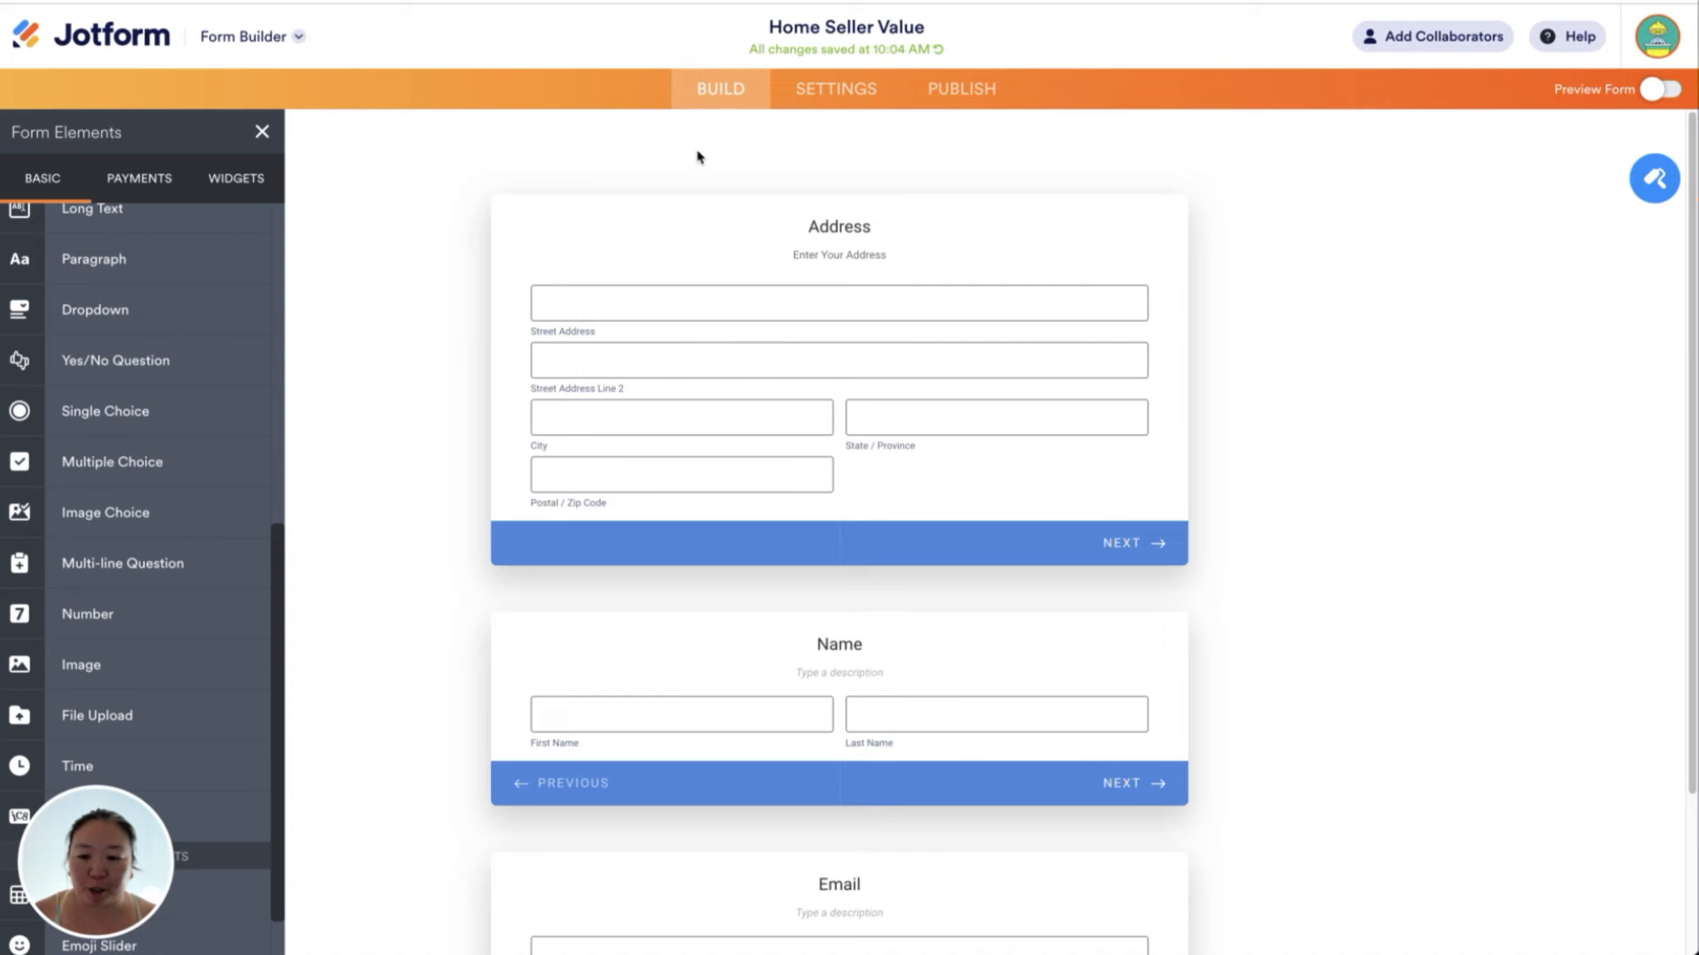
pyautogui.moveTo(702, 440)
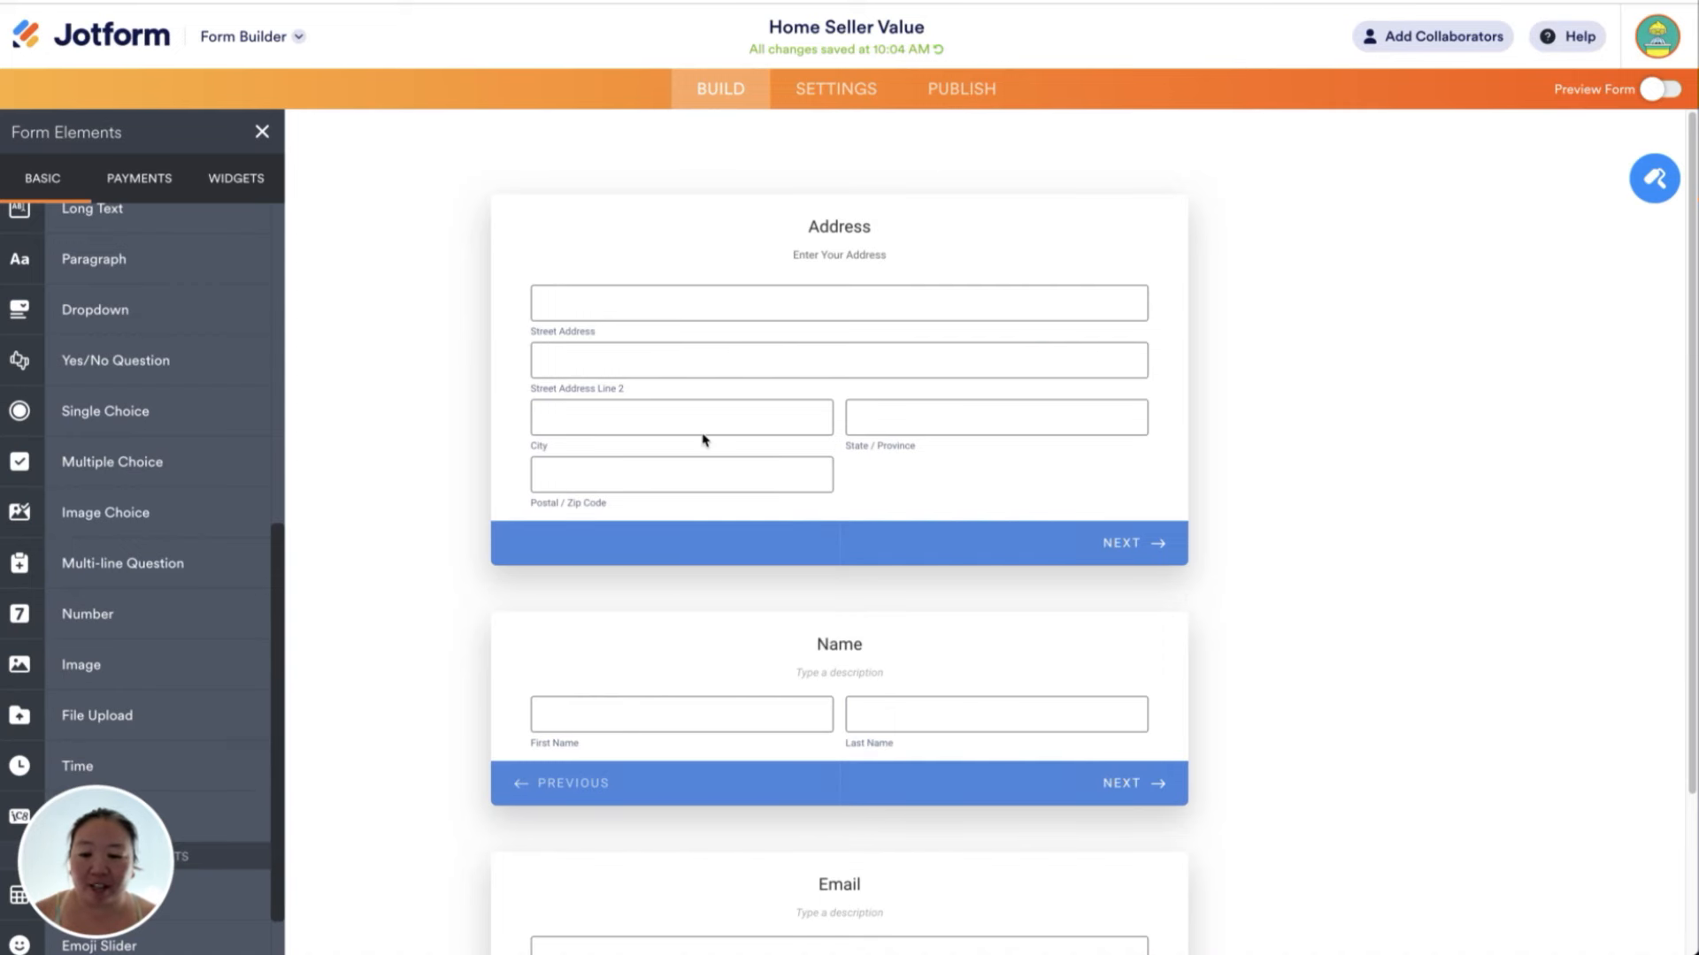
pyautogui.moveTo(1029, 406)
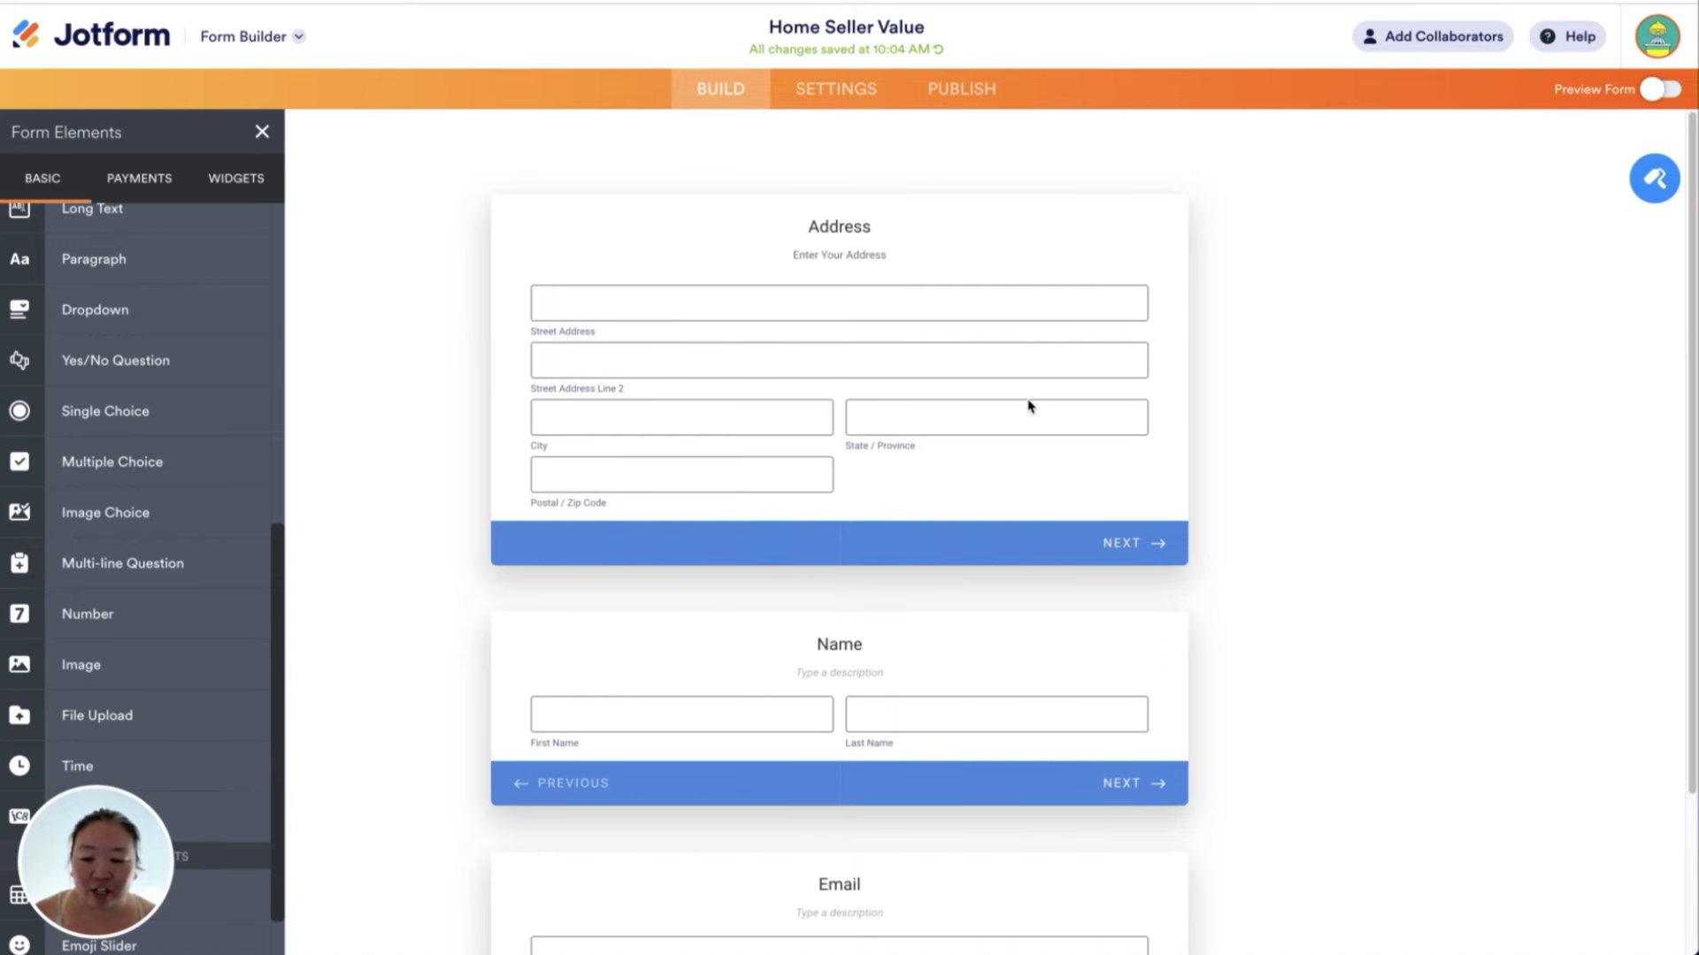
# Scroll through the Home Seller Value form's Address, Name and Email cards.
pyautogui.scroll(-3)
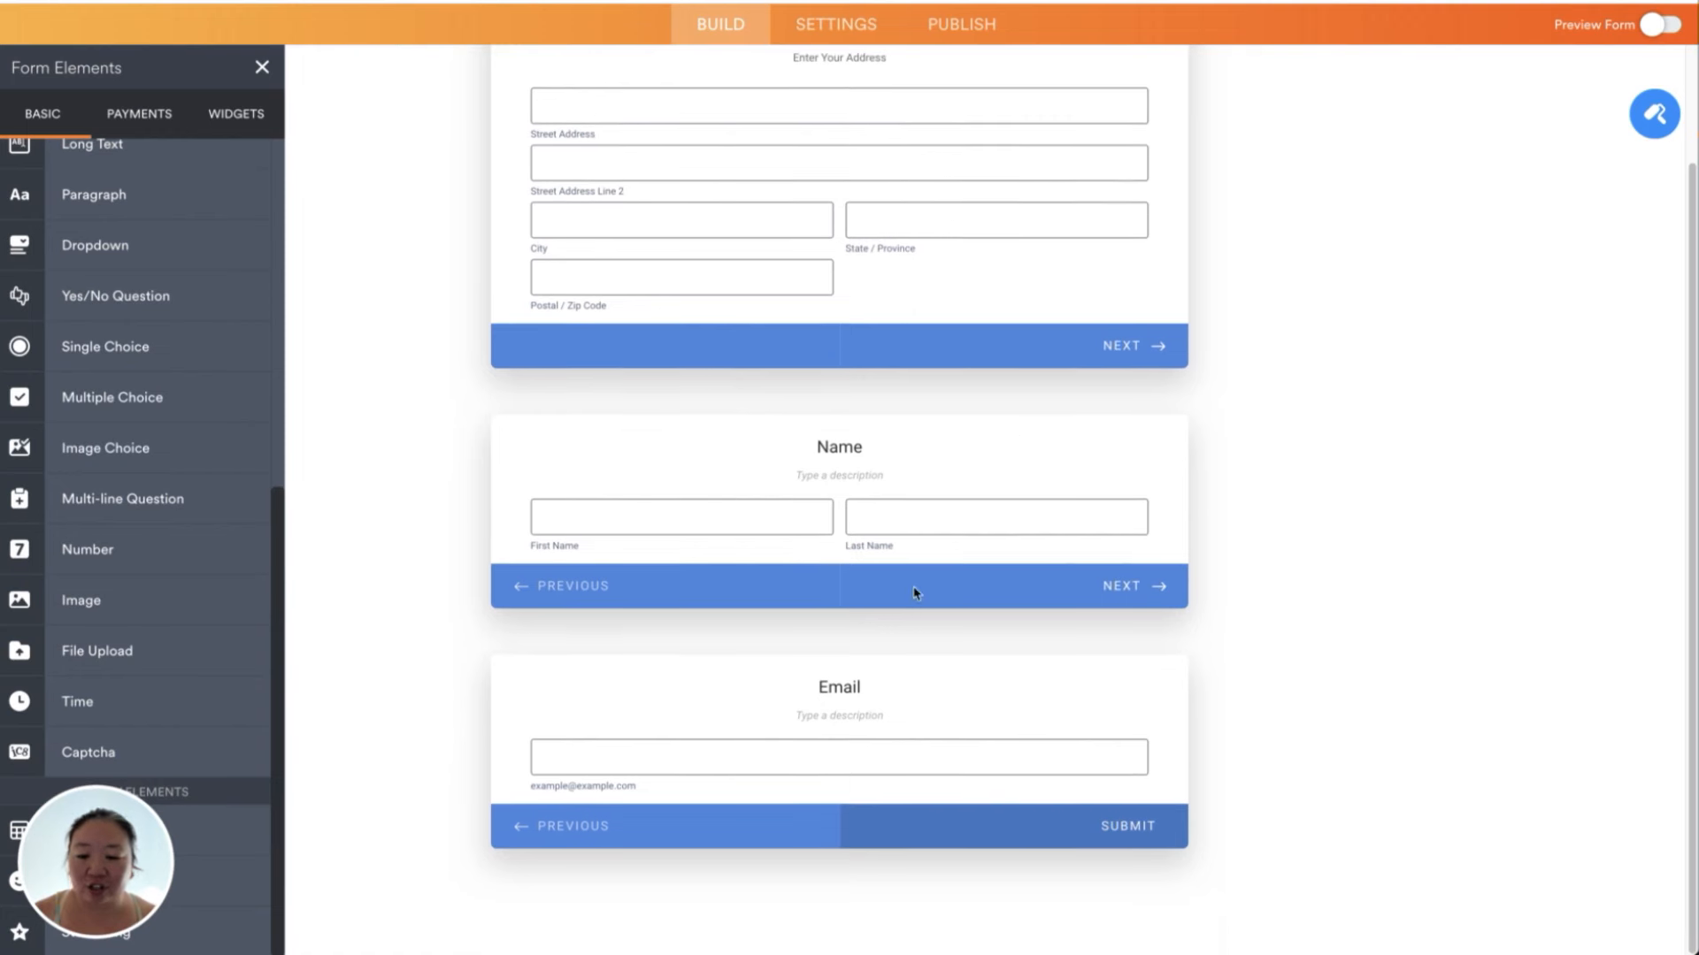
pyautogui.moveTo(946, 727)
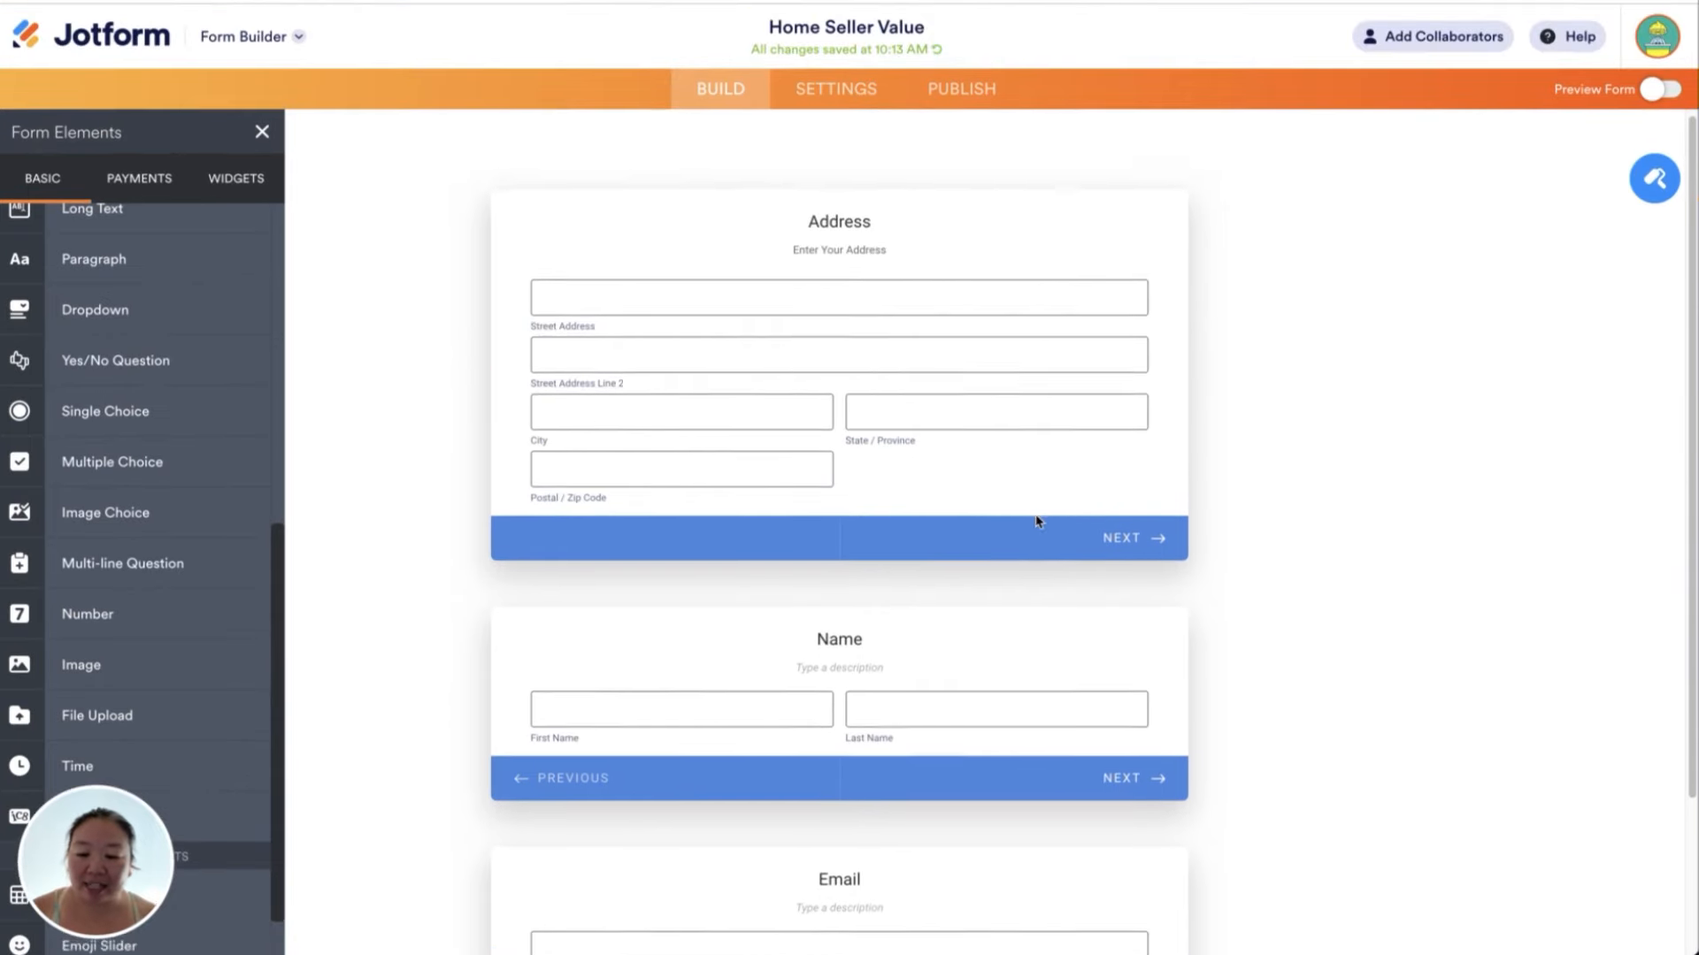
pyautogui.scroll(-3)
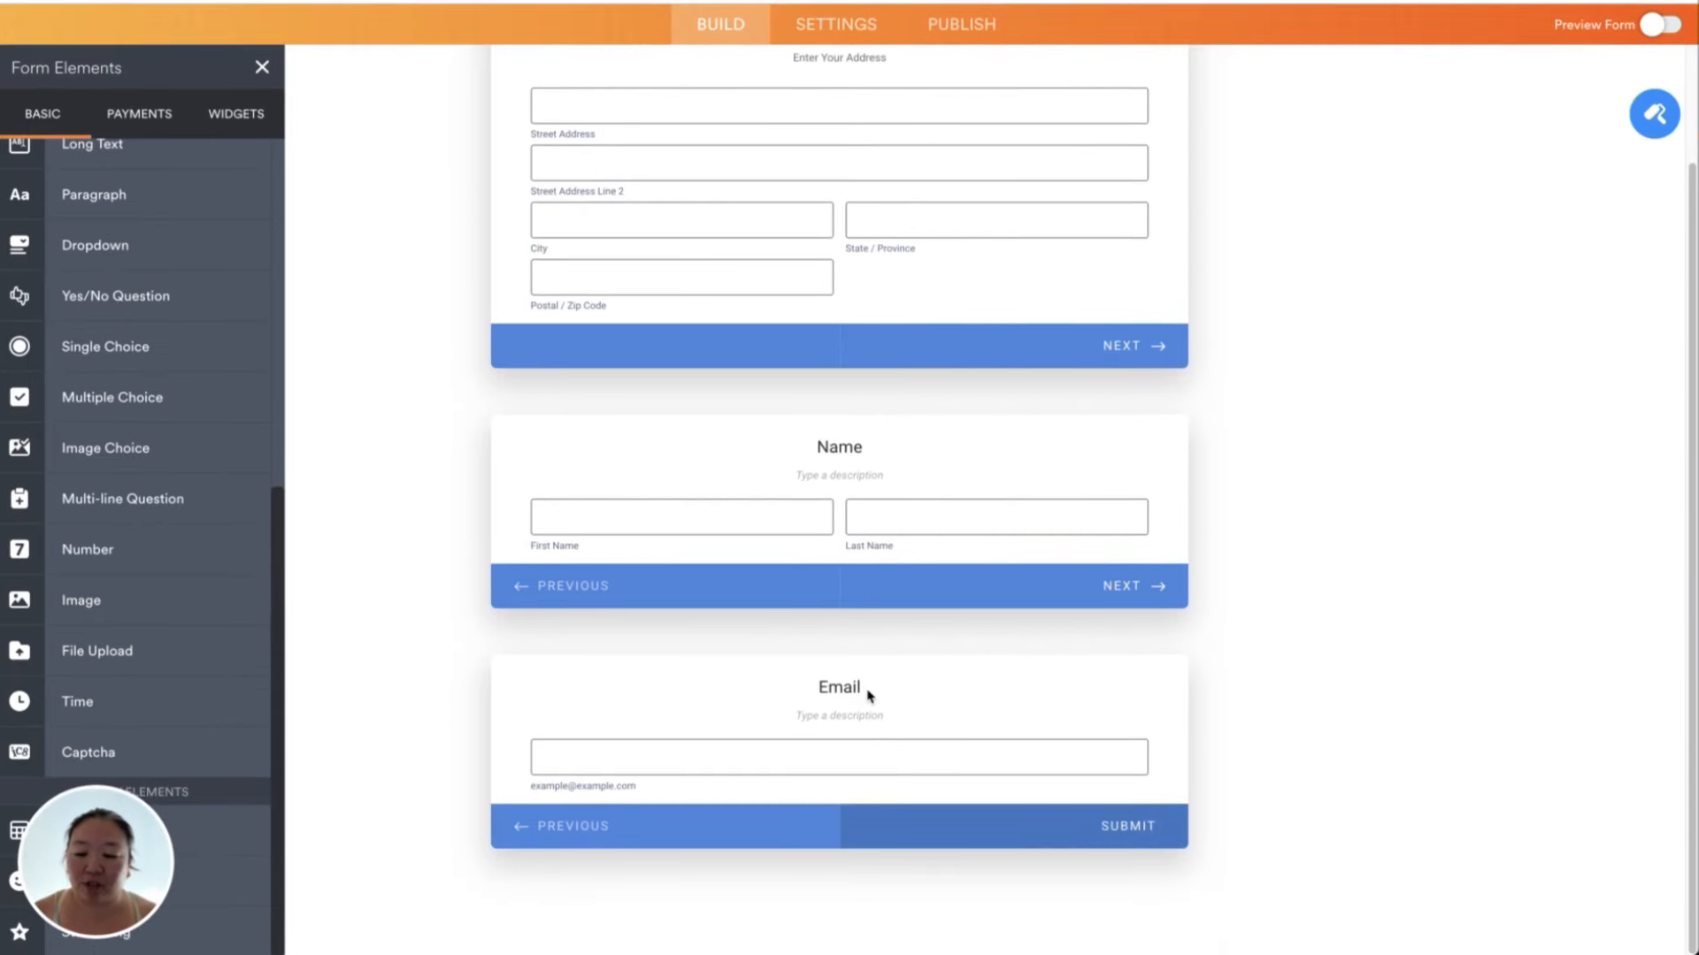
pyautogui.moveTo(916, 497)
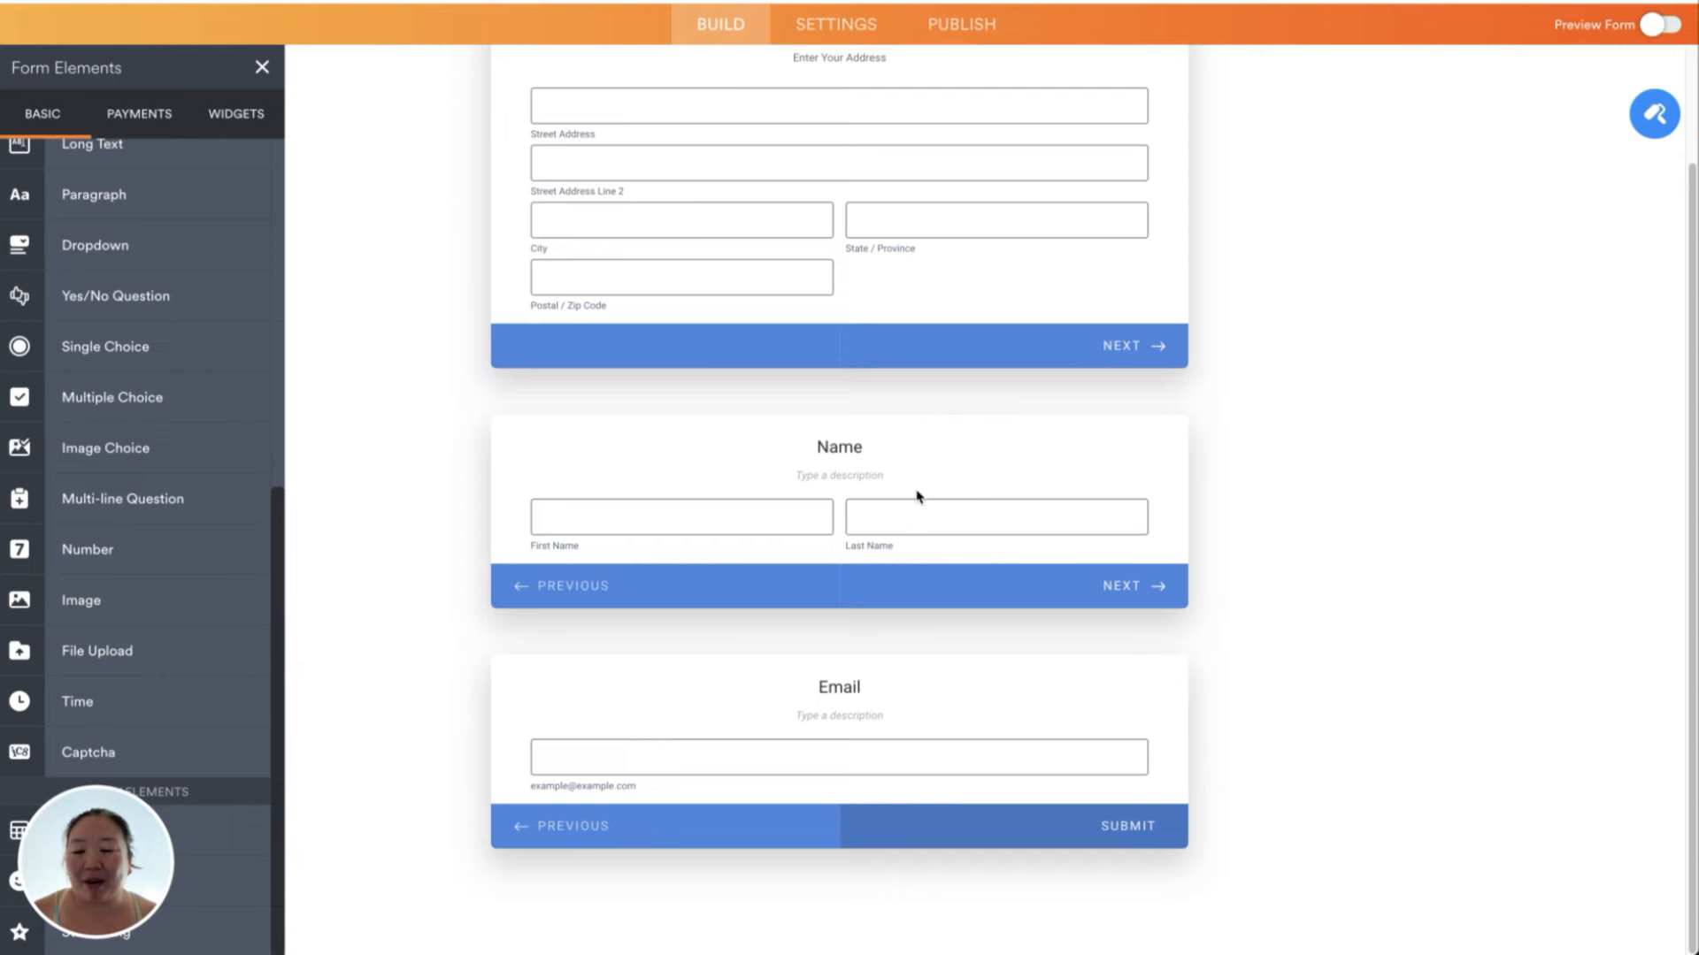
pyautogui.moveTo(1209, 604)
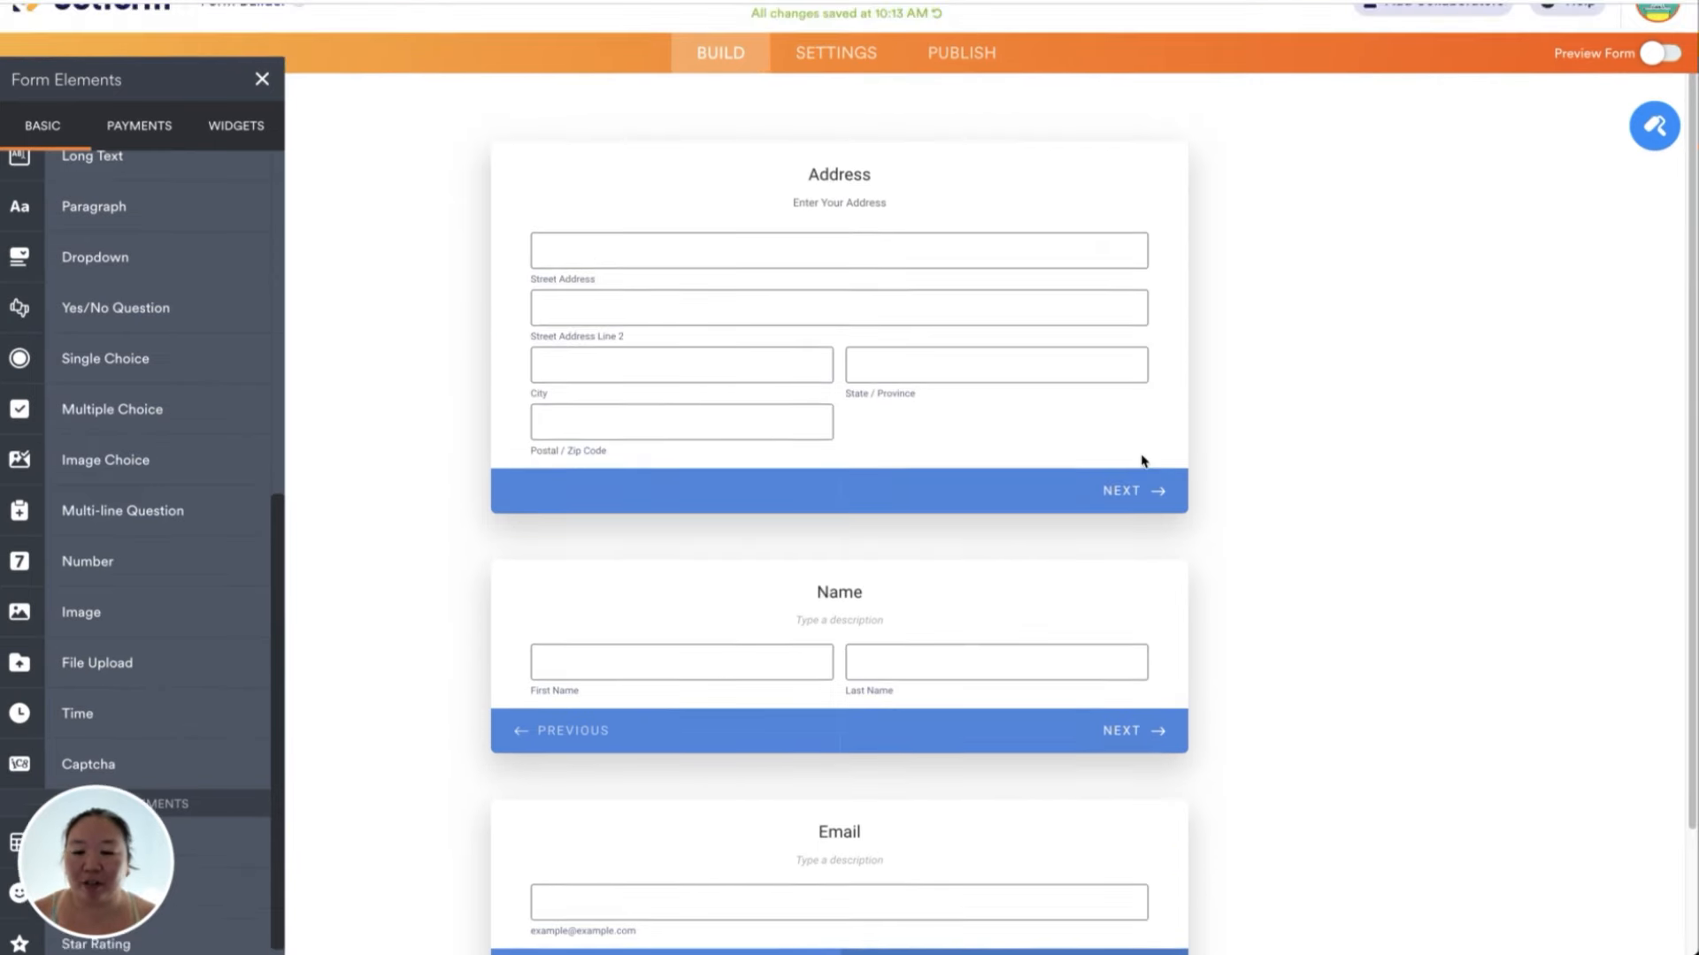
pyautogui.scroll(-3)
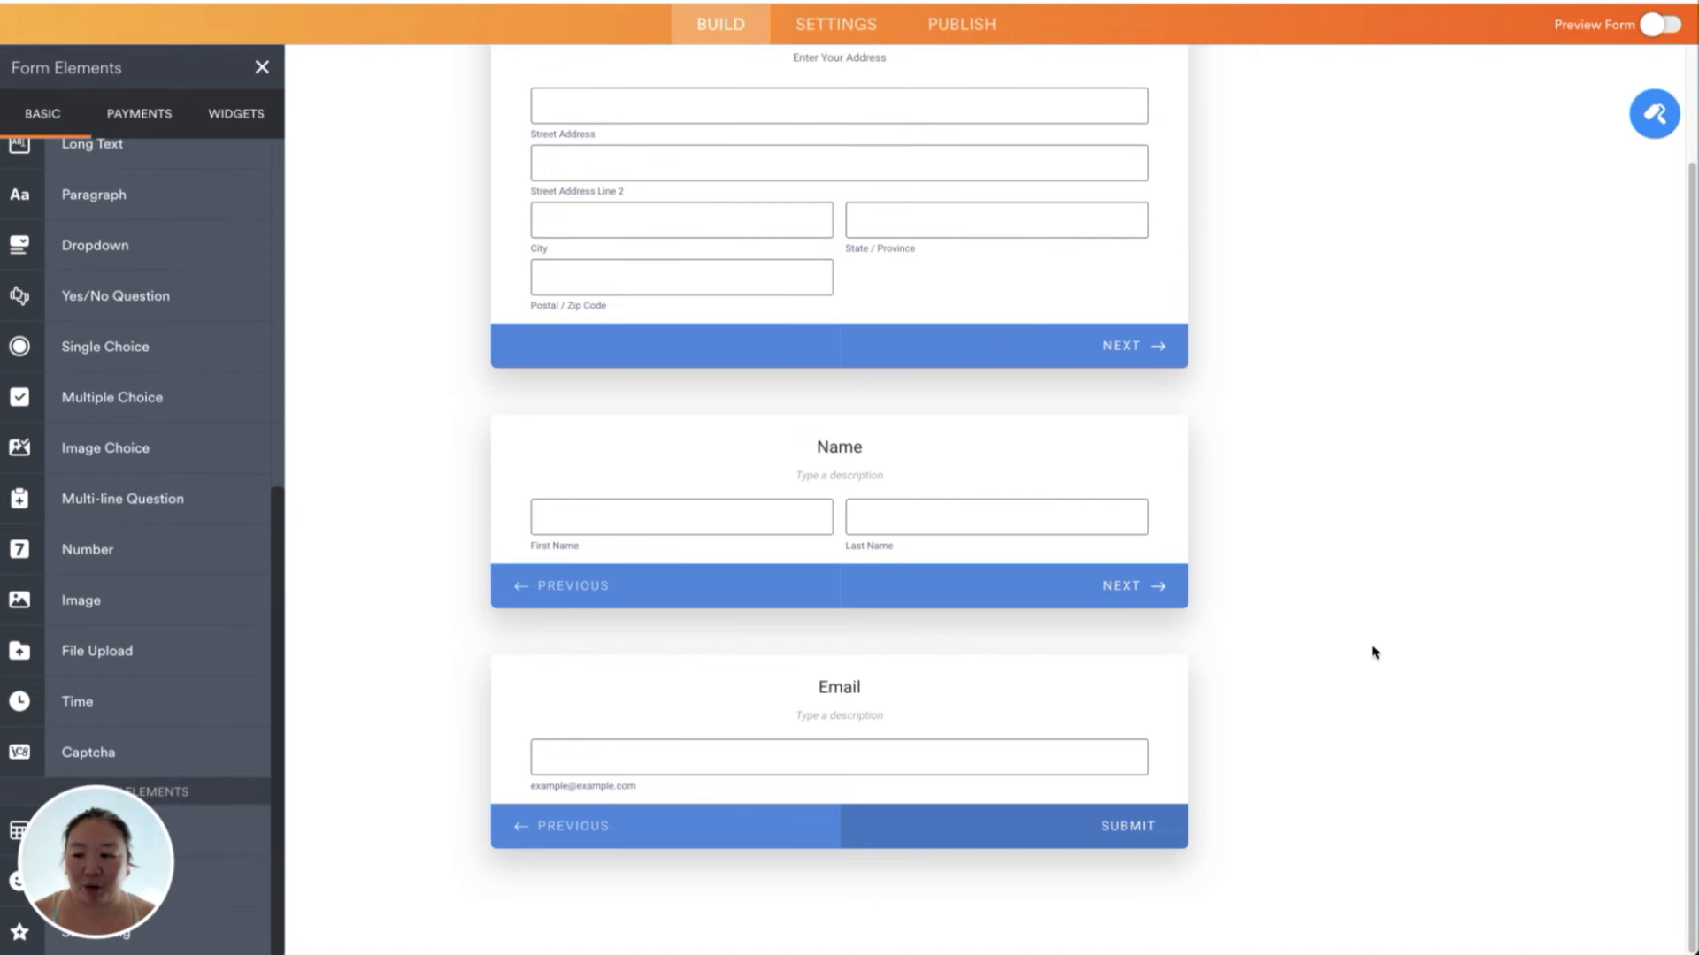
pyautogui.scroll(3)
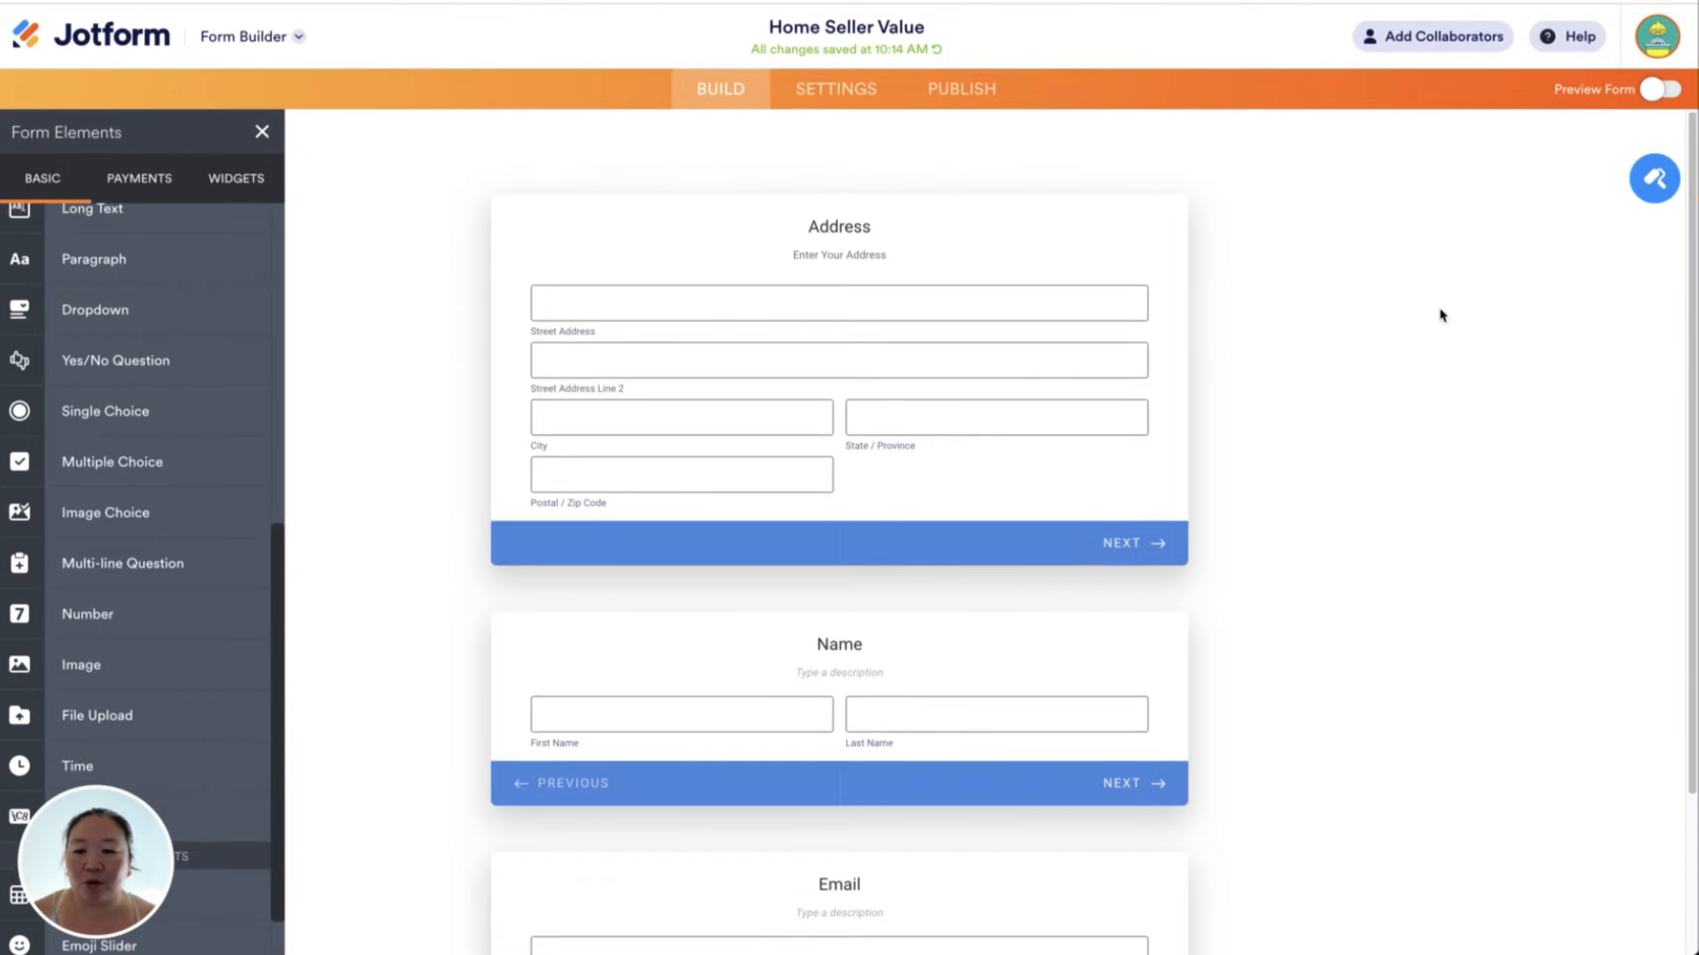
# Open the Form Designer panel showing the background image themes.
pyautogui.click(1654, 178)
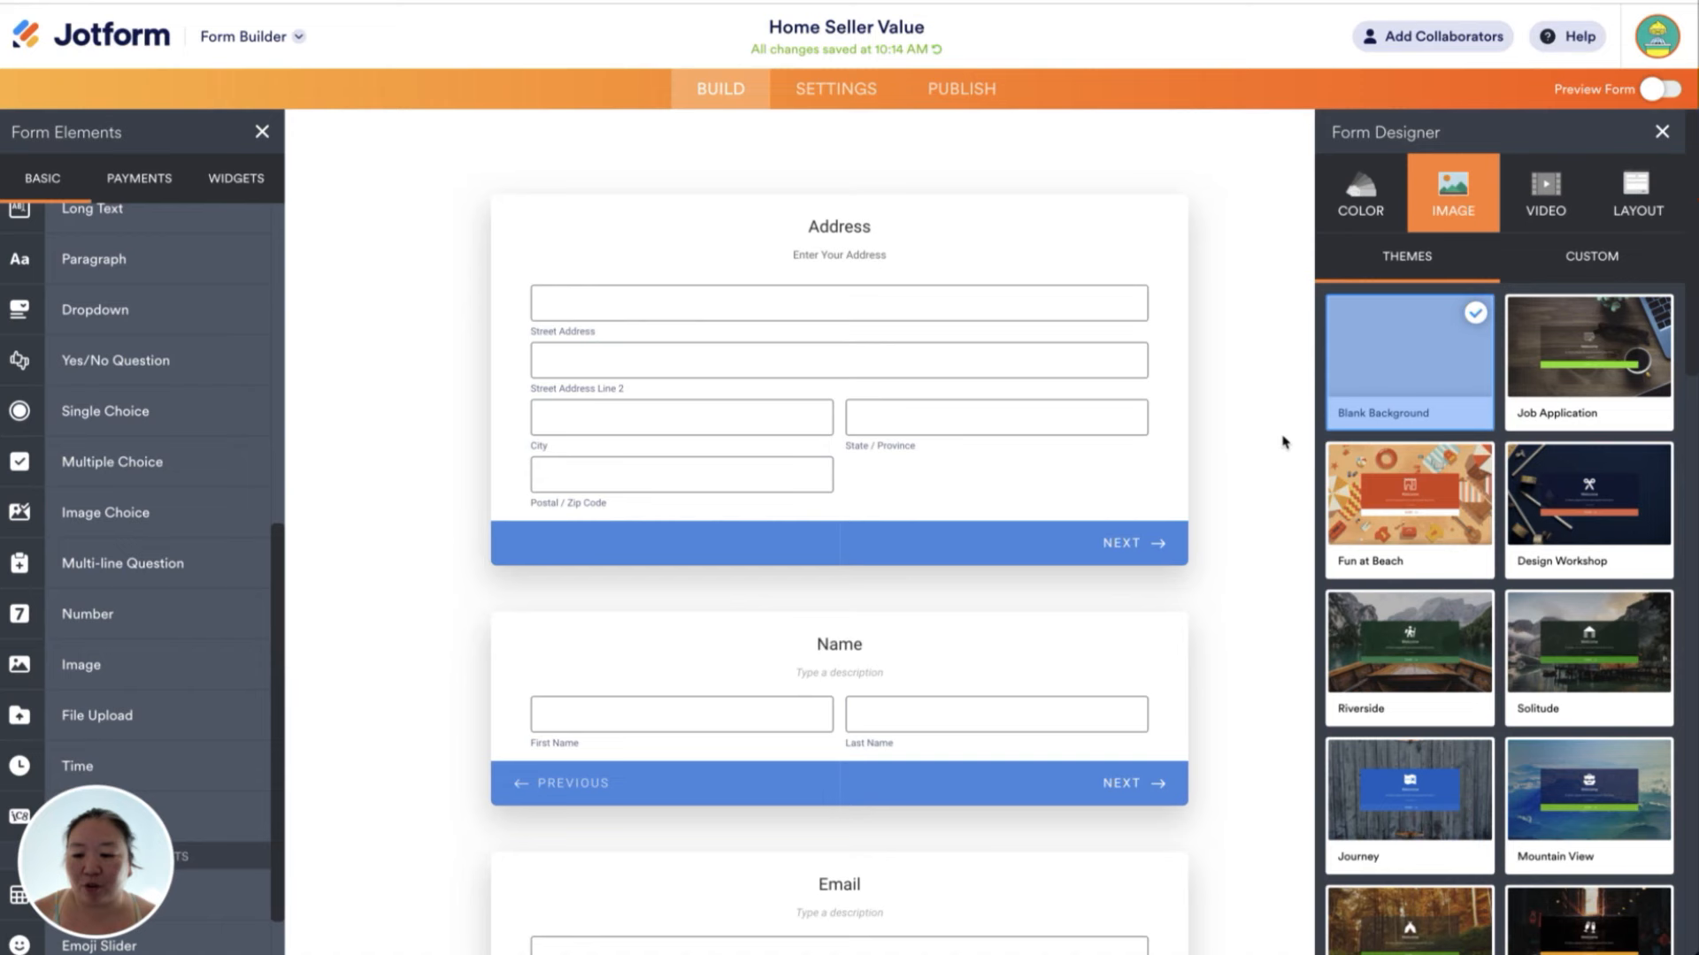
pyautogui.moveTo(675, 283)
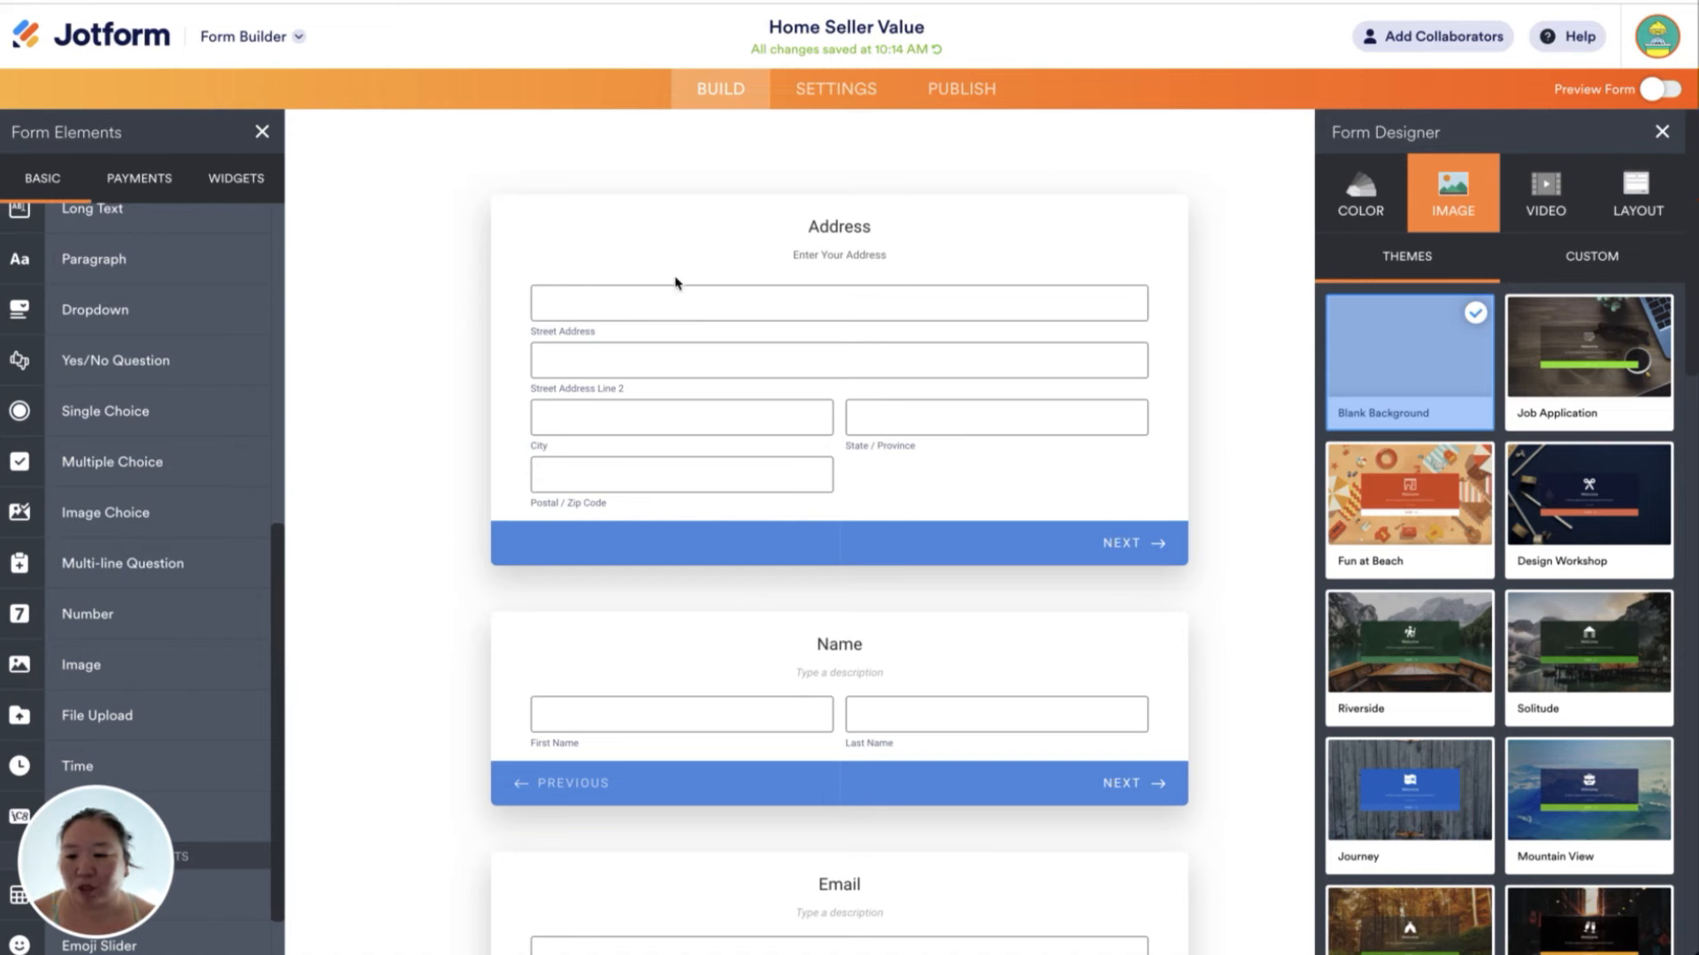
pyautogui.moveTo(680, 287)
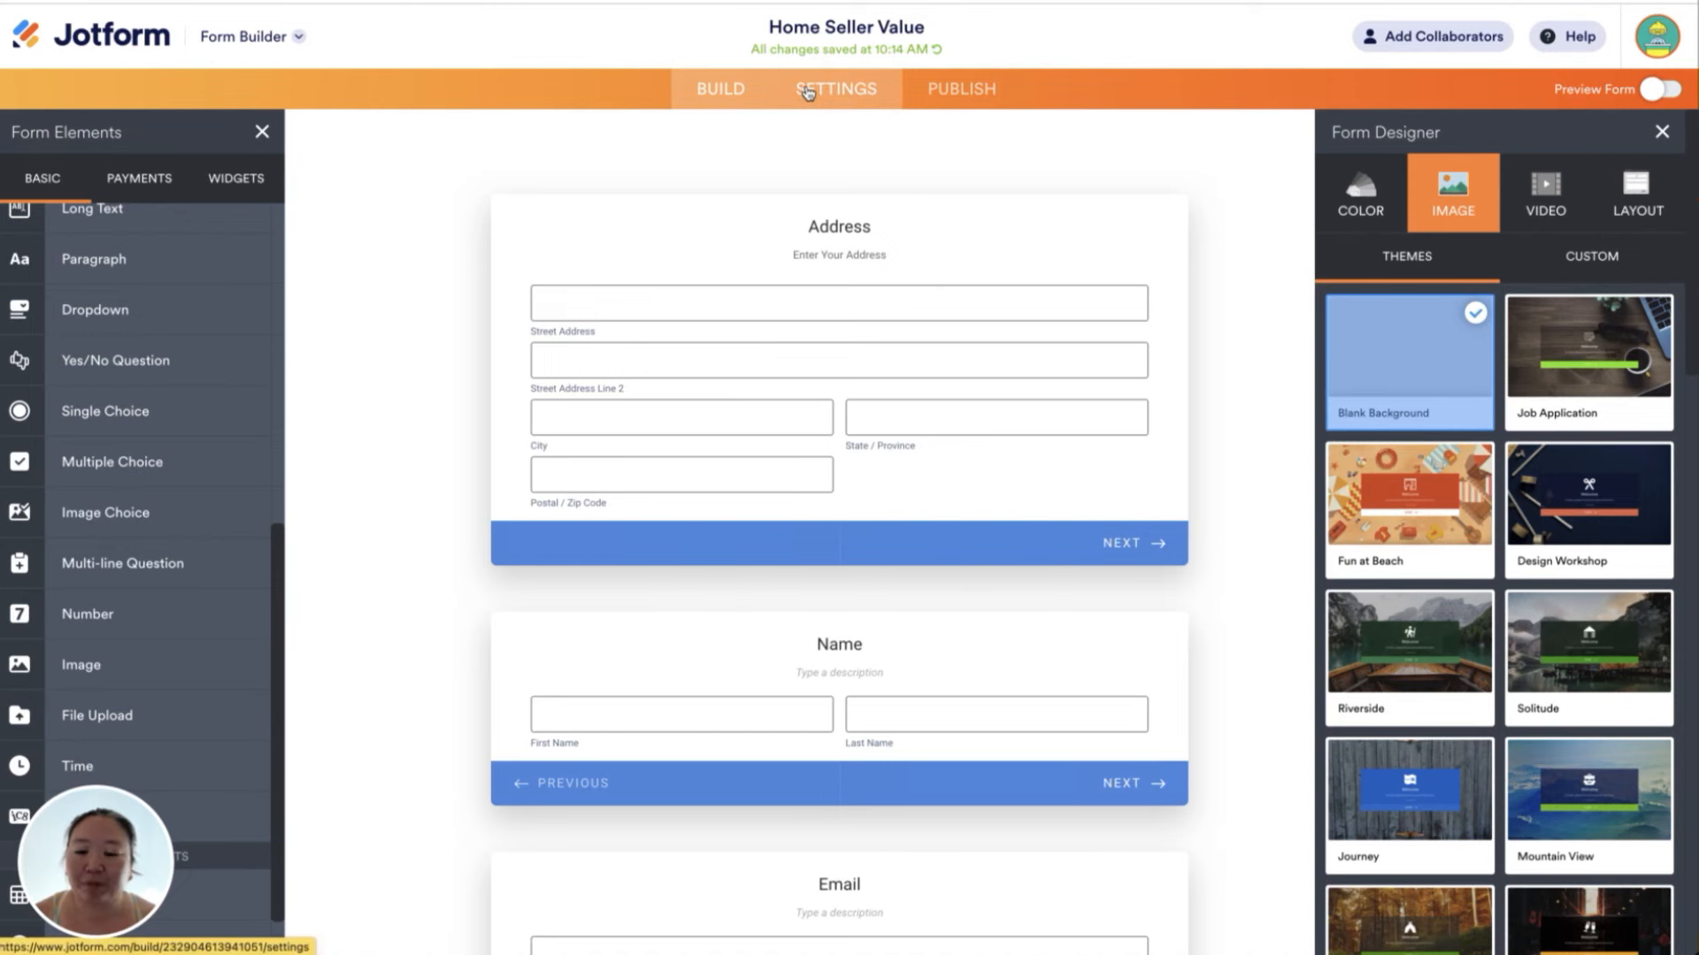
# Show the form's Settings email list with its notification and autoresponder.
pyautogui.click(836, 88)
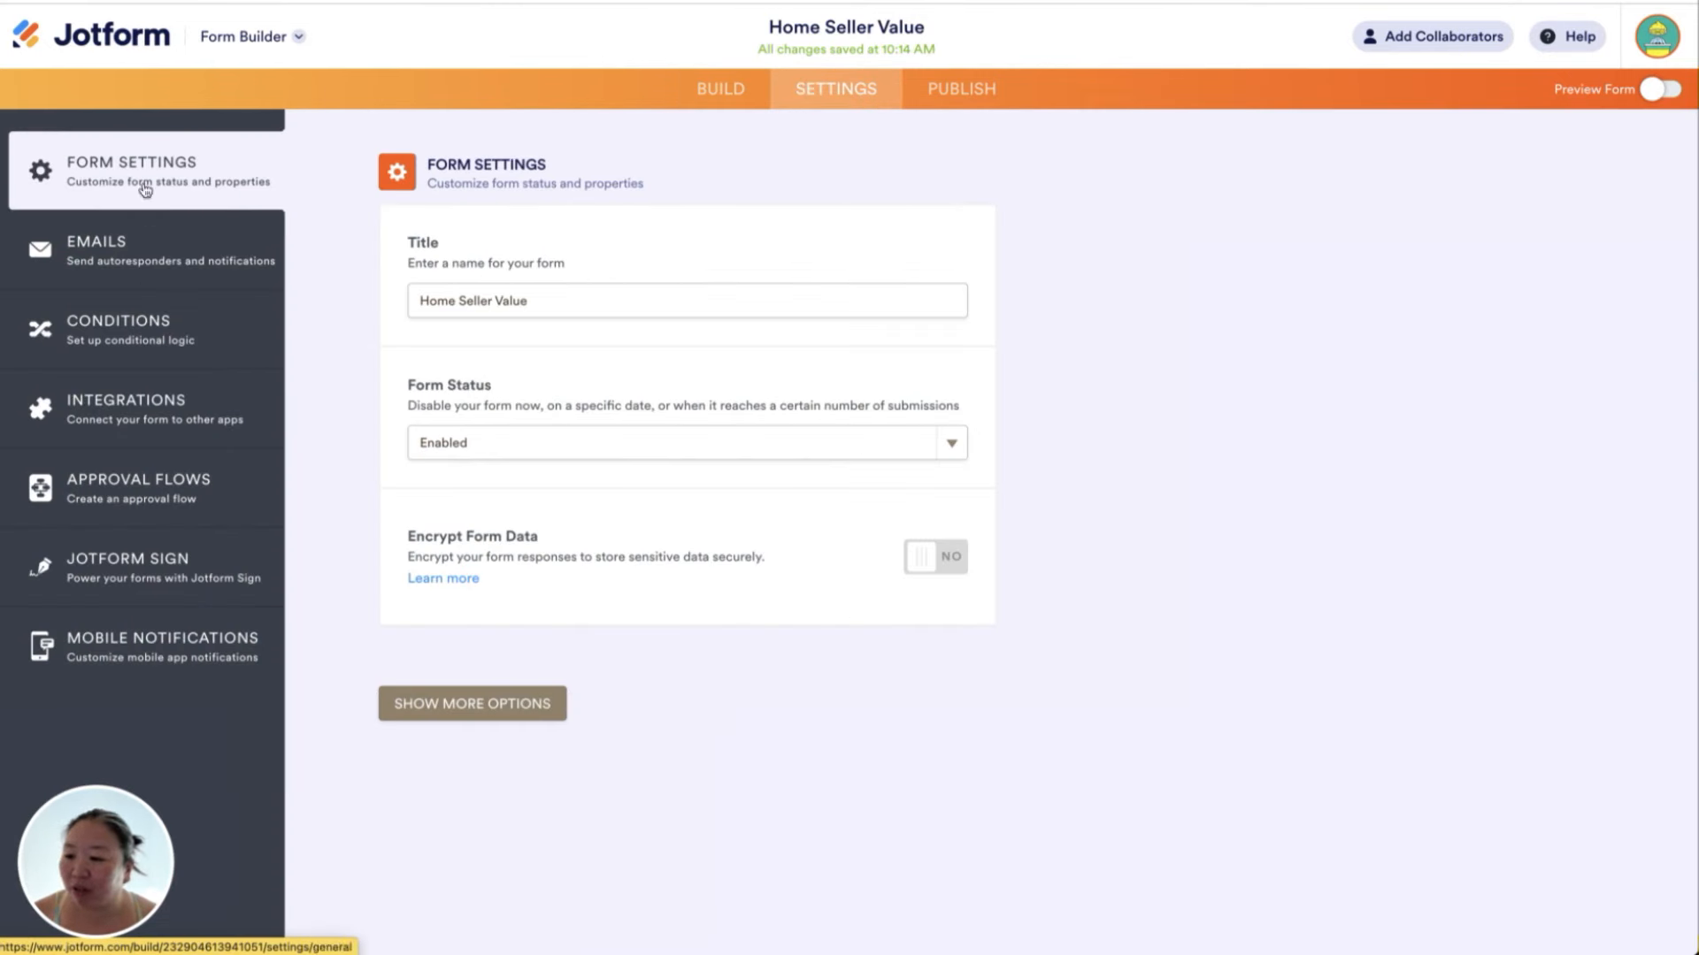
pyautogui.click(120, 249)
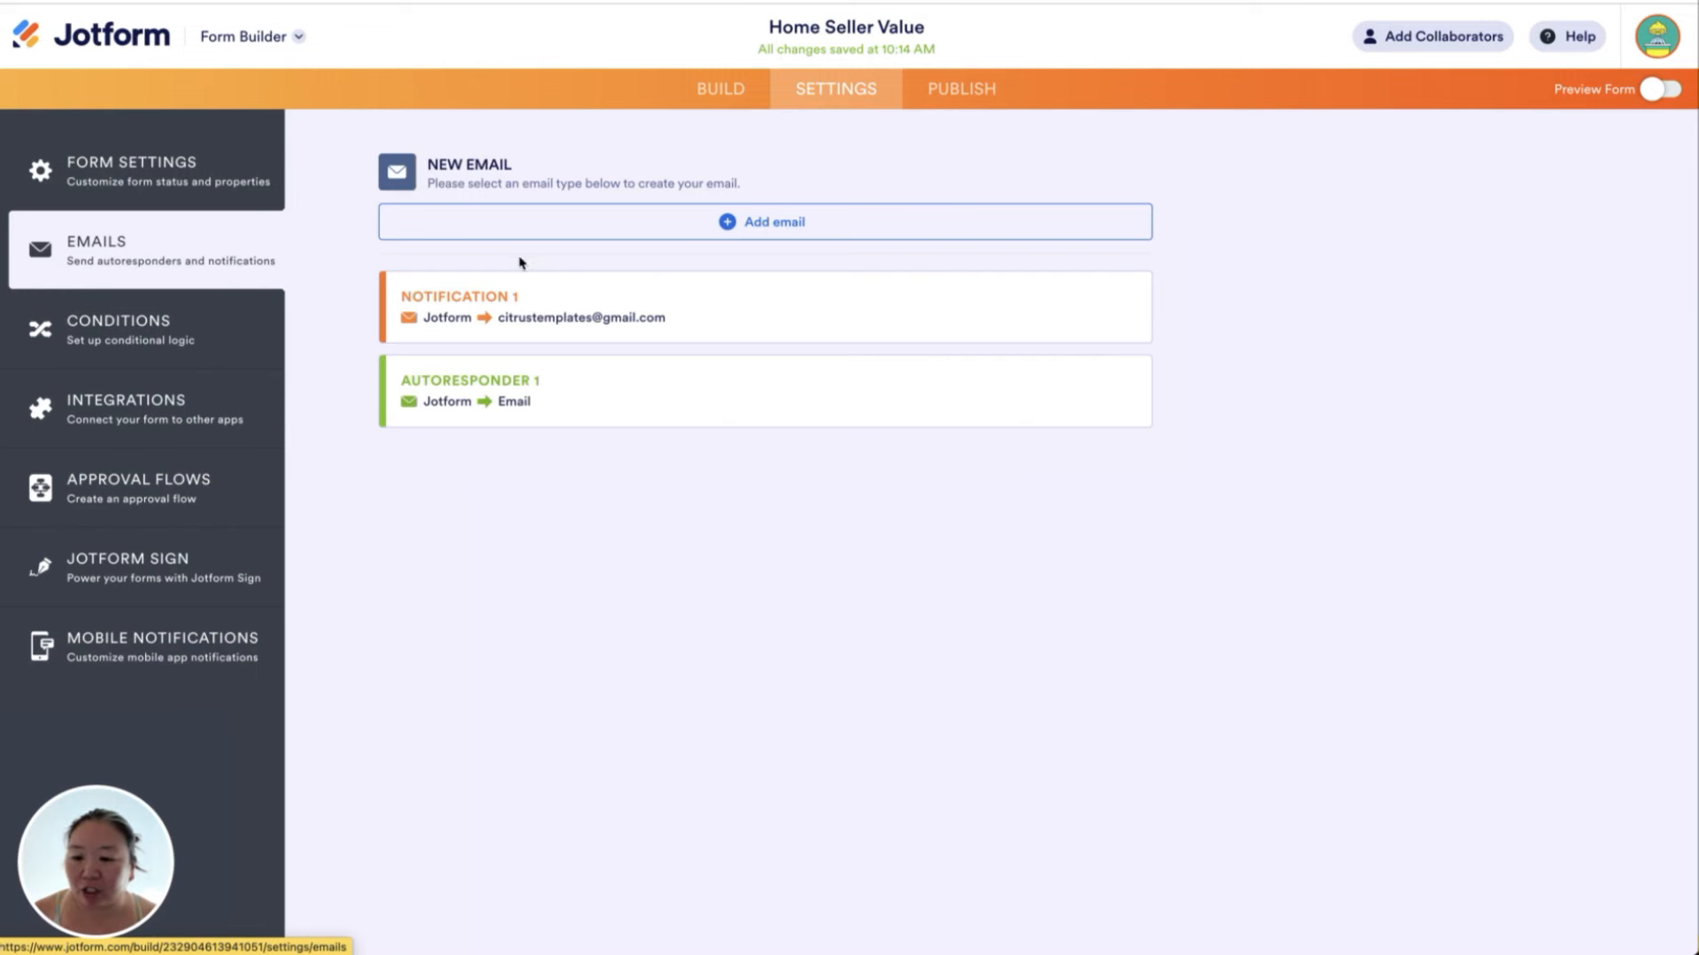
pyautogui.moveTo(352, 305)
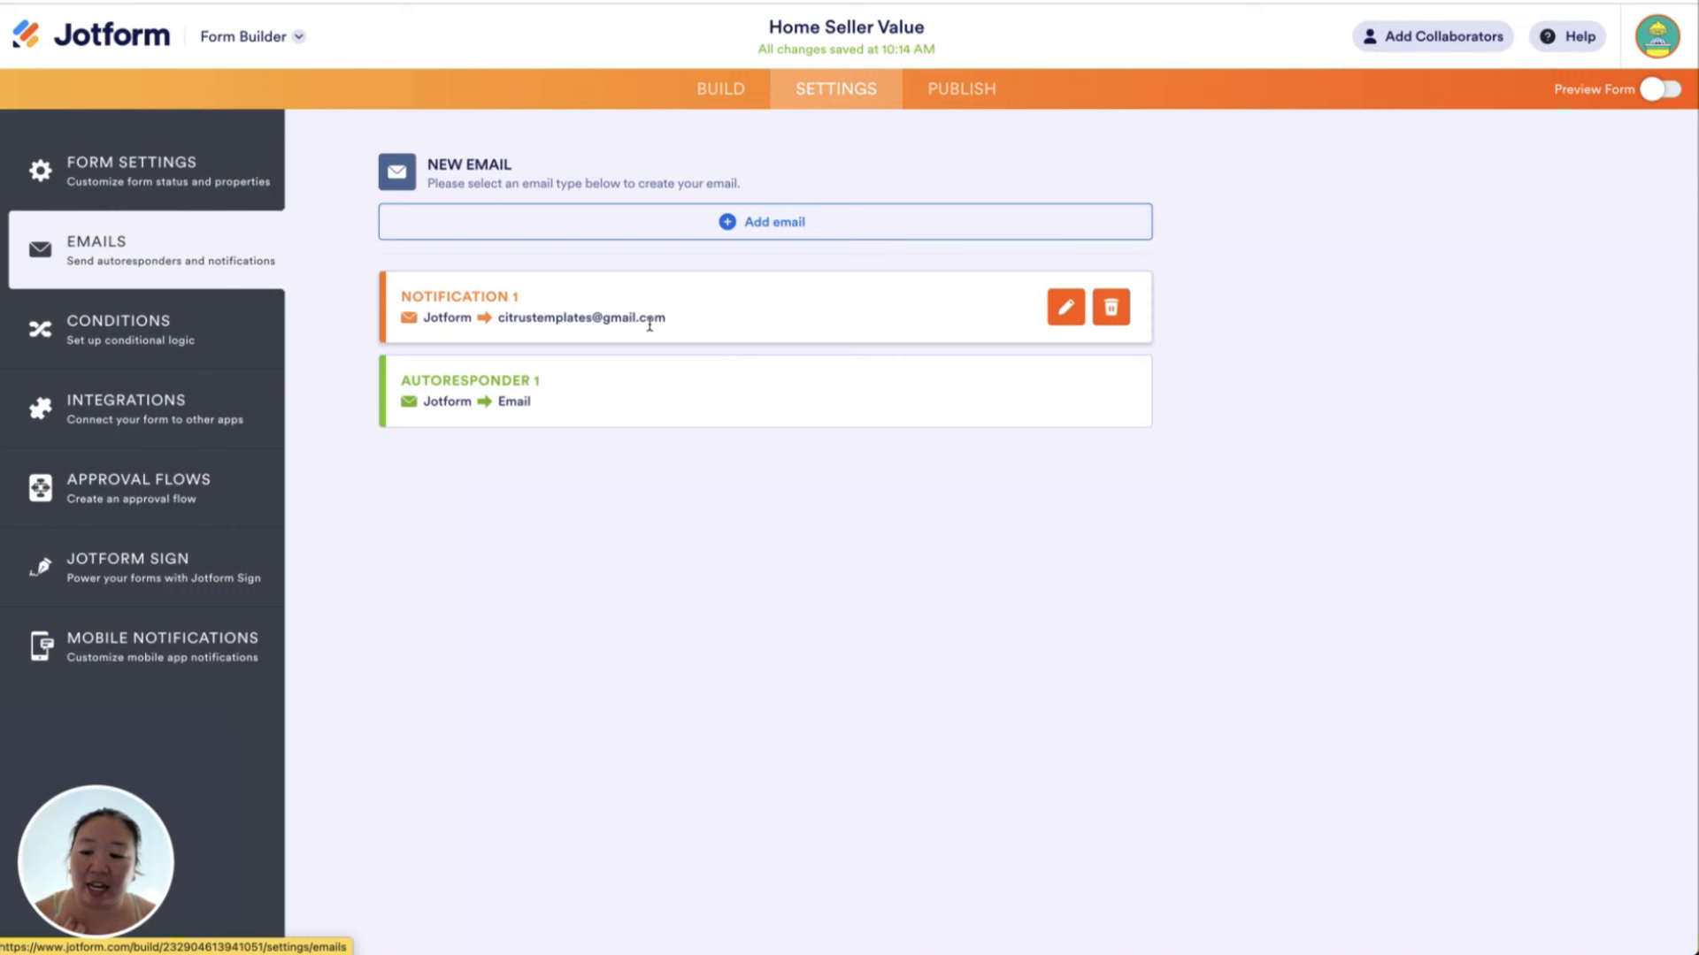
pyautogui.moveTo(493, 319)
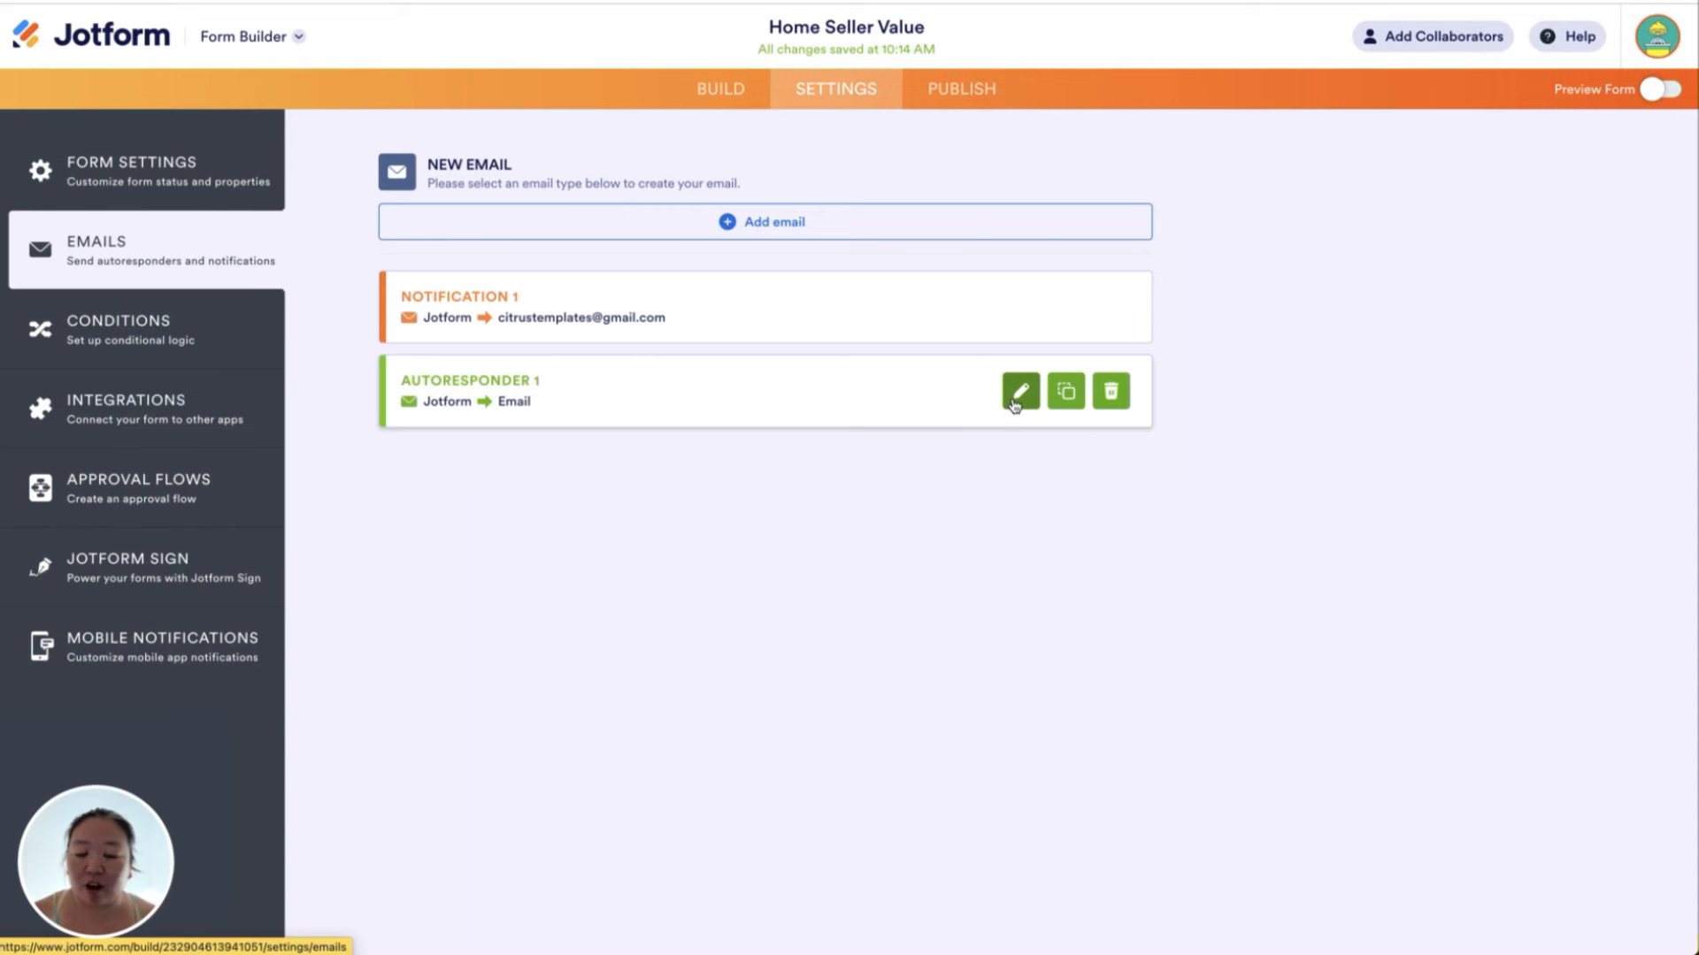
# Review Autoresponder 1's home-value thank-you email and save it.
pyautogui.click(1019, 391)
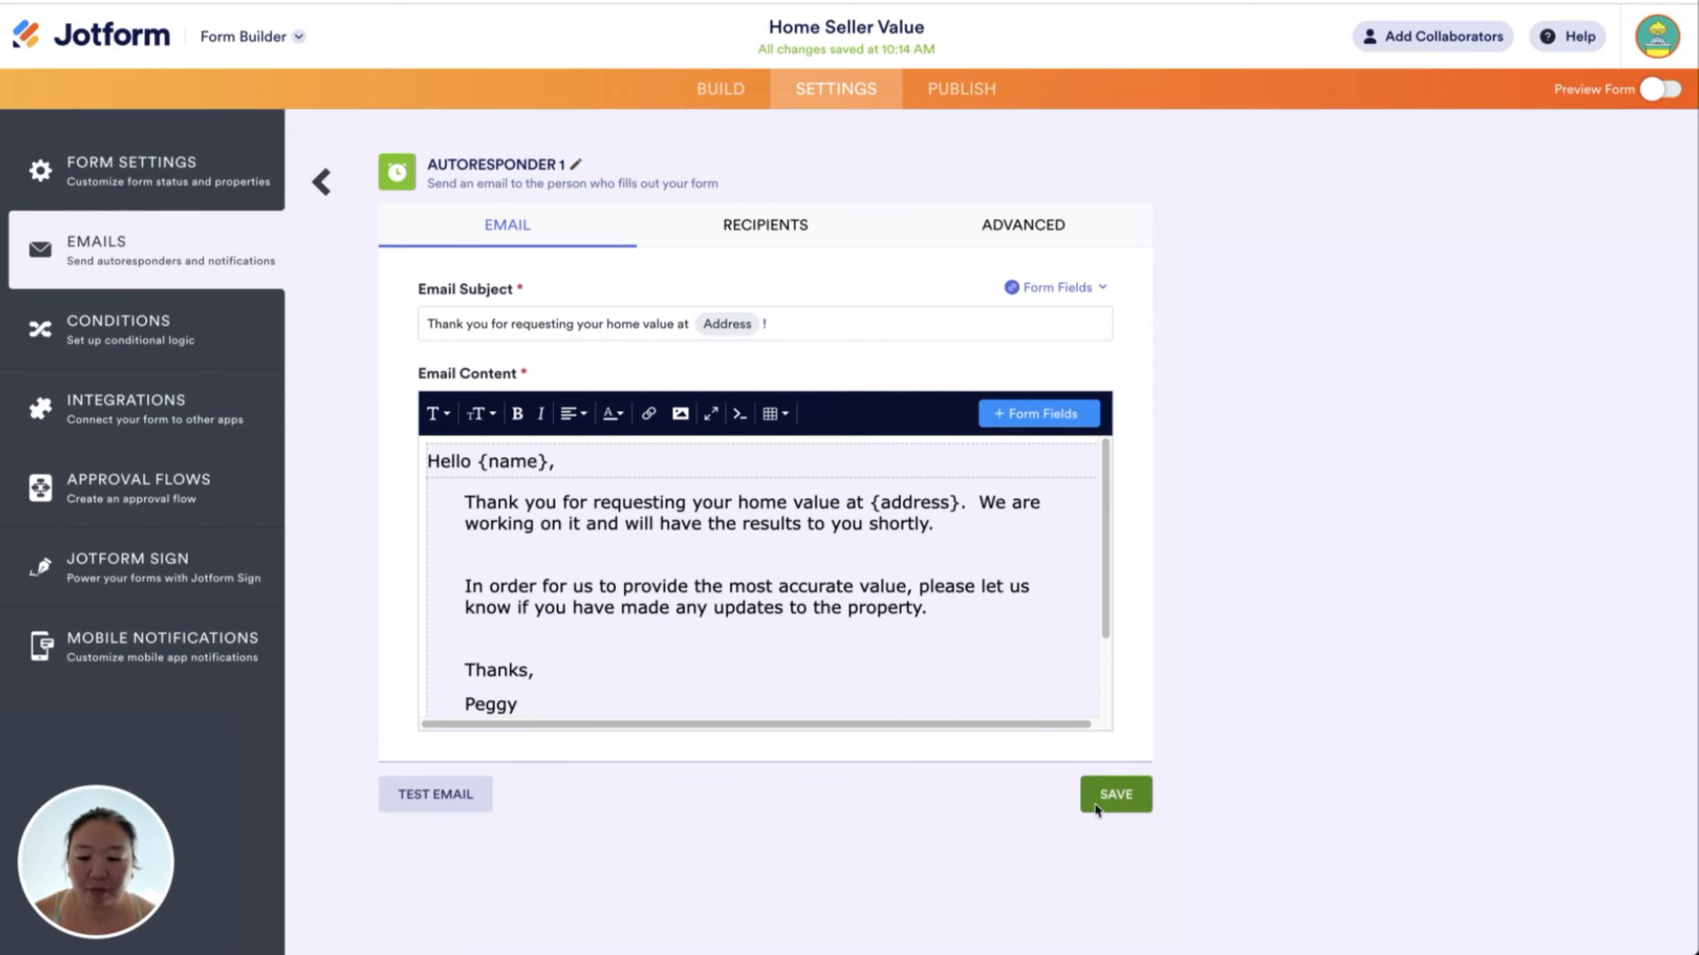
pyautogui.click(1115, 795)
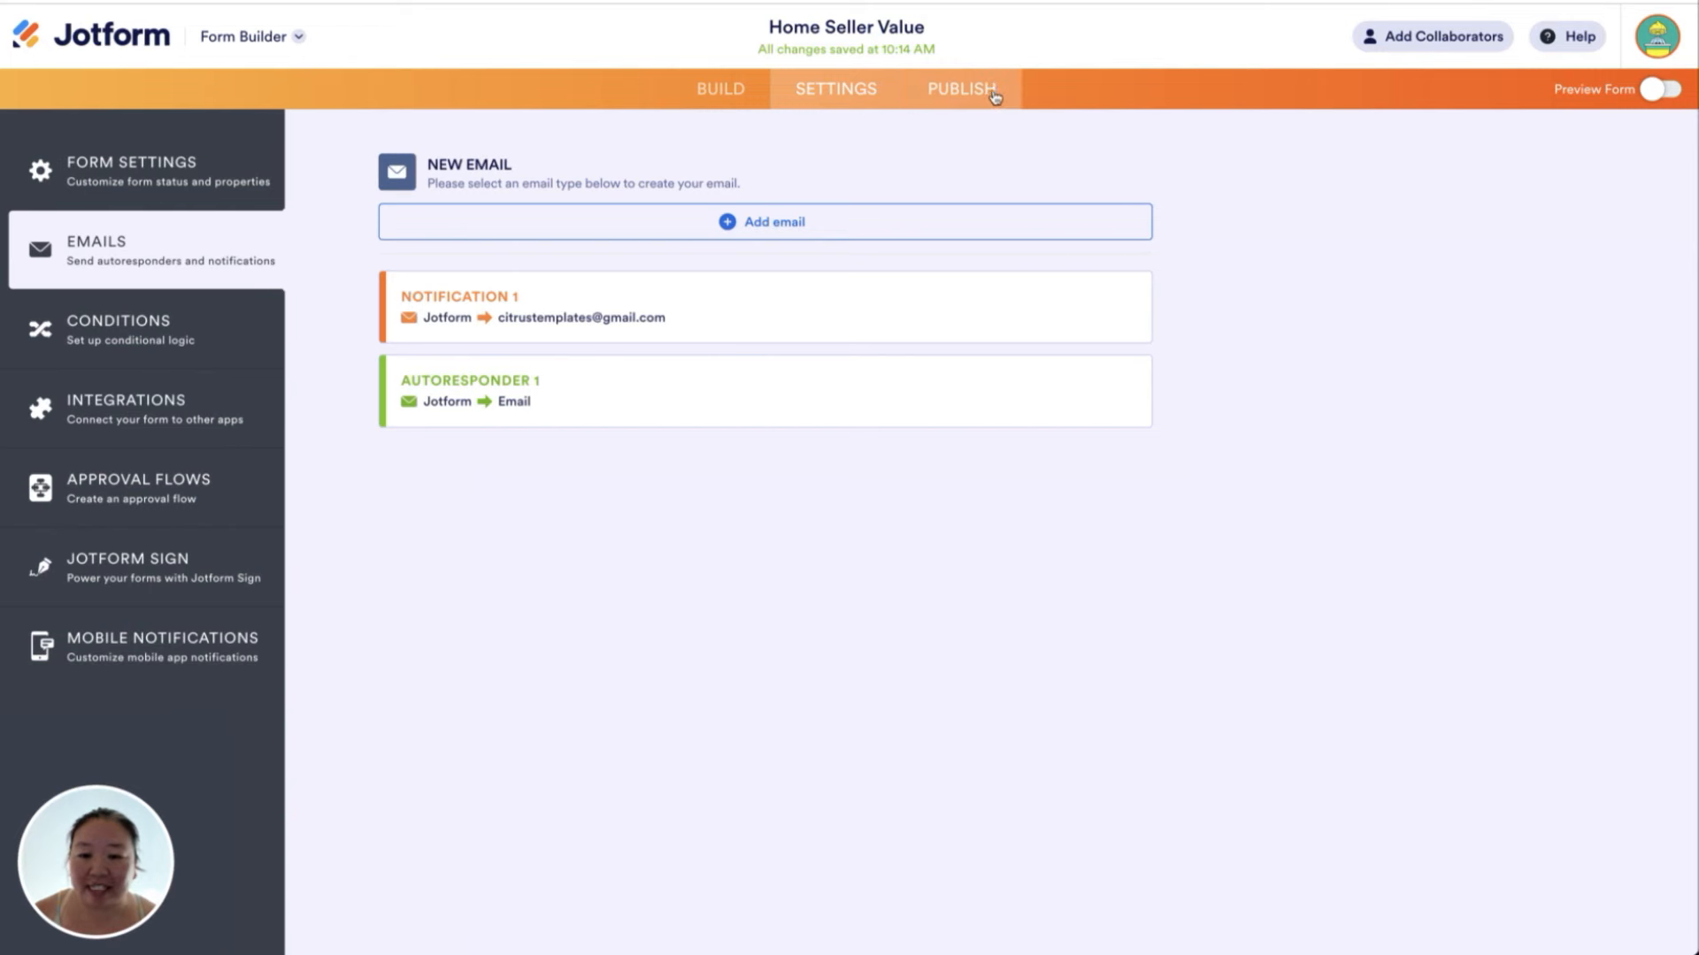
# Go to the form's Publish page showing its public share link.
pyautogui.click(960, 88)
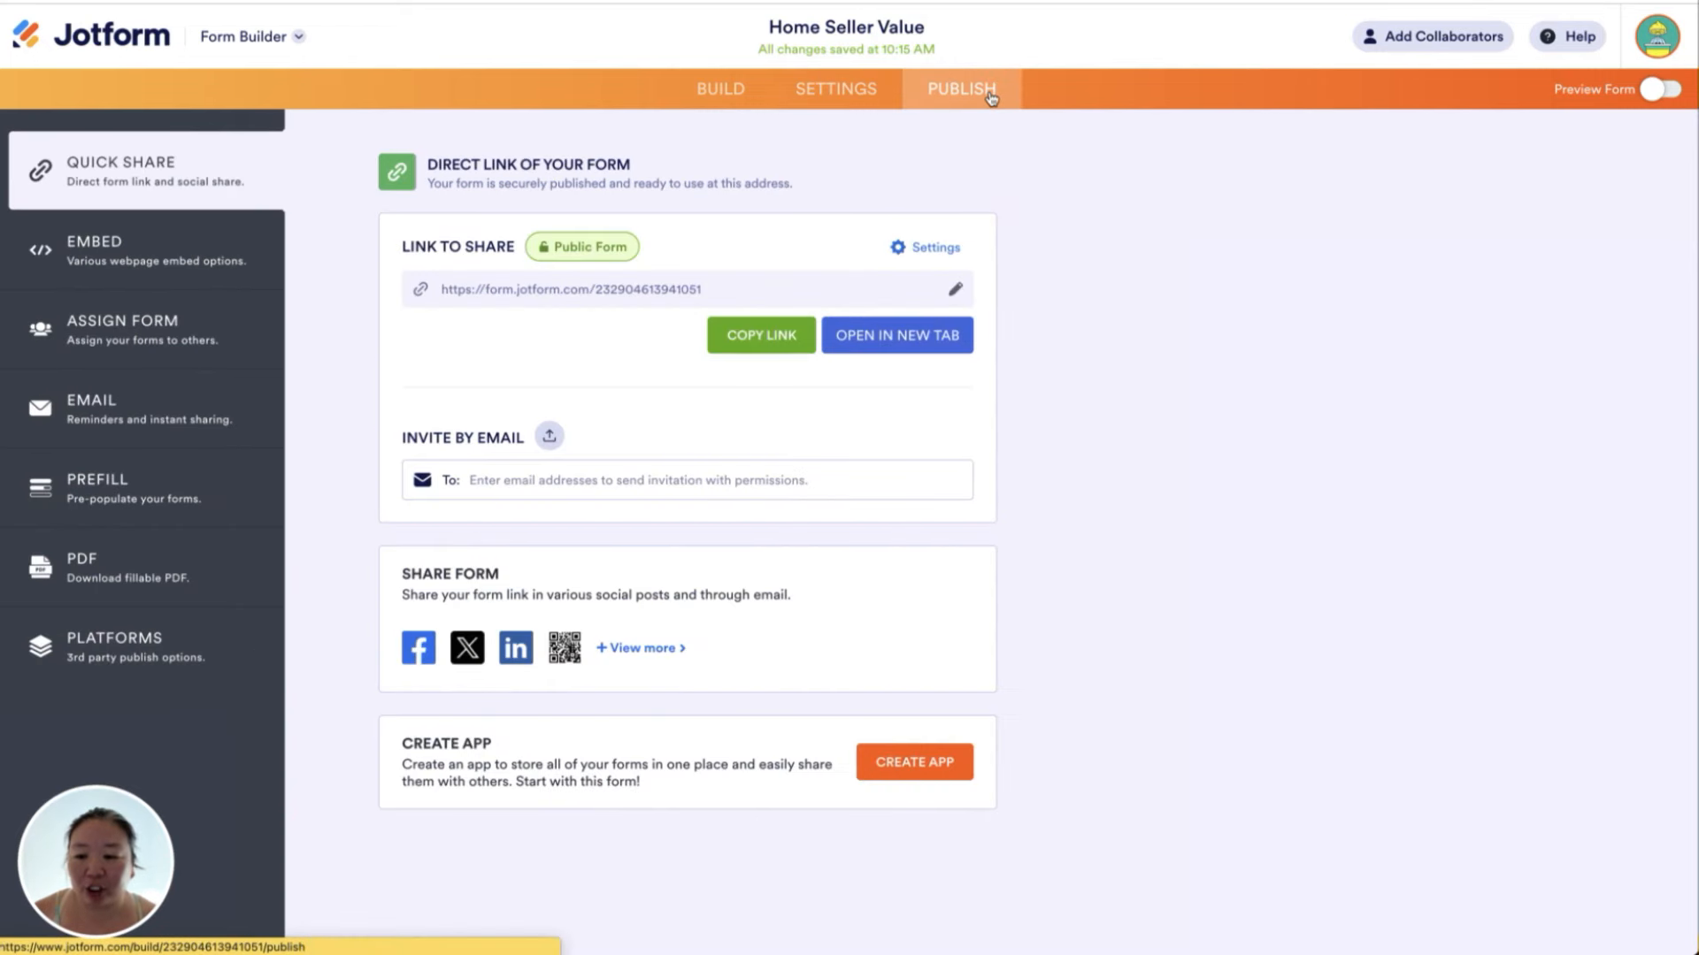
pyautogui.moveTo(445, 290)
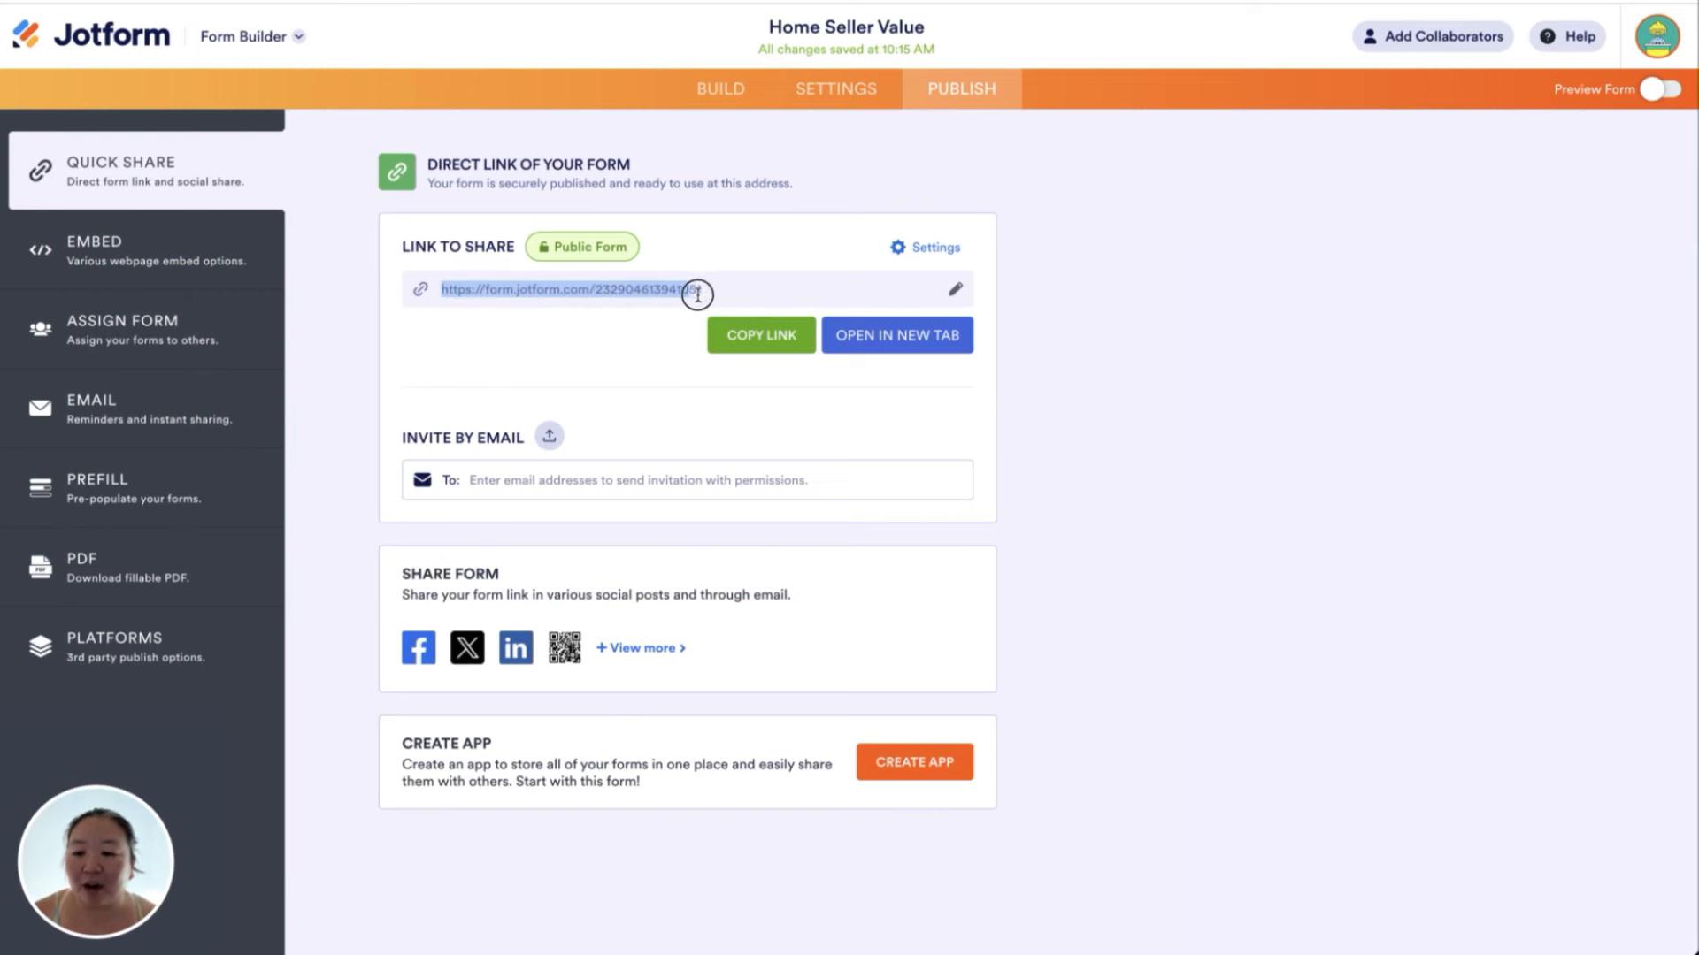
pyautogui.moveTo(558, 325)
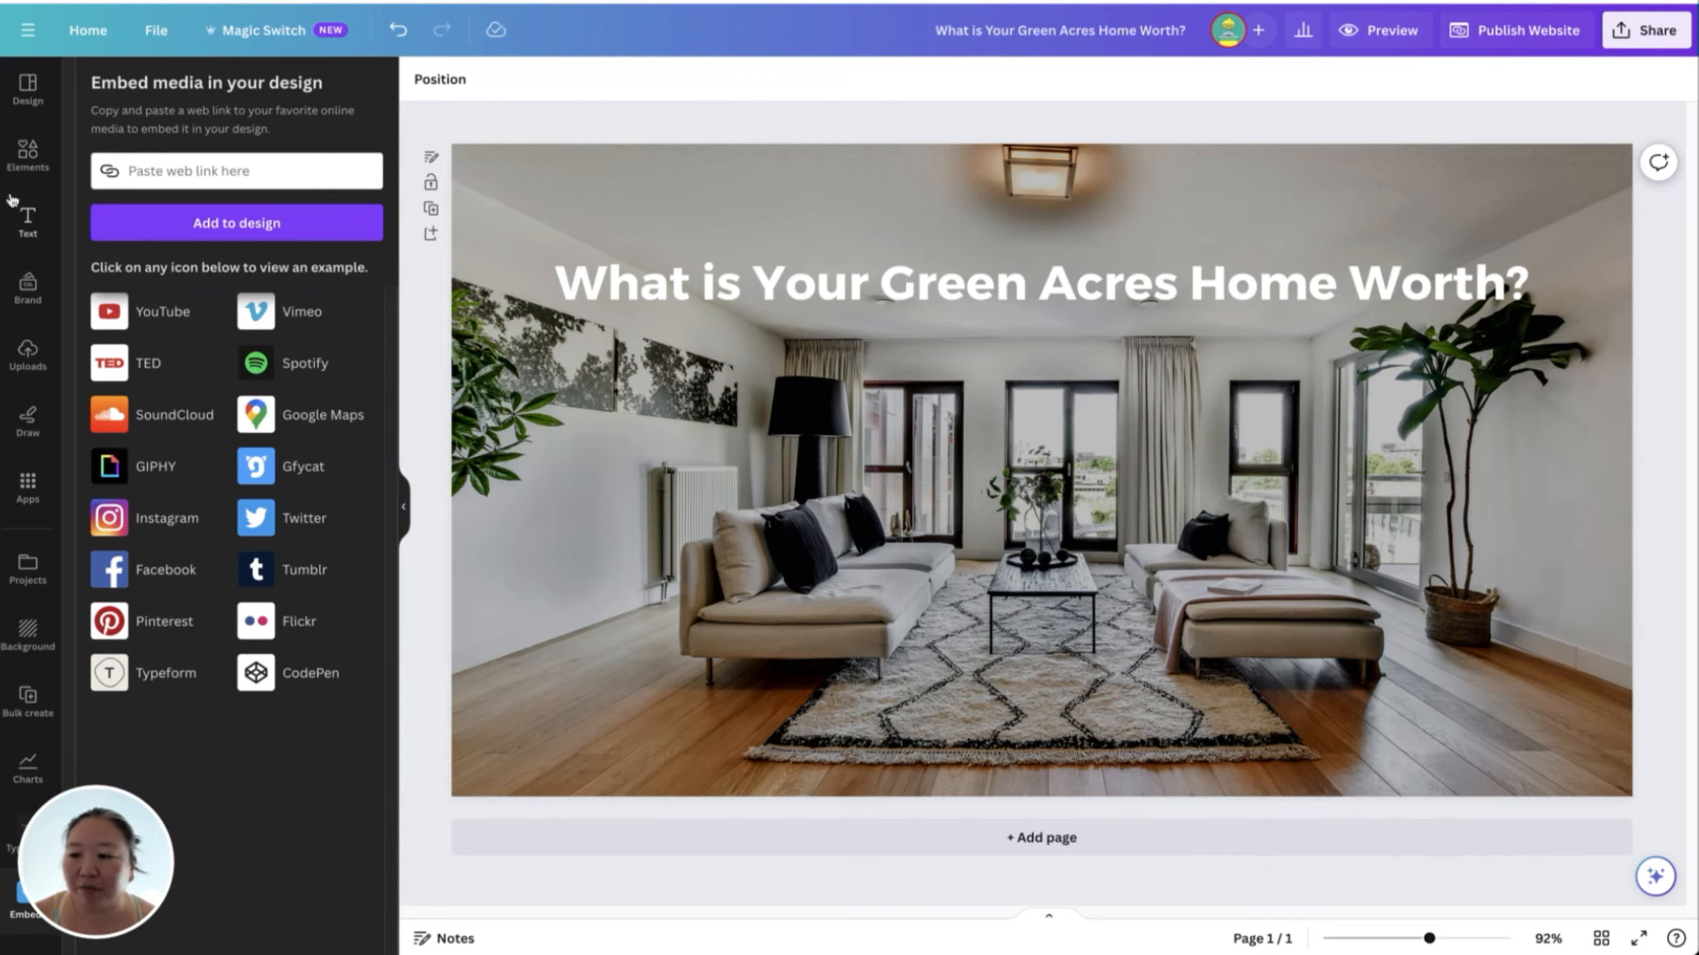
# Add the pasted Jotform form link from the Embed panel to the design.
pyautogui.click(235, 169)
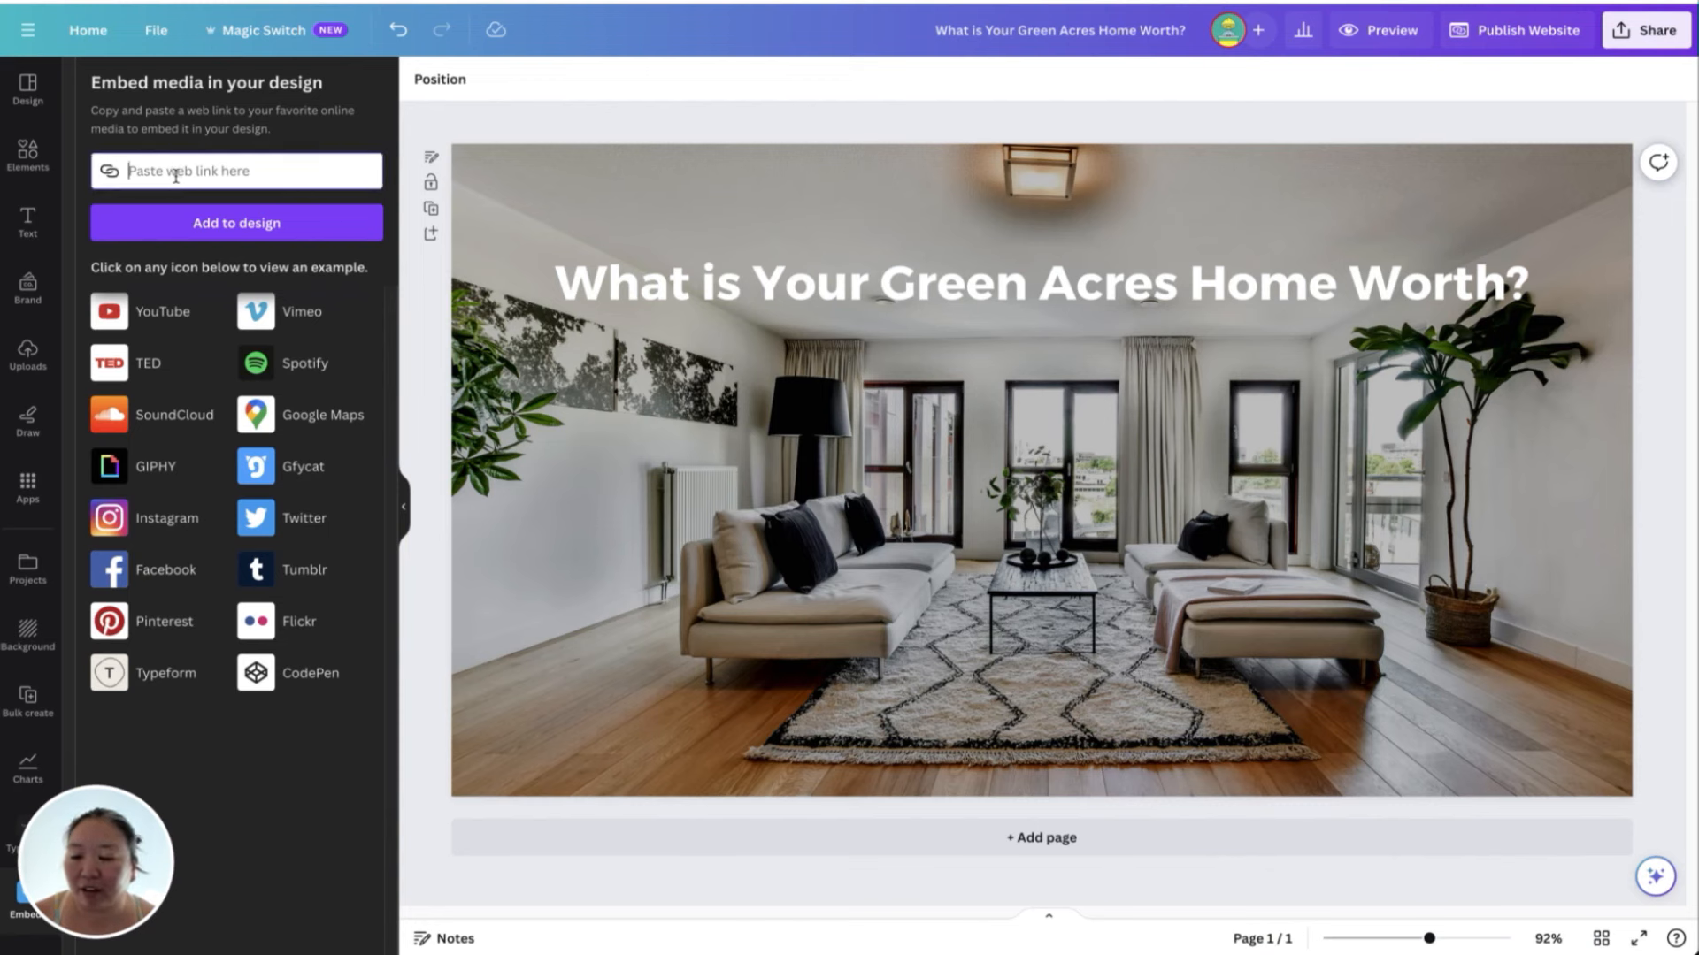
pyautogui.click(236, 223)
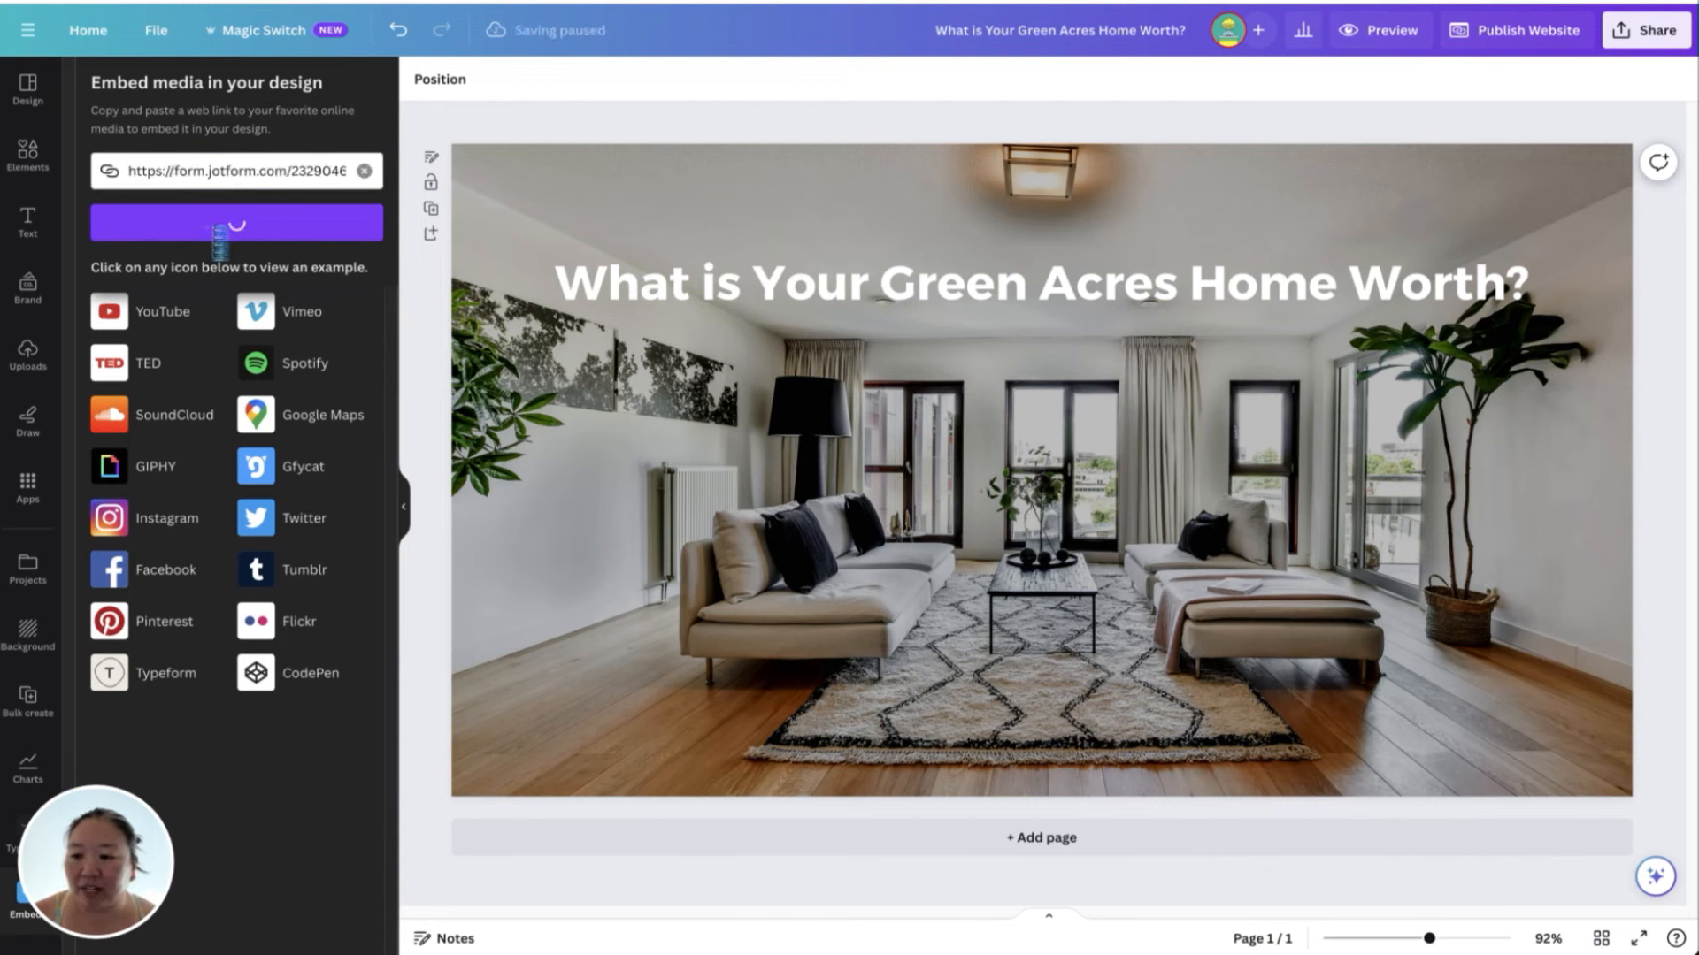
pyautogui.click(235, 223)
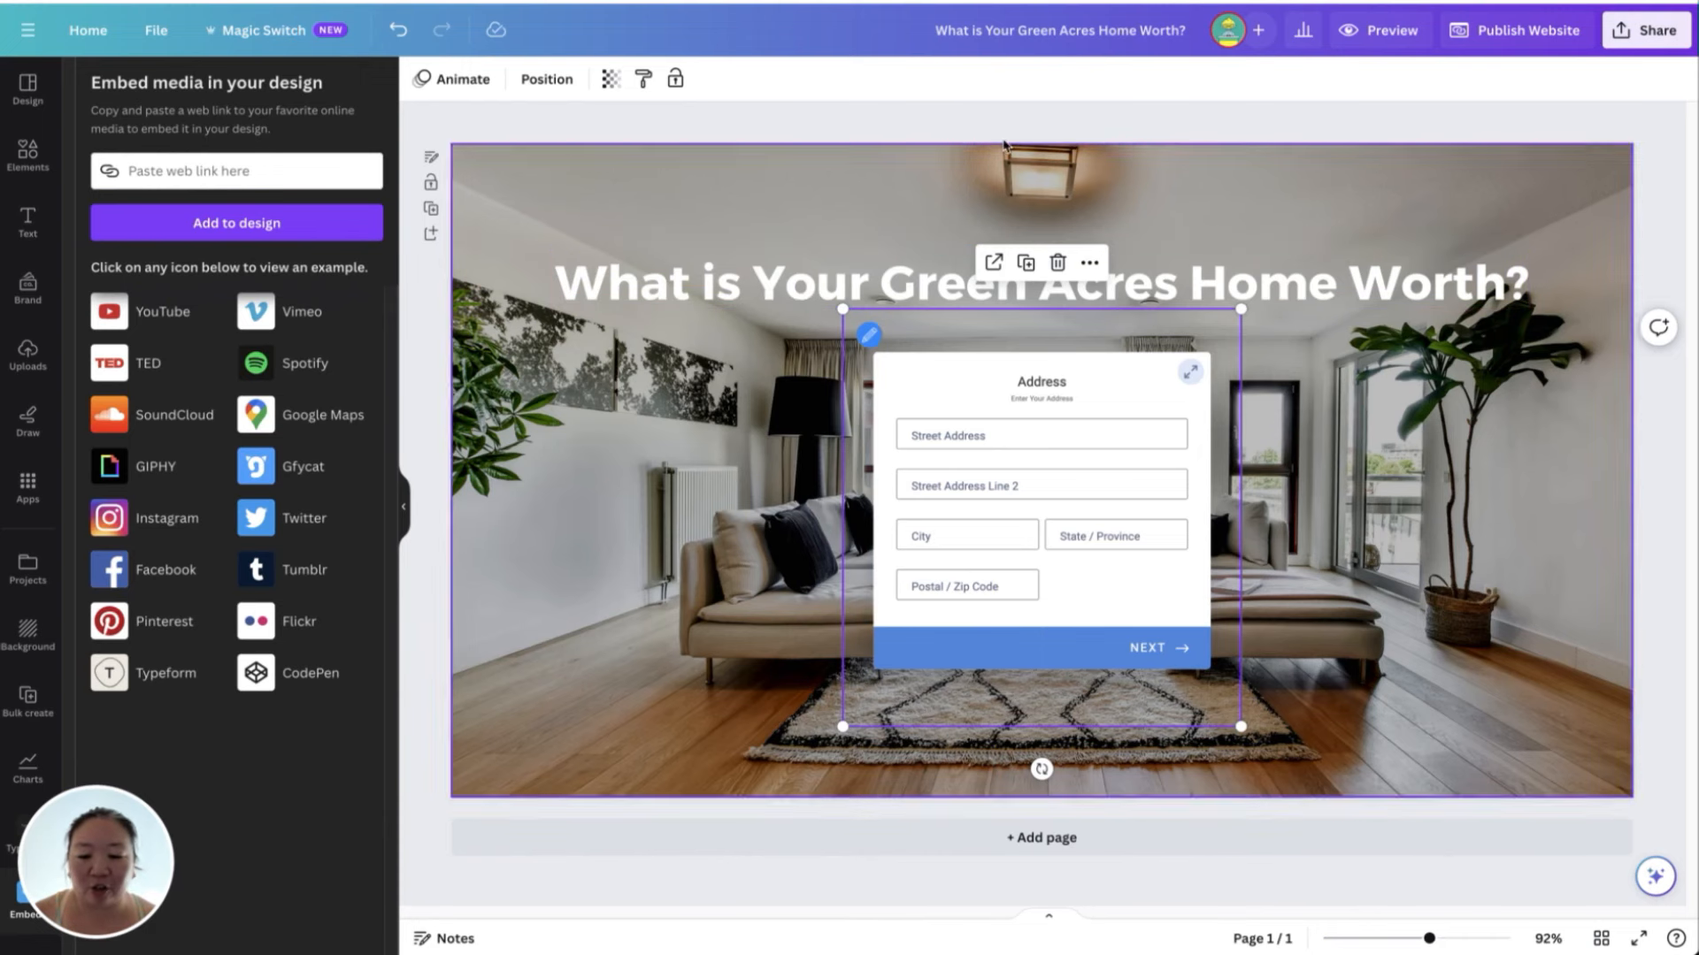
pyautogui.moveTo(661, 403)
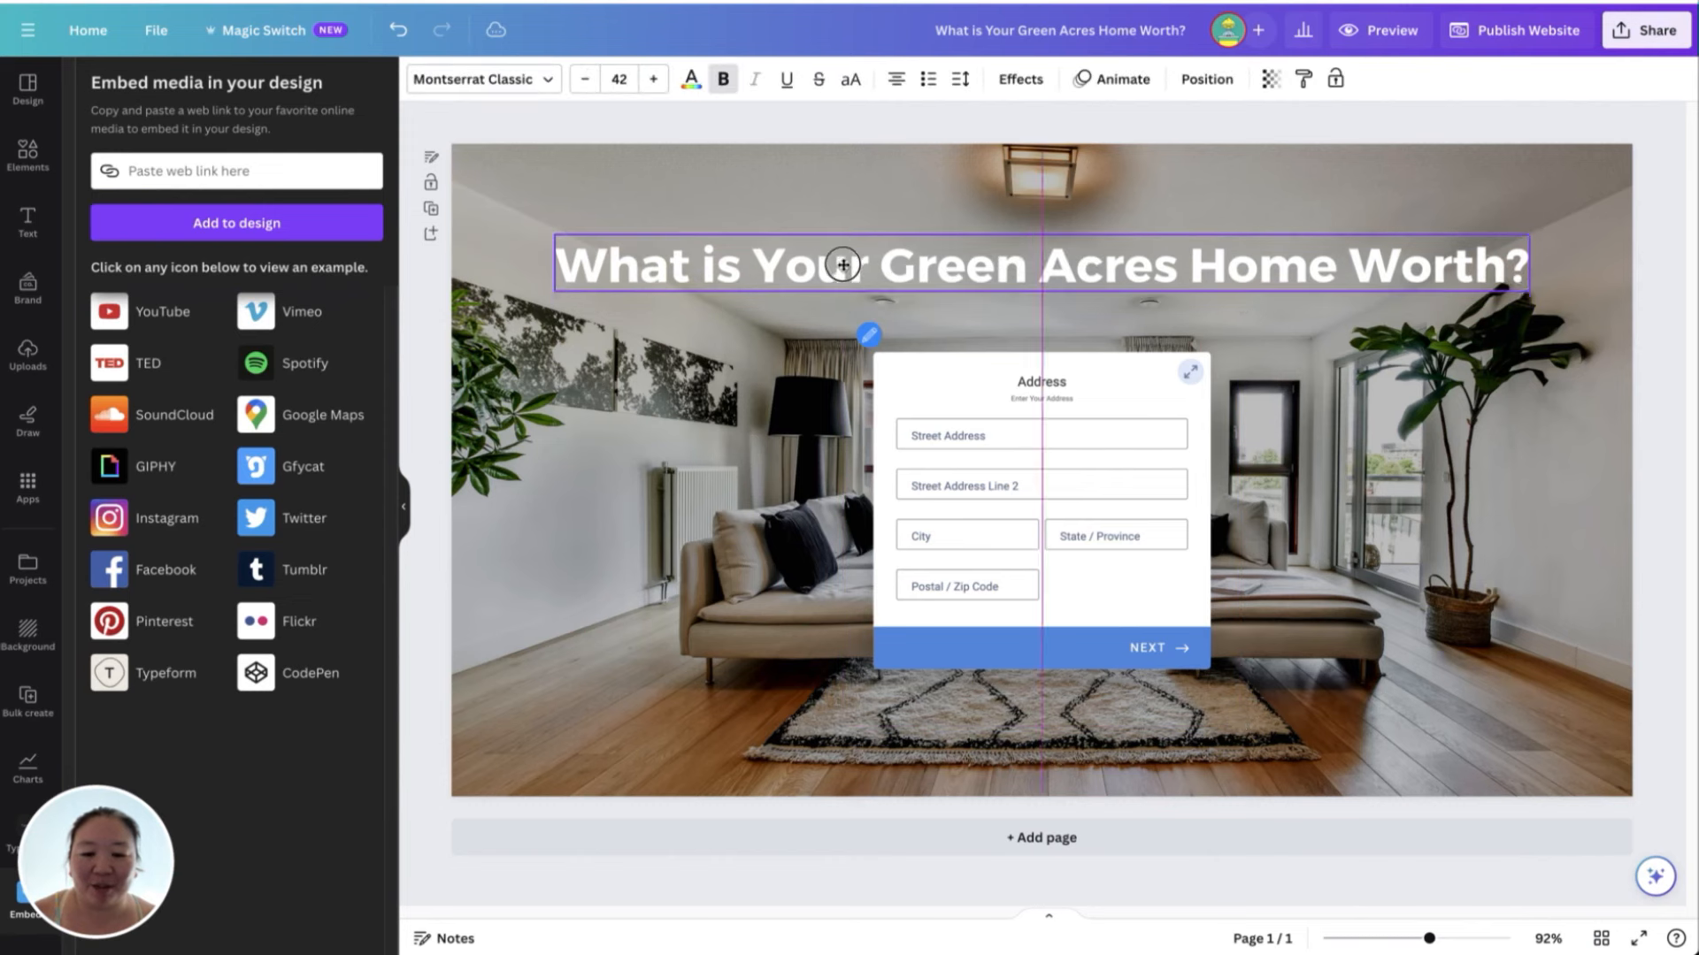
# Reposition the heading slightly higher, deselect it, and start Publish Website.
pyautogui.click(844, 264)
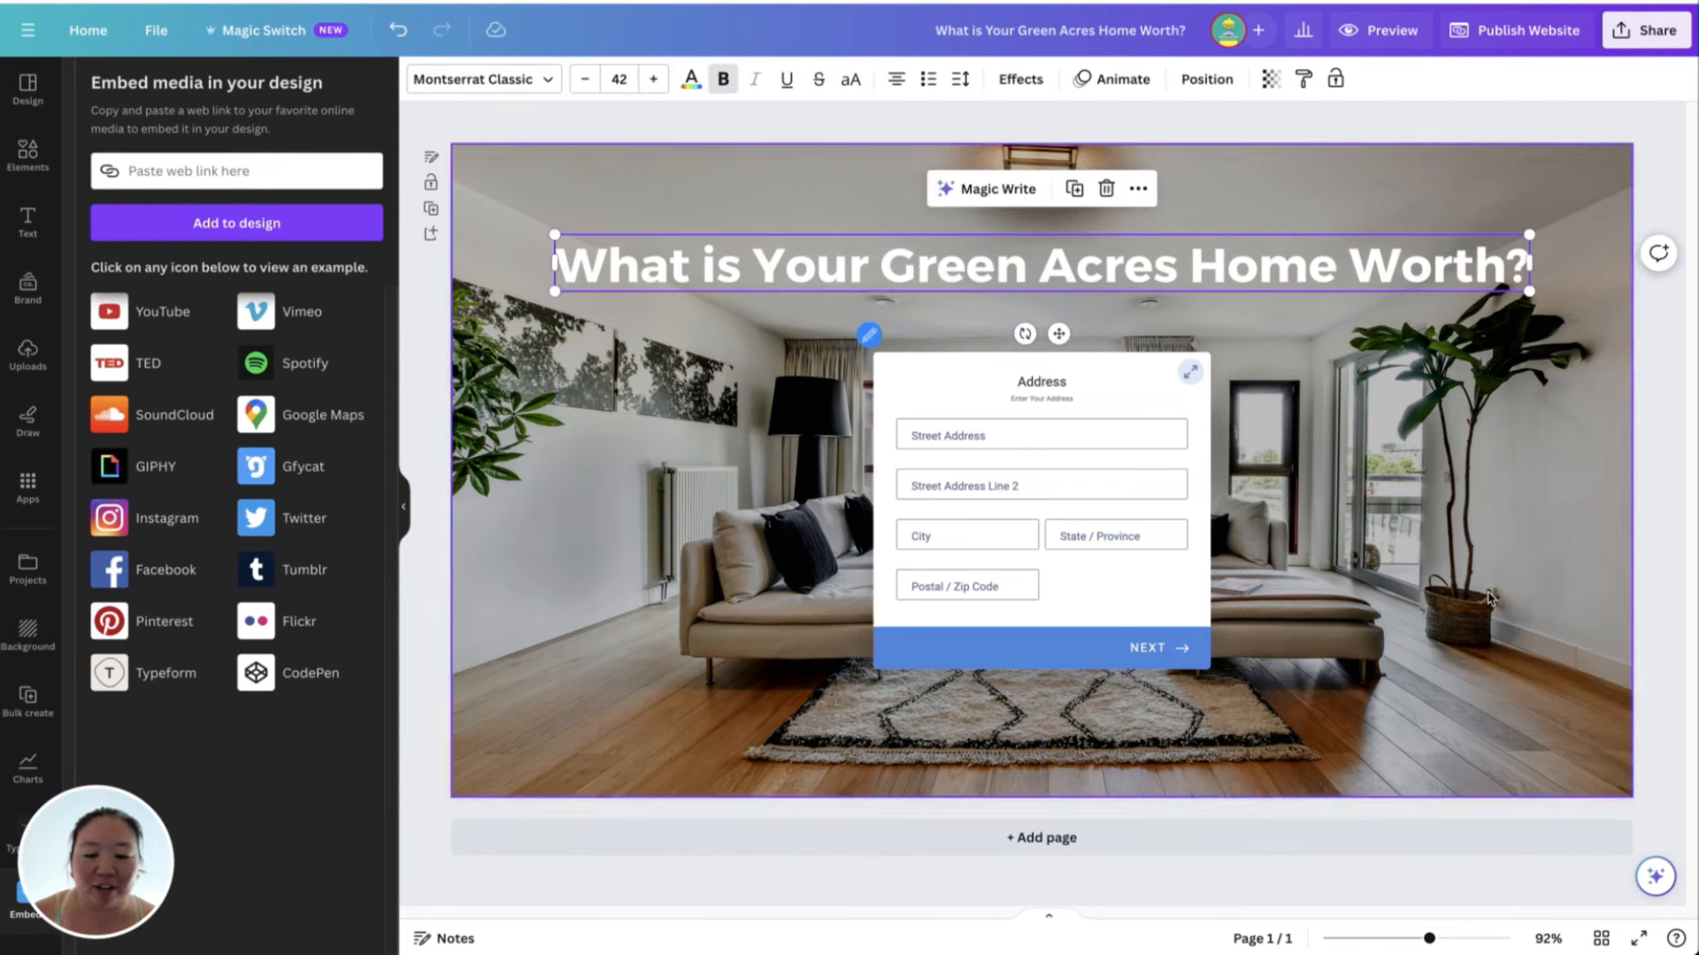
pyautogui.moveTo(640, 446)
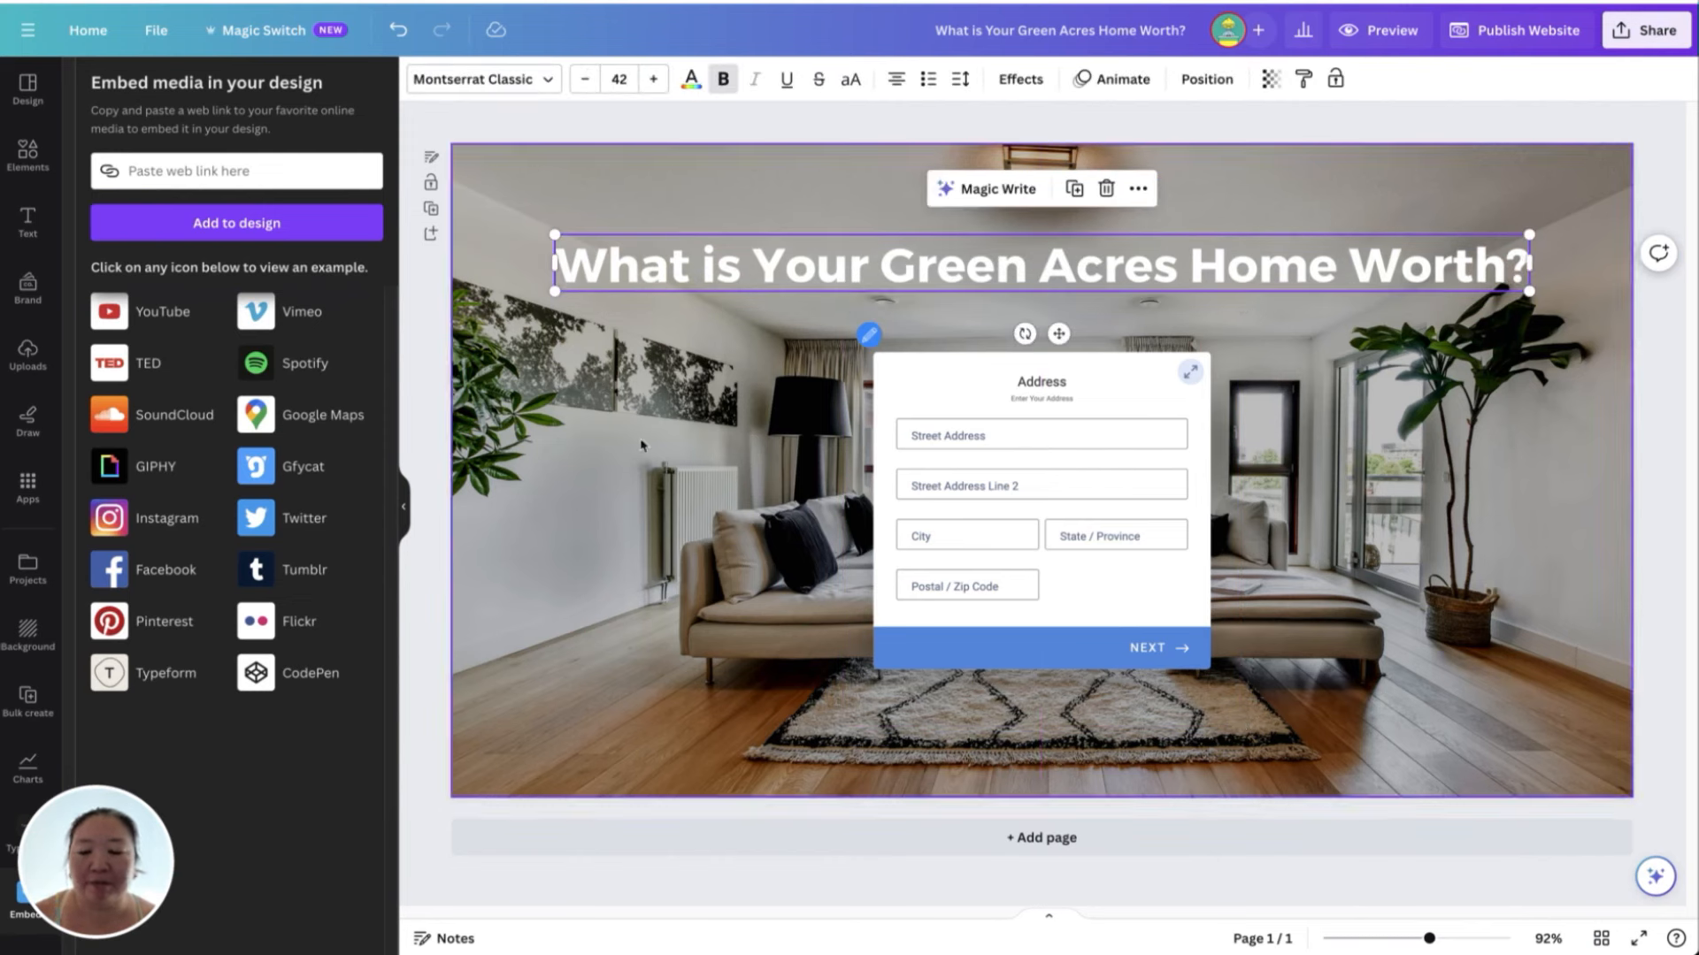
pyautogui.click(907, 689)
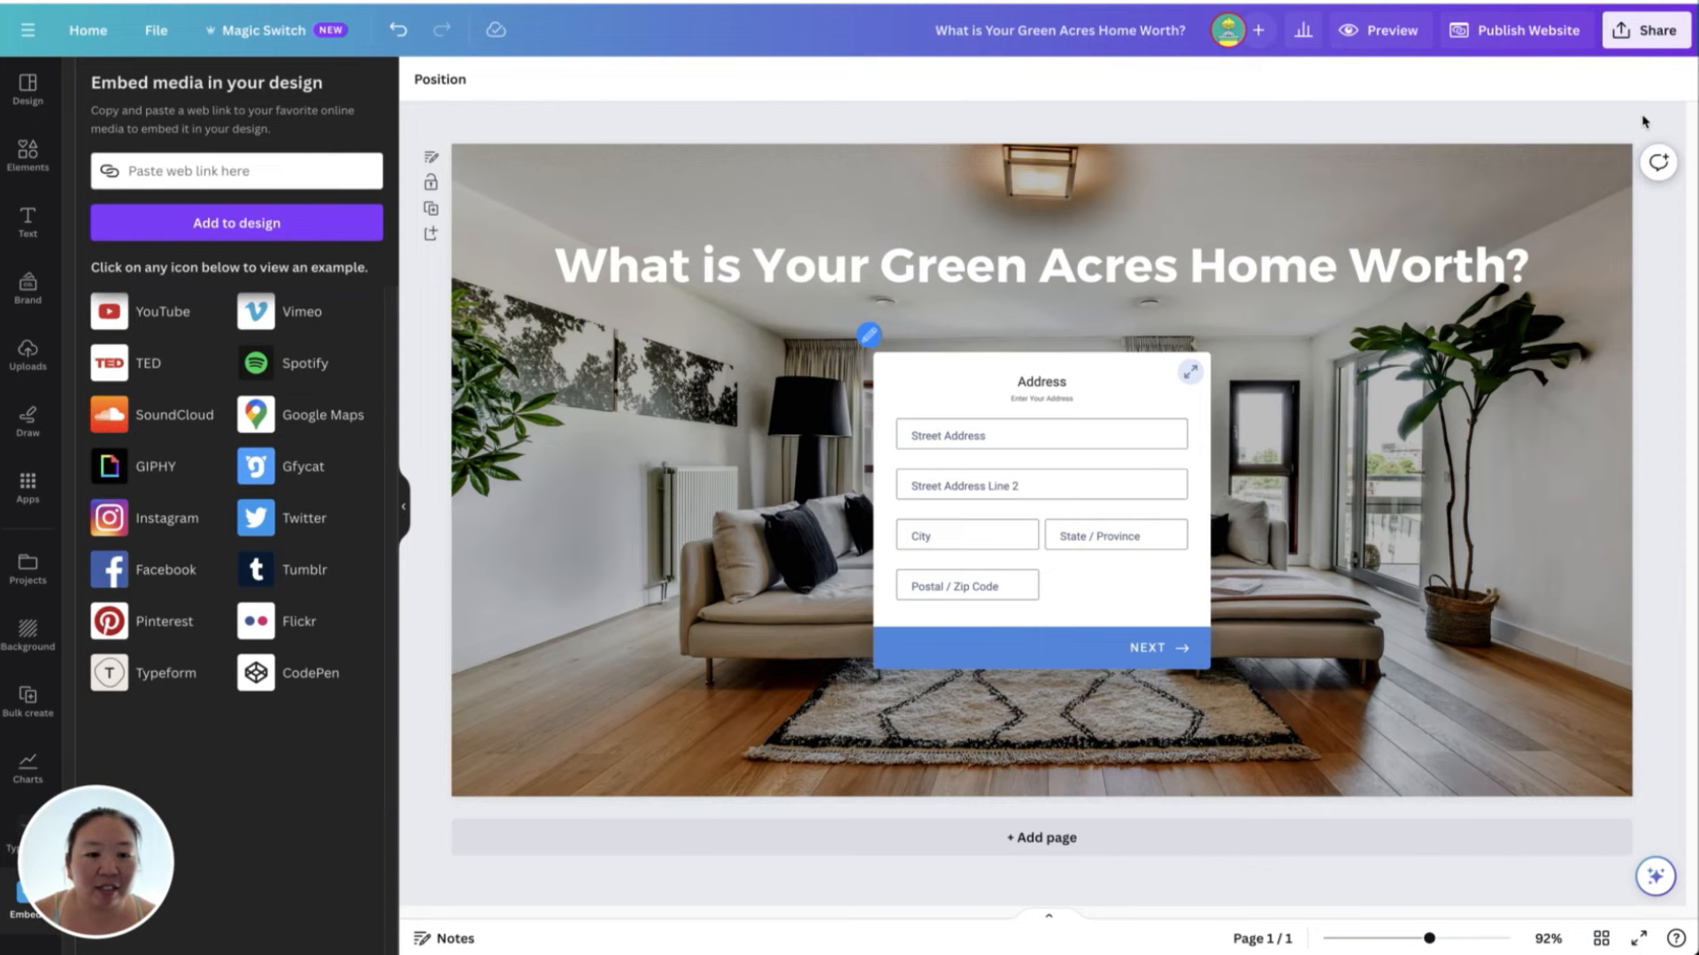
pyautogui.click(1516, 29)
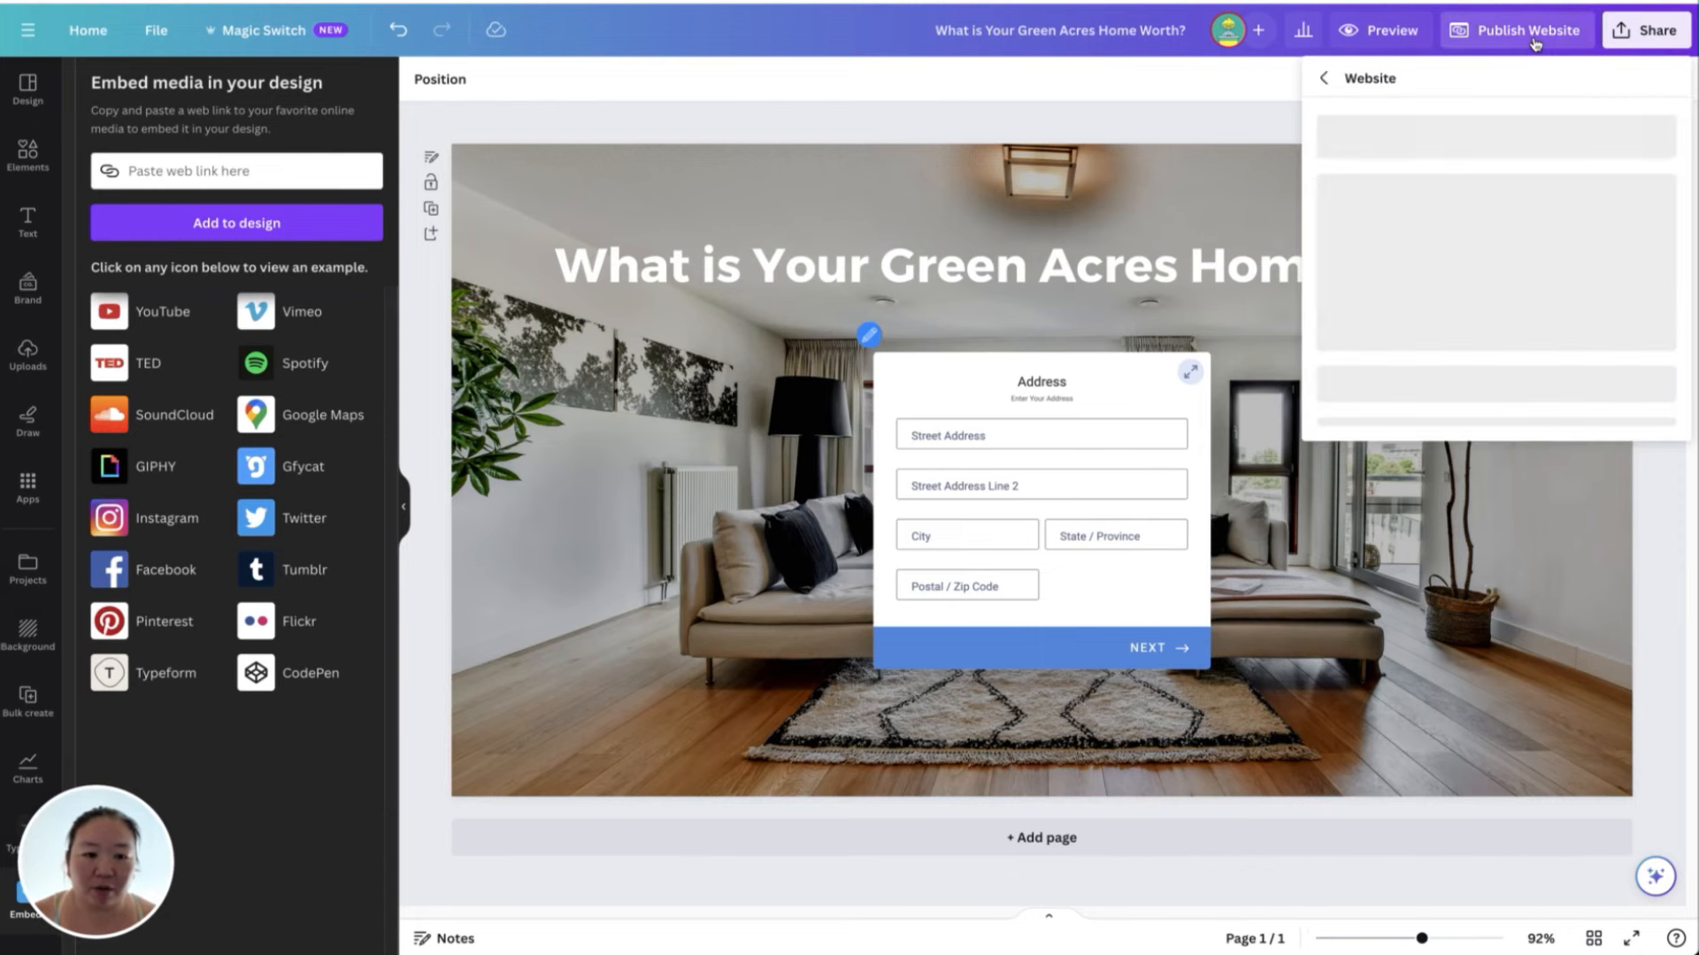
# Choose the free Canva domain and continue to the review settings.
pyautogui.click(1525, 30)
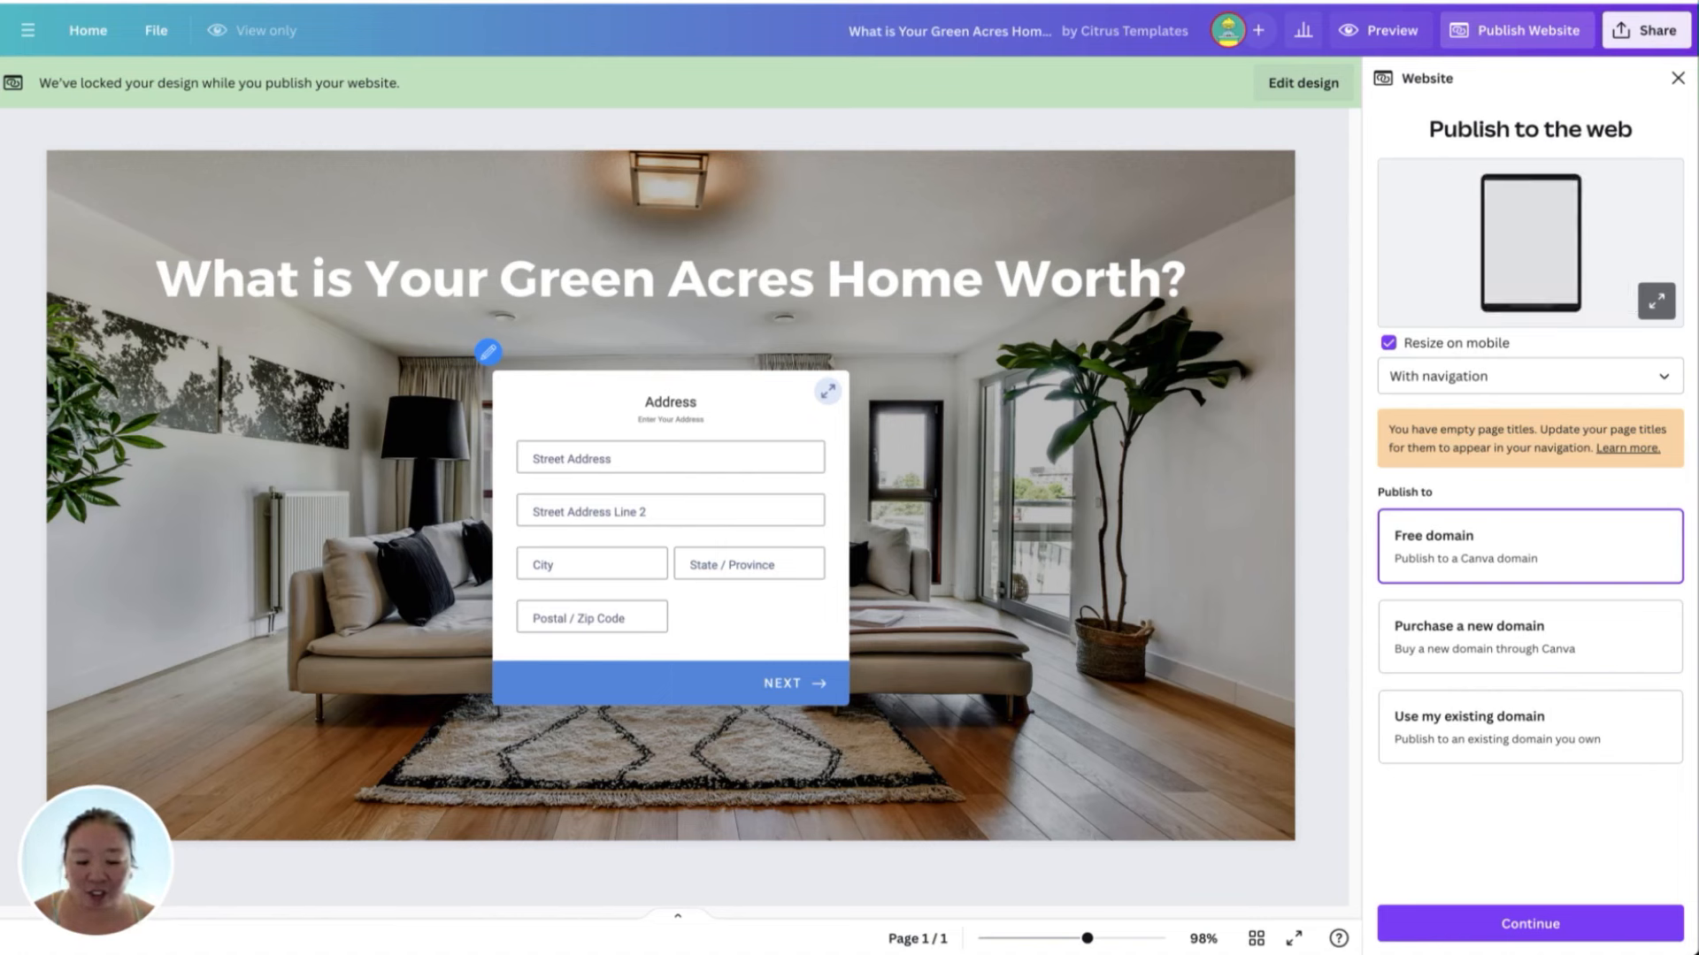
pyautogui.click(1529, 922)
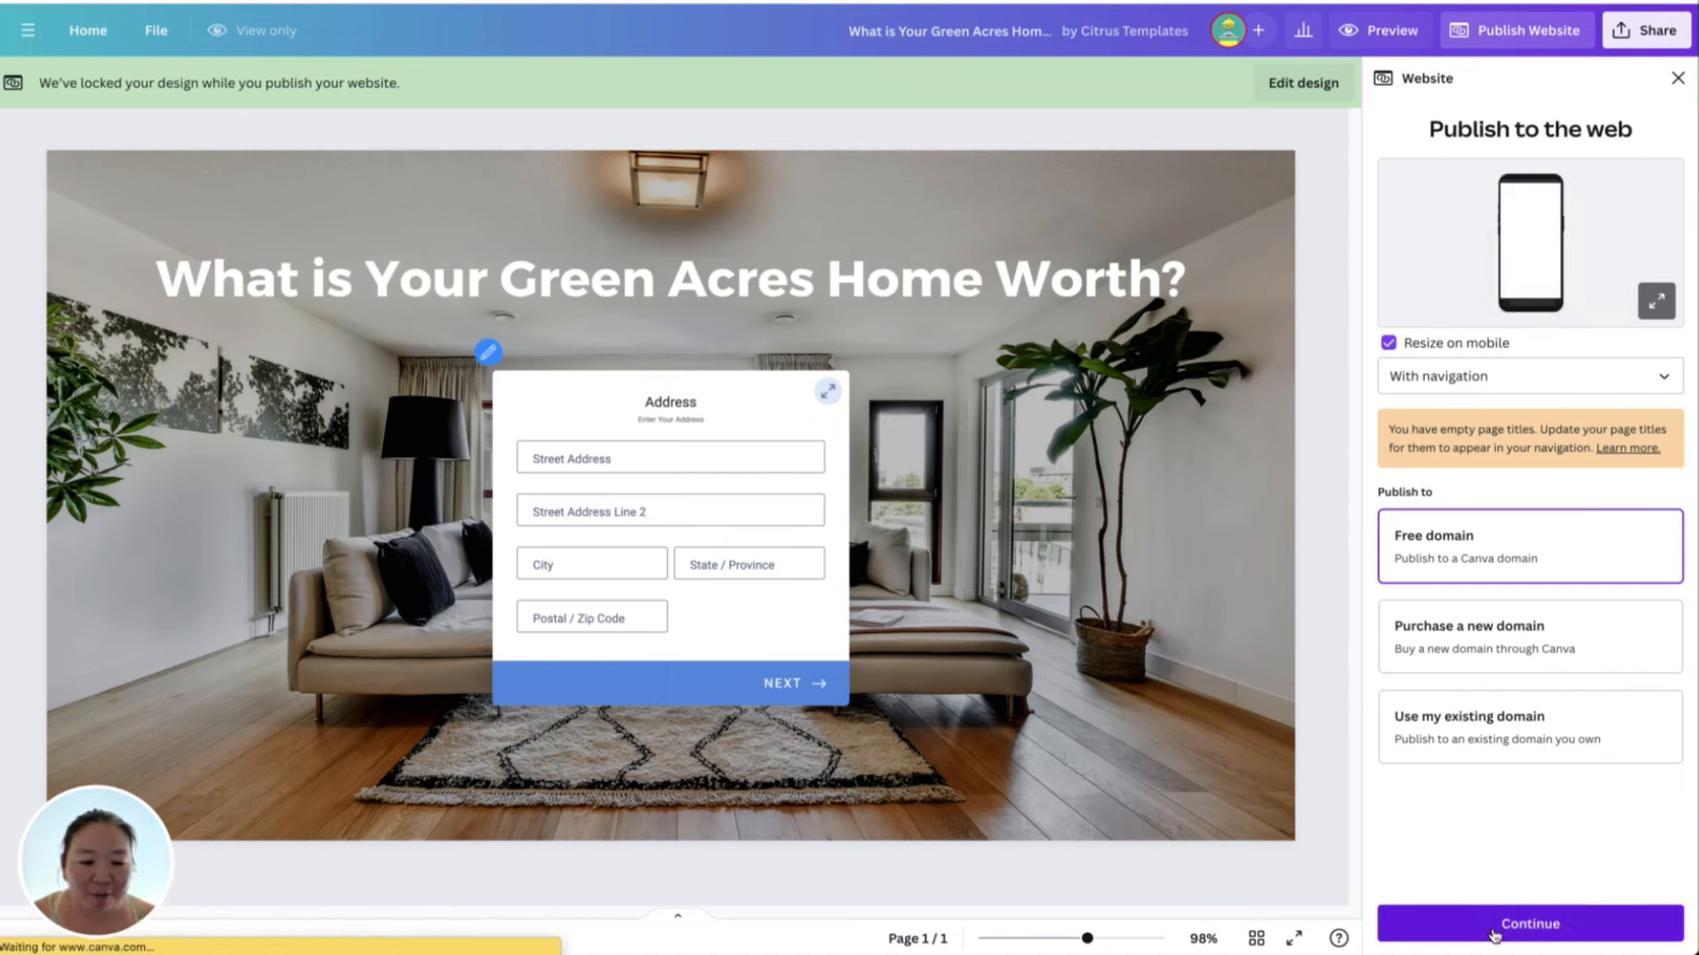
pyautogui.click(1528, 924)
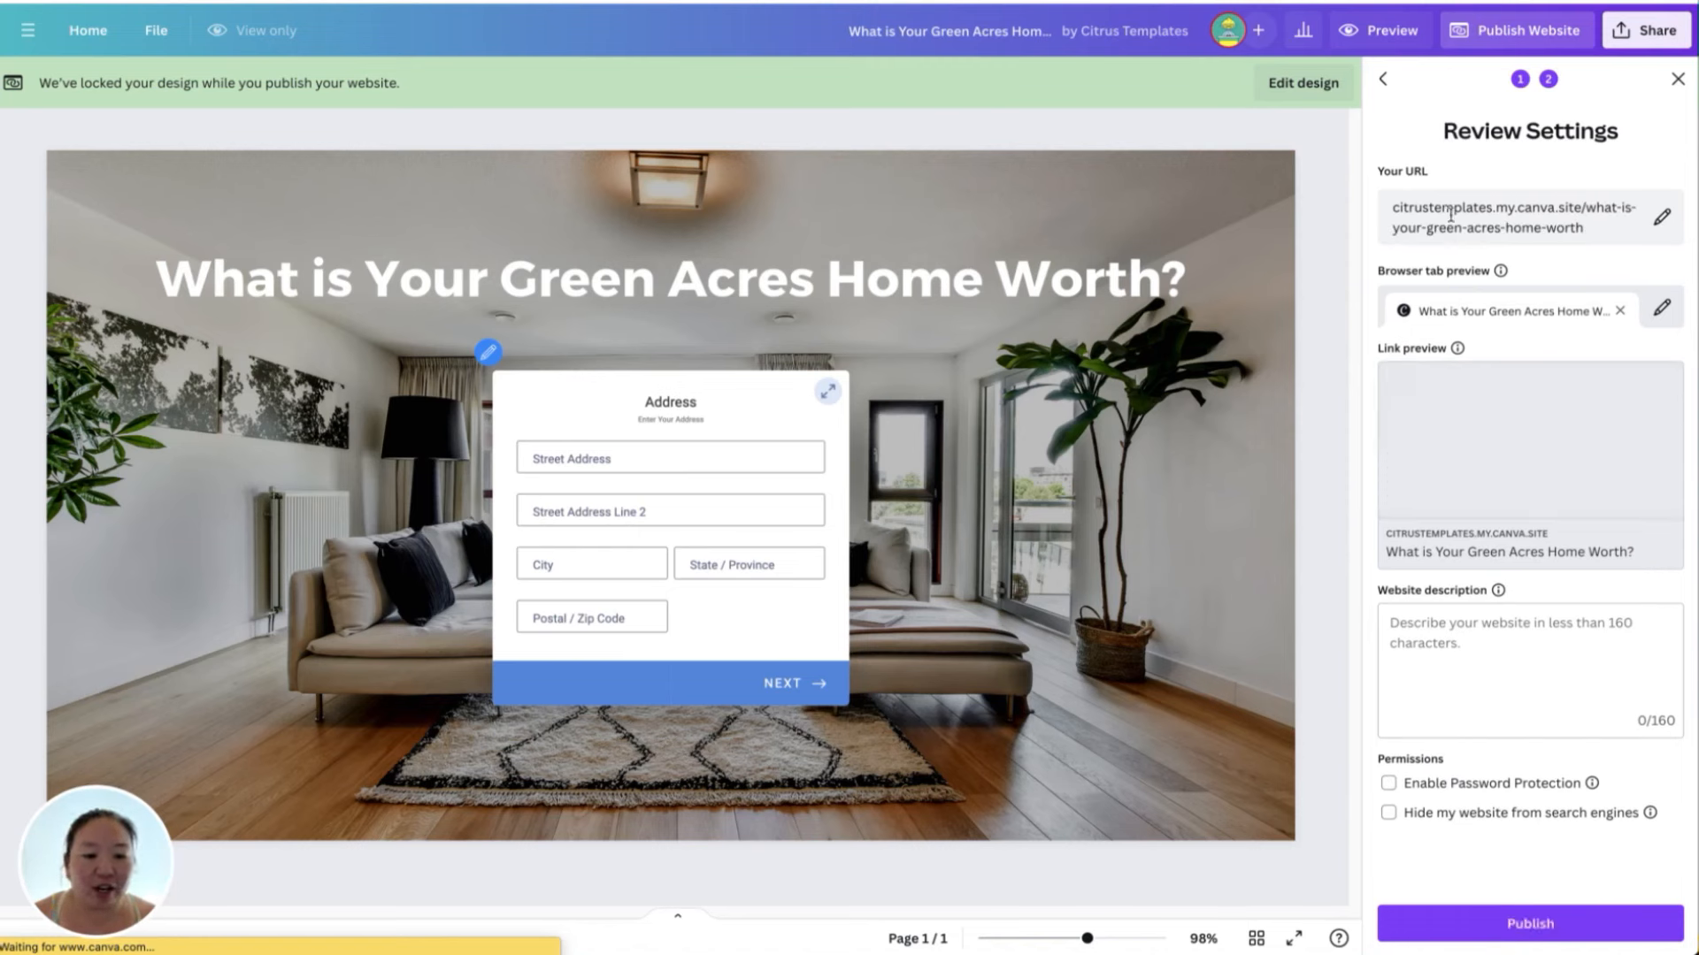
# Review and edit the website's page address in Review Settings.
pyautogui.doubleClick(1419, 207)
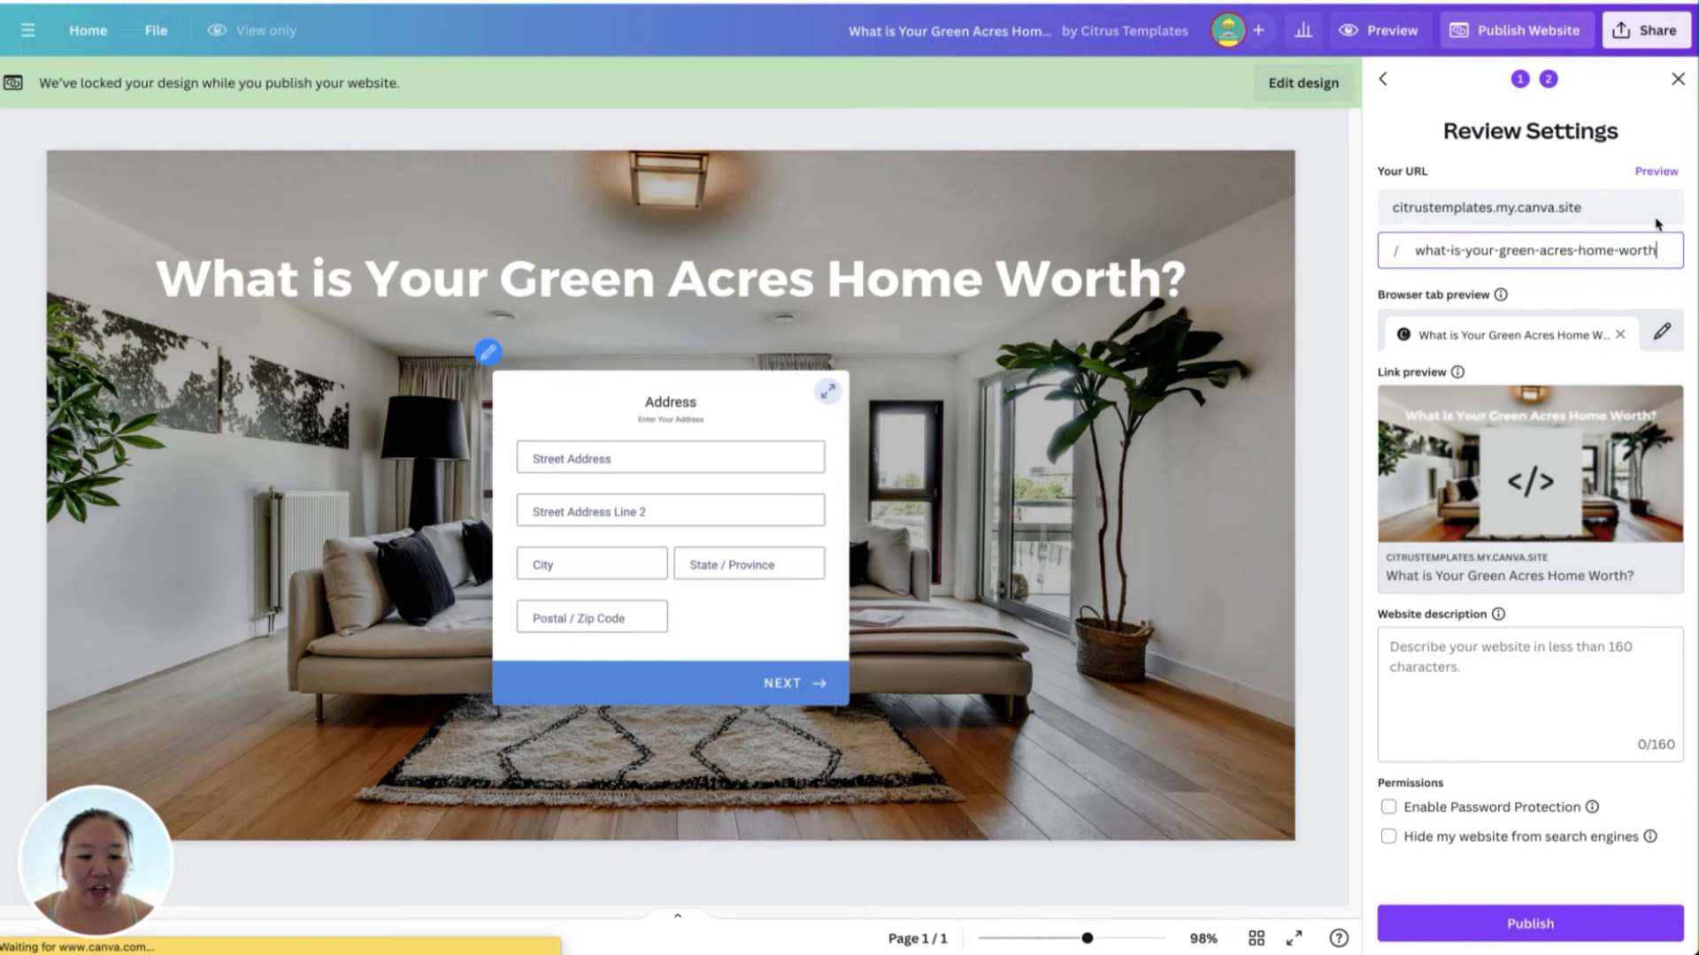
pyautogui.doubleClick(1528, 250)
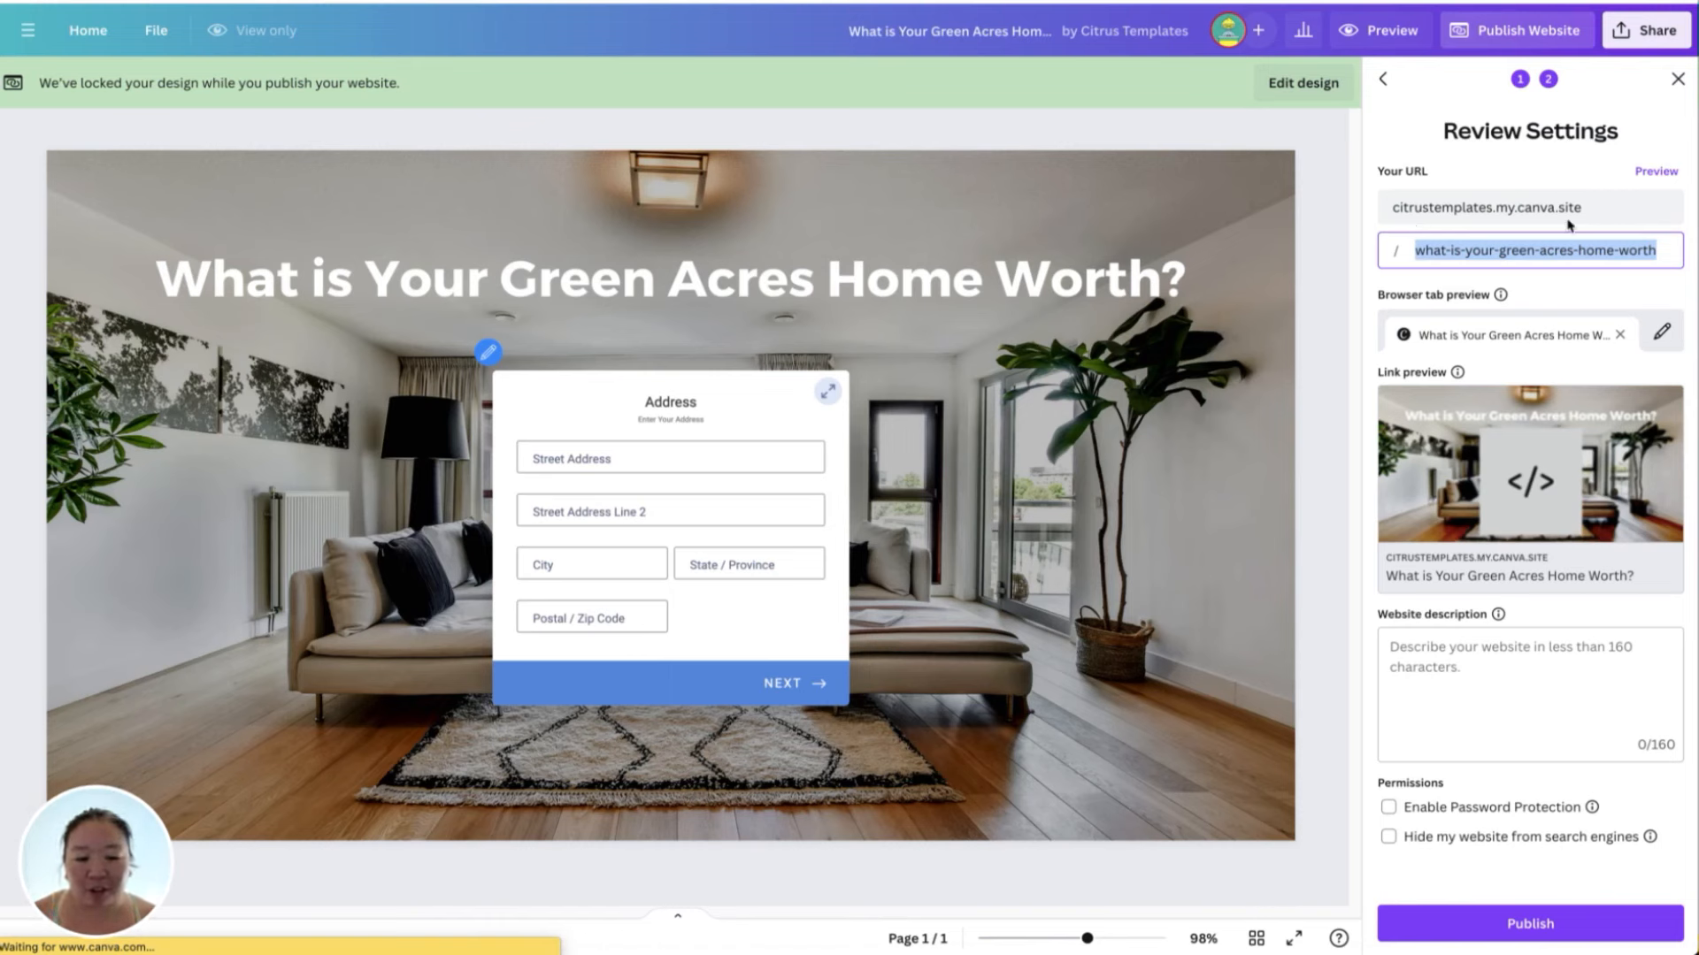
pyautogui.click(1490, 250)
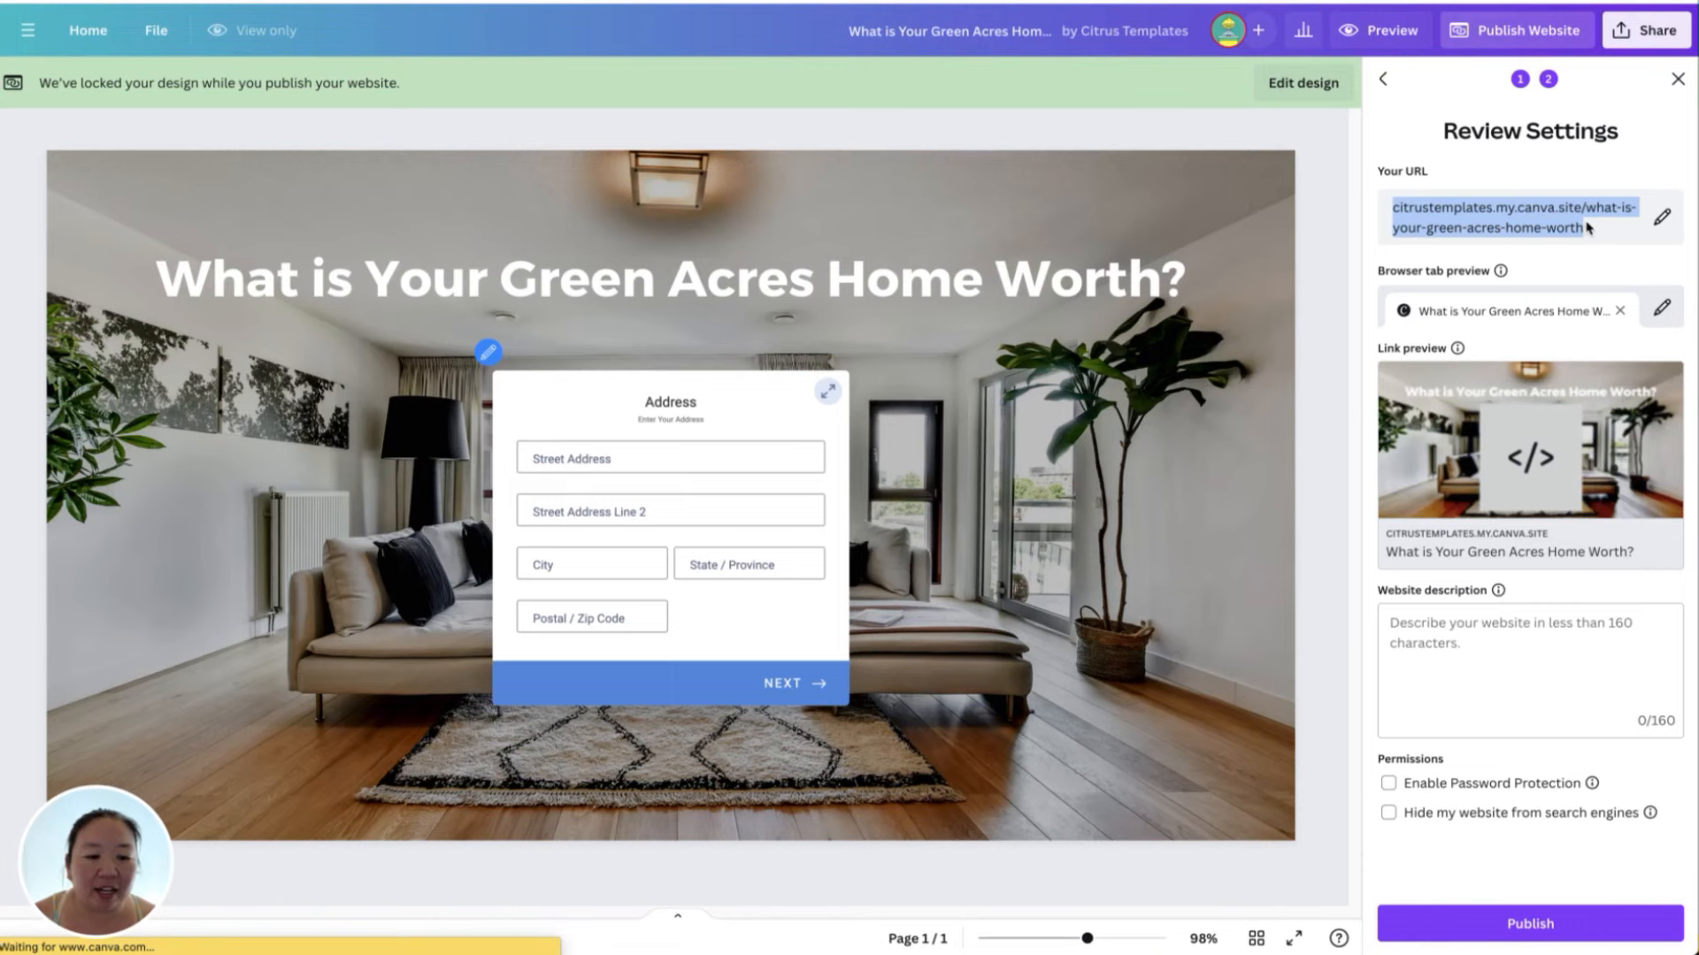
pyautogui.moveTo(1191, 461)
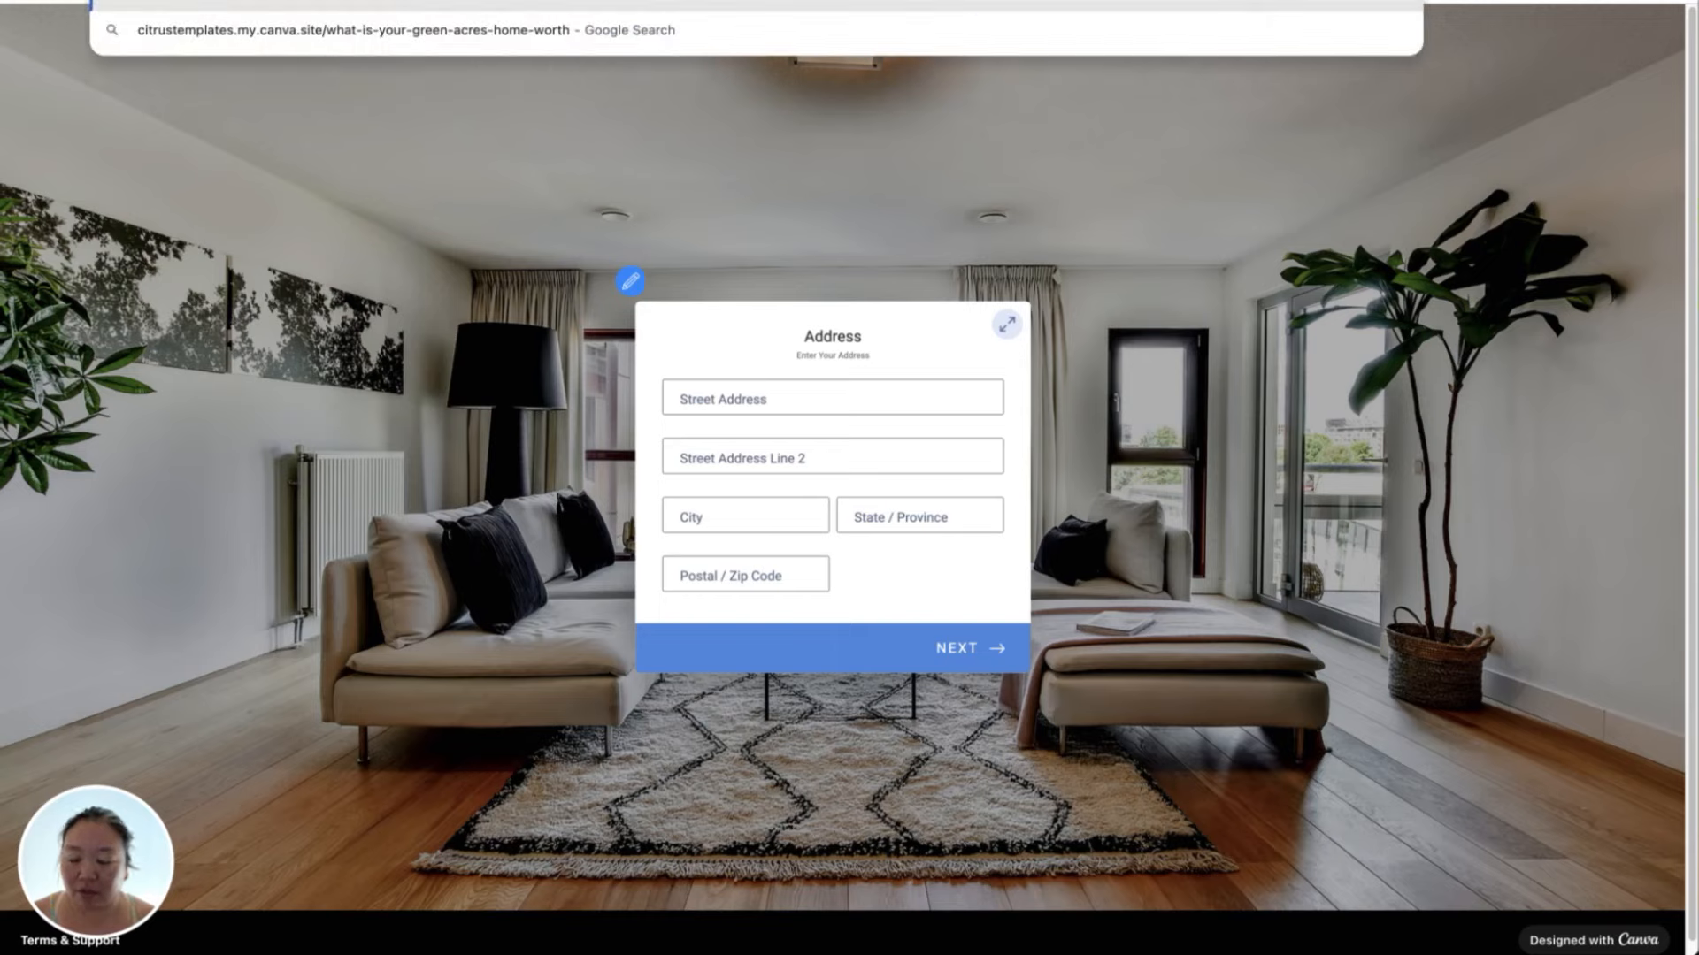
# Publish the website to its free canva.site address and view it live.
pyautogui.click(967, 647)
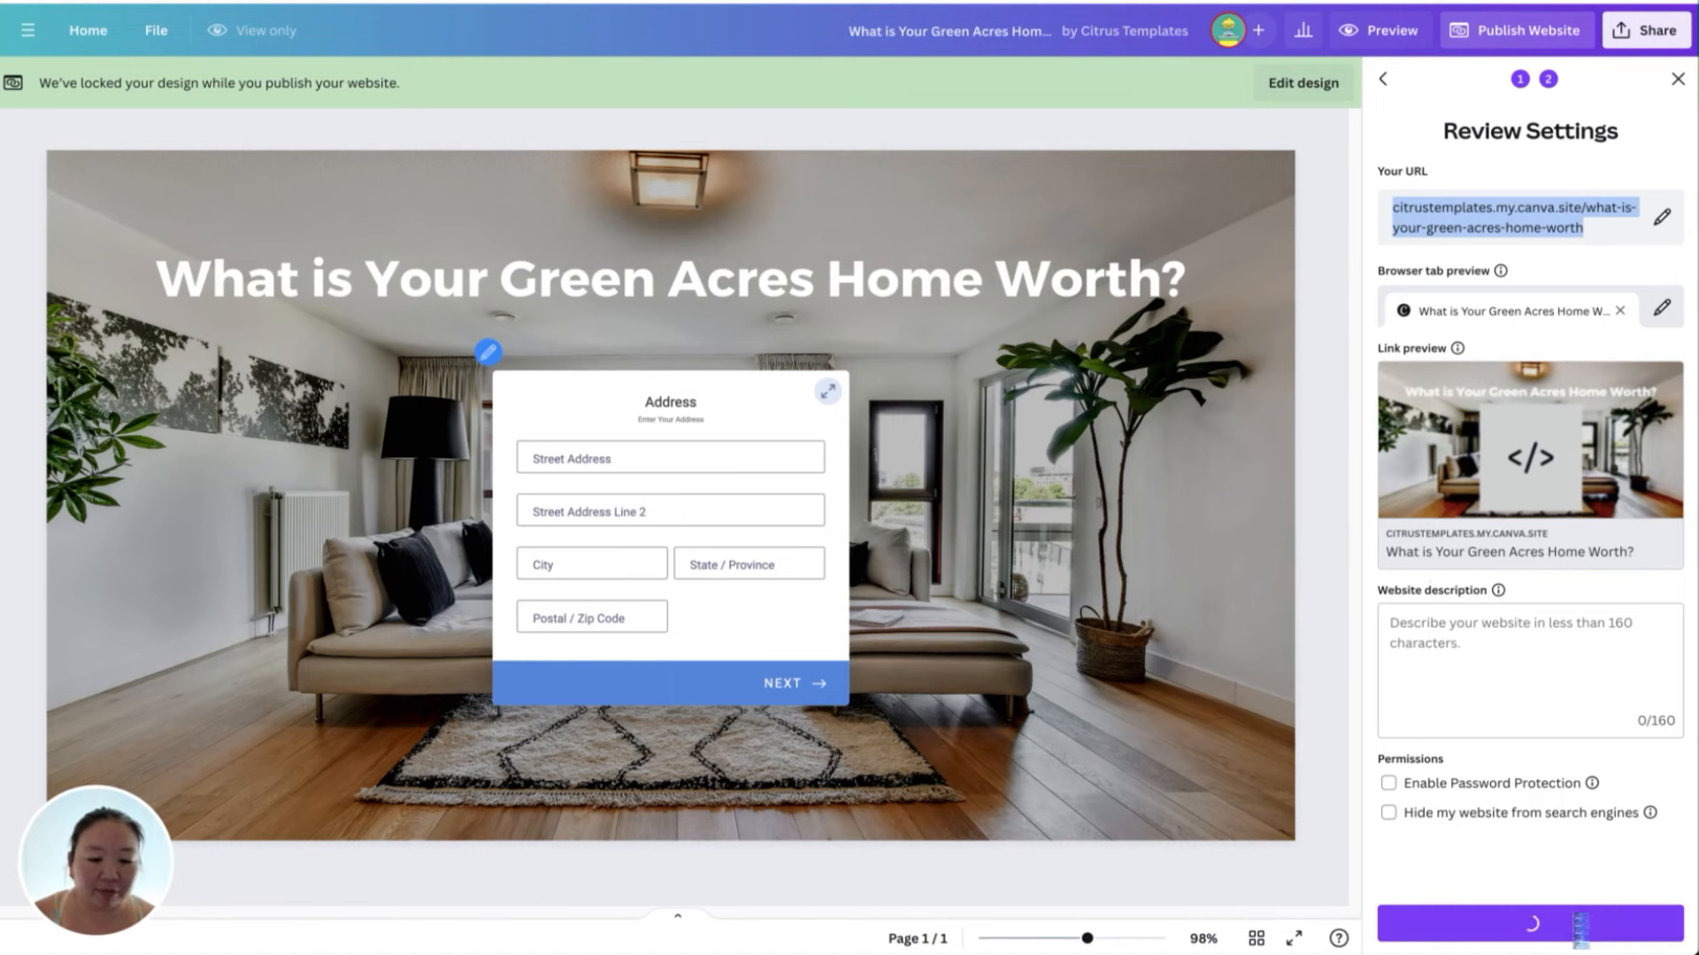
pyautogui.click(1529, 923)
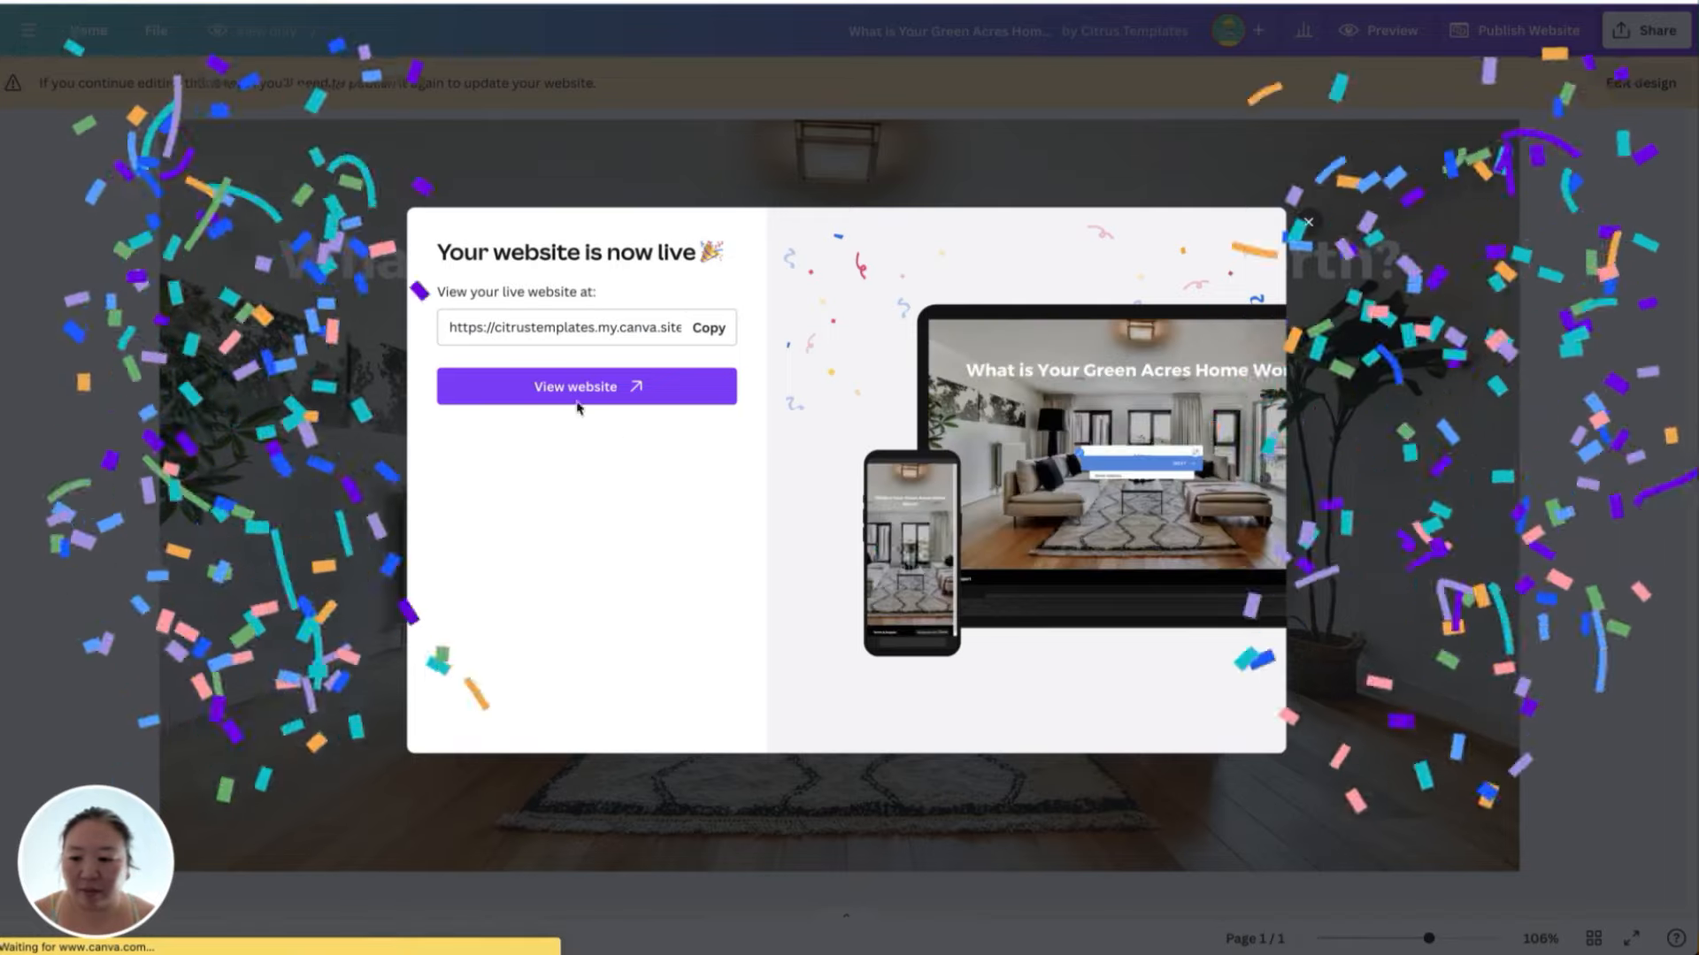
pyautogui.click(584, 386)
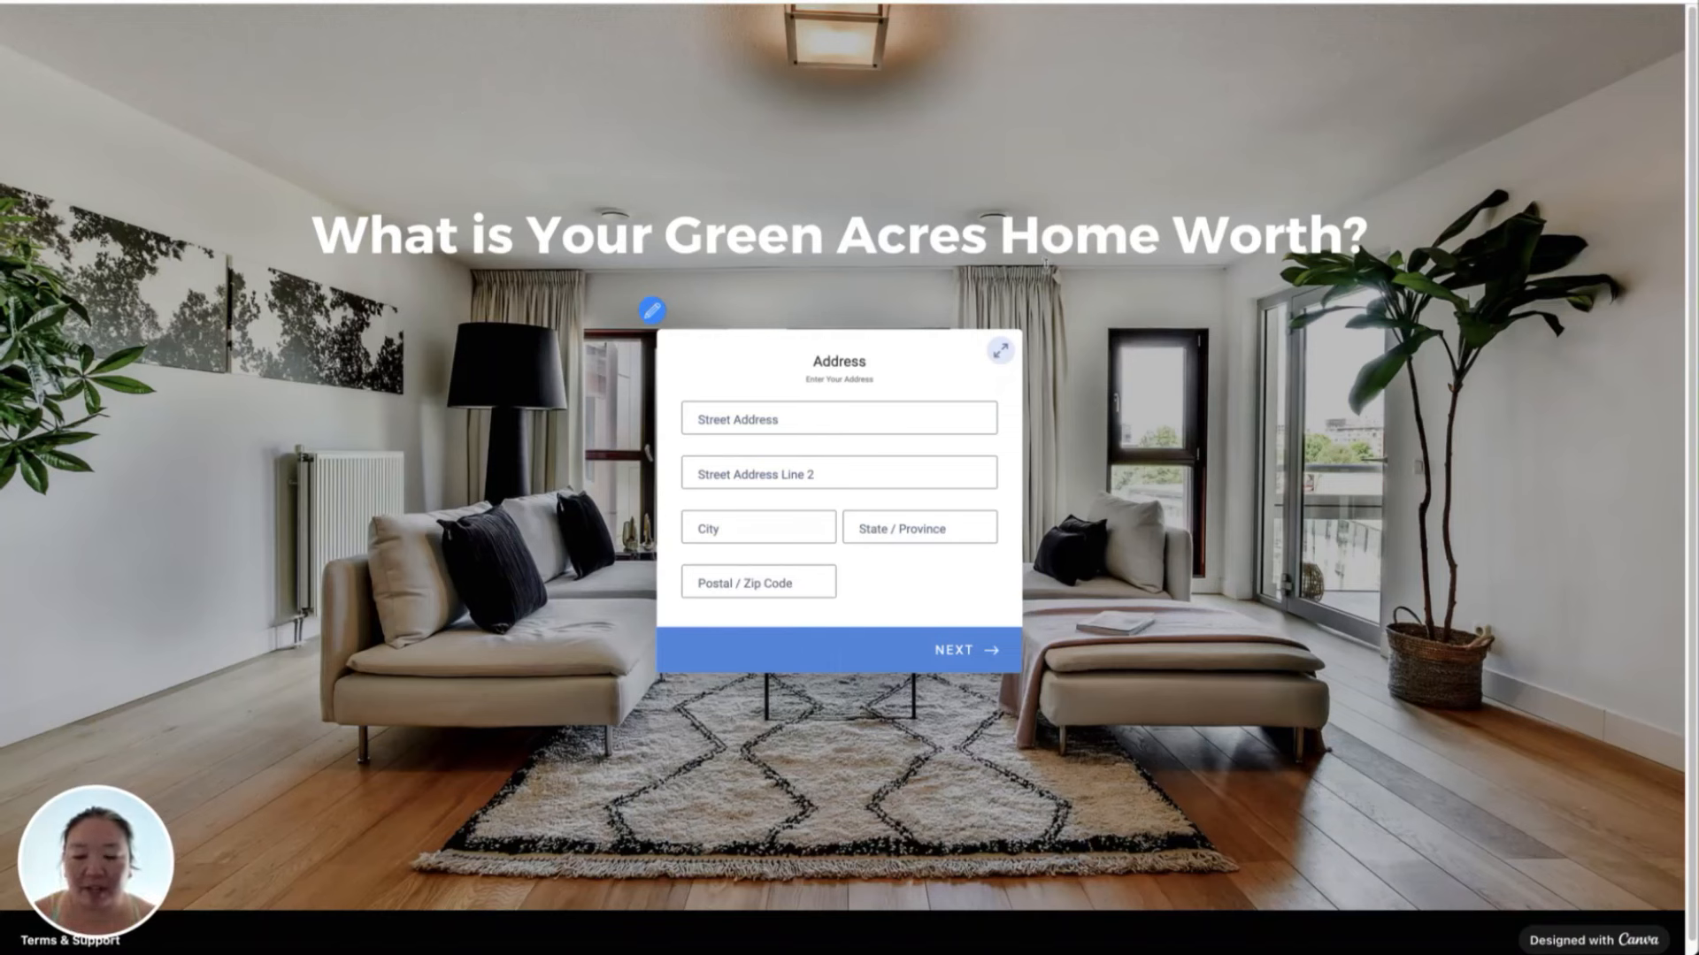
pyautogui.moveTo(314, 245)
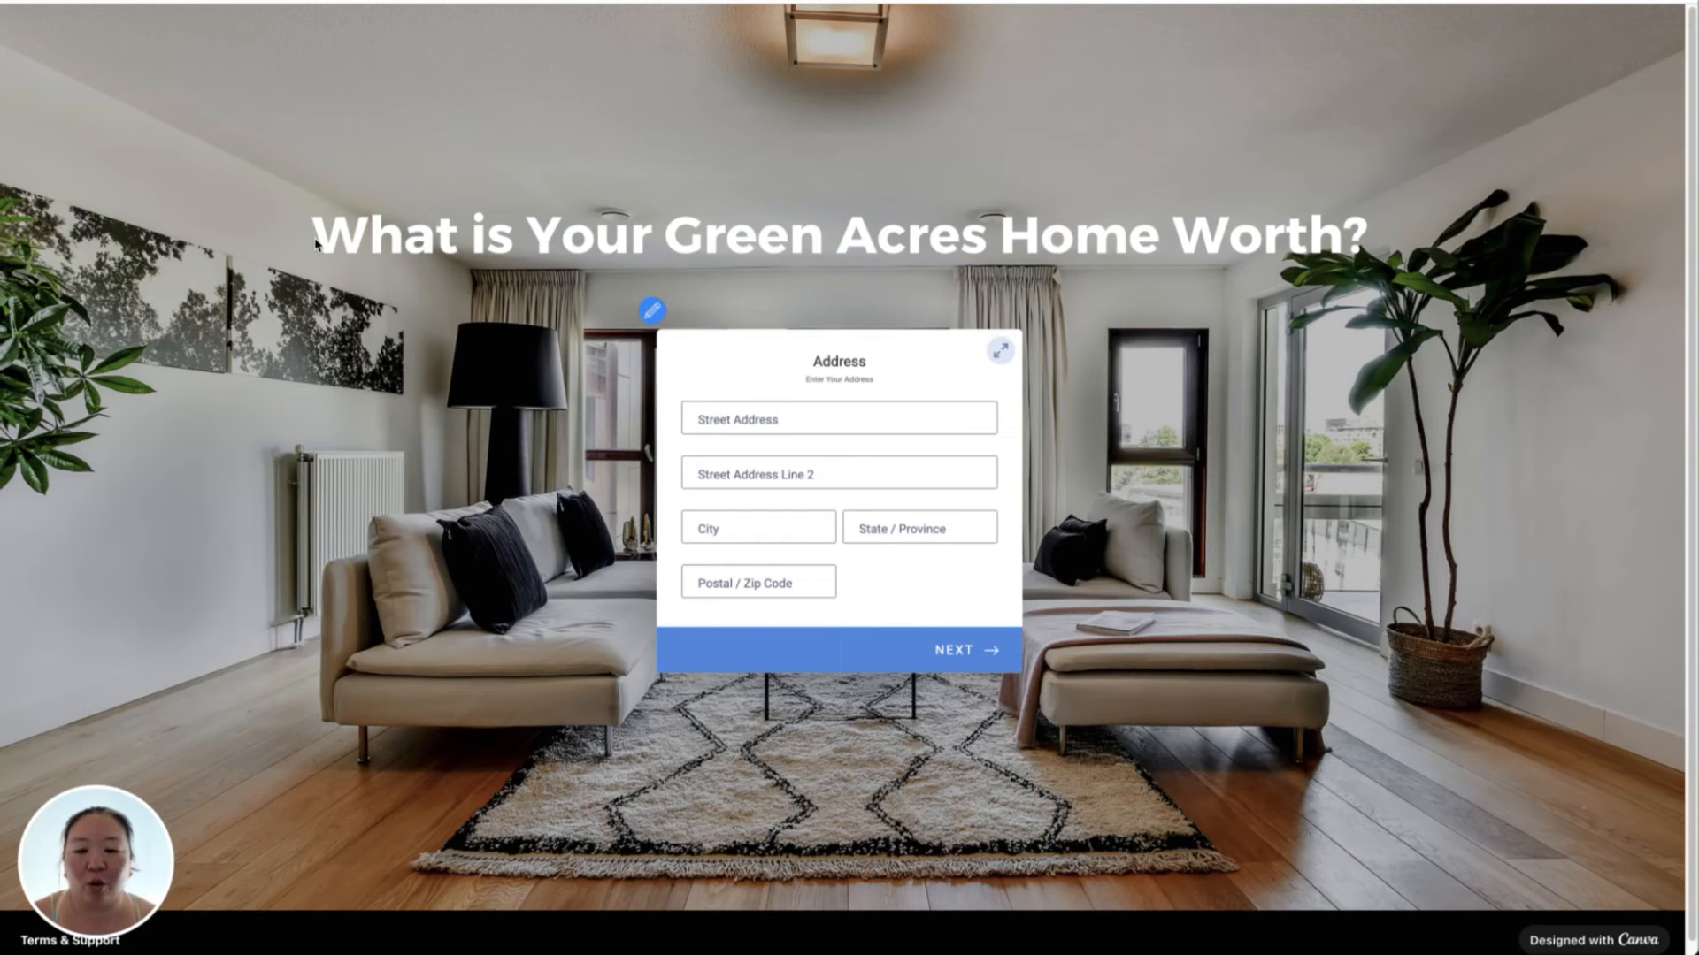
pyautogui.moveTo(874, 395)
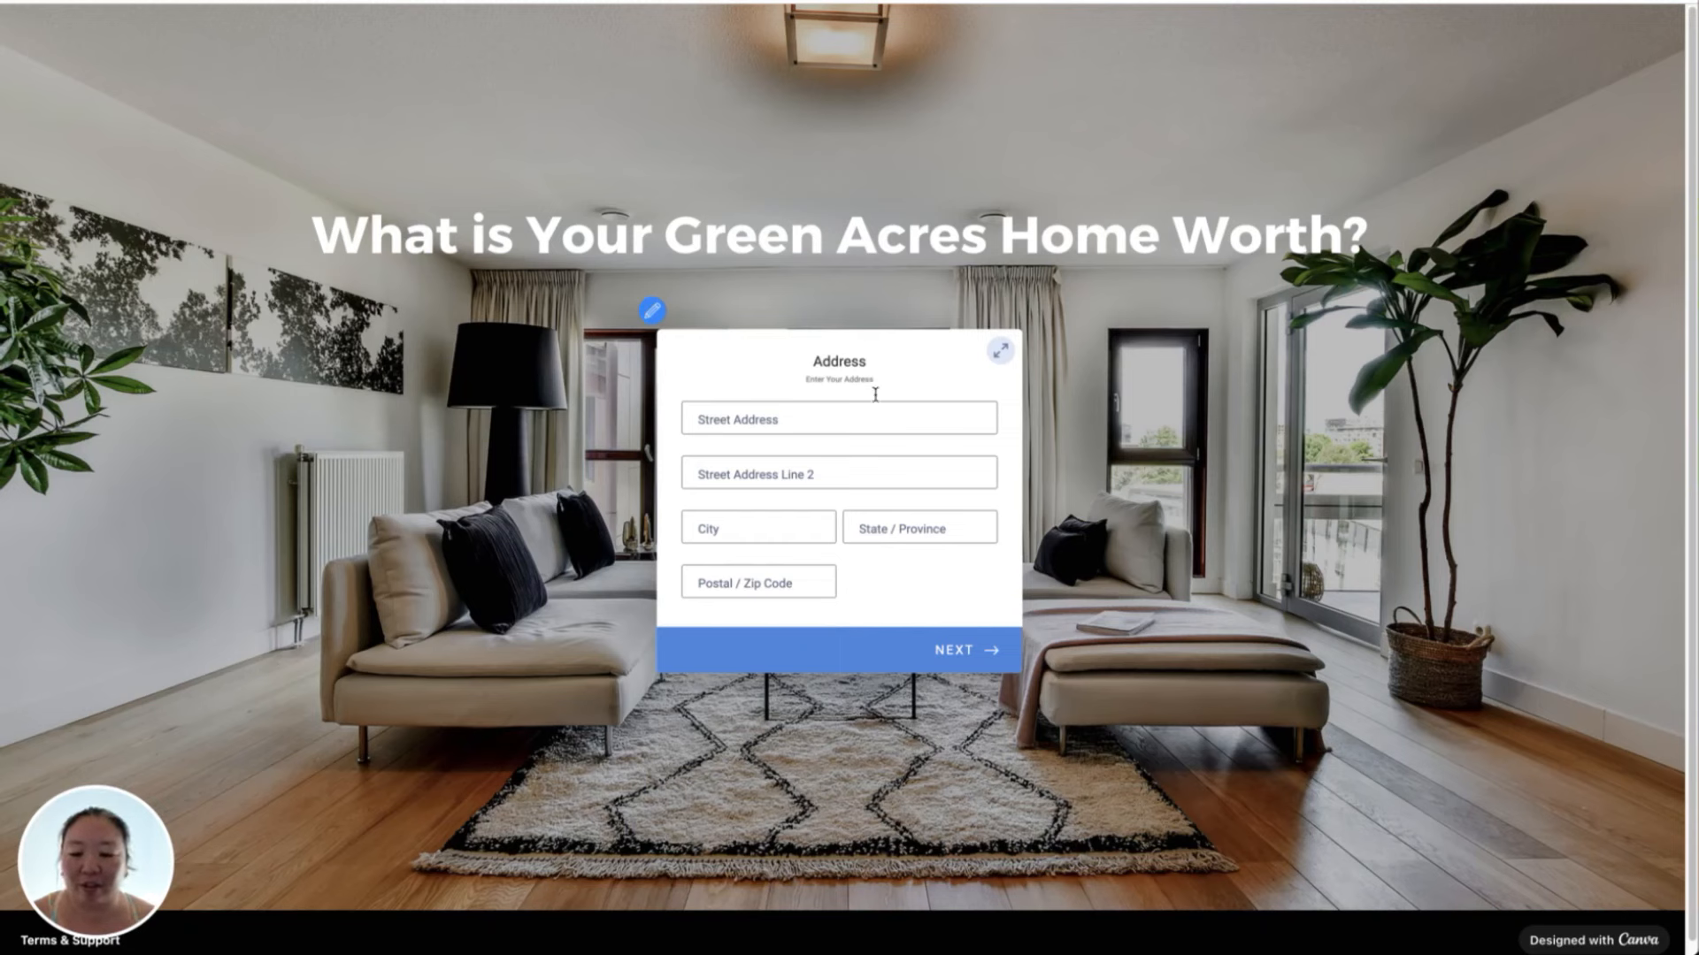
pyautogui.moveTo(731, 415)
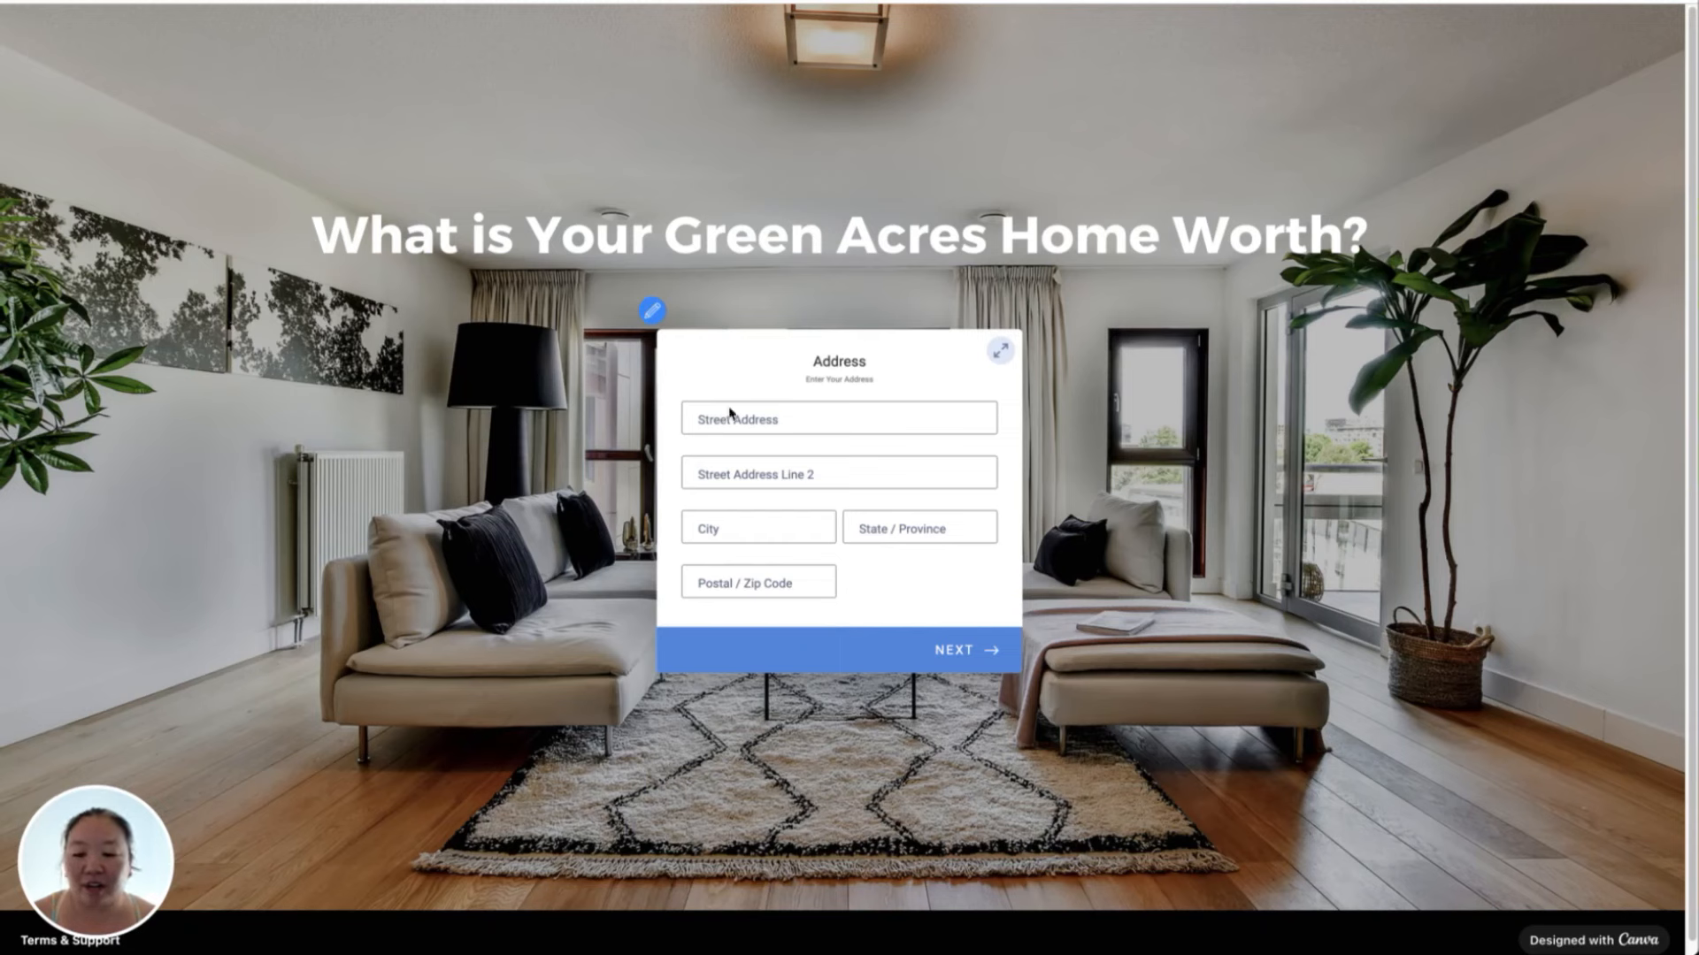
# Enter address 123 Main Street, Honolulu, zip 98765 in the embedded form.
pyautogui.click(999, 350)
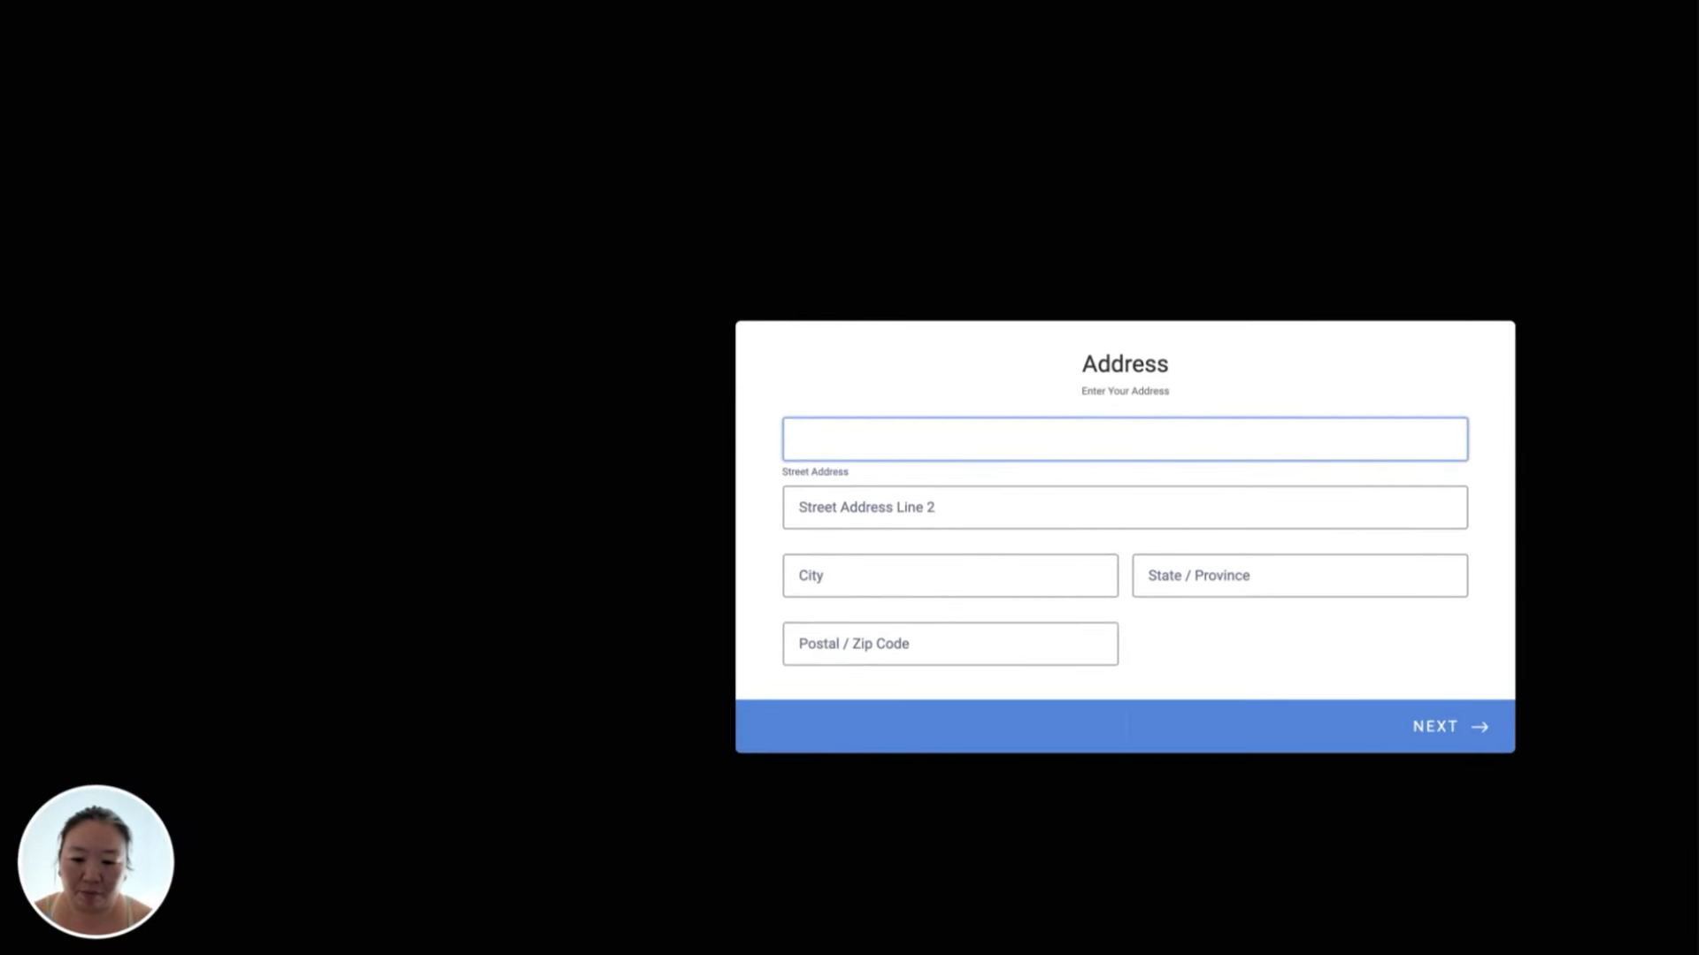
pyautogui.write('123 Main S')
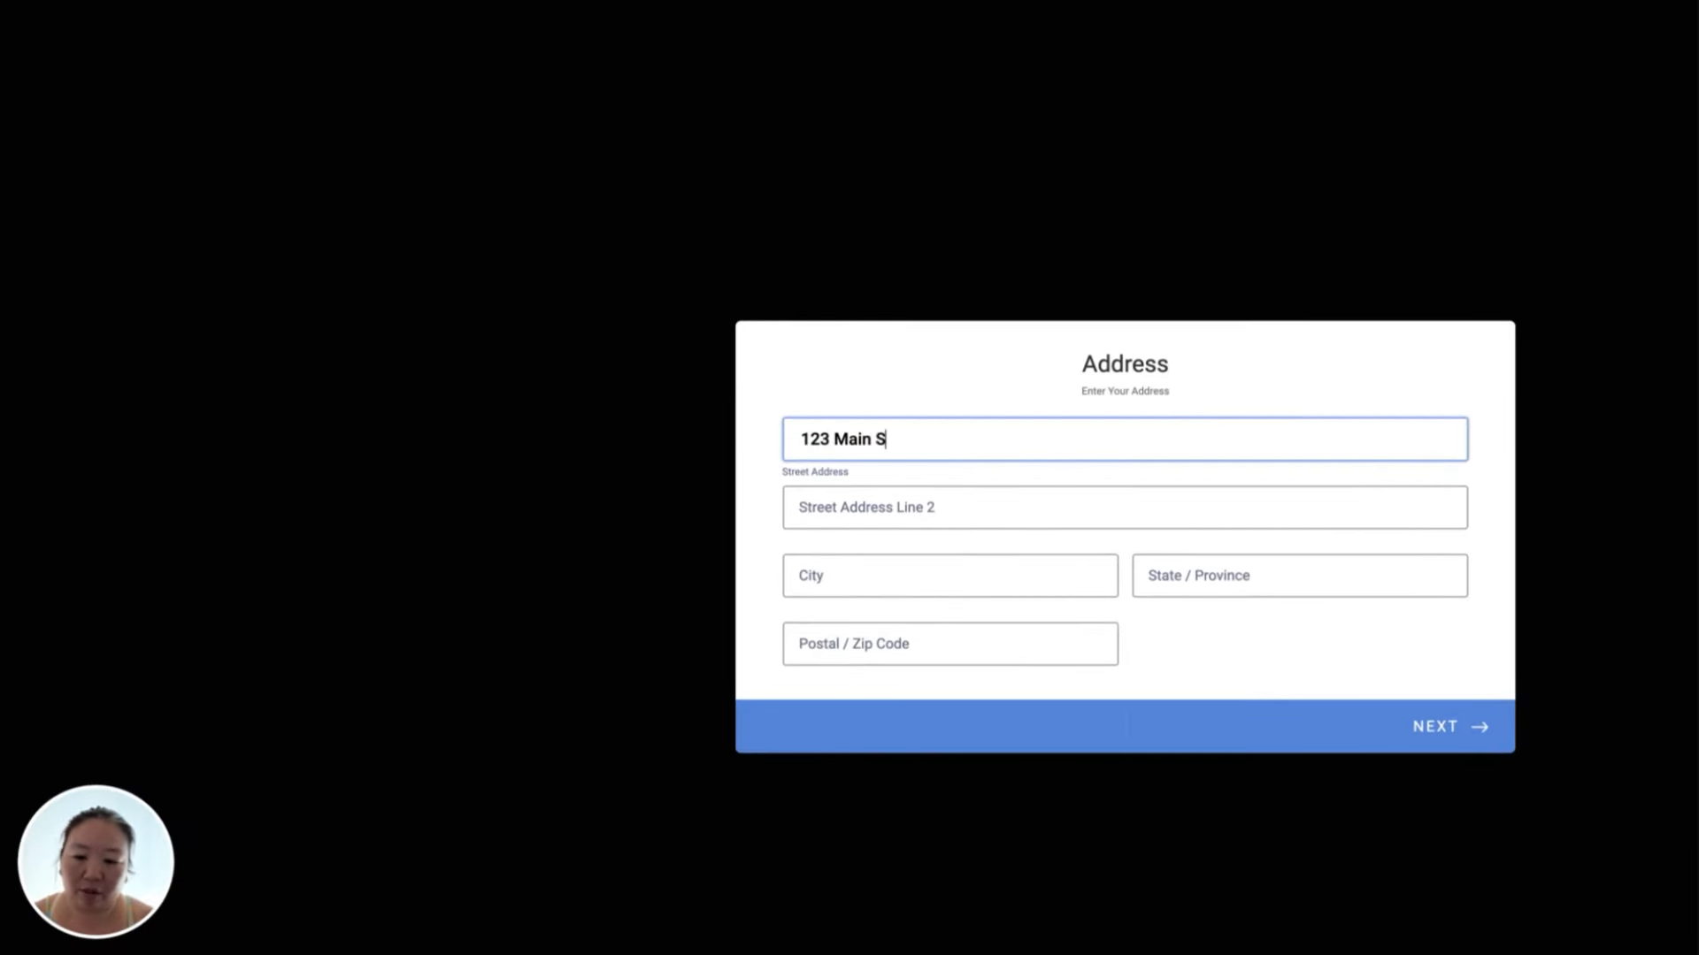
pyautogui.write('treet')
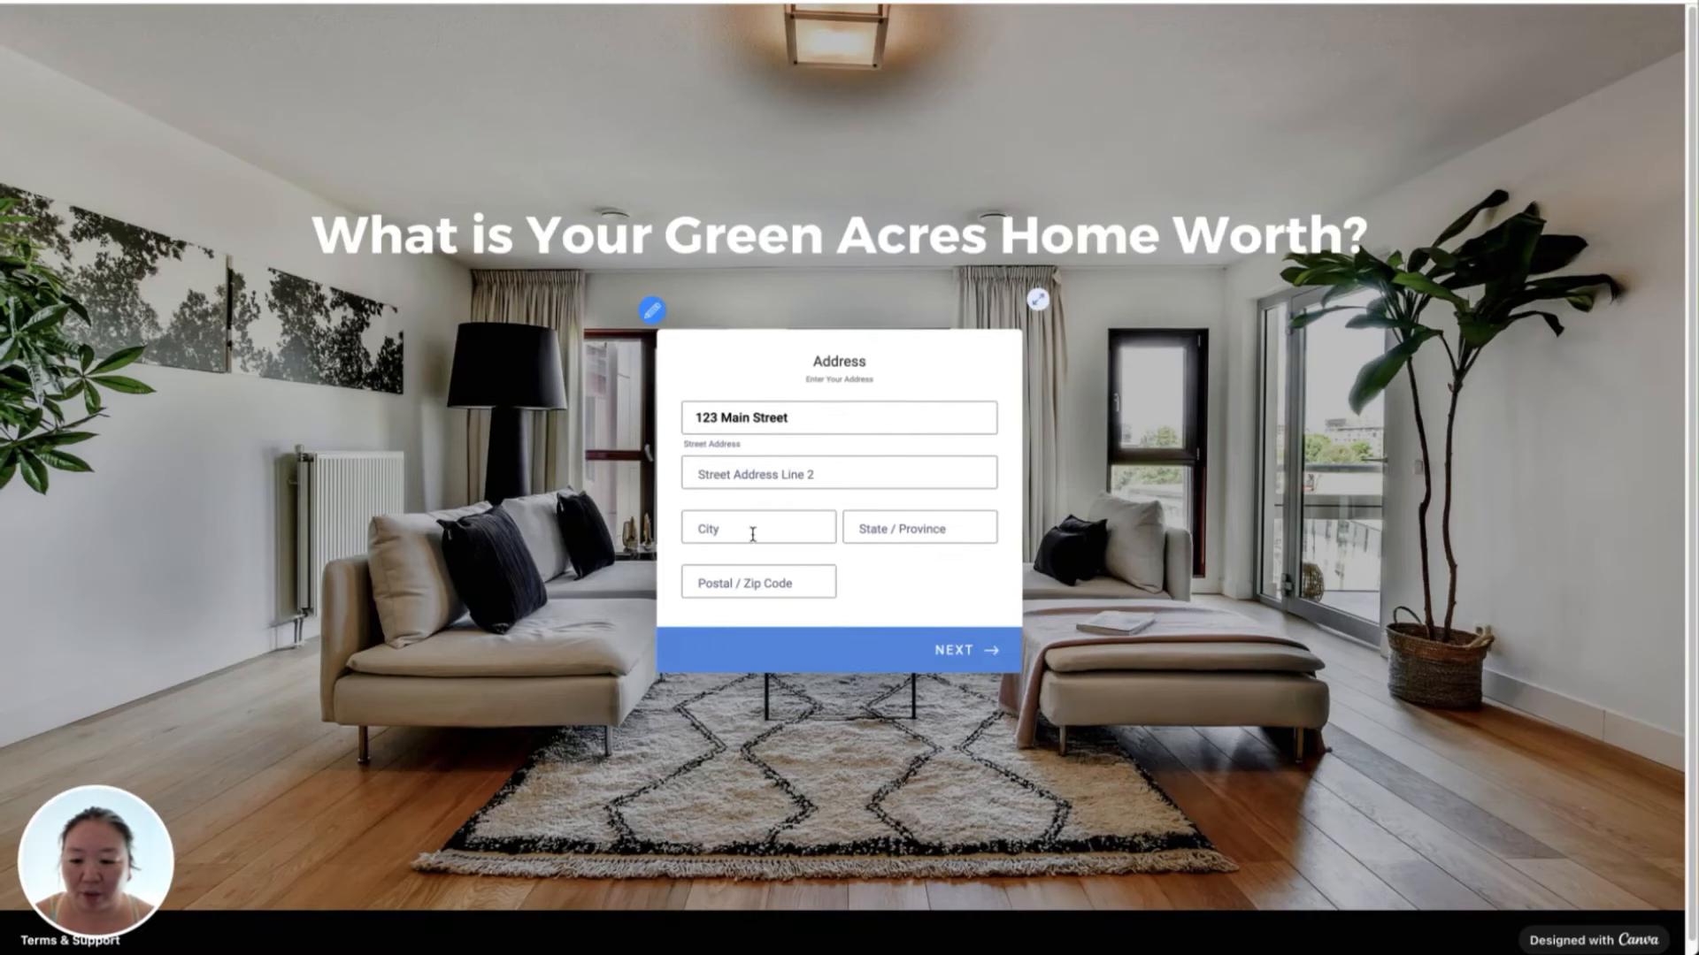
pyautogui.click(757, 528)
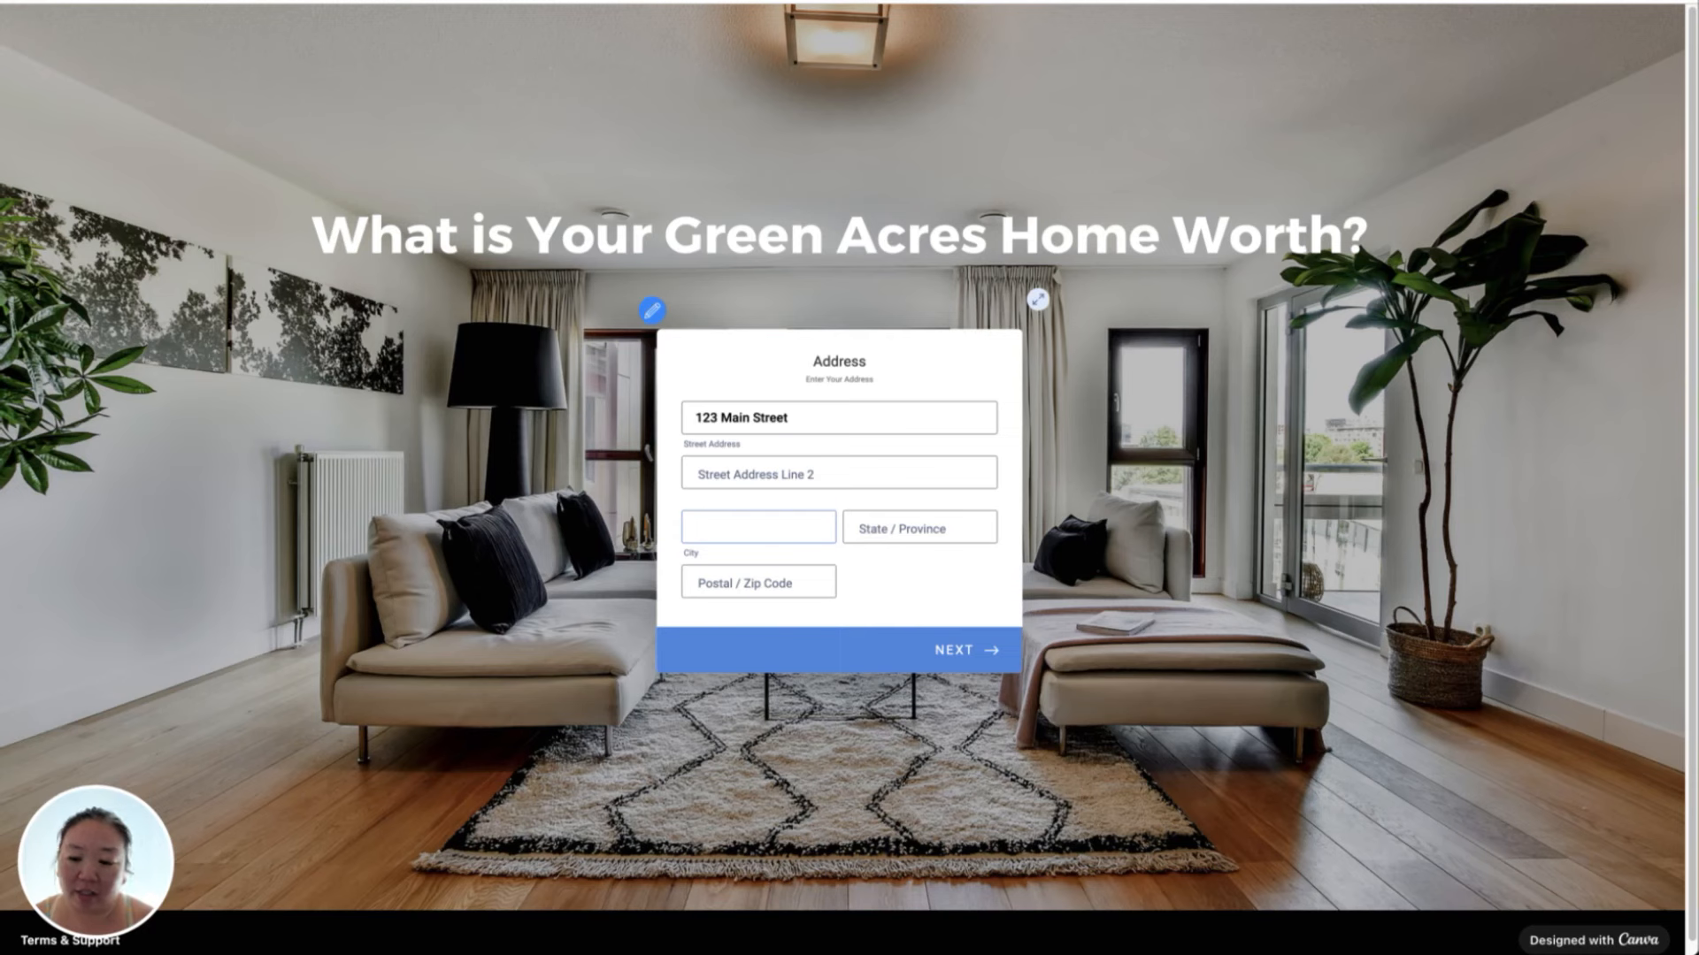
pyautogui.write('Hono')
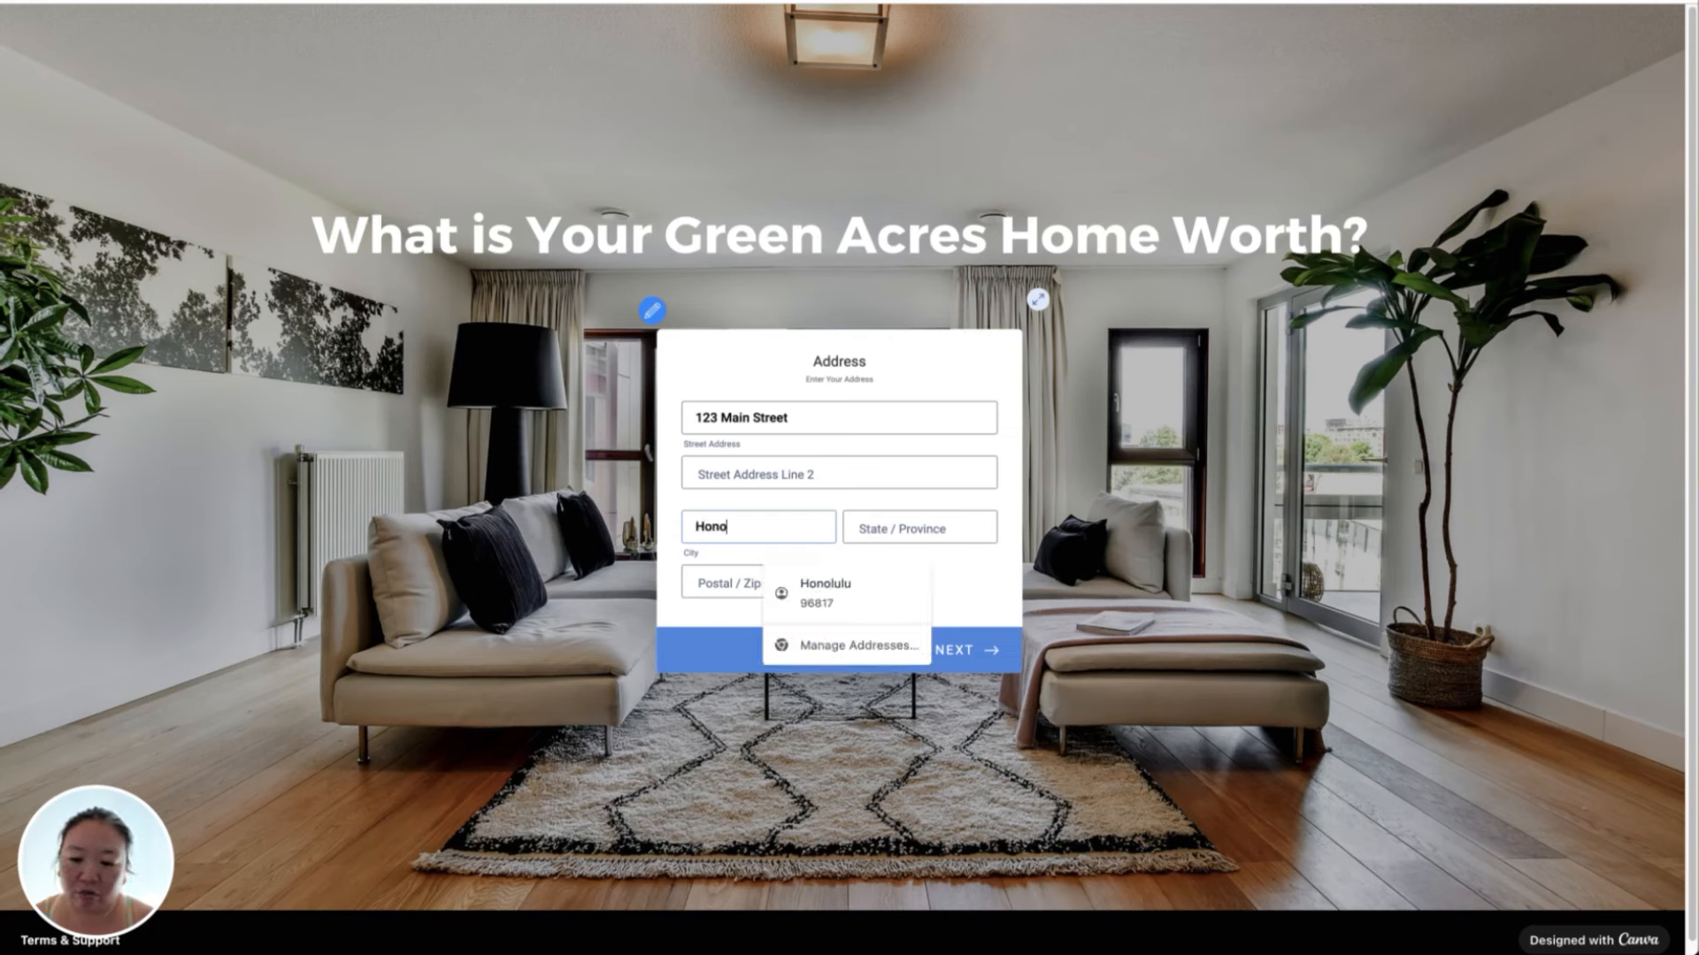
pyautogui.click(825, 593)
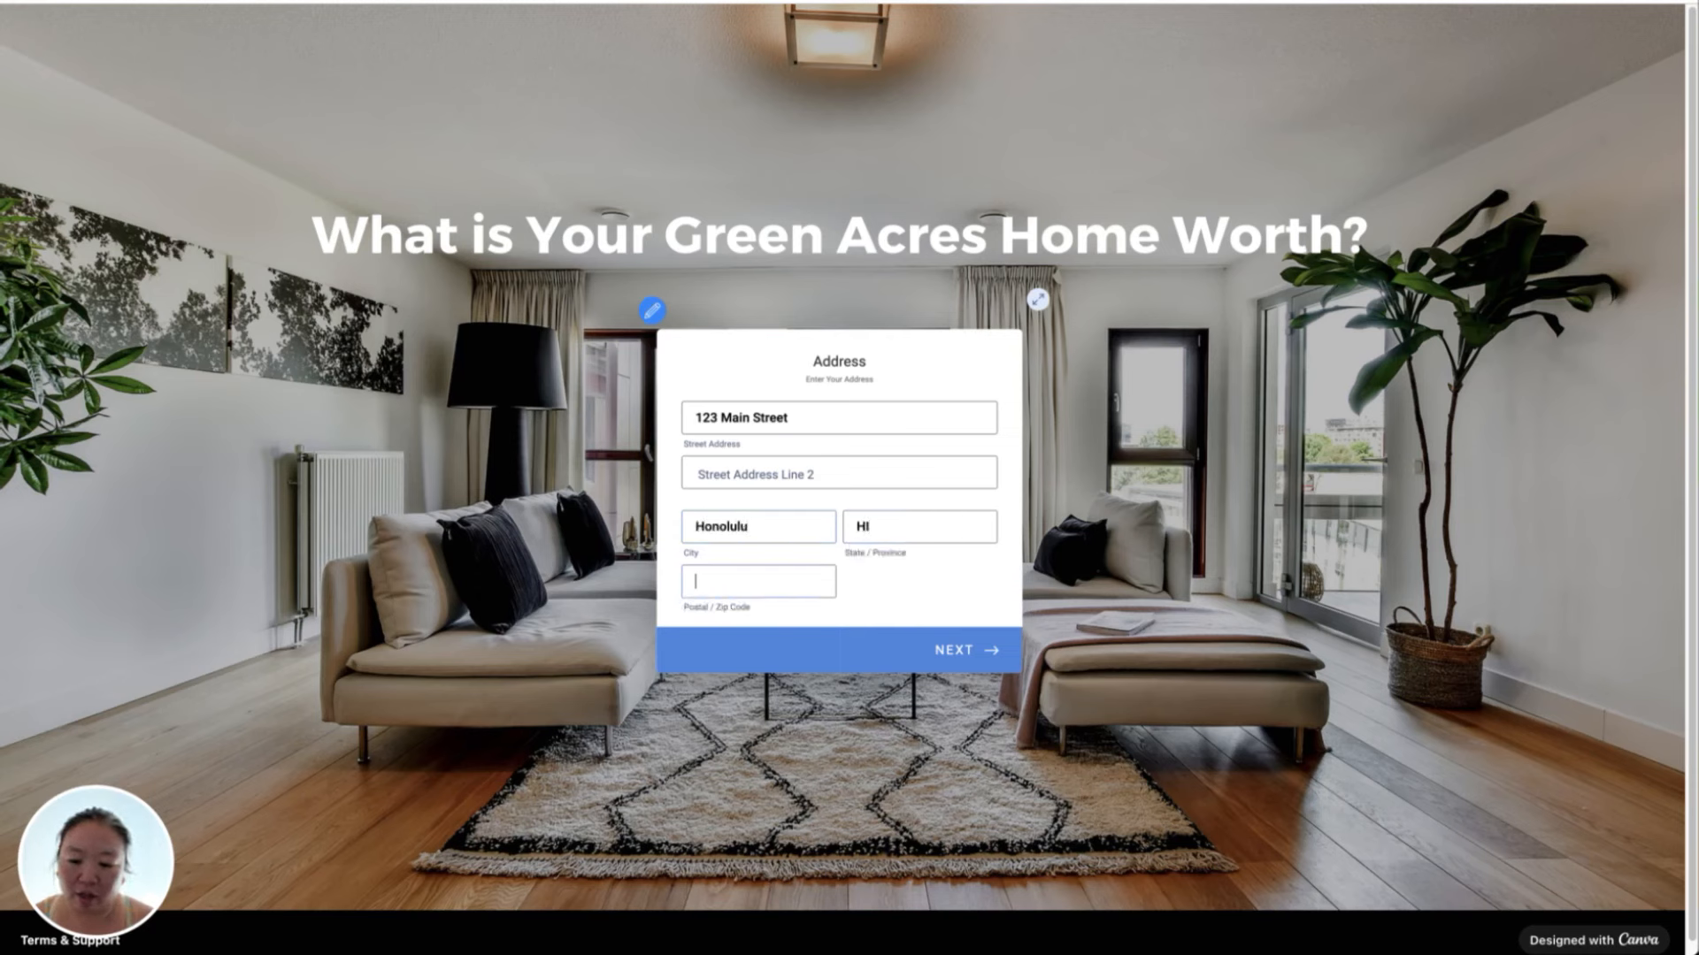
pyautogui.write('98765')
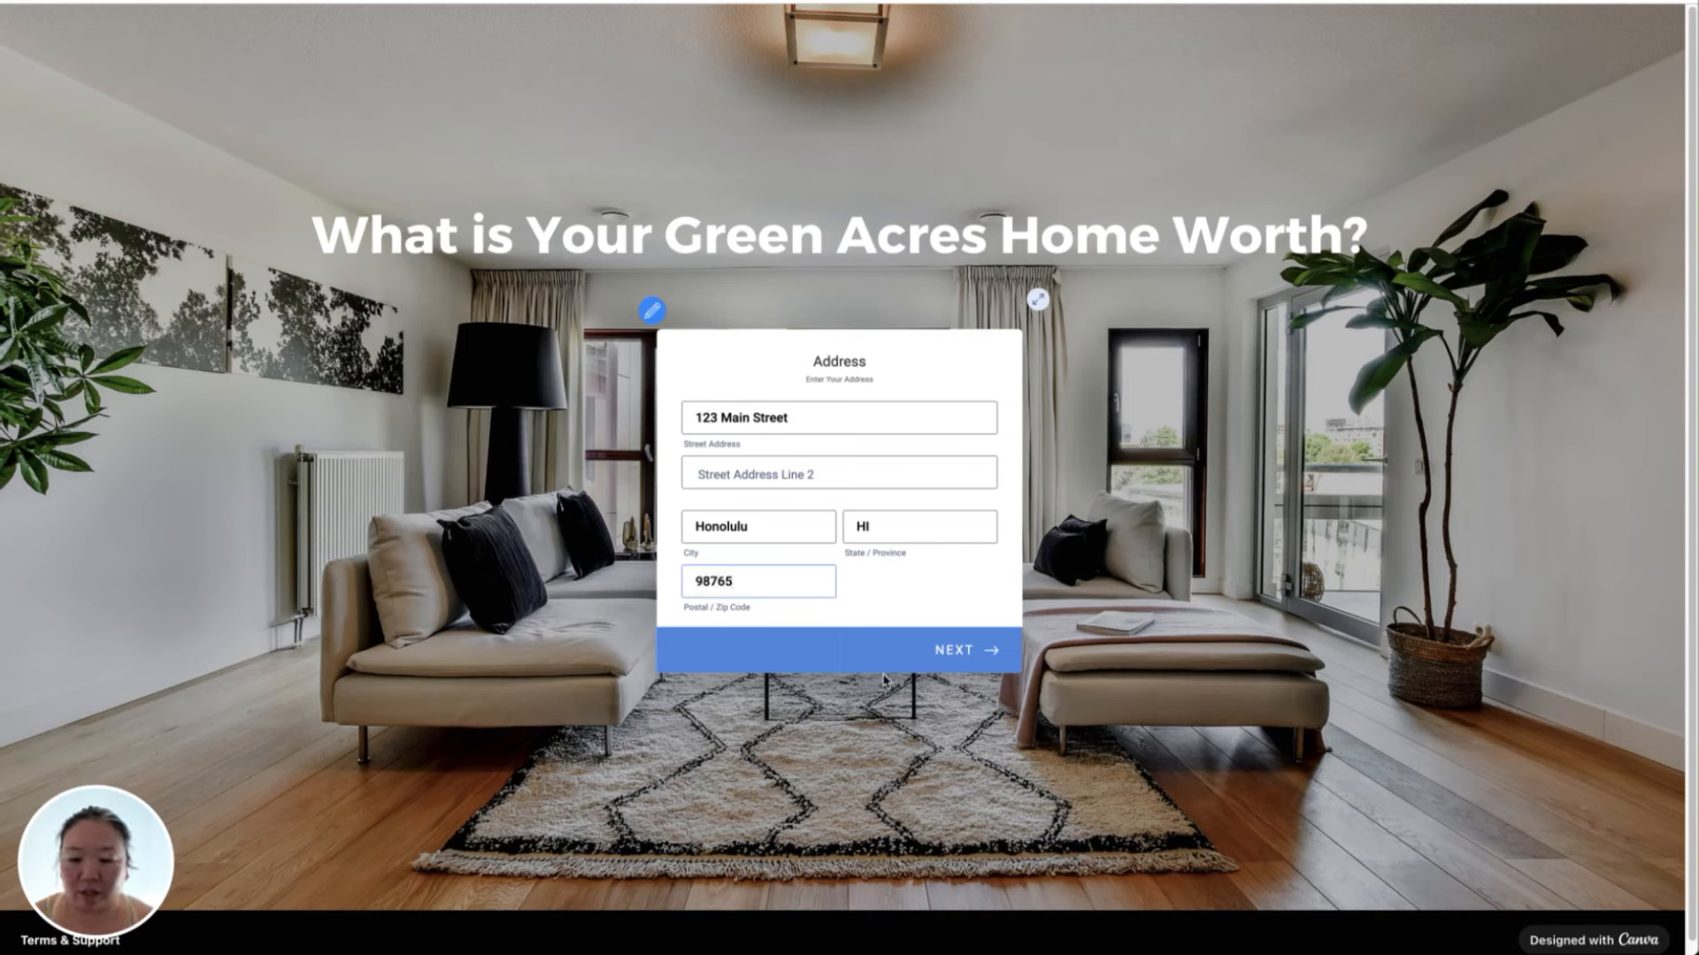
# Advance through the form pages, enter email 'citrustempat', and submit it.
pyautogui.click(964, 650)
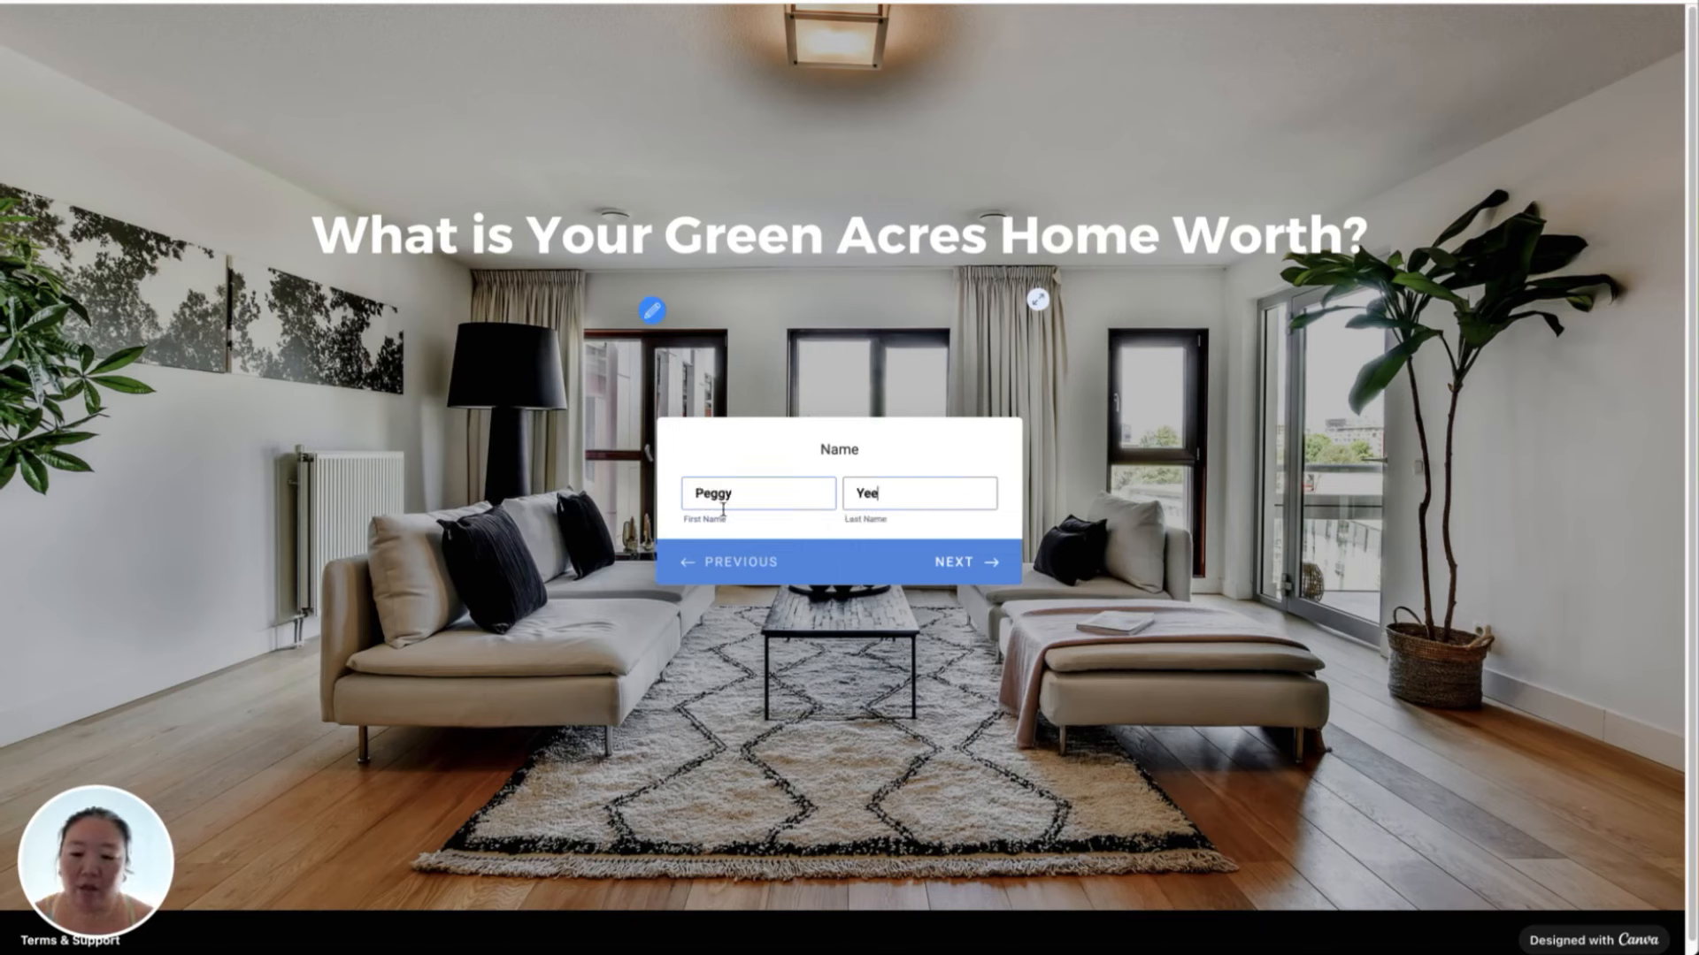
pyautogui.click(961, 563)
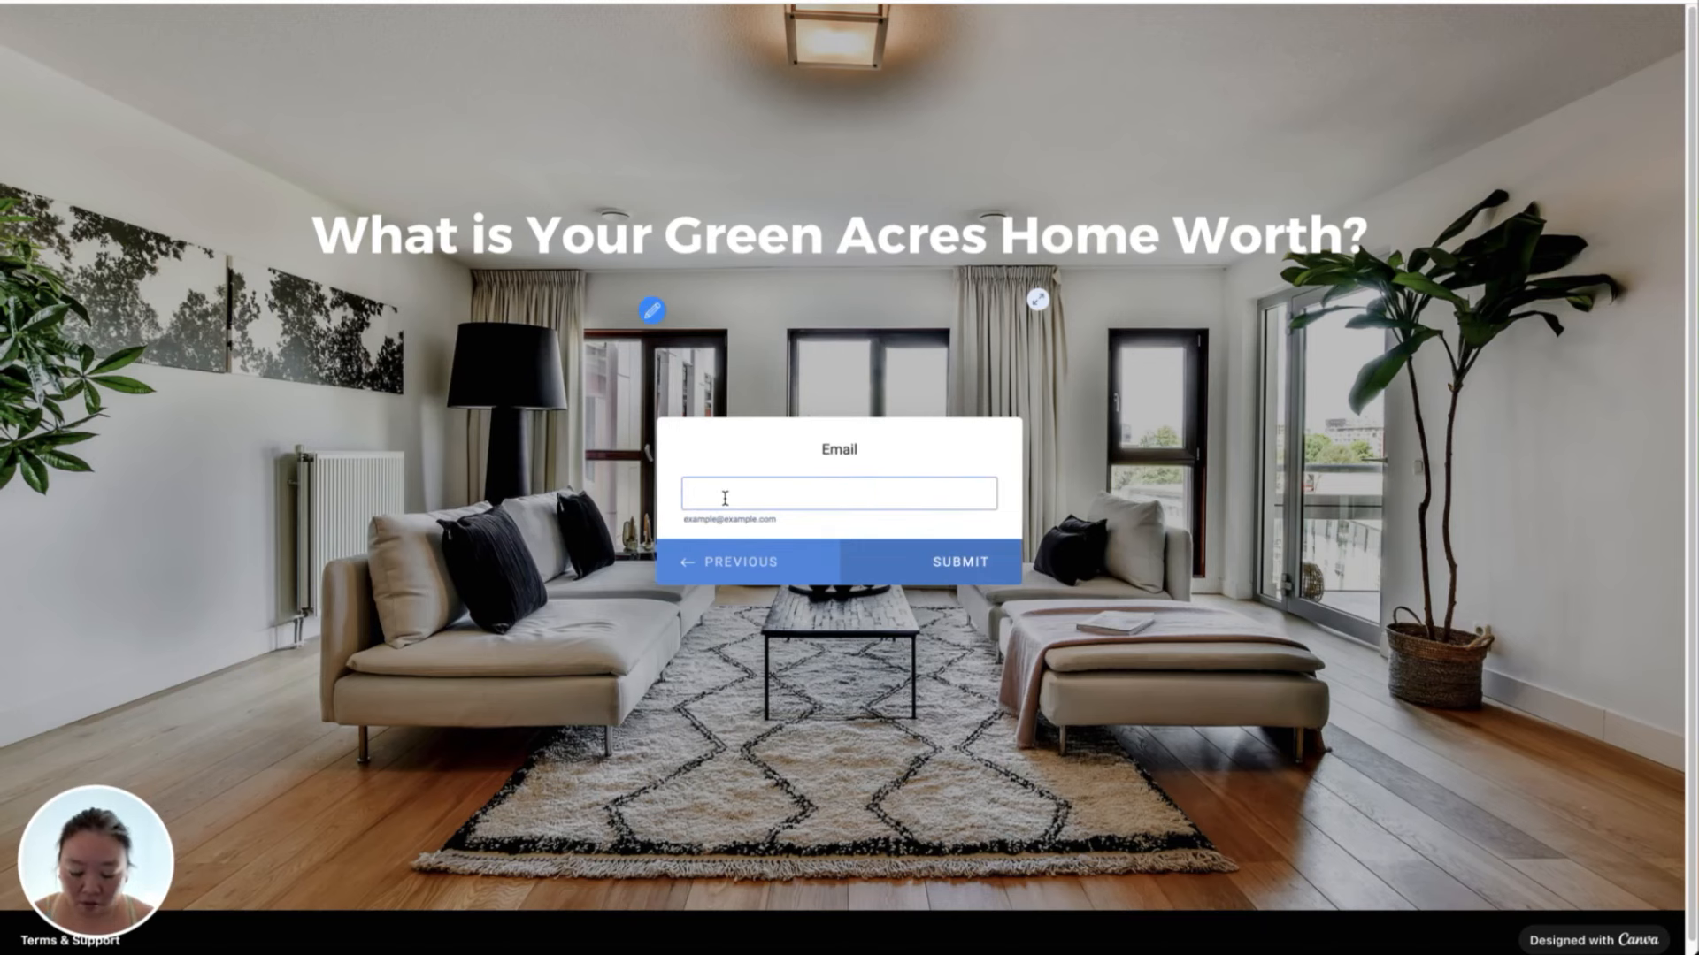
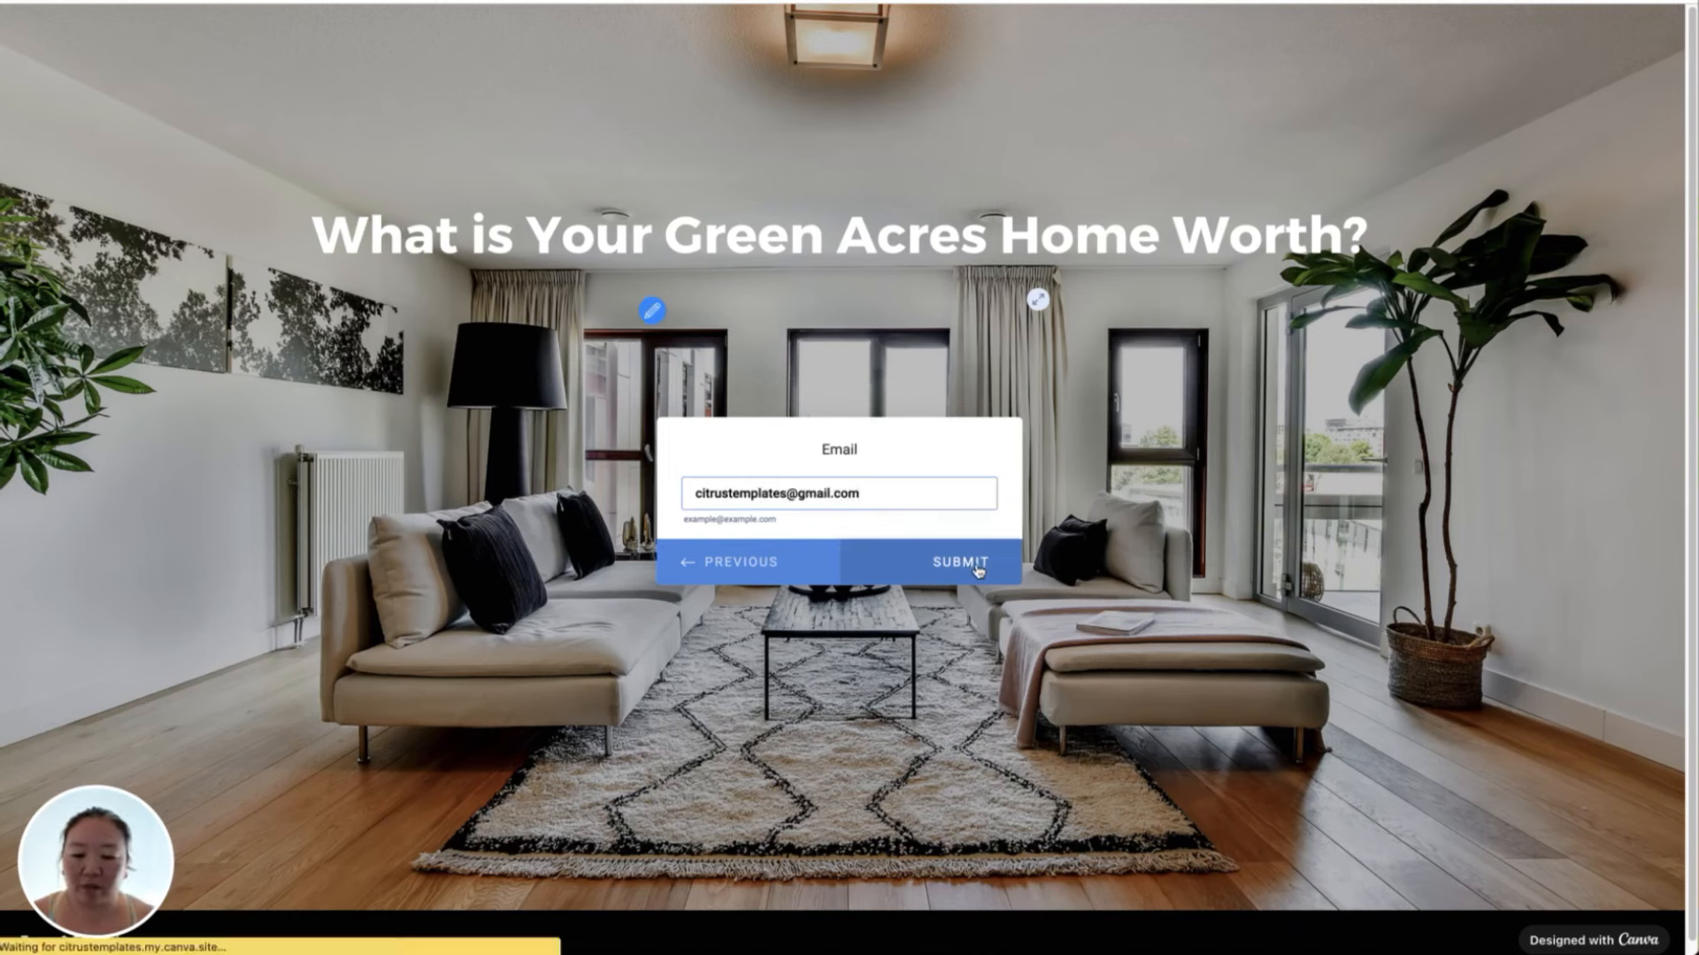
pyautogui.click(957, 560)
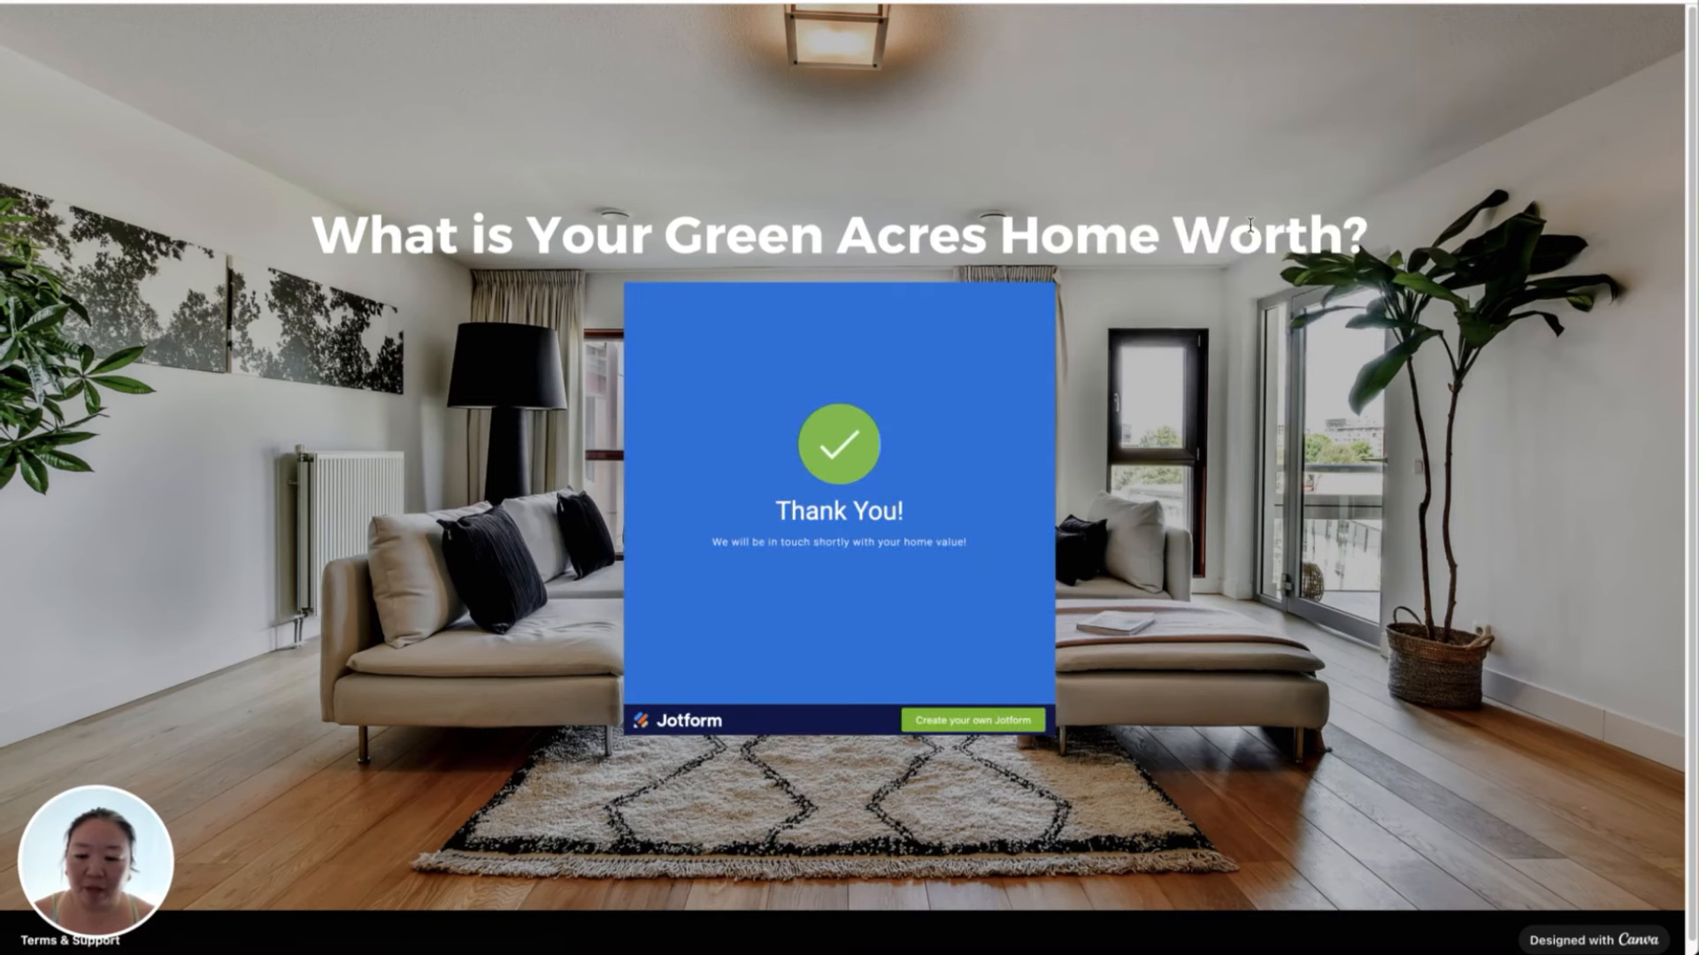
pyautogui.moveTo(940, 593)
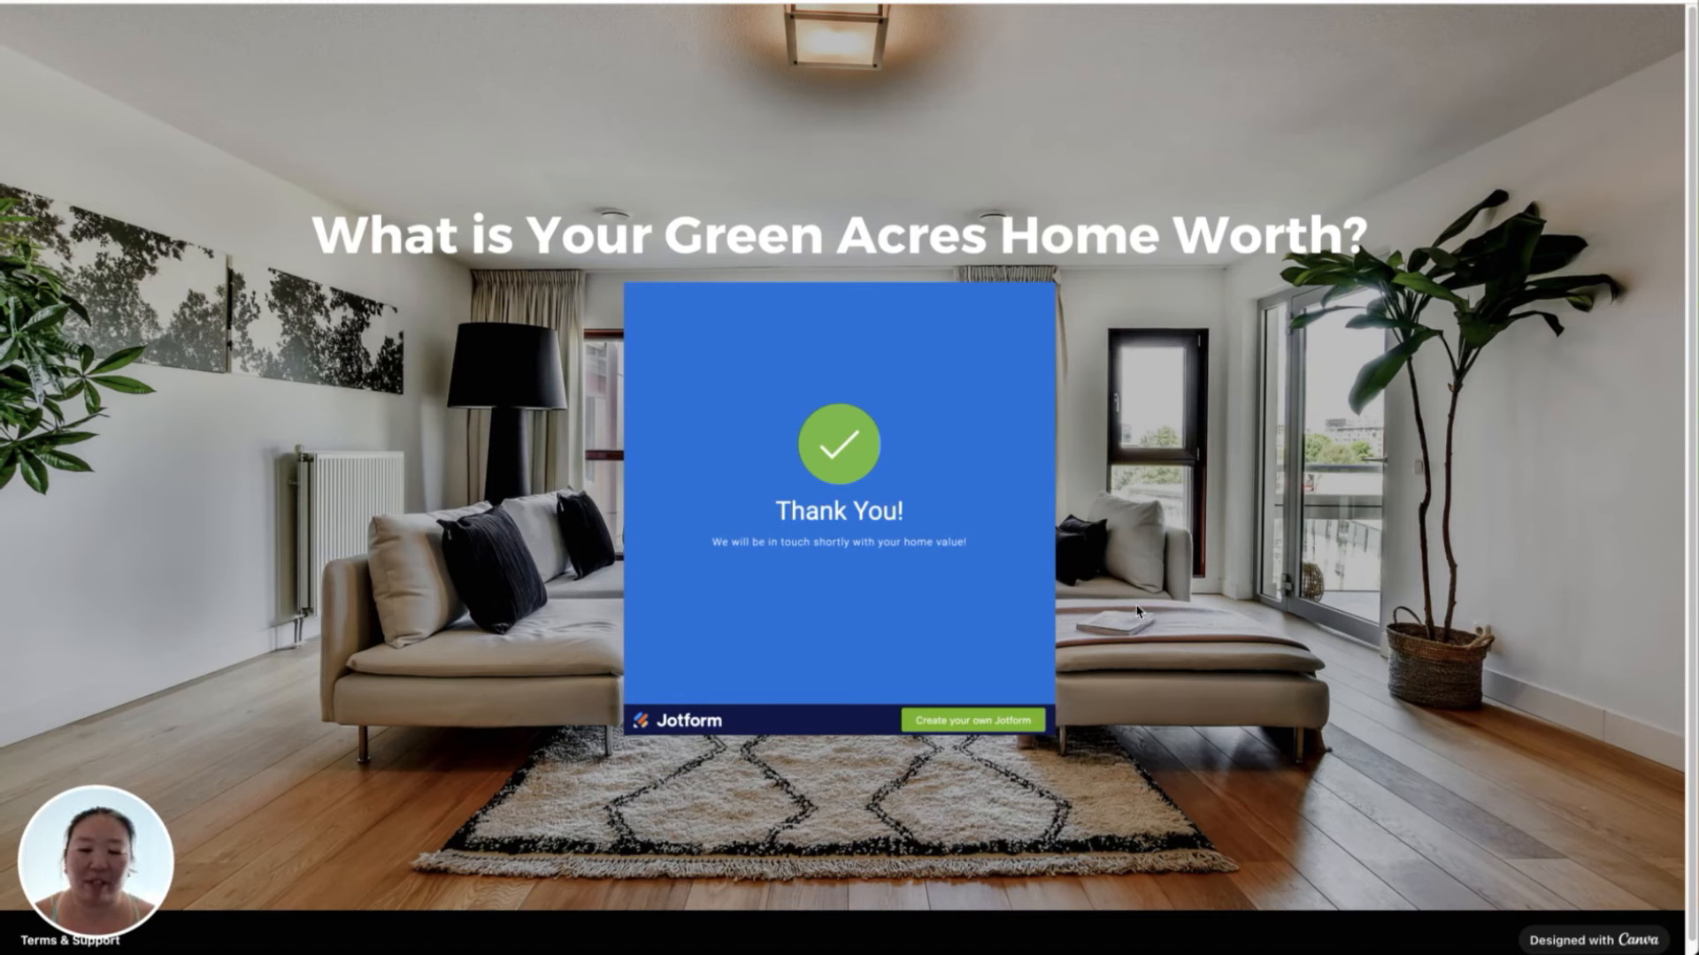
pyautogui.moveTo(1124, 370)
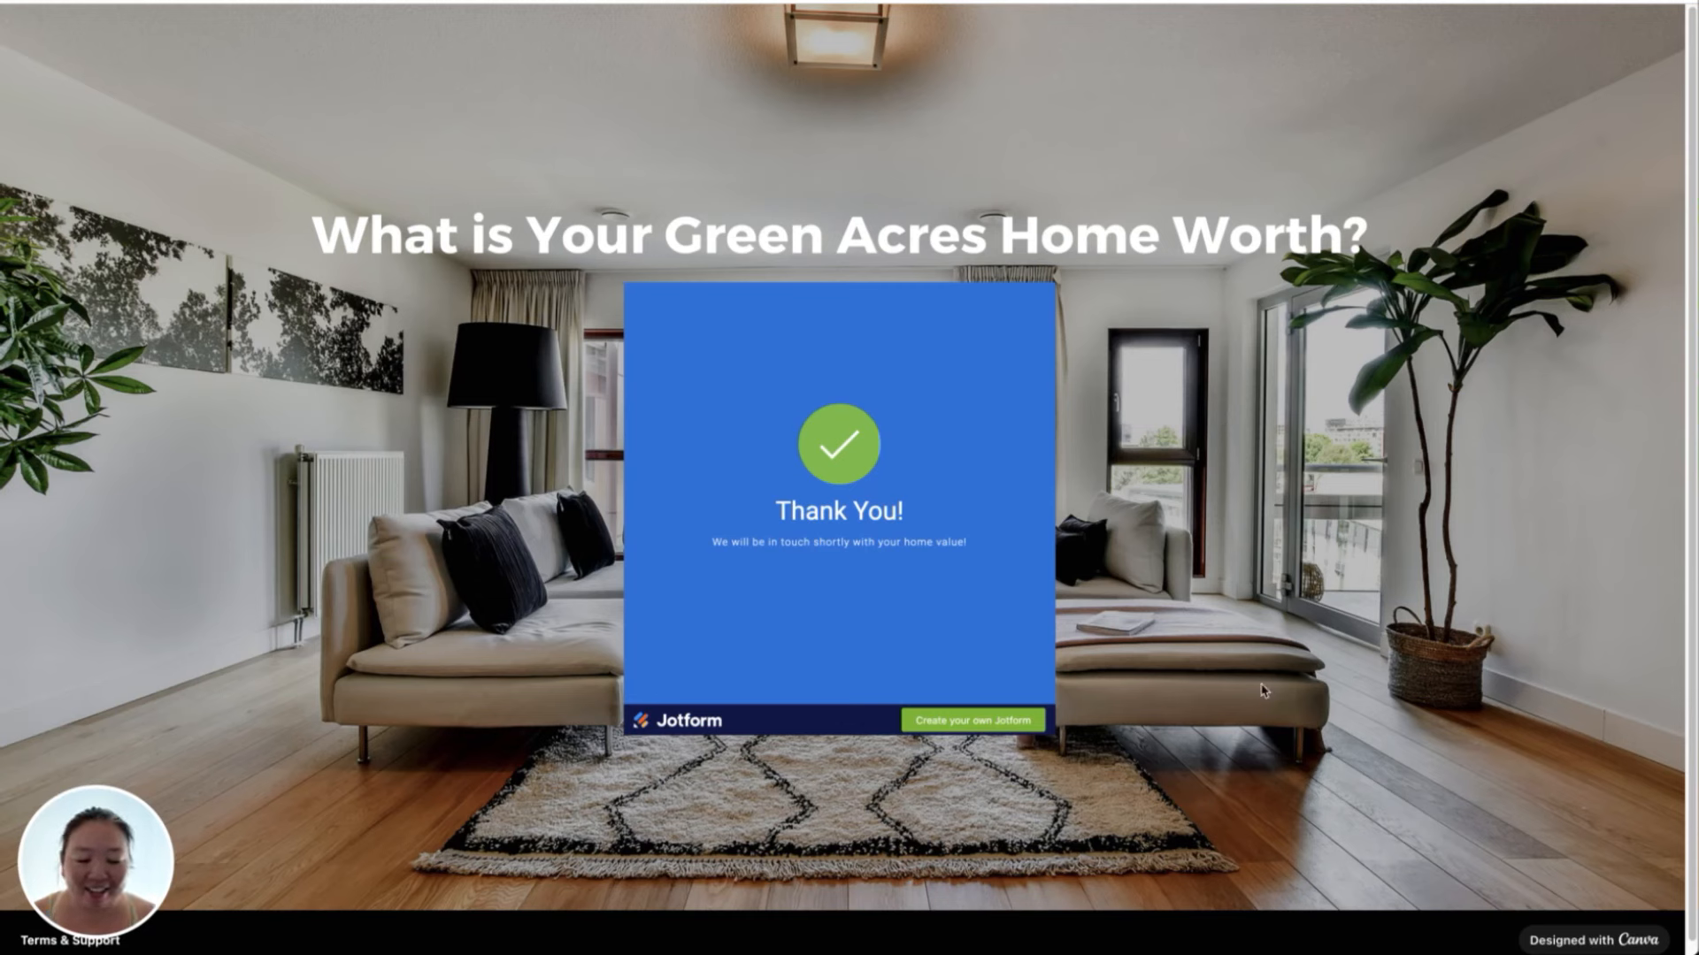
pyautogui.moveTo(1657, 753)
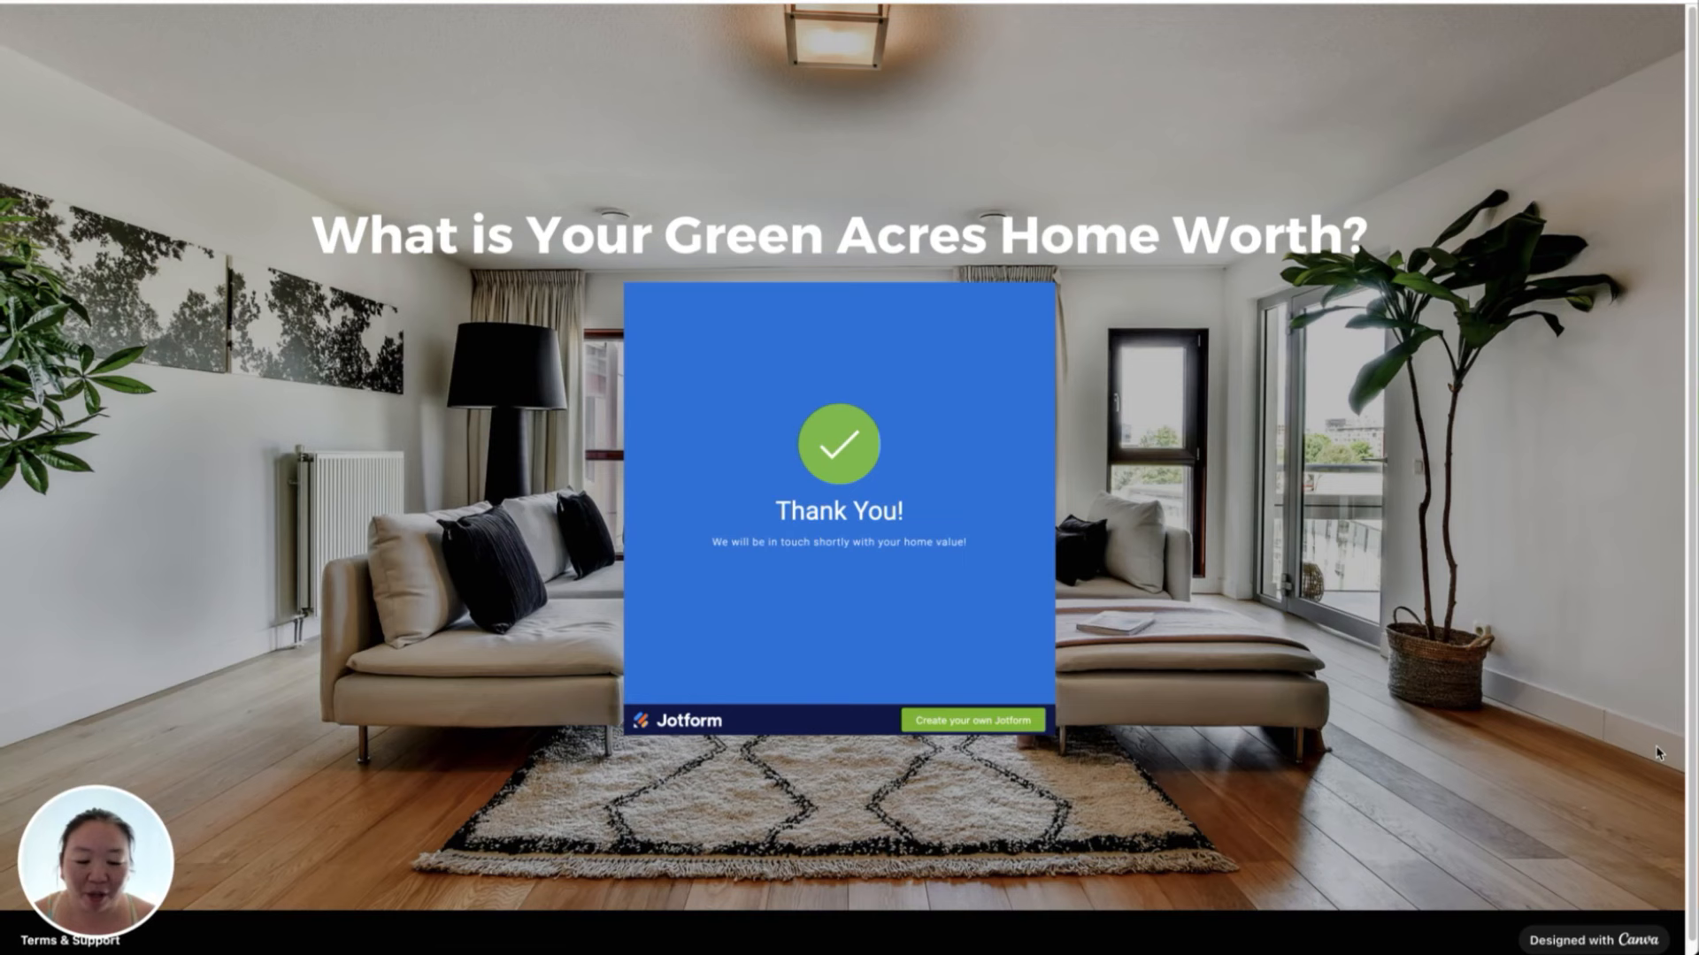
pyautogui.moveTo(1598, 801)
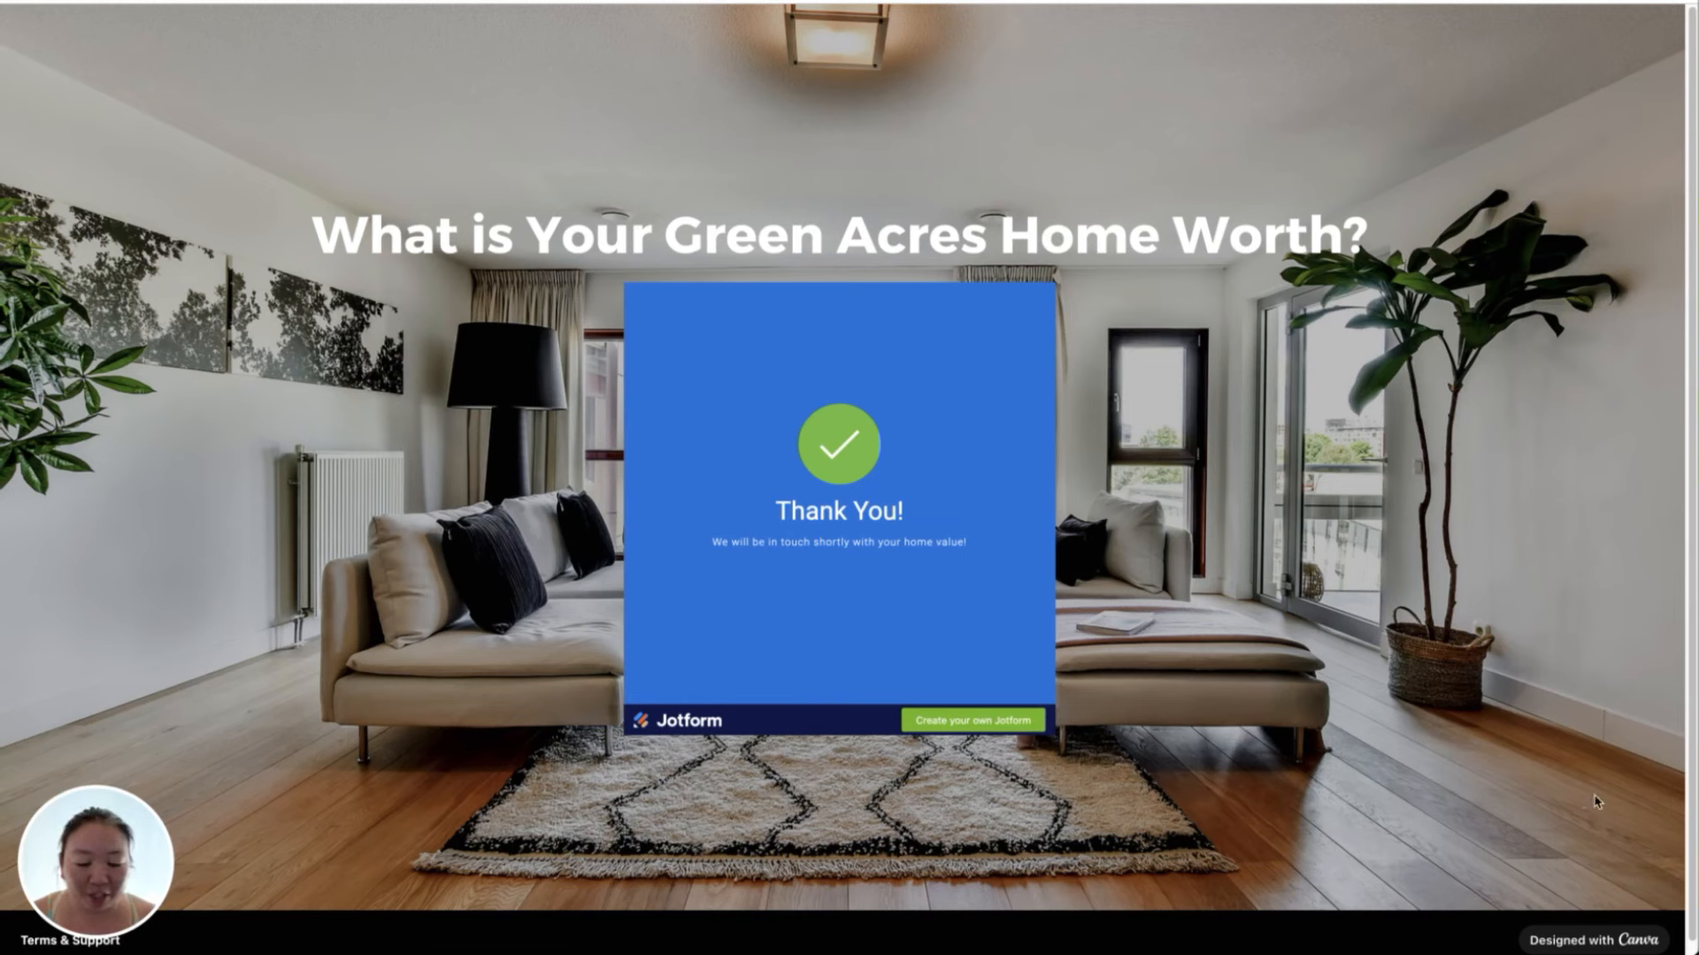
pyautogui.moveTo(1556, 778)
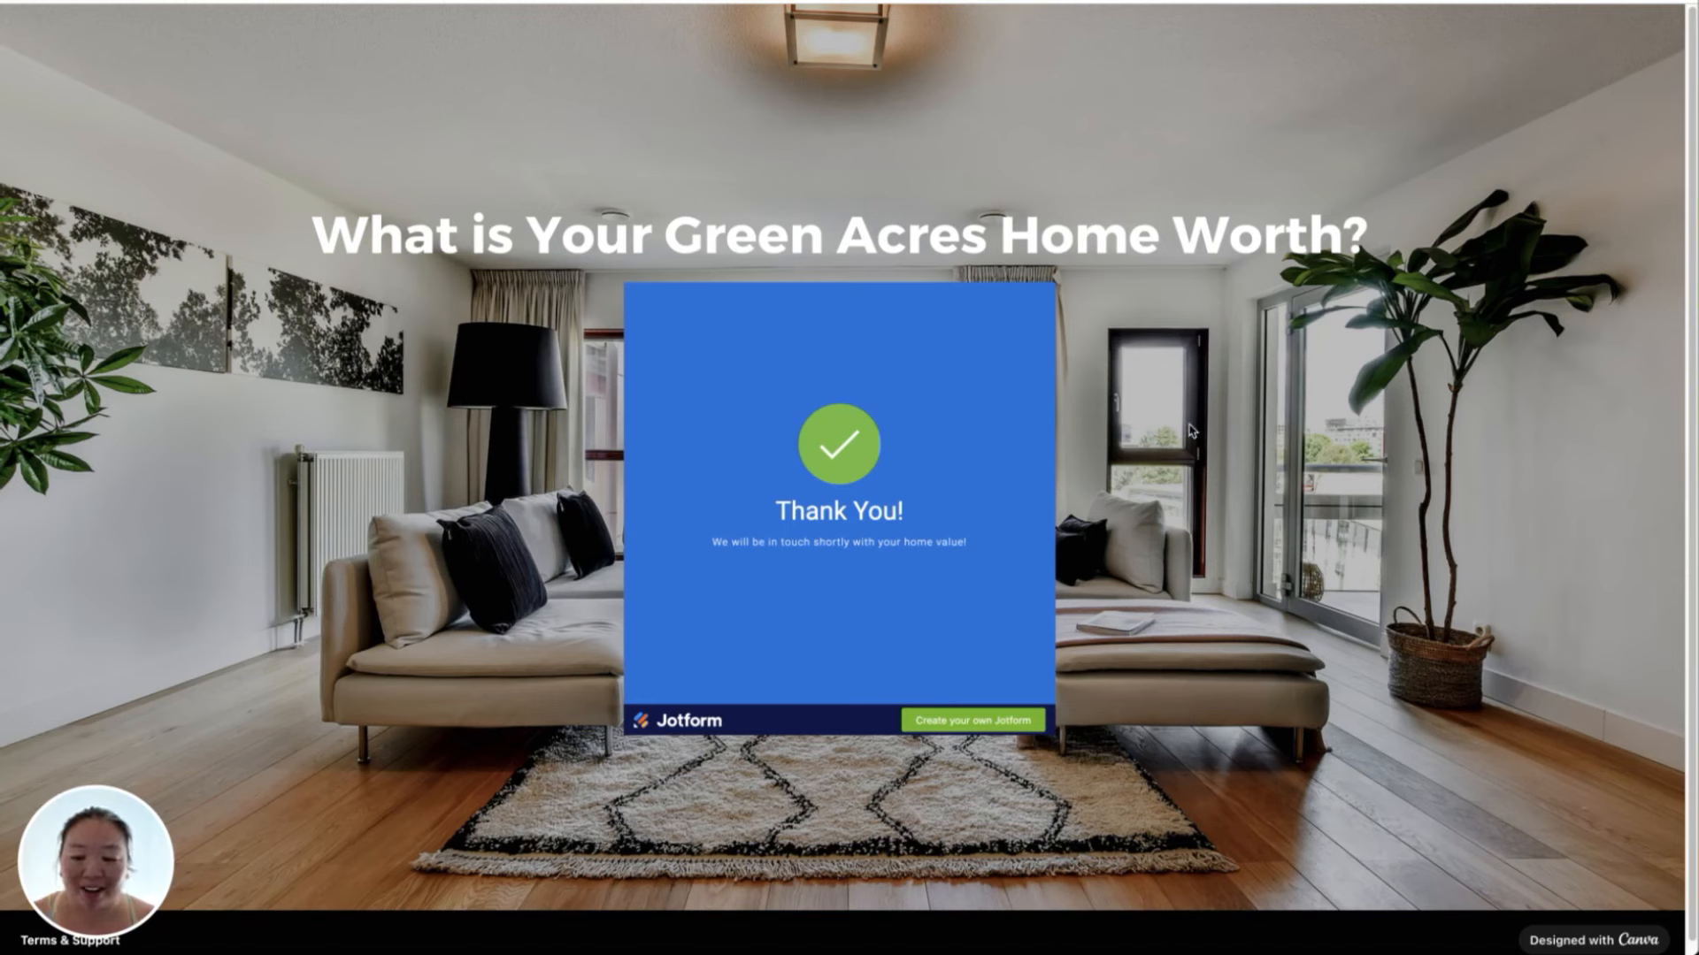
pyautogui.moveTo(1213, 580)
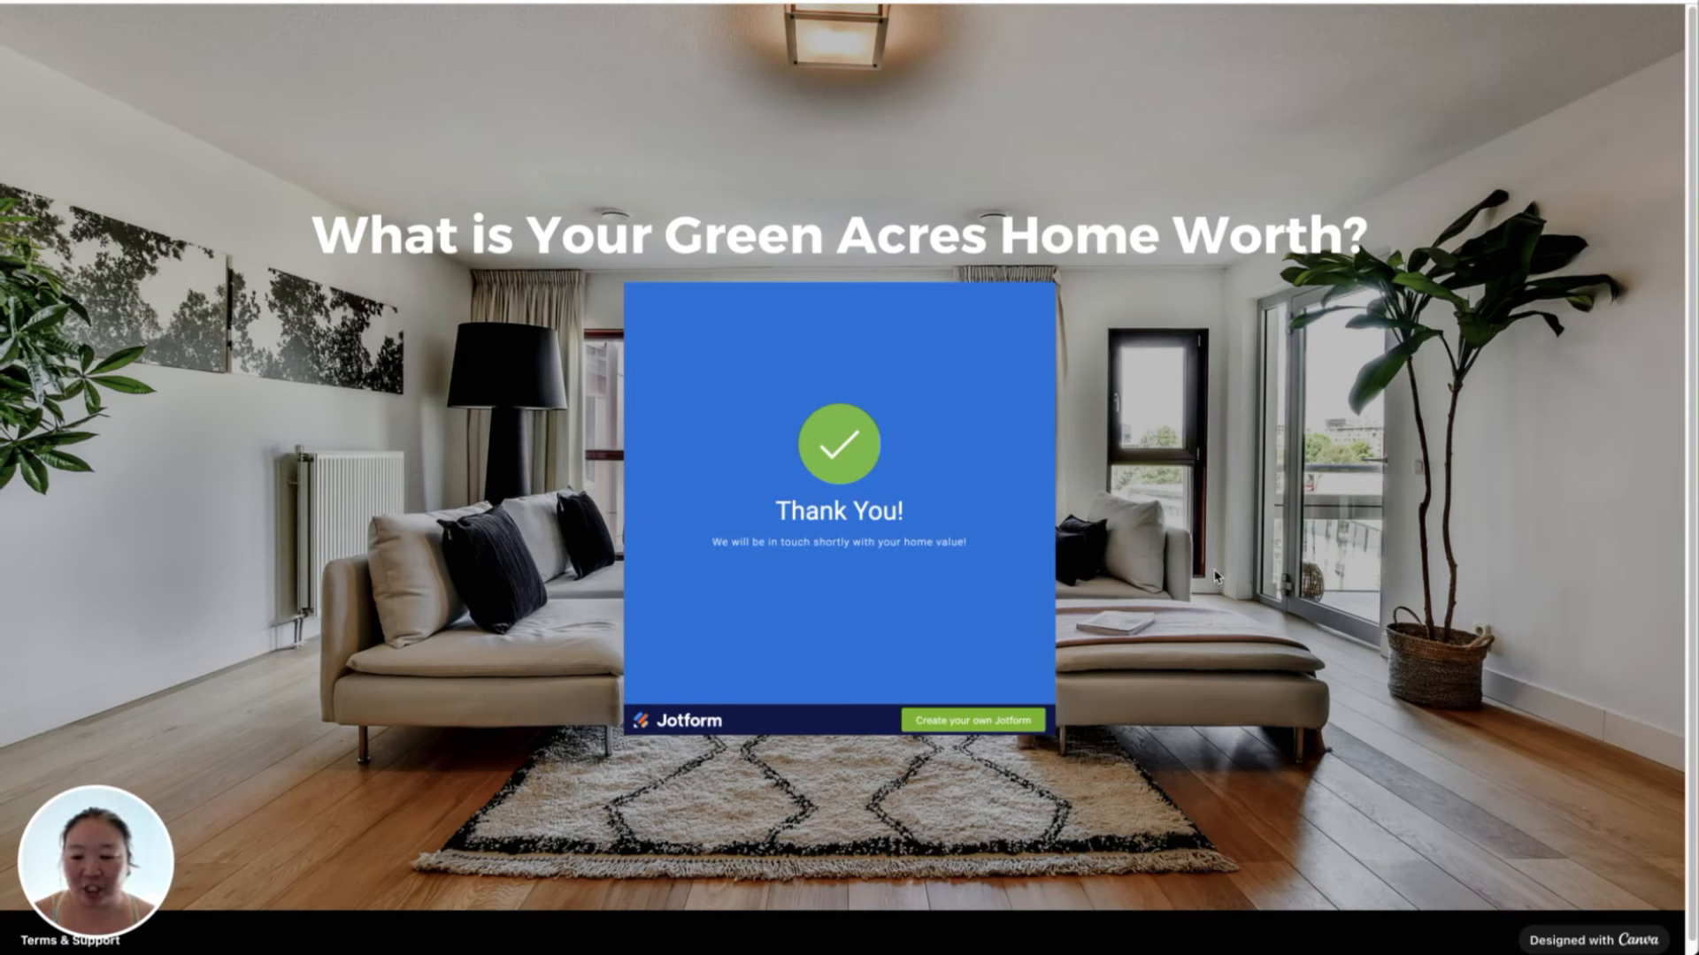
pyautogui.moveTo(1083, 829)
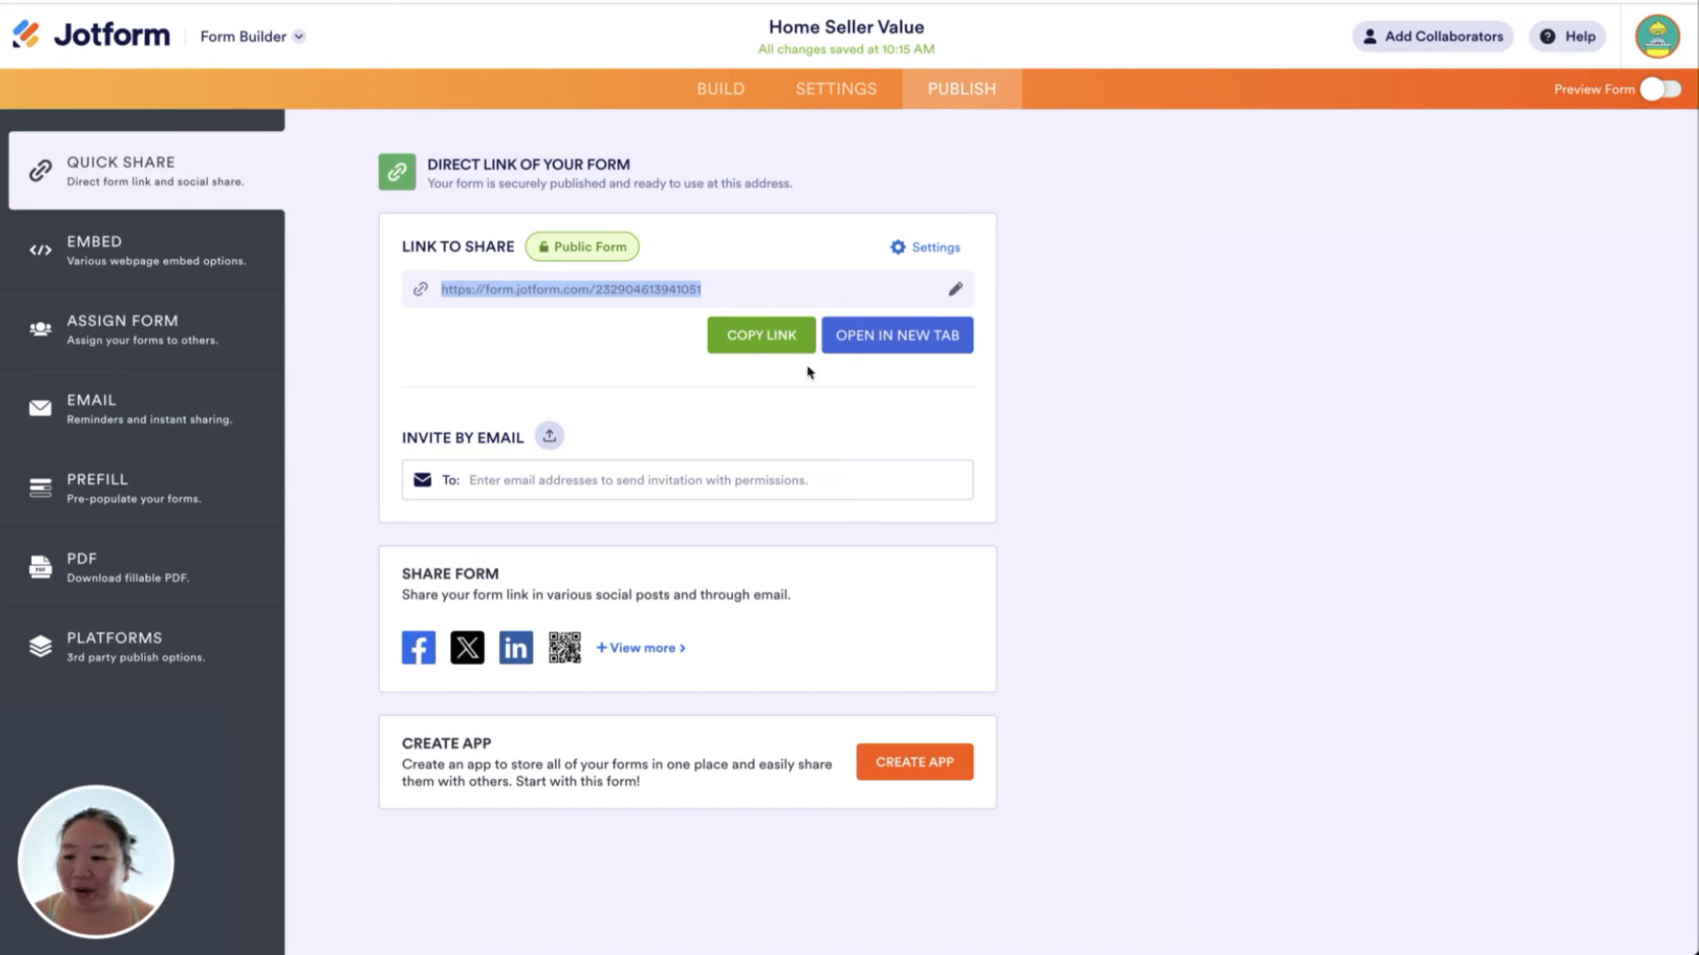
pyautogui.moveTo(1053, 346)
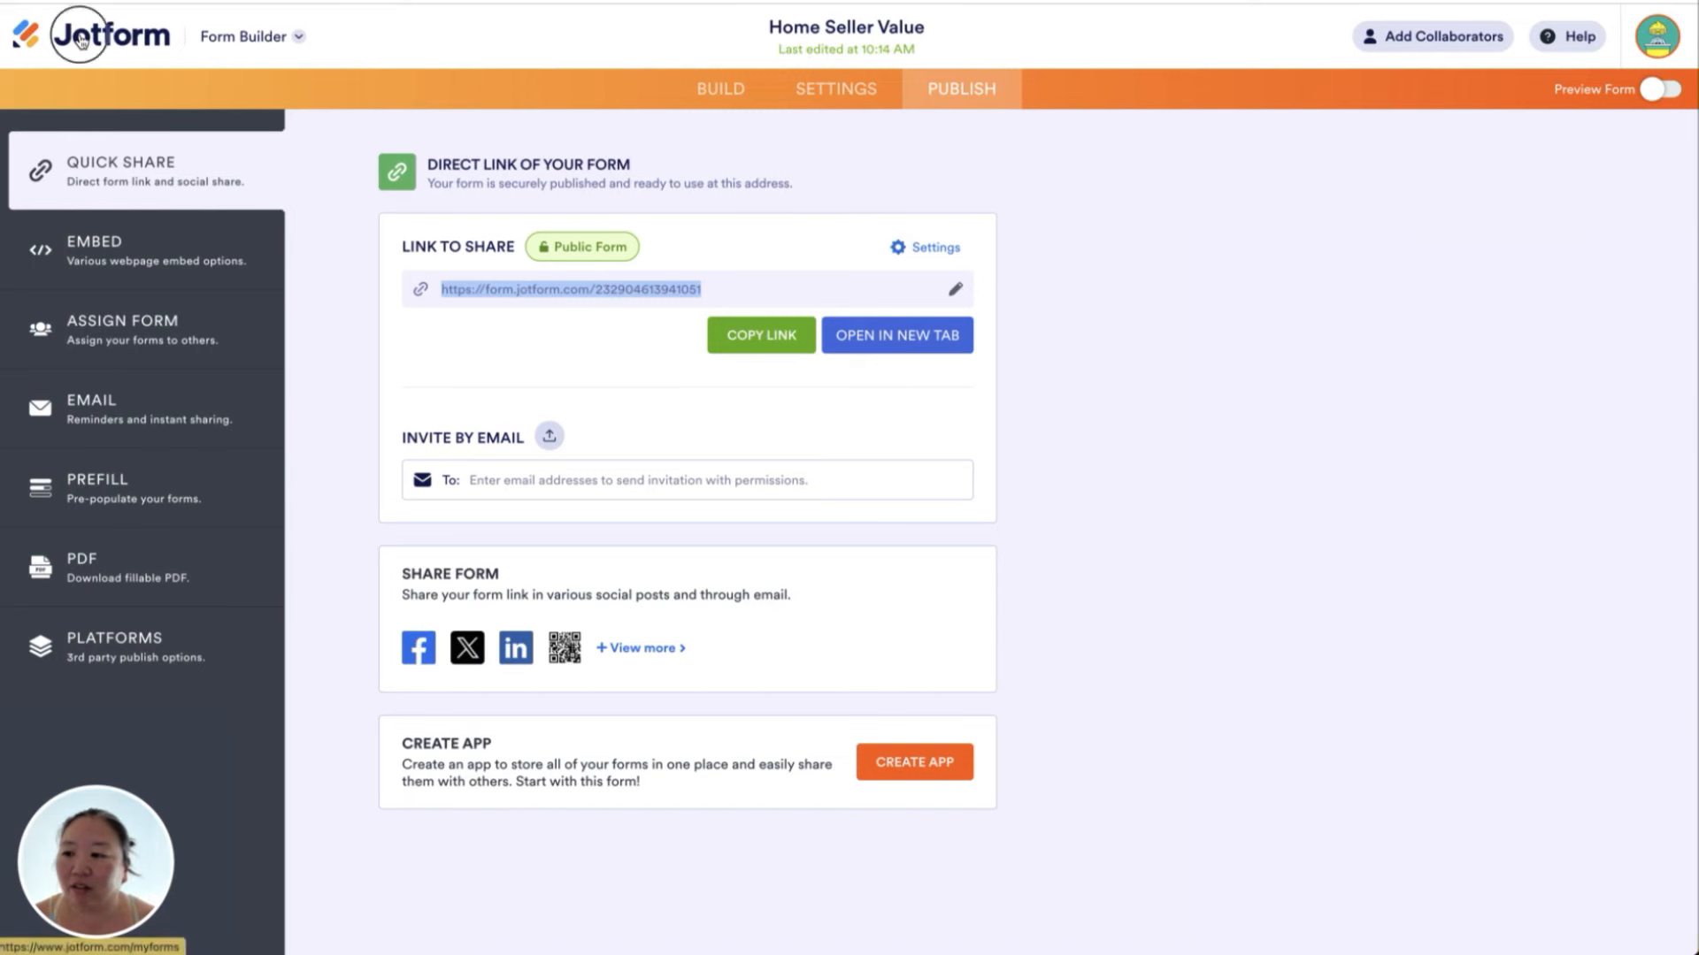
pyautogui.click(96, 36)
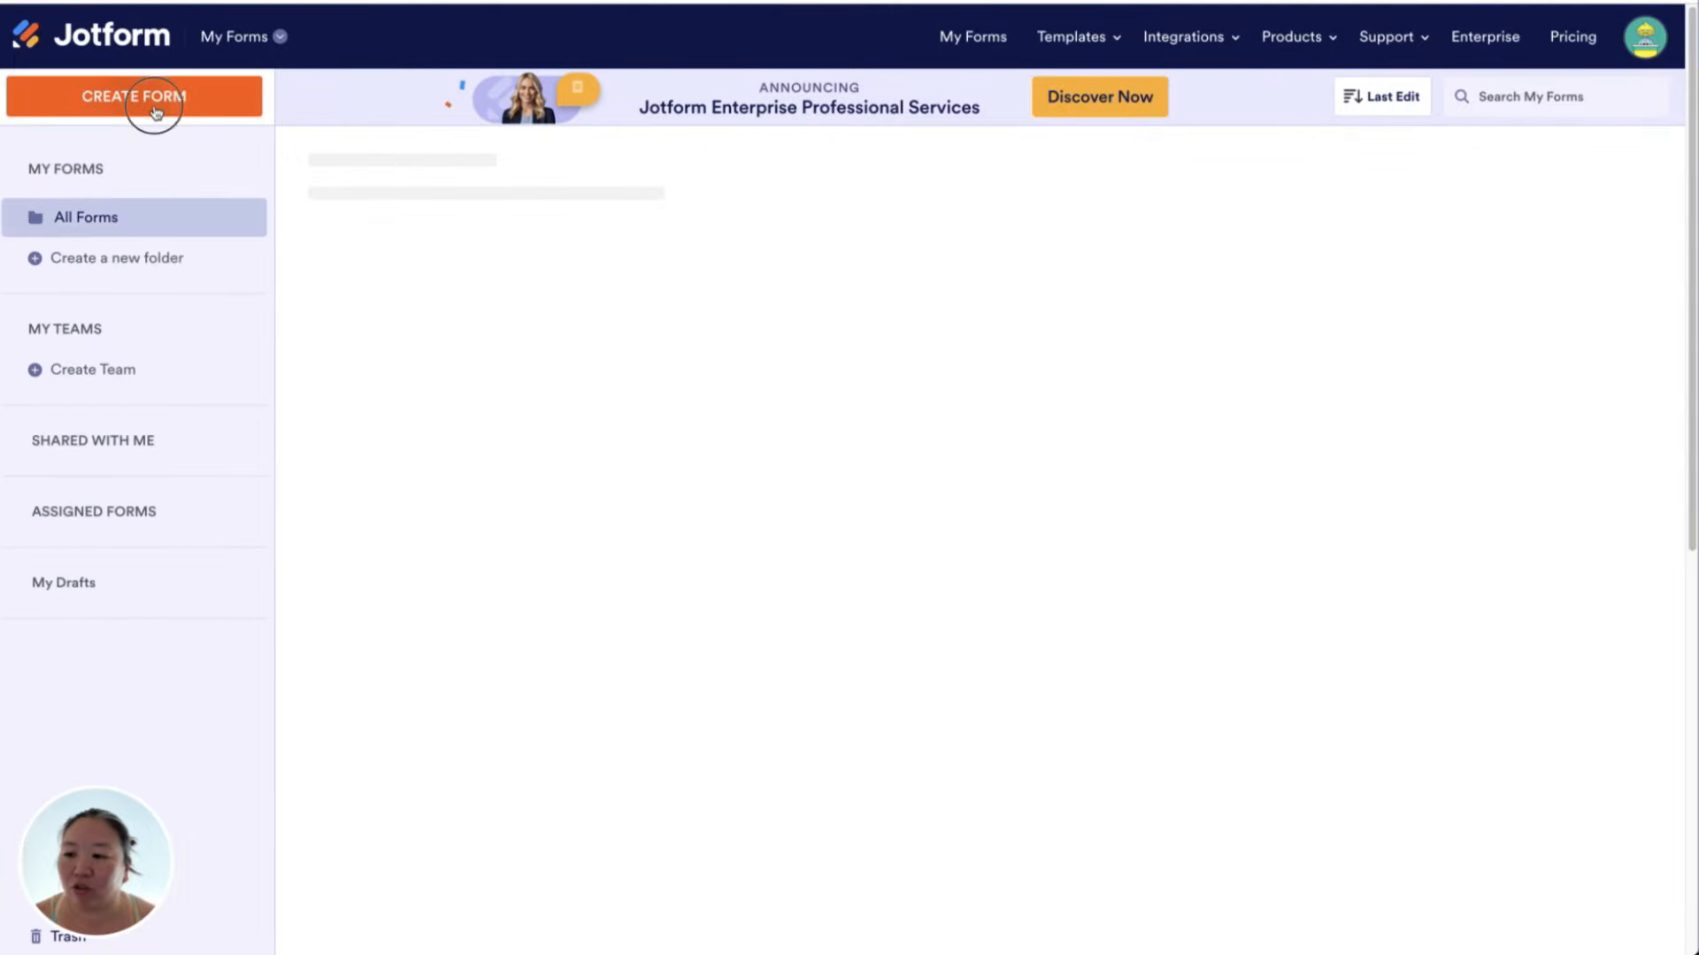
pyautogui.click(134, 96)
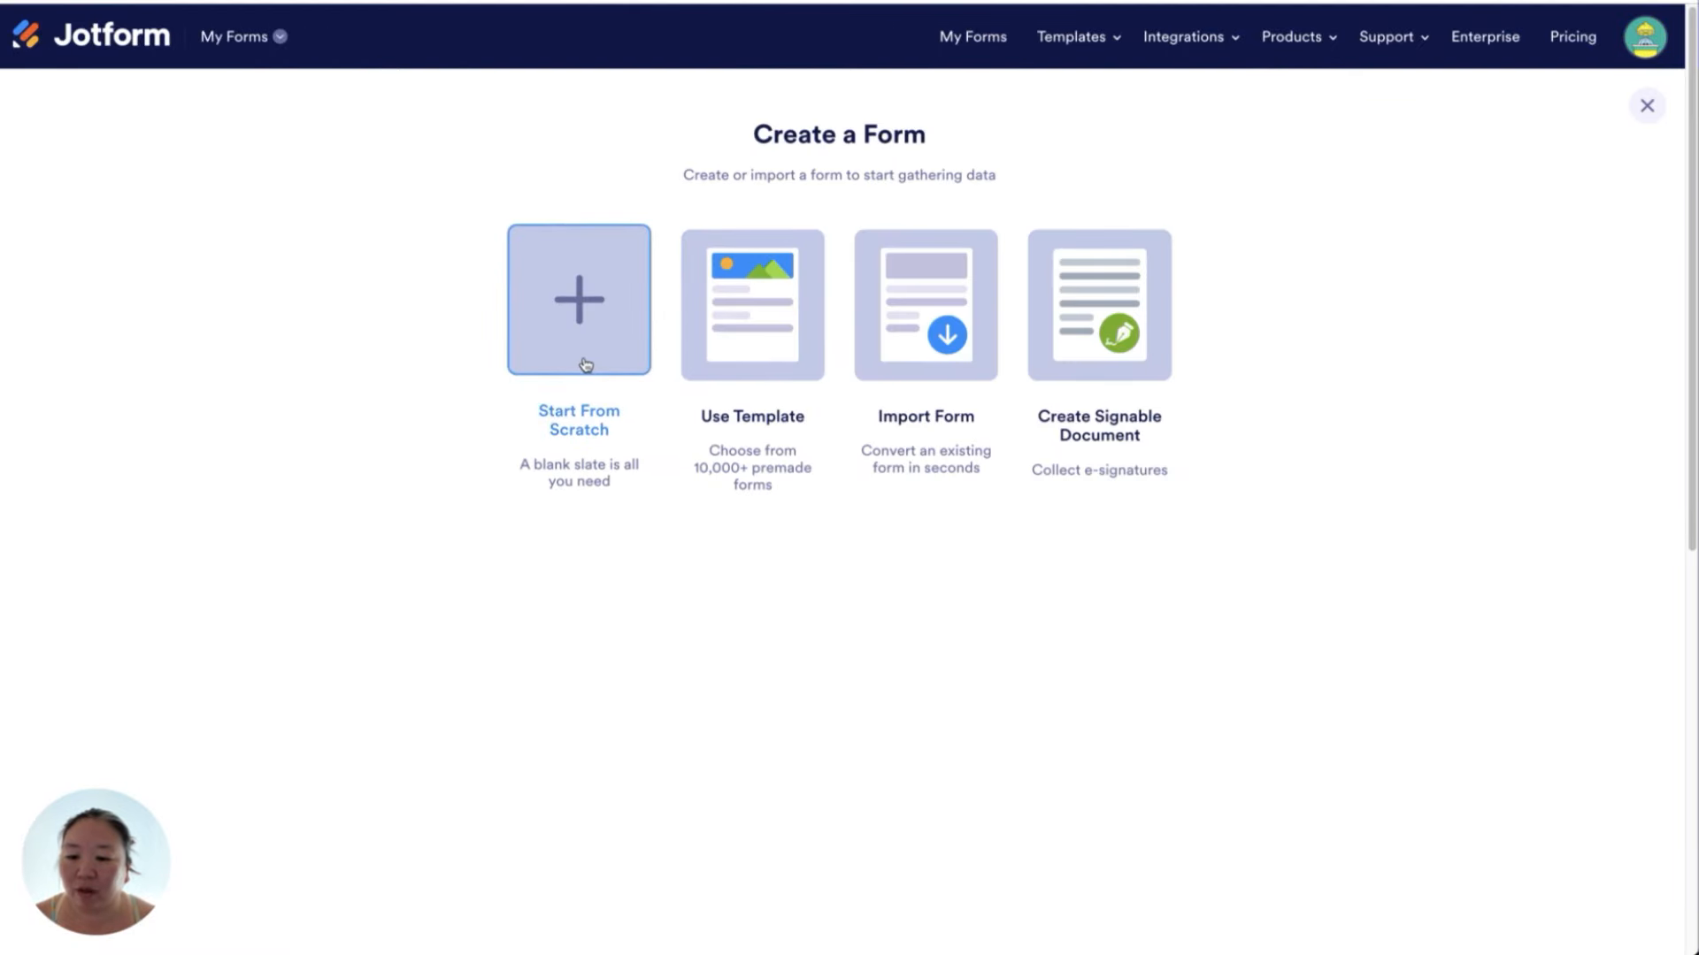
pyautogui.click(925, 305)
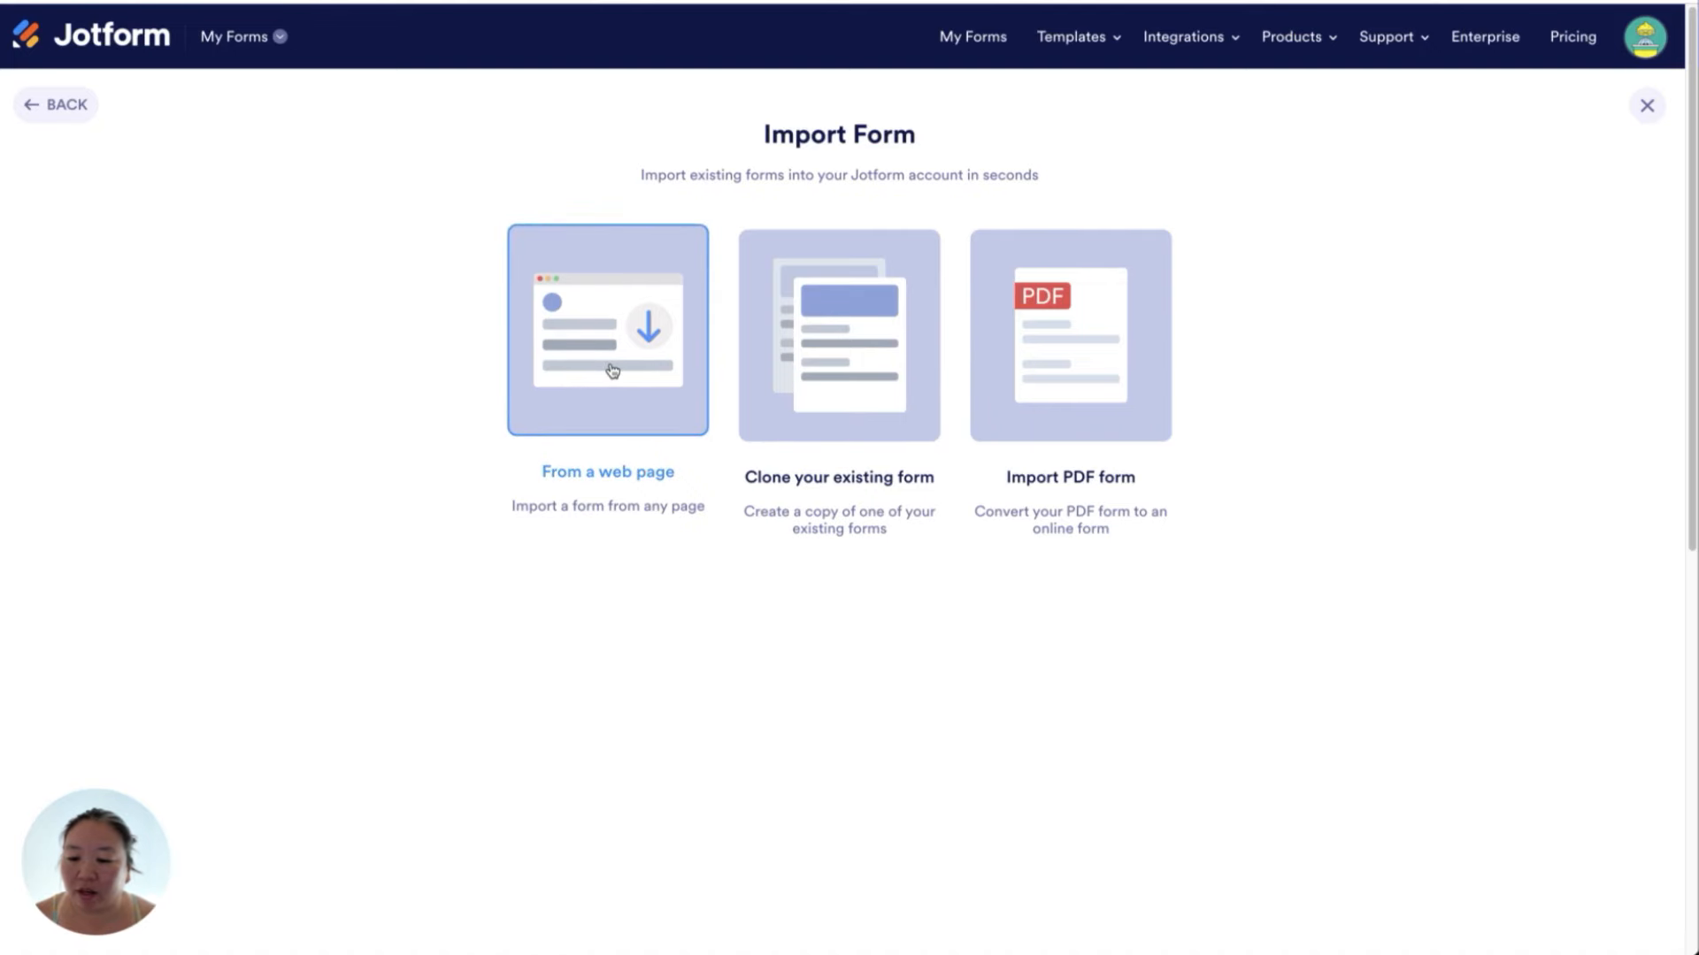
pyautogui.write('https://form.jotform.com/232904613941051')
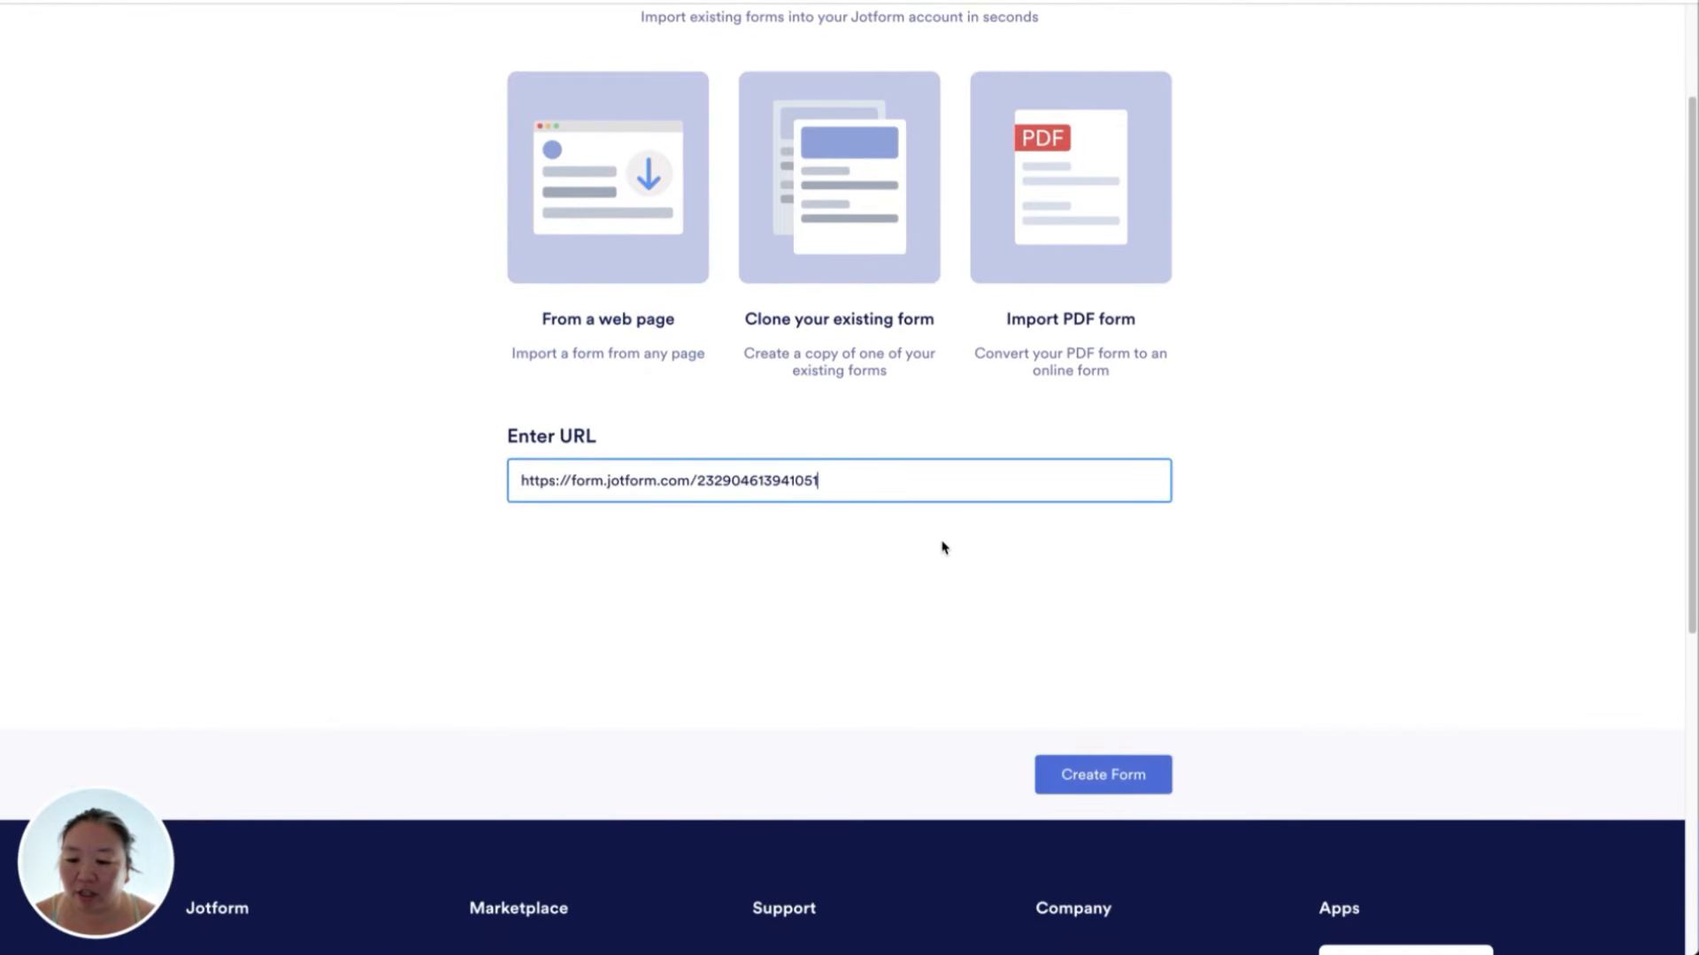
pyautogui.click(1102, 775)
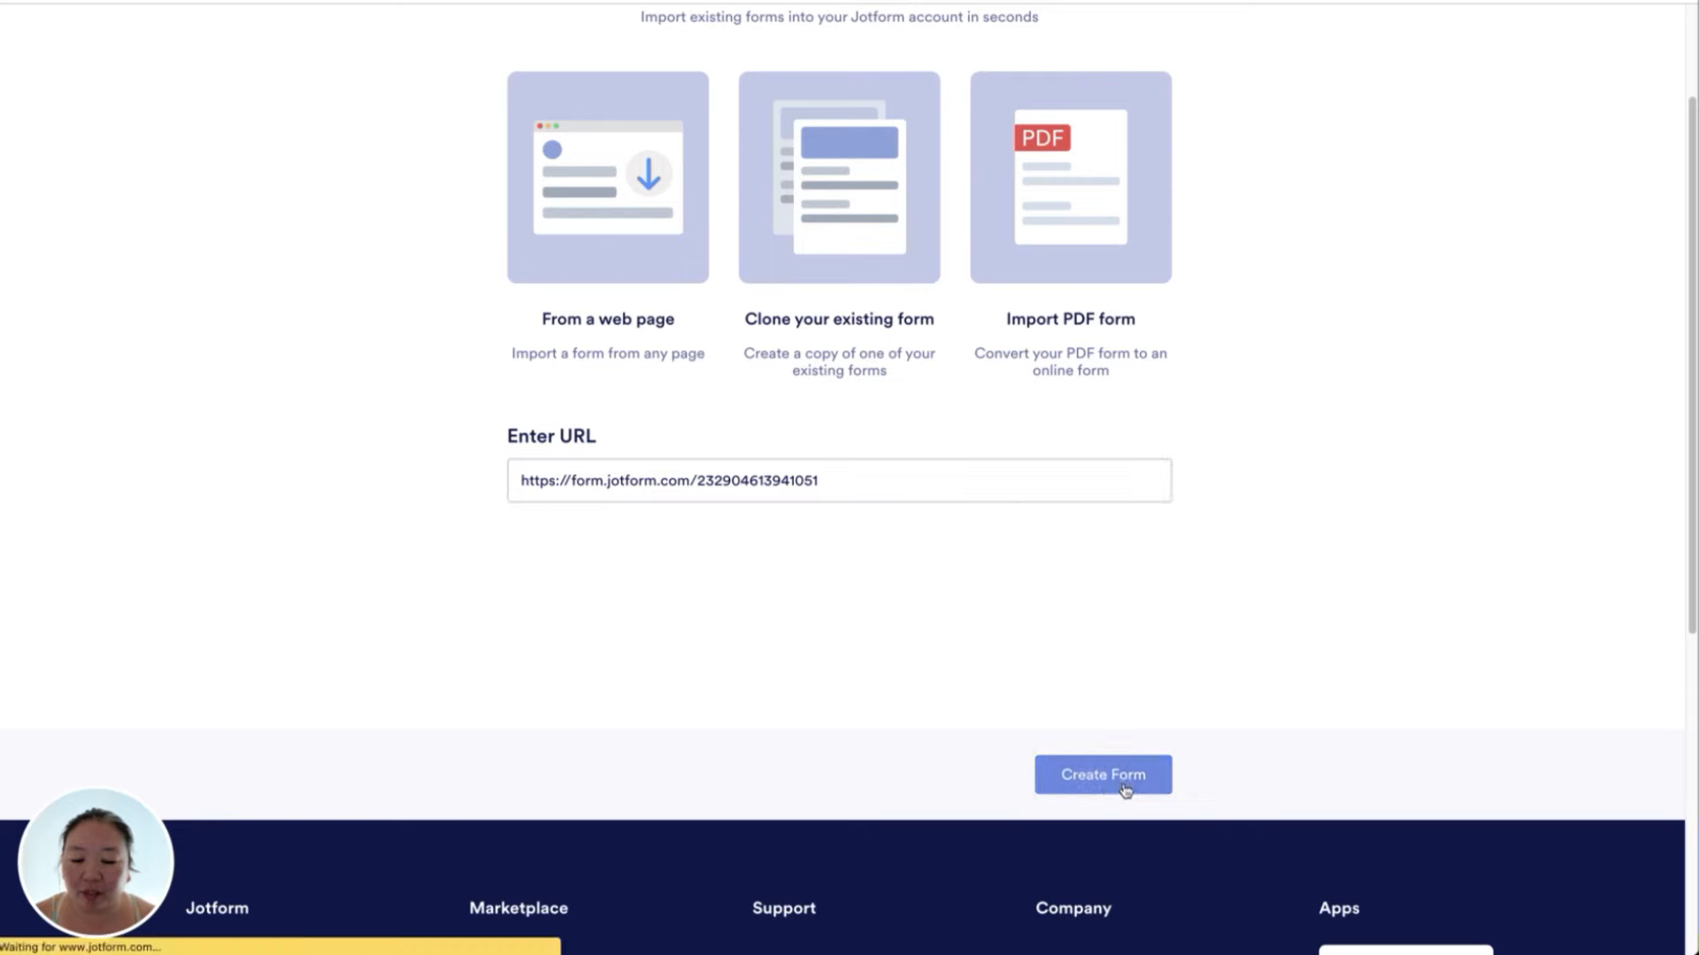
pyautogui.click(1102, 775)
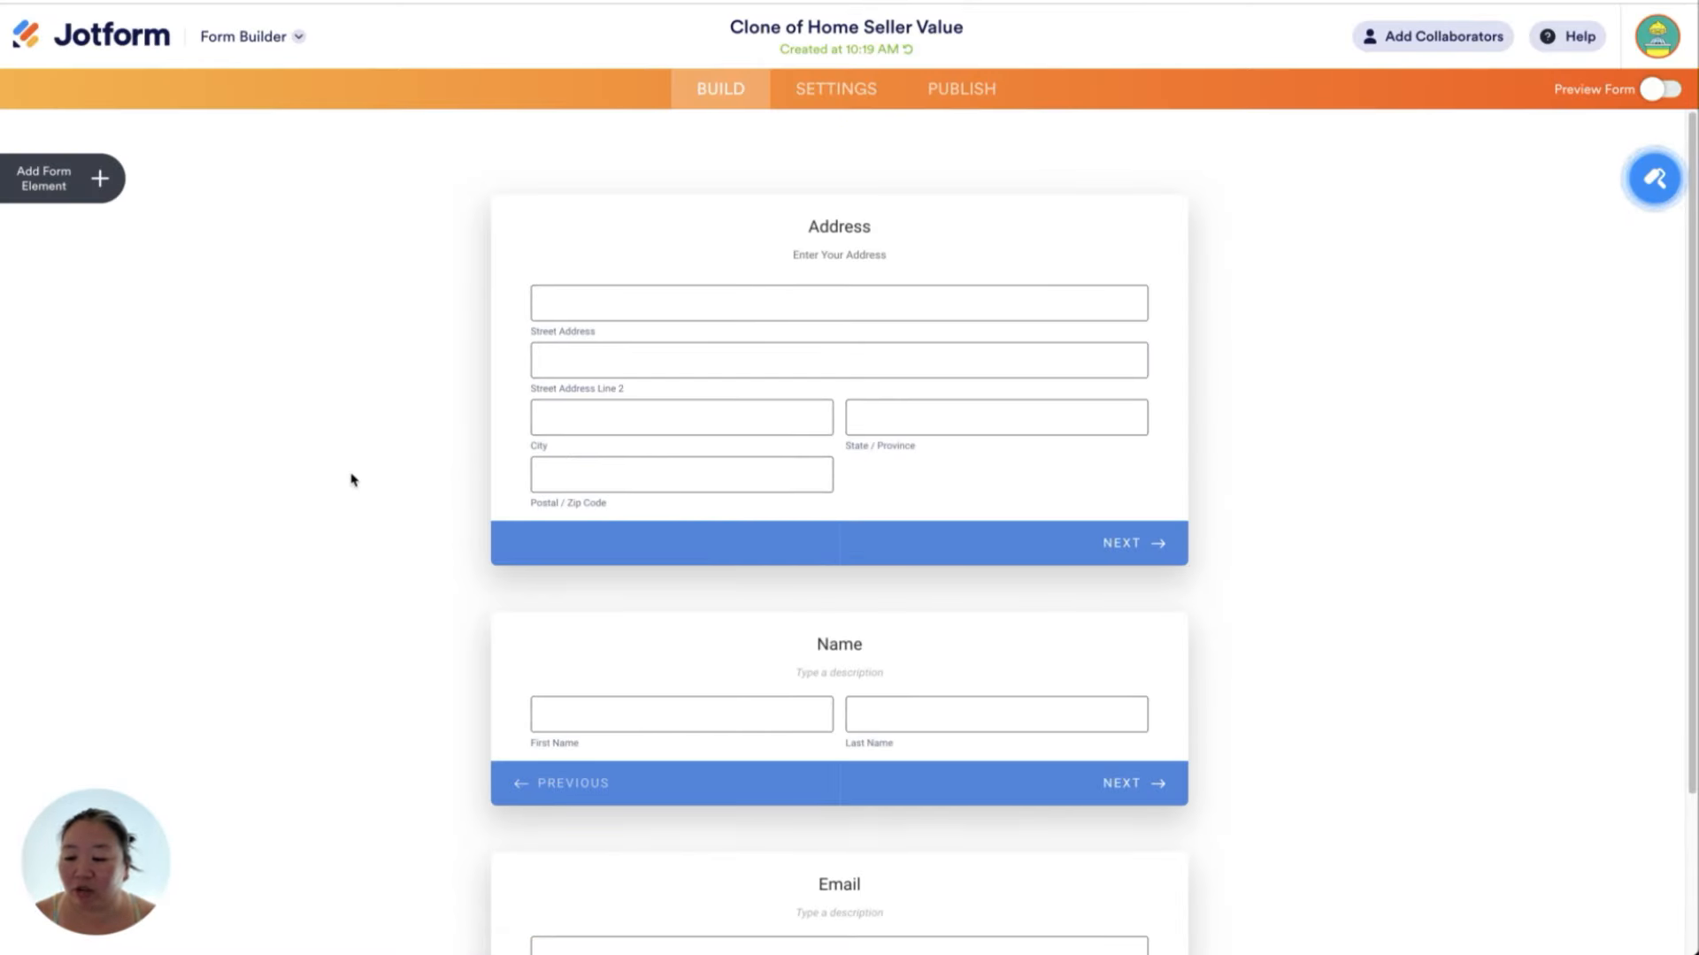
pyautogui.moveTo(857, 488)
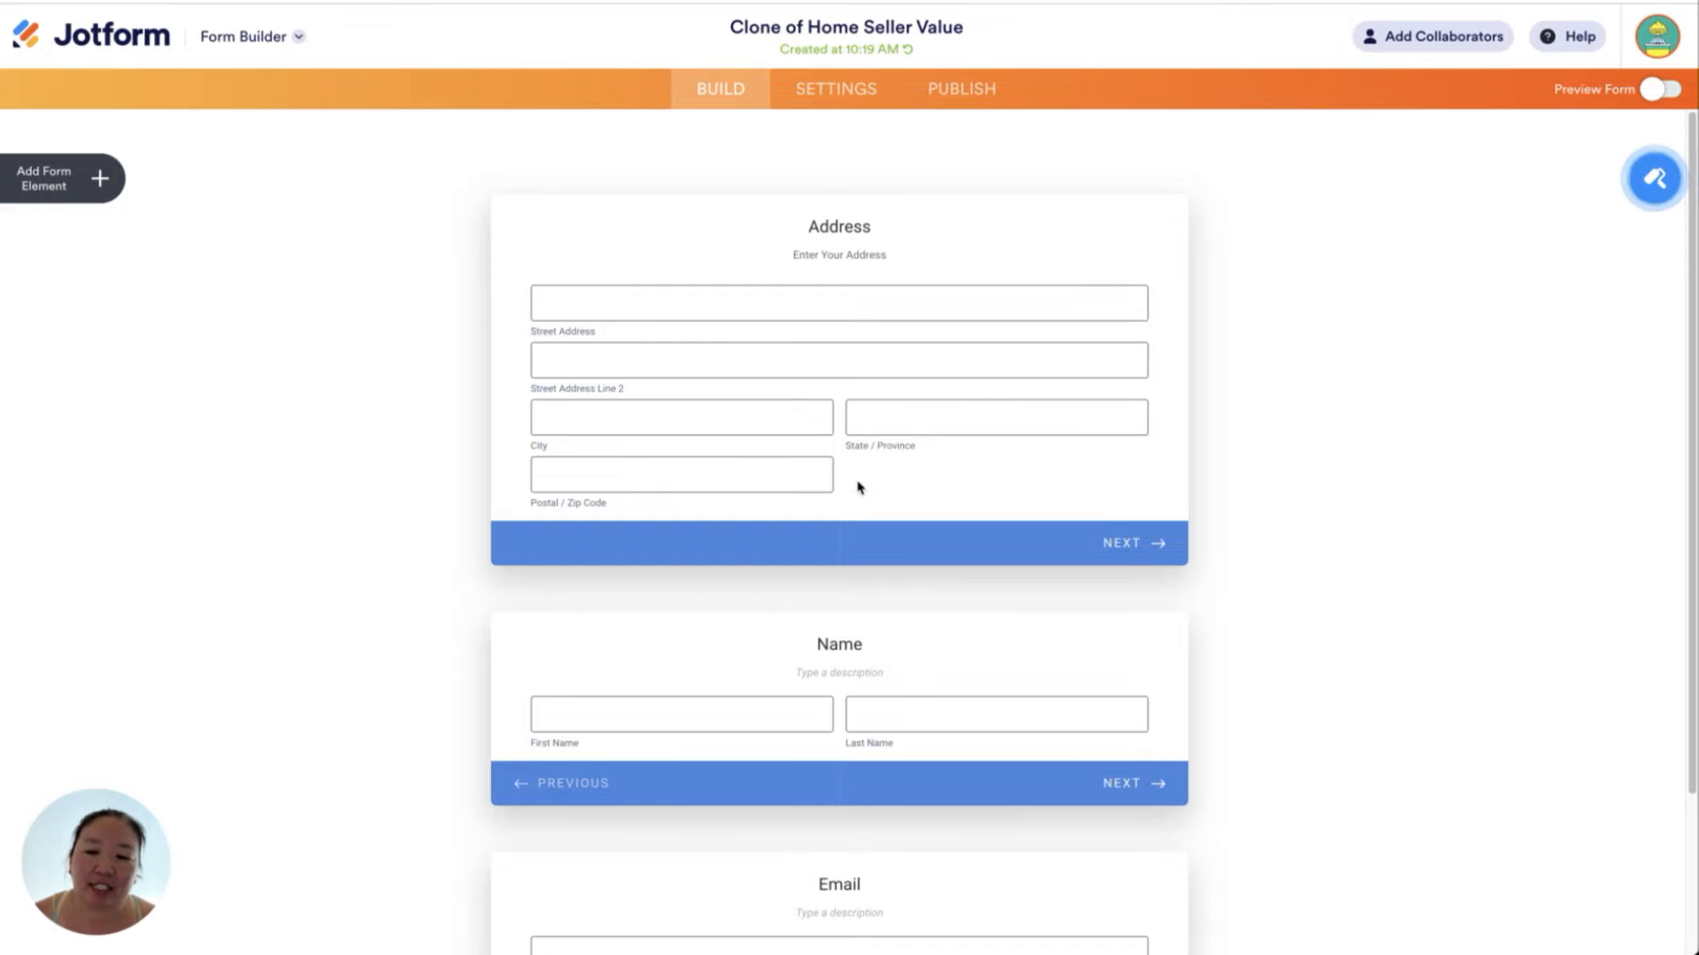